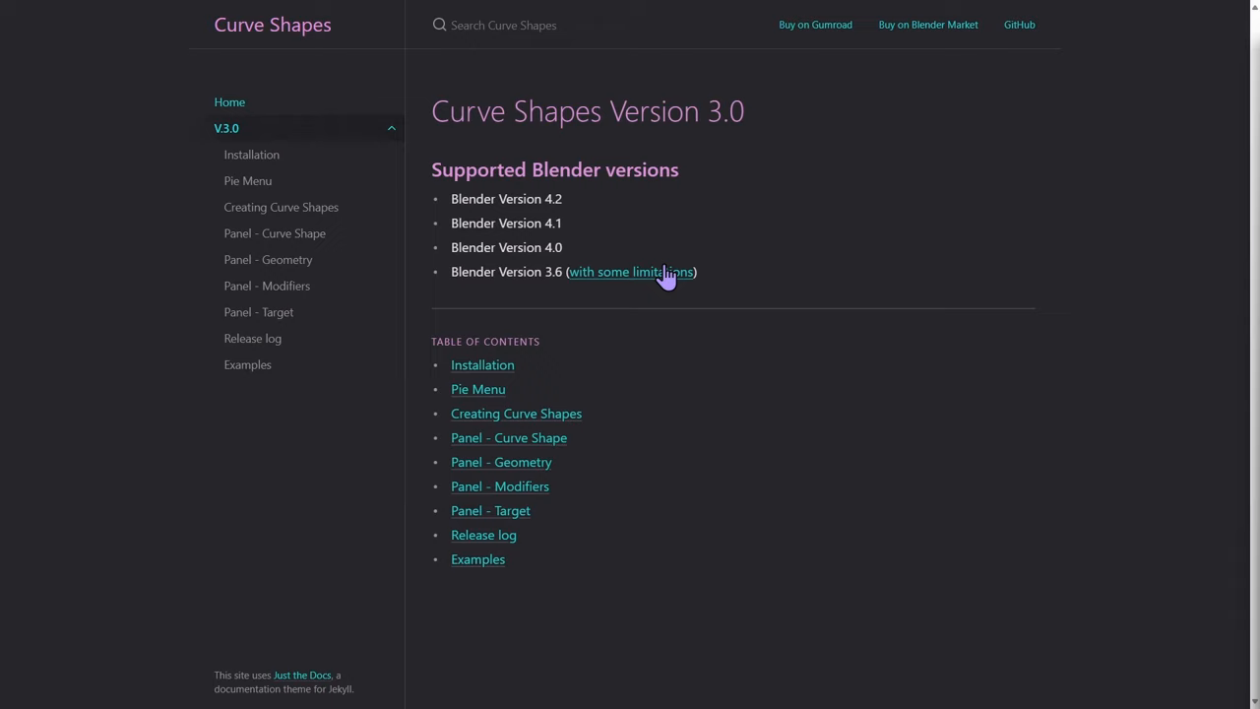
mouse_move(559, 325)
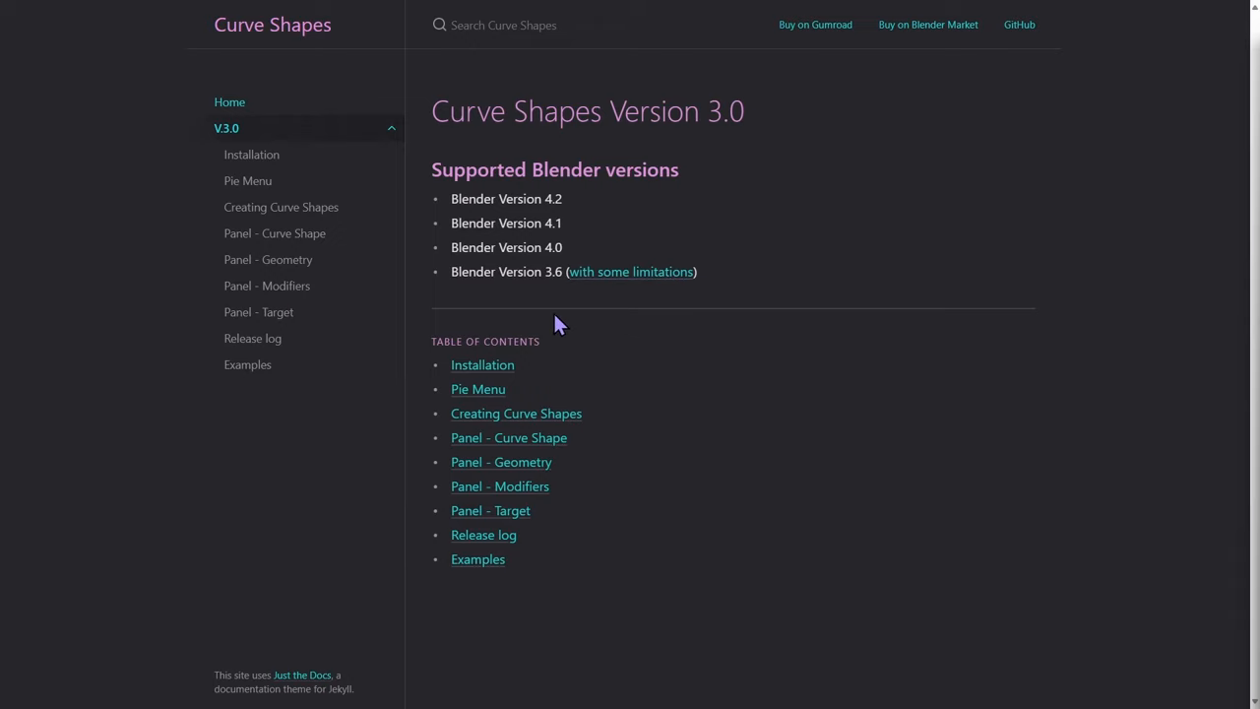
mouse_move(553, 299)
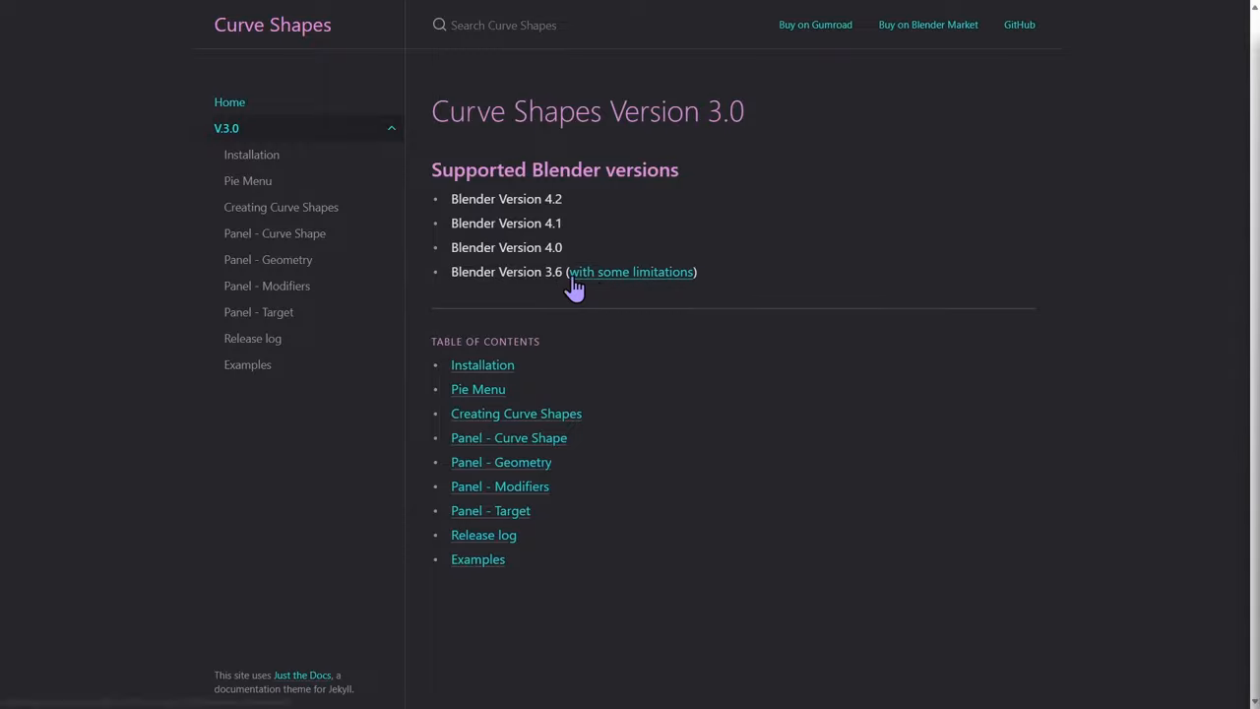
mouse_move(601, 286)
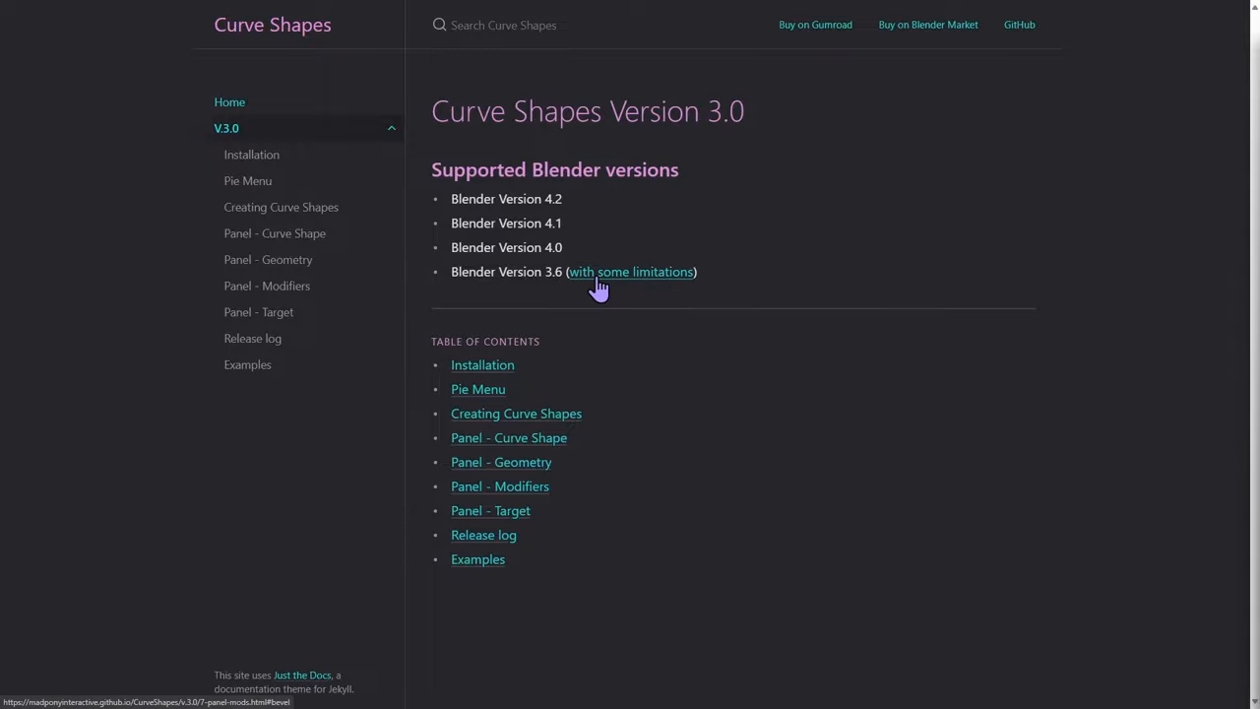
Read the Blender 3.6 'with some limitations' note, then go to the Installation page
left_click(630, 272)
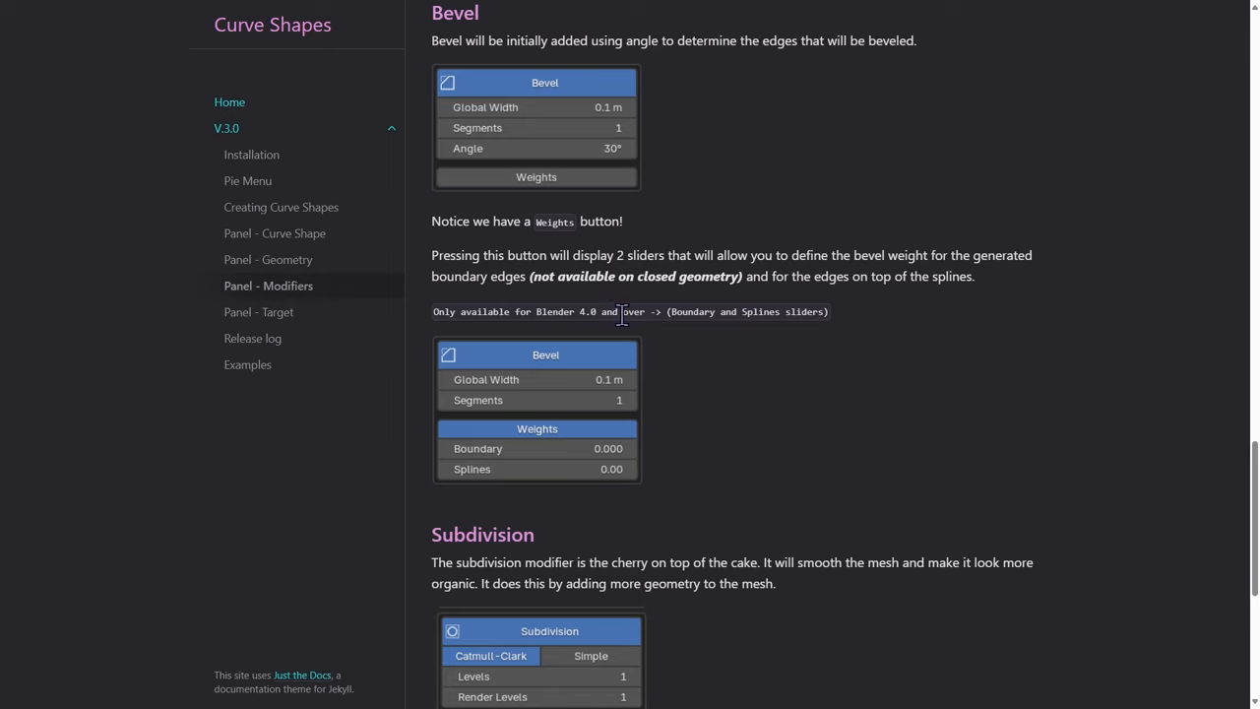
mouse_move(437, 339)
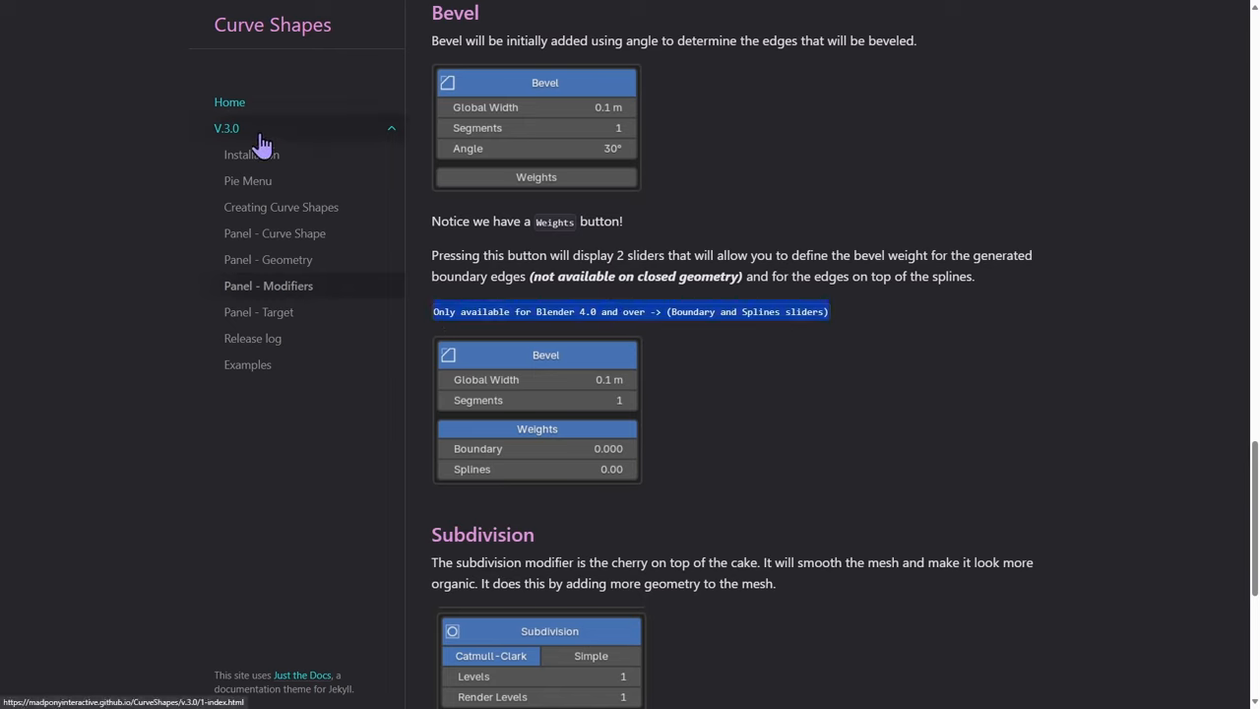
mouse_move(276, 148)
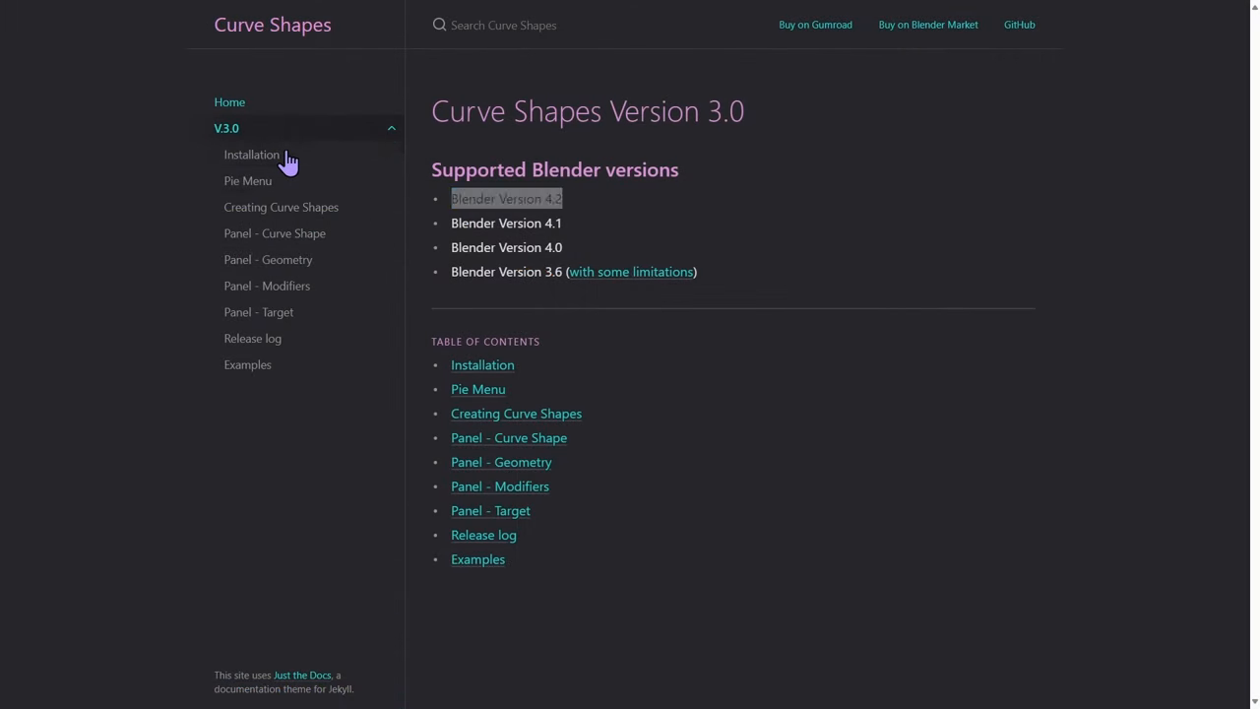
left_click(252, 154)
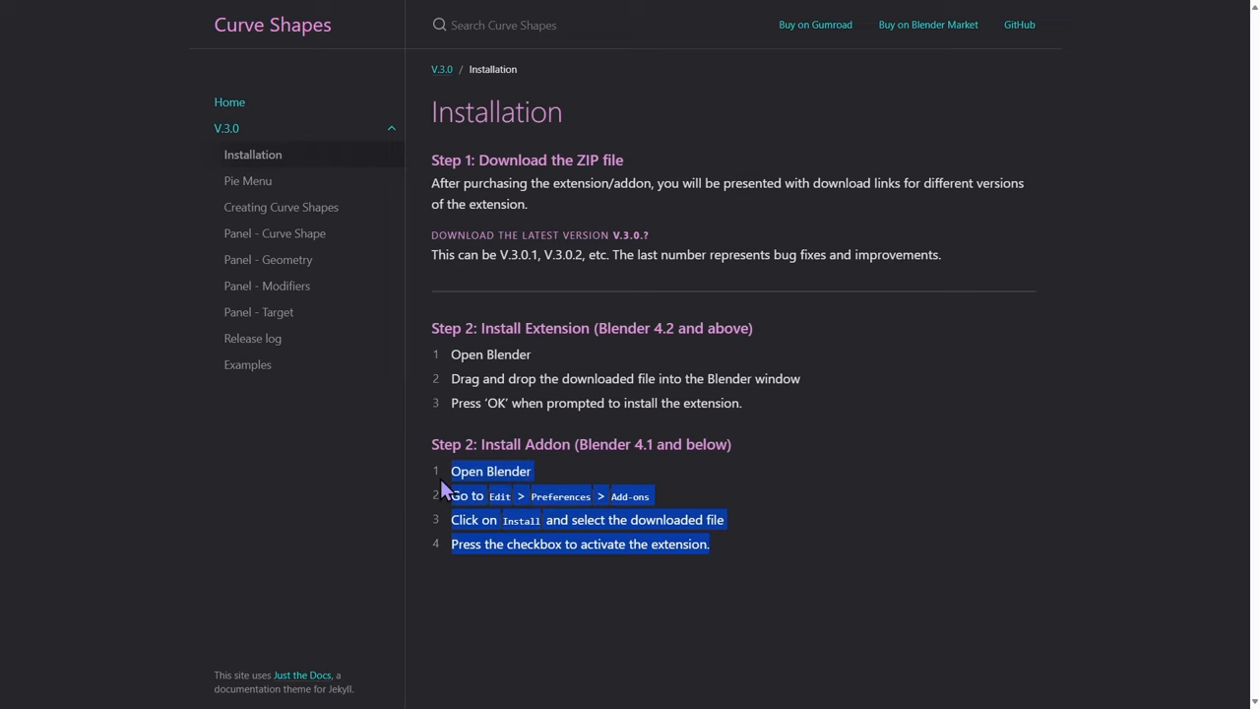
mouse_move(803, 504)
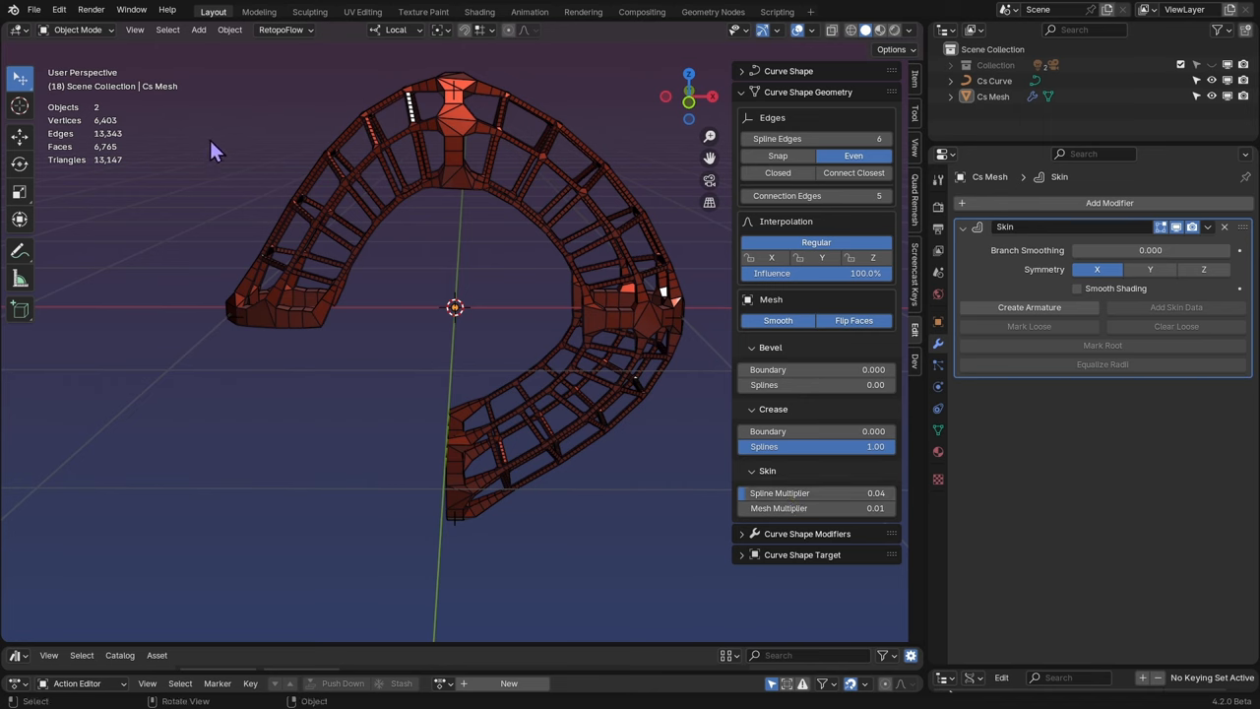
Show the installed extensions in Blender's preferences via Edit > Preferences > Extensions
left_click(59, 7)
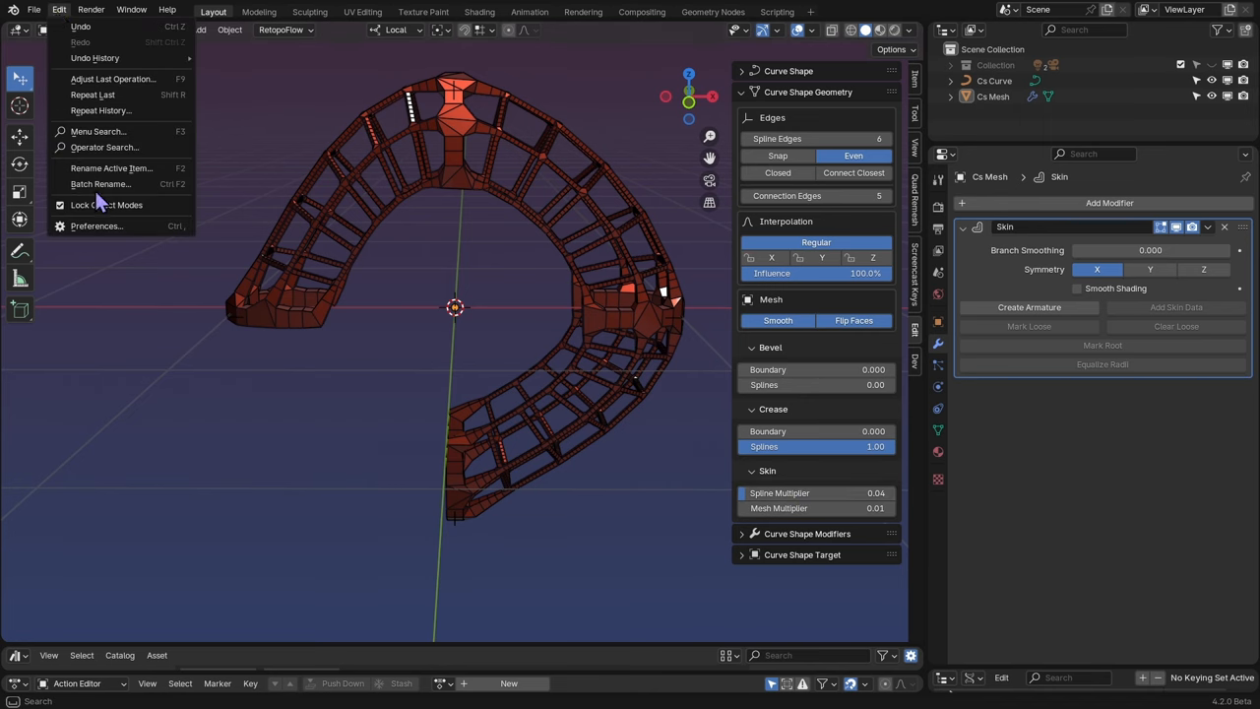
left_click(96, 224)
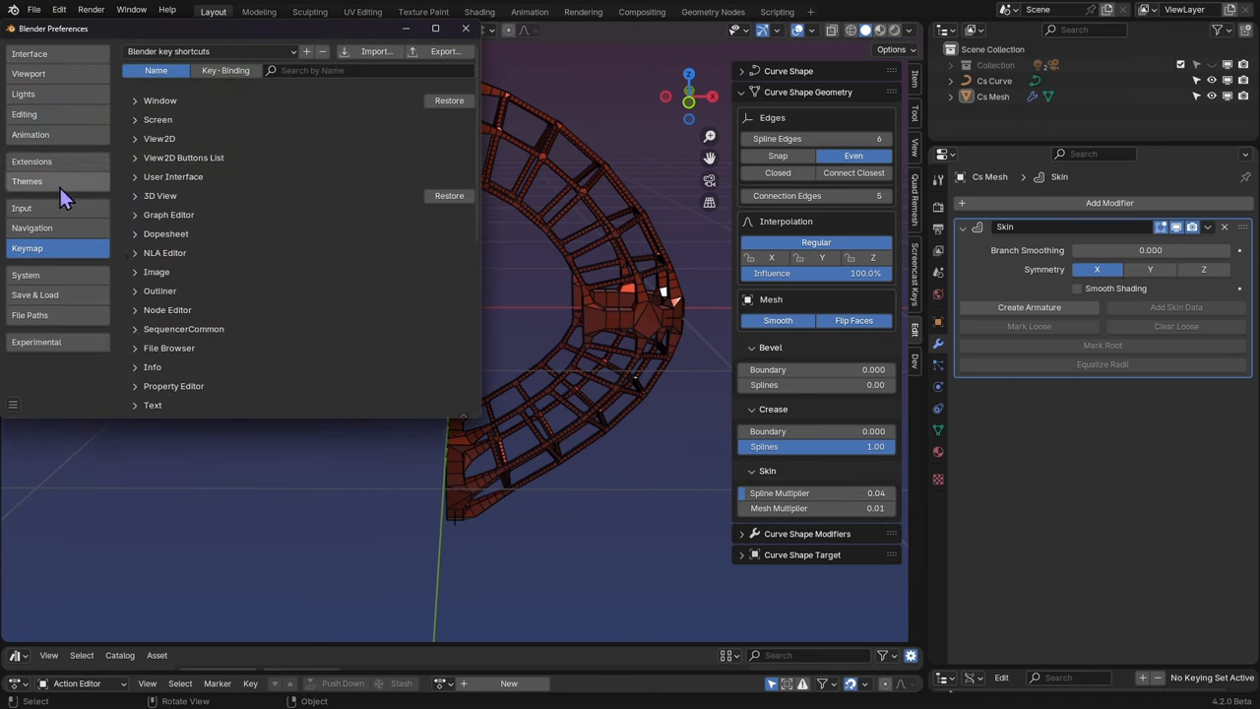
left_click(31, 161)
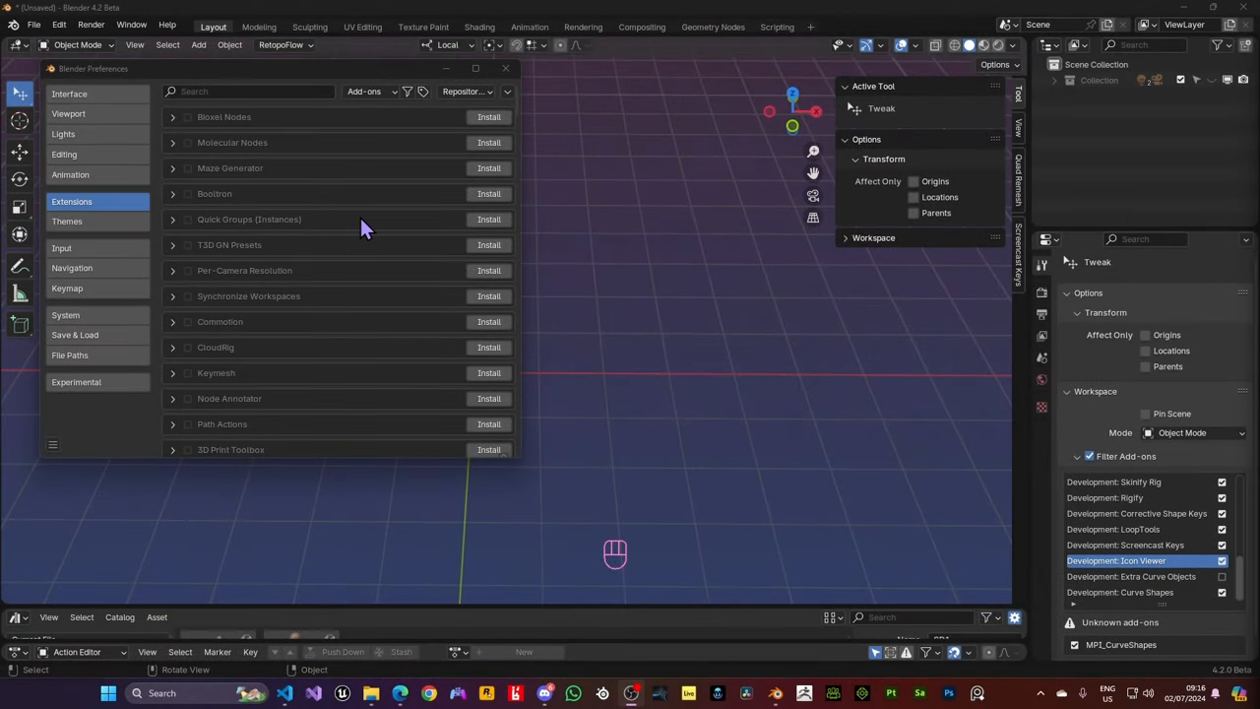
Expand the Curve Shapes 3.0.0 entry and follow its documentation website link
left_click(256, 92)
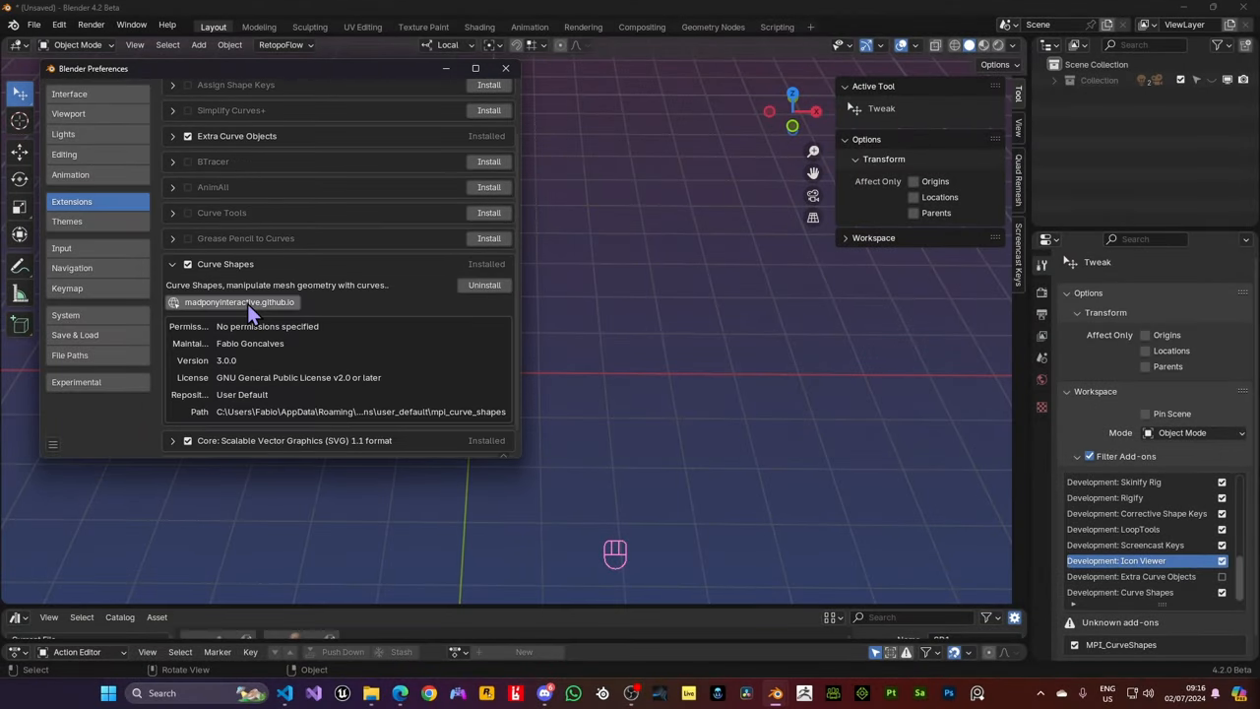
left_click(240, 303)
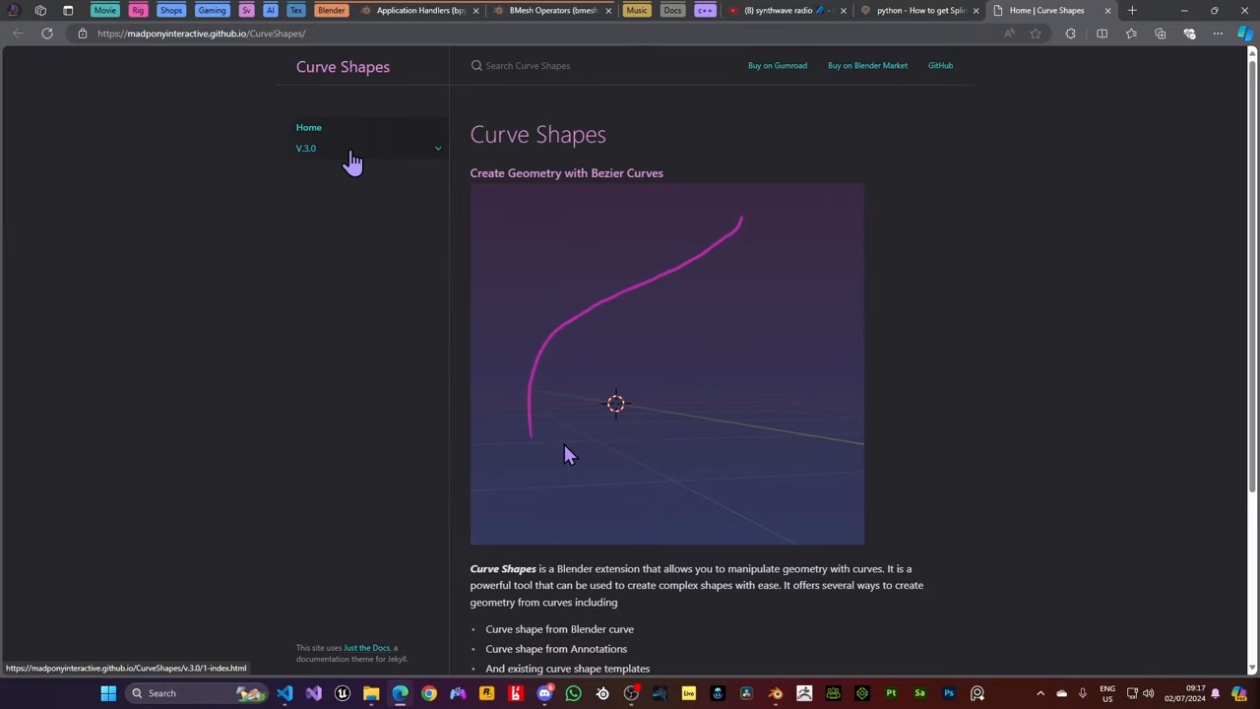
Navigate from the docs home page to V3.0 and its Installation instructions
scroll("down", 3)
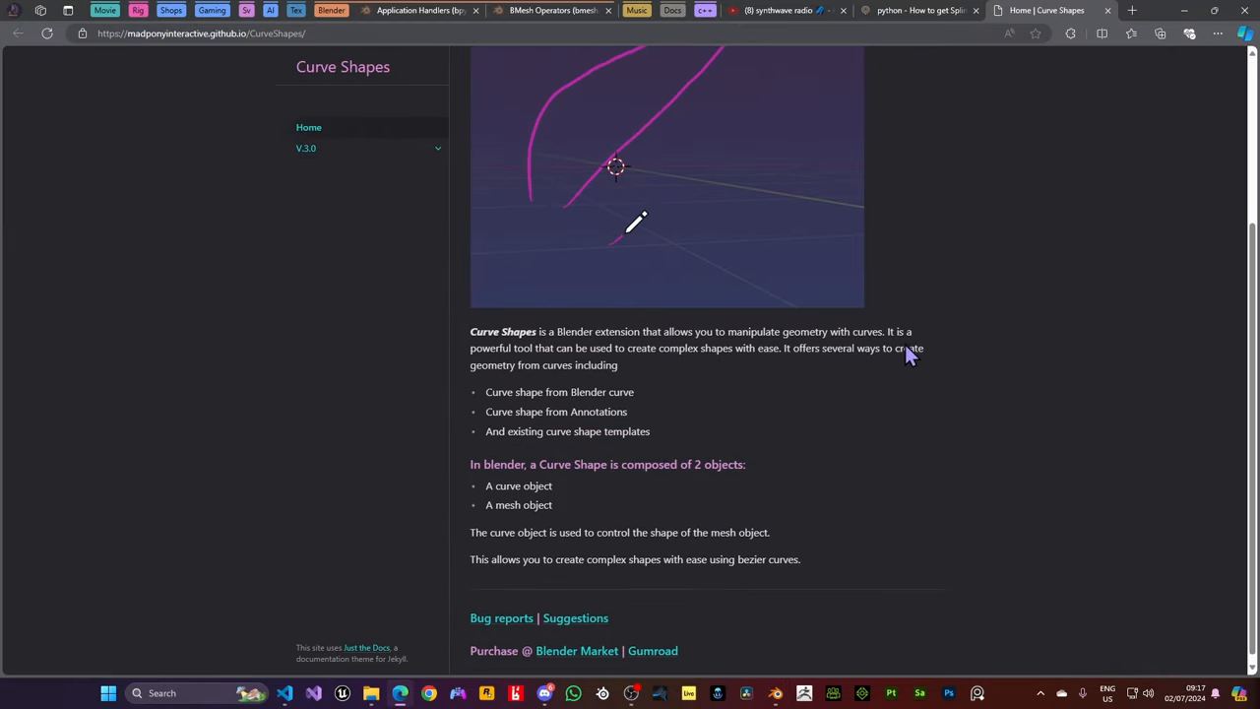
left_click(306, 148)
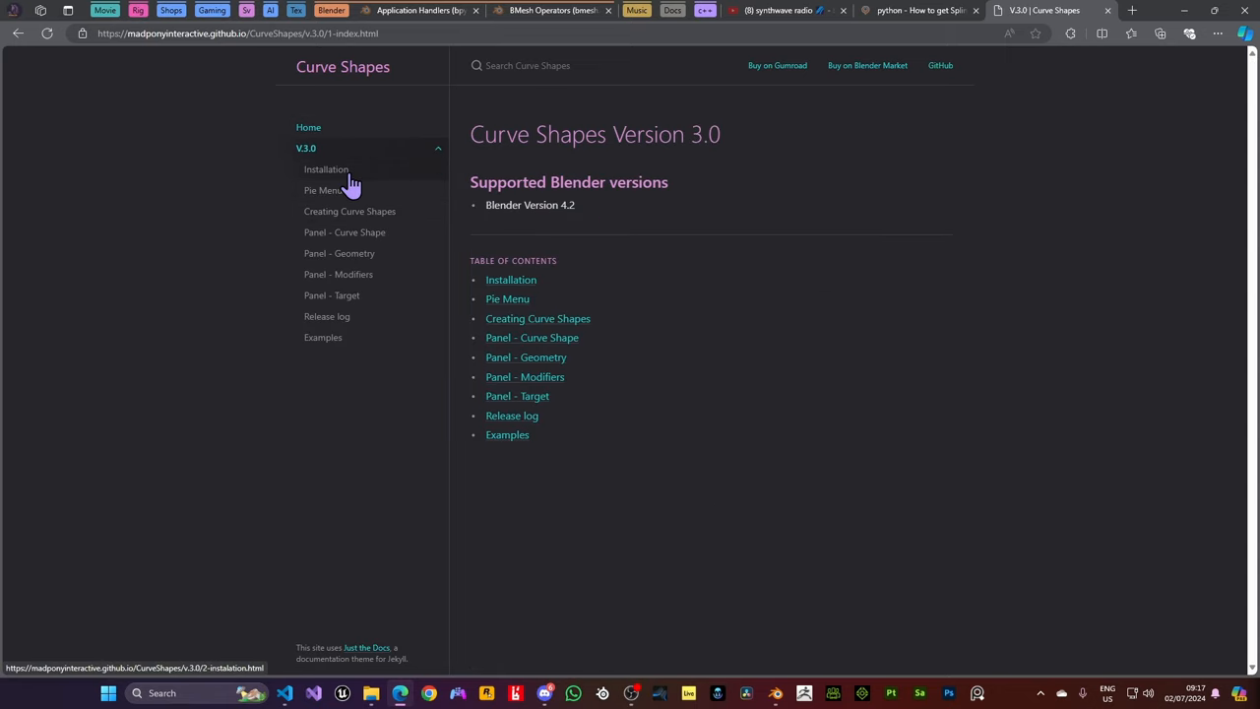
left_click(323, 189)
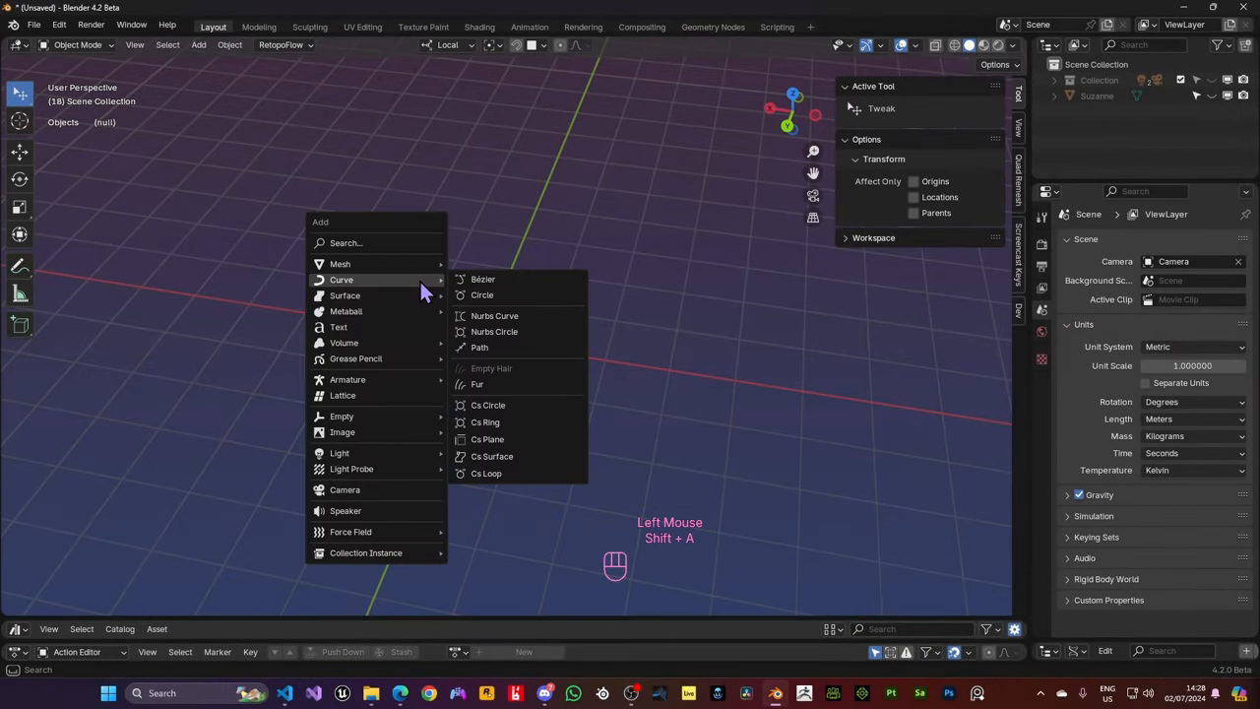
mouse_move(496, 429)
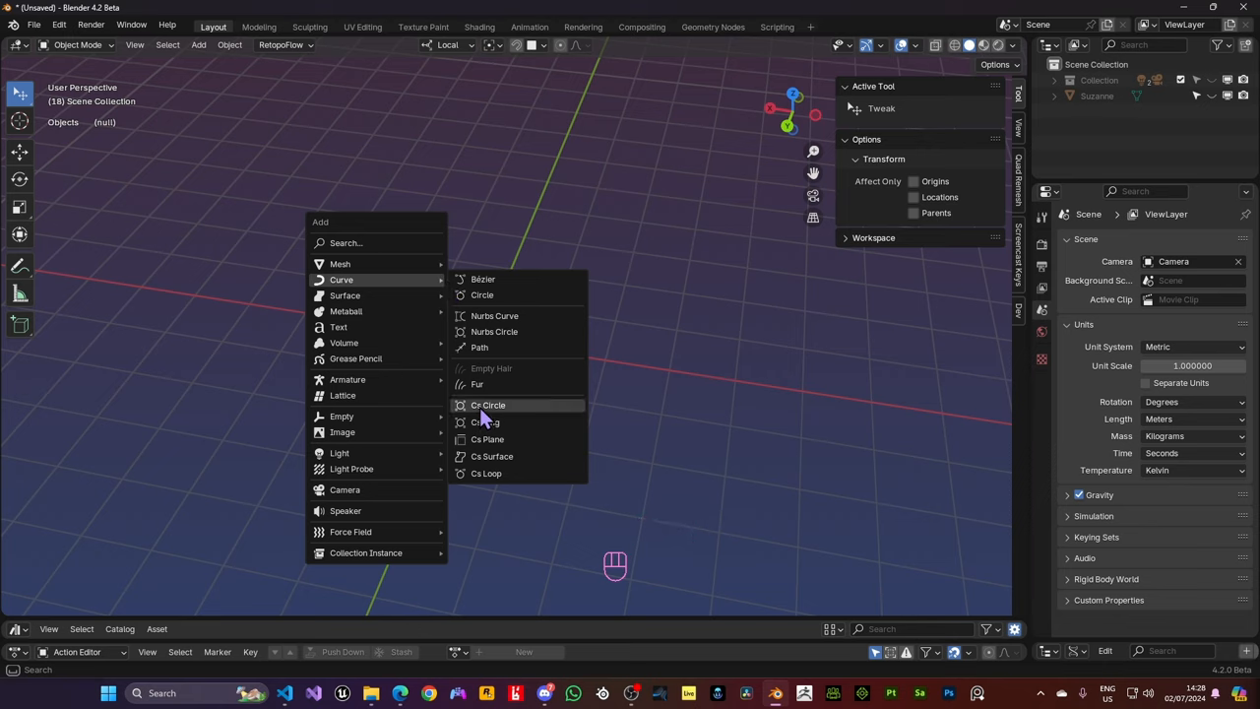
mouse_move(492, 473)
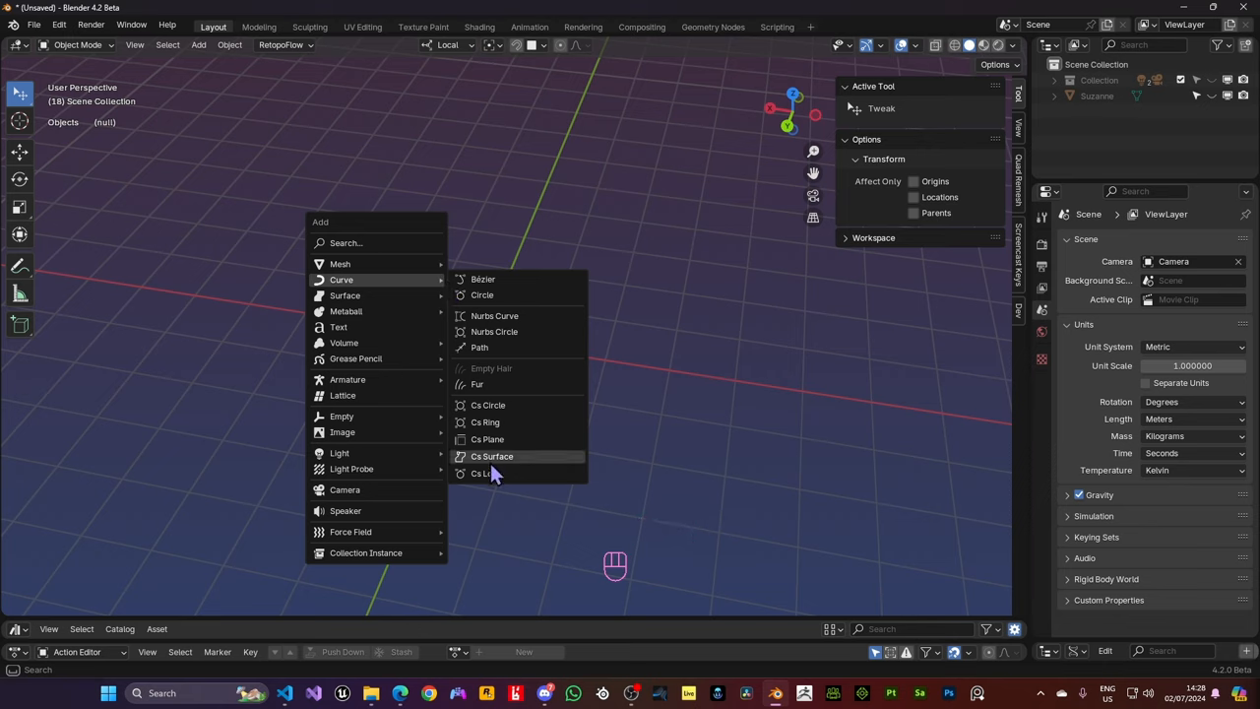
mouse_move(520, 456)
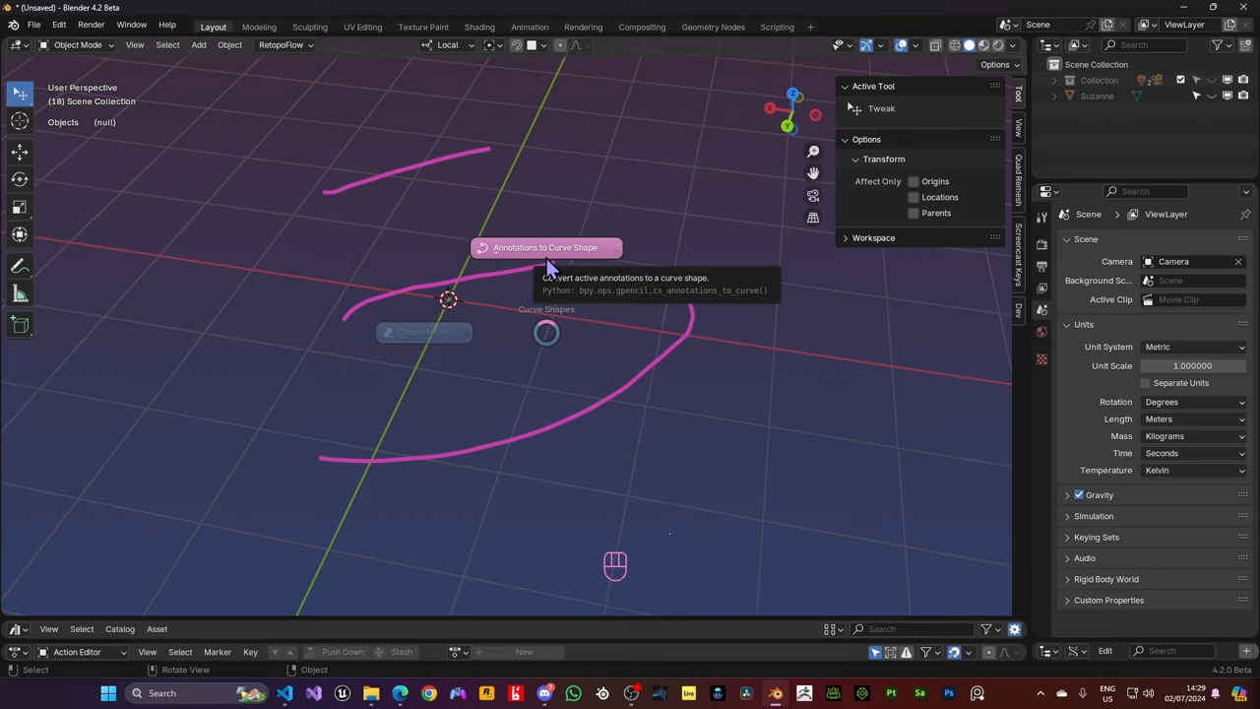
Convert the annotation strokes to a curve shape with conversion Error 0.70
left_click(543, 248)
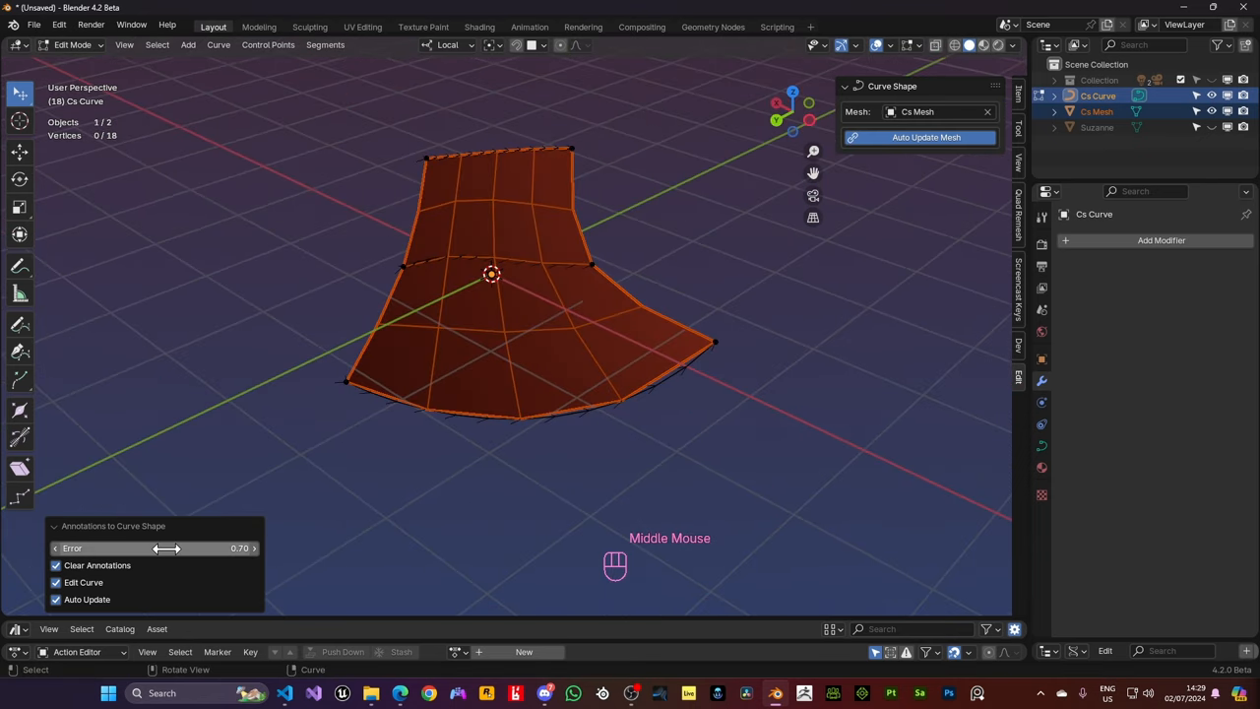
left_click_drag(167, 548, 134, 548)
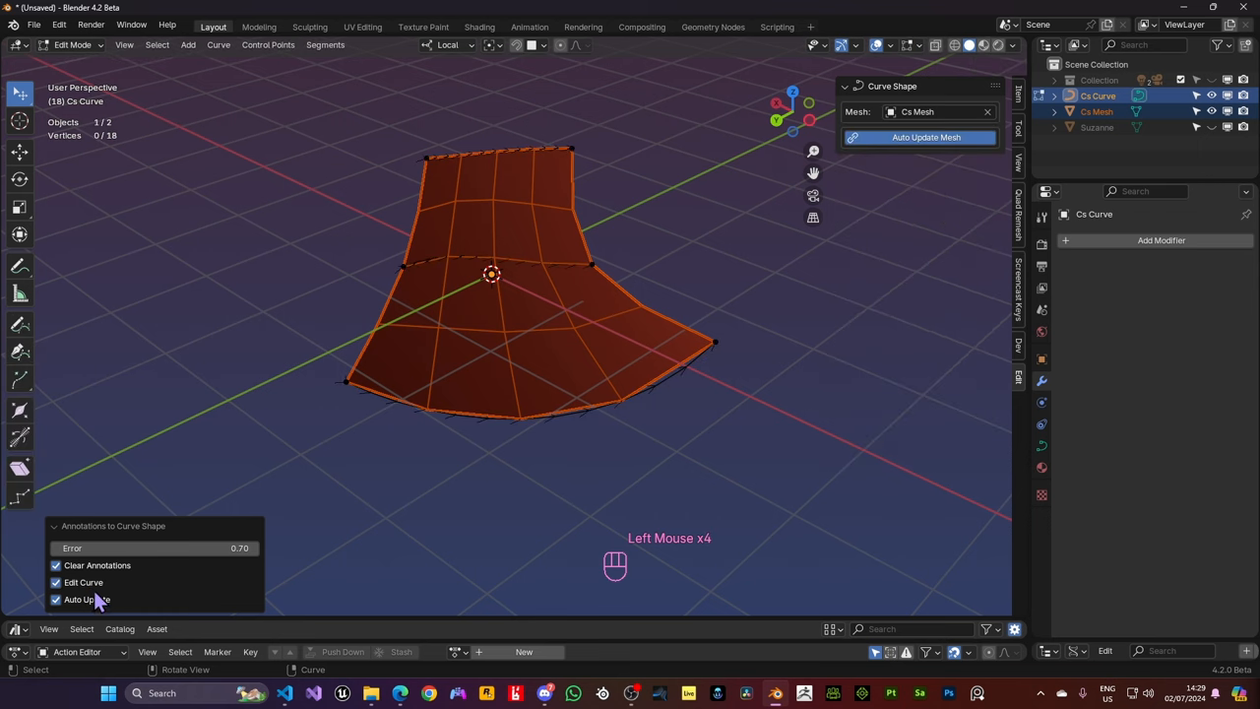
mouse_move(449, 430)
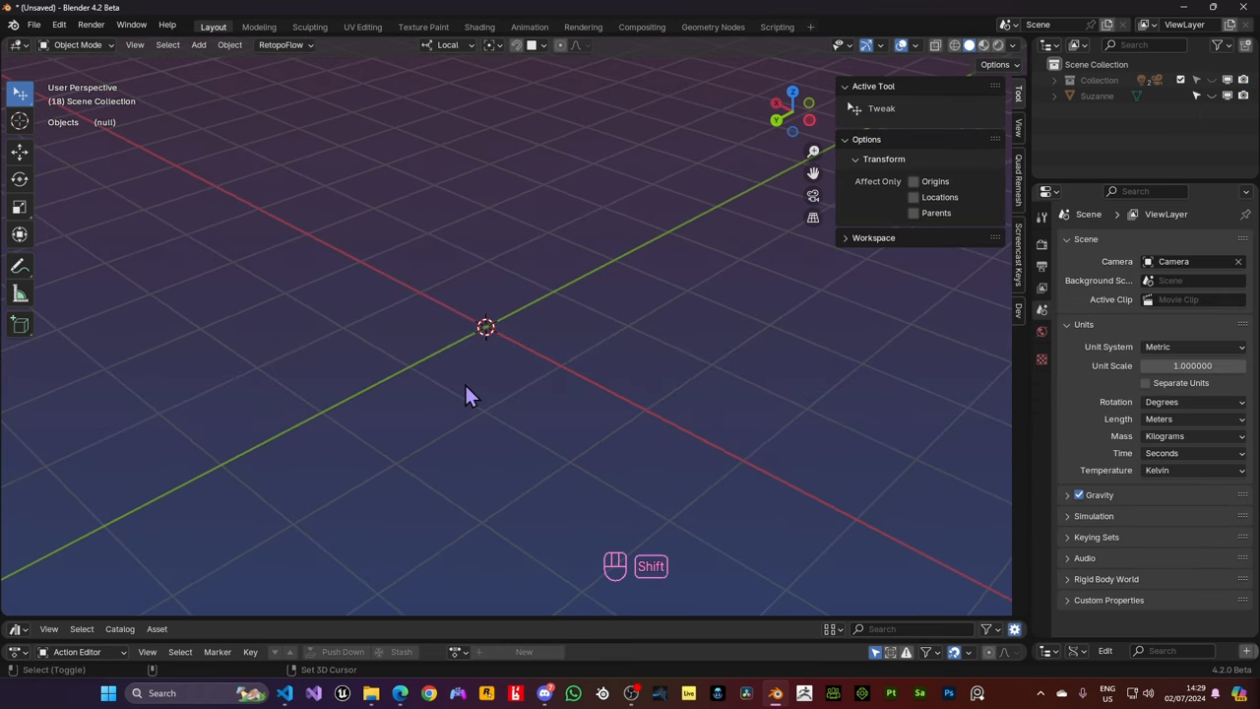
Add a new Bézier curve with Shift+A and view it from another angle
key("shift+a")
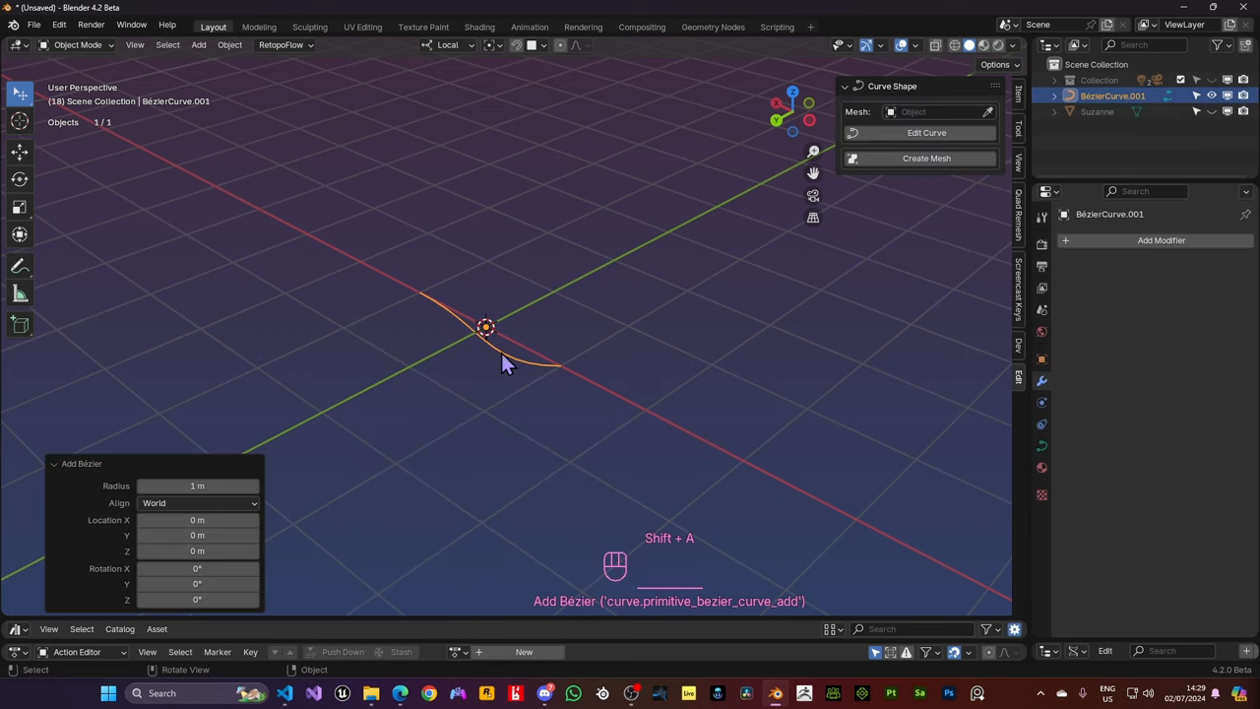
left_click_drag(502, 364, 807, 358)
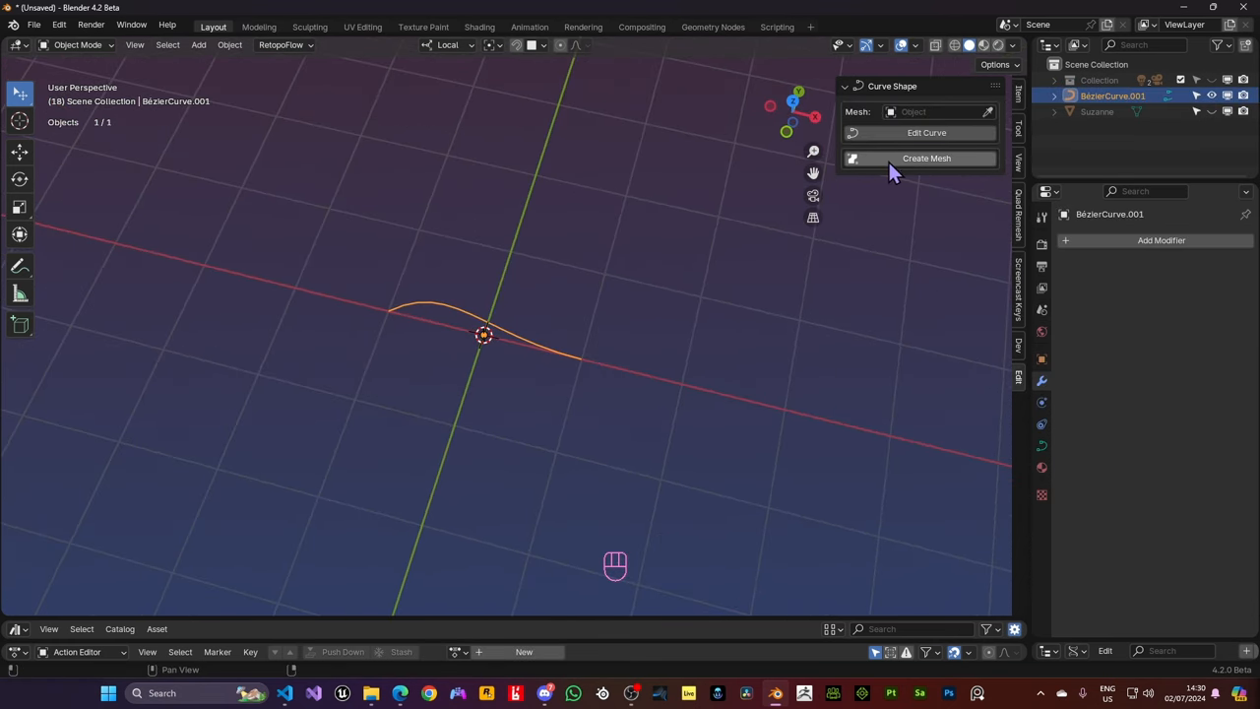
left_click(926, 158)
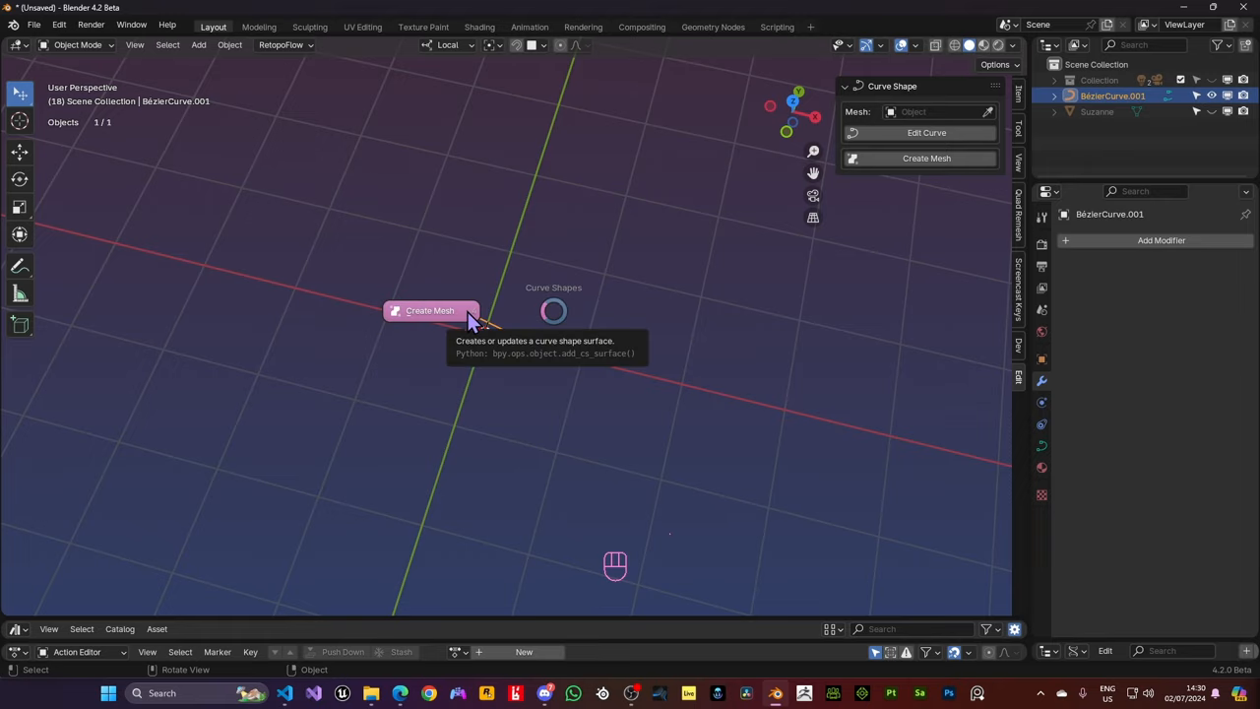
Generate a filled curve shape mesh from the Bézier curve with Create Mesh
left_click(429, 311)
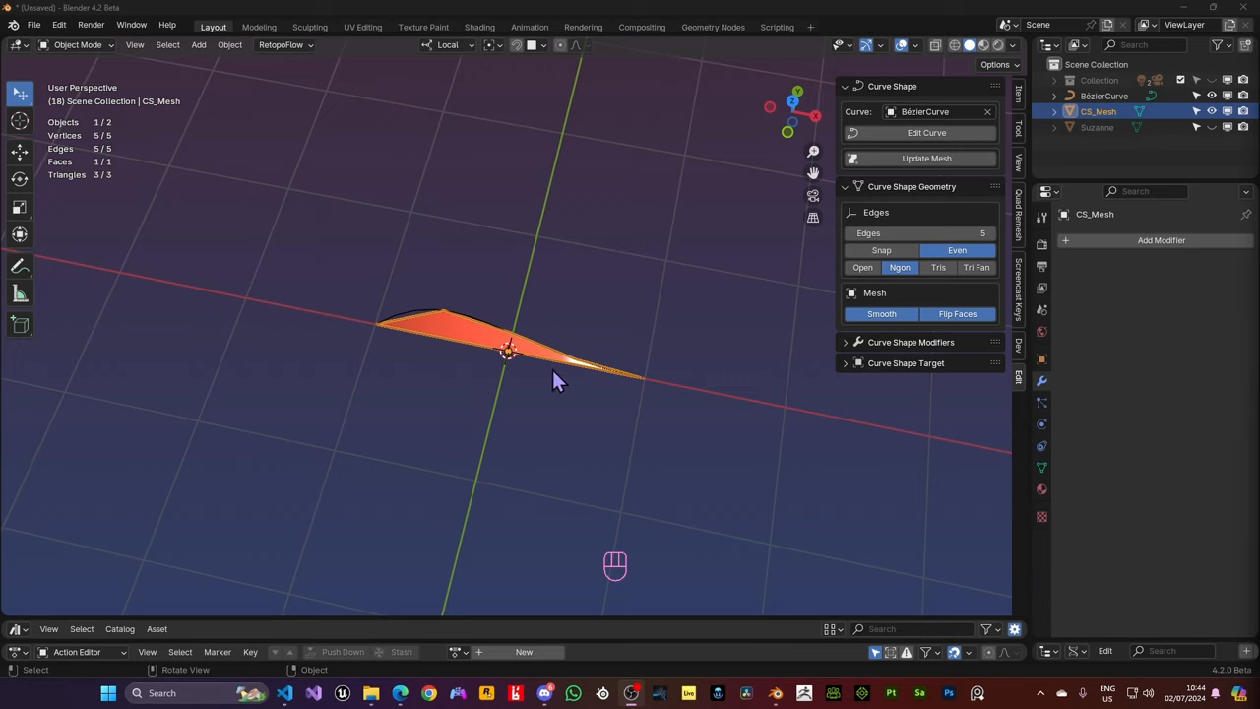
left_click(559, 386)
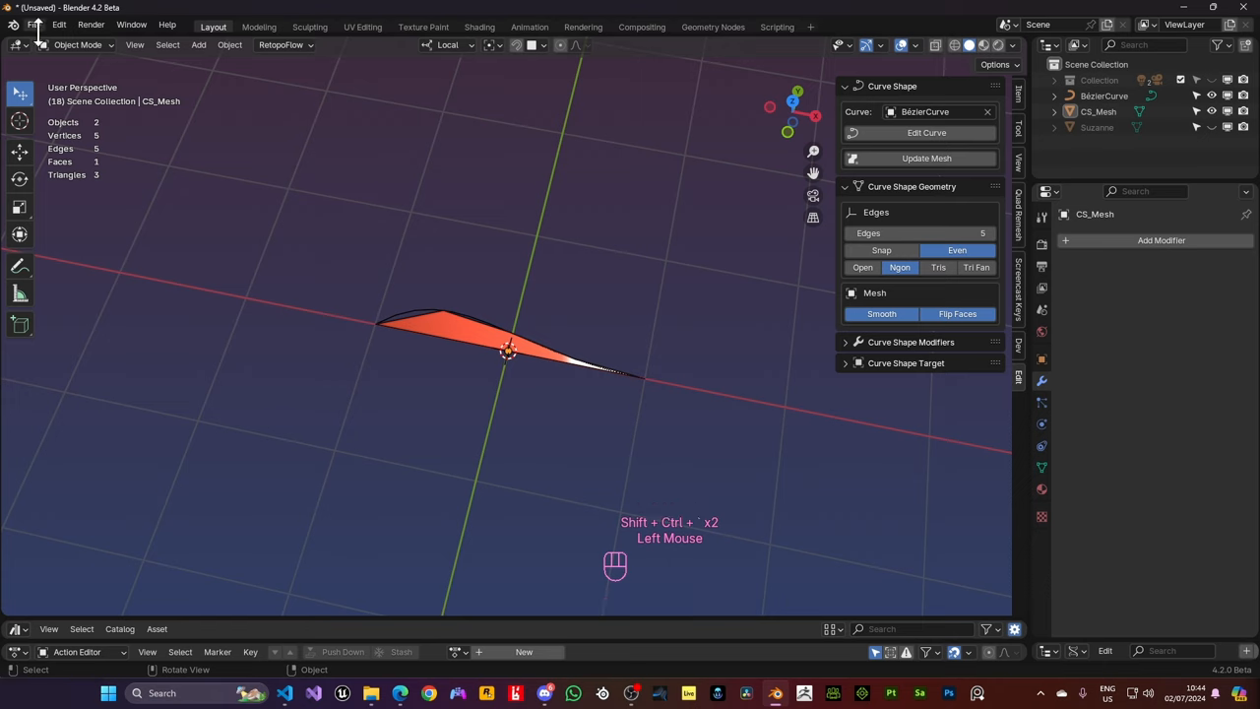
left_click(60, 24)
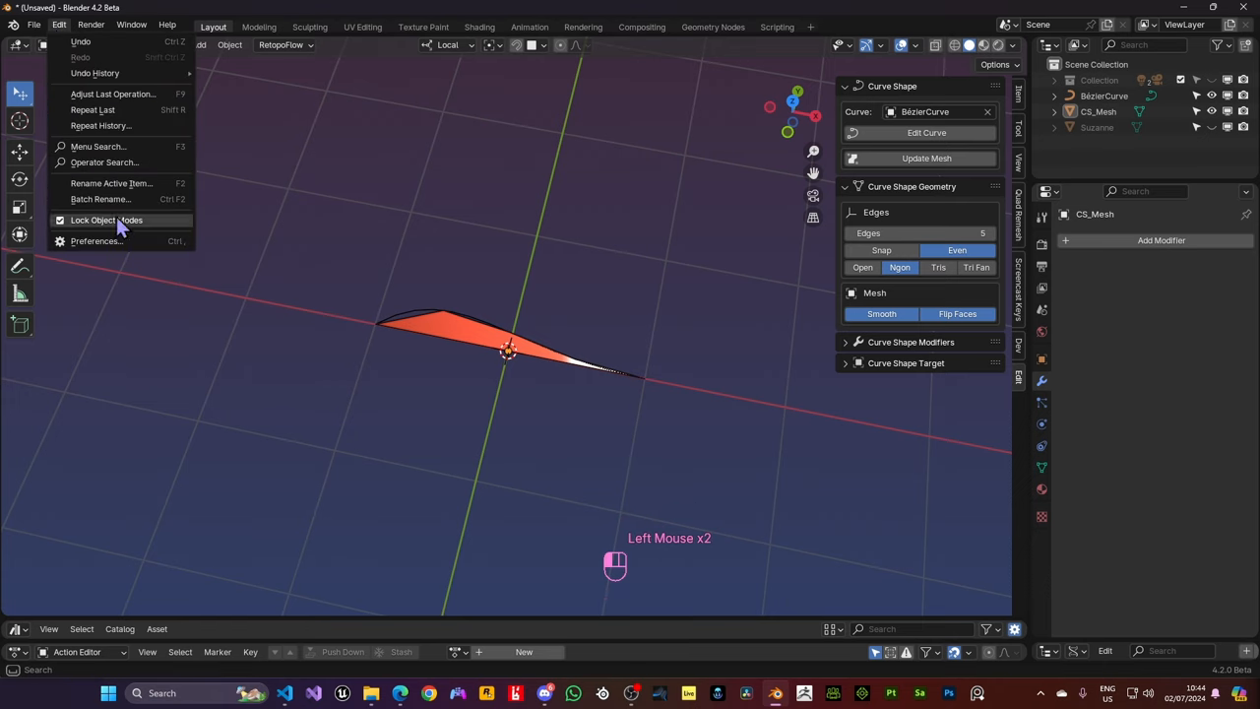
Search the keymap preferences for 'curve sha' to reveal the Curve Shapes pie-menu shortcut, then close them
left_click(94, 240)
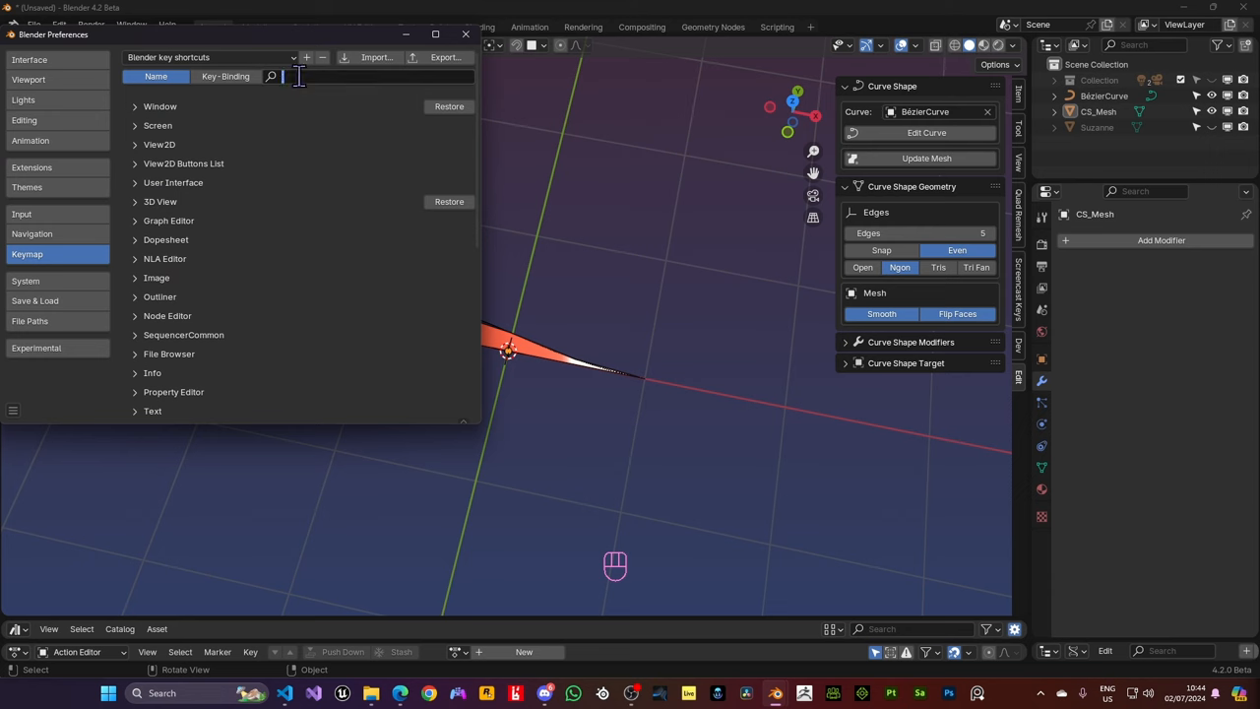
type("curve sha")
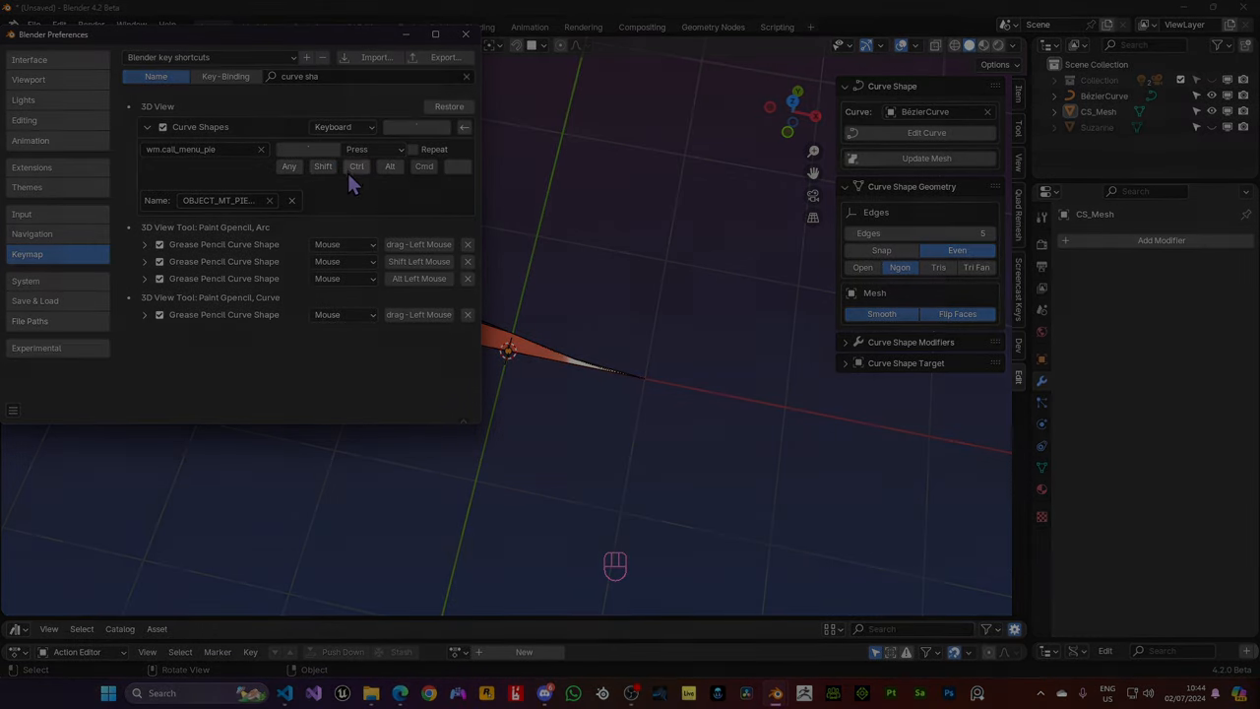
left_click(465, 36)
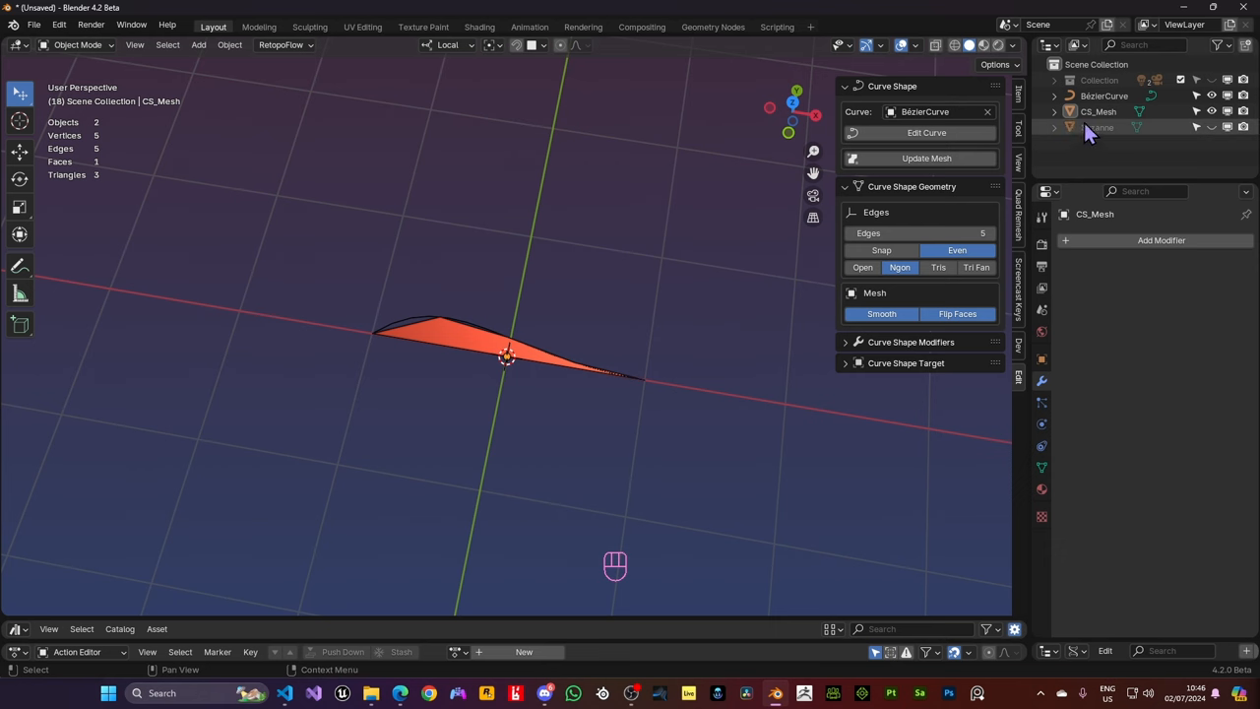
Duplicate the BezierCurve upward with Shift+D and generate a patch mesh for the copy
left_click(1103, 94)
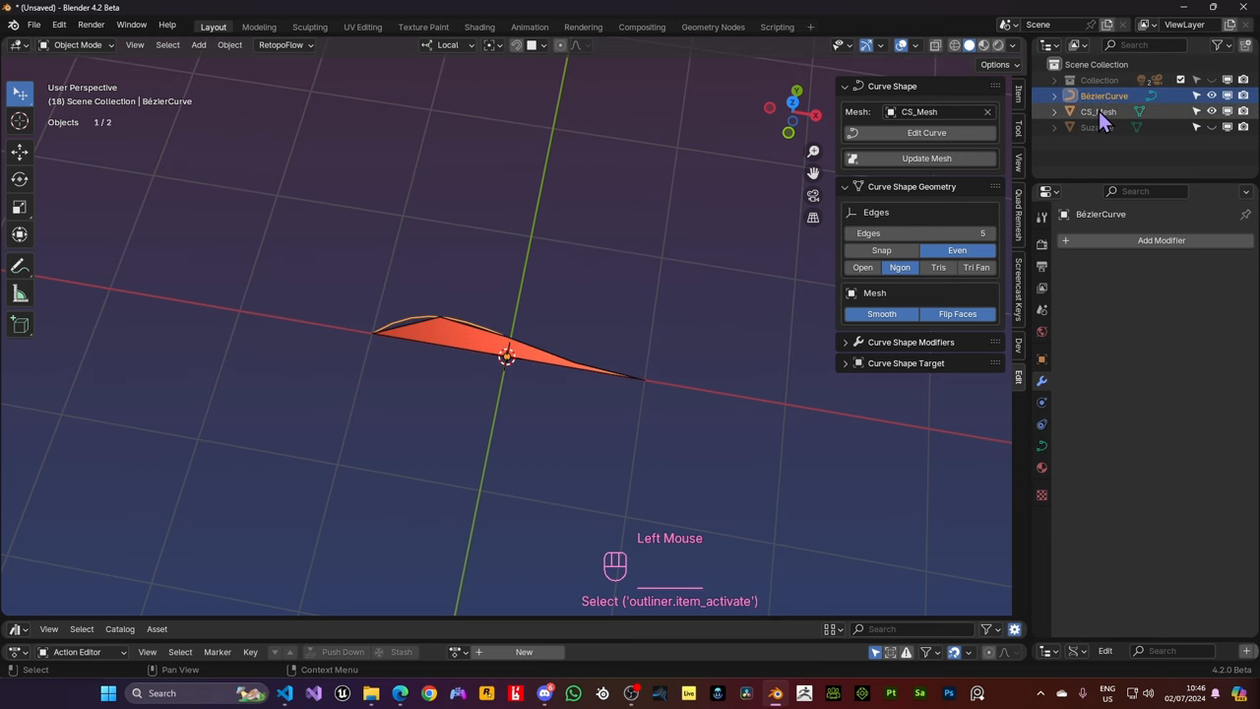
left_click(1099, 110)
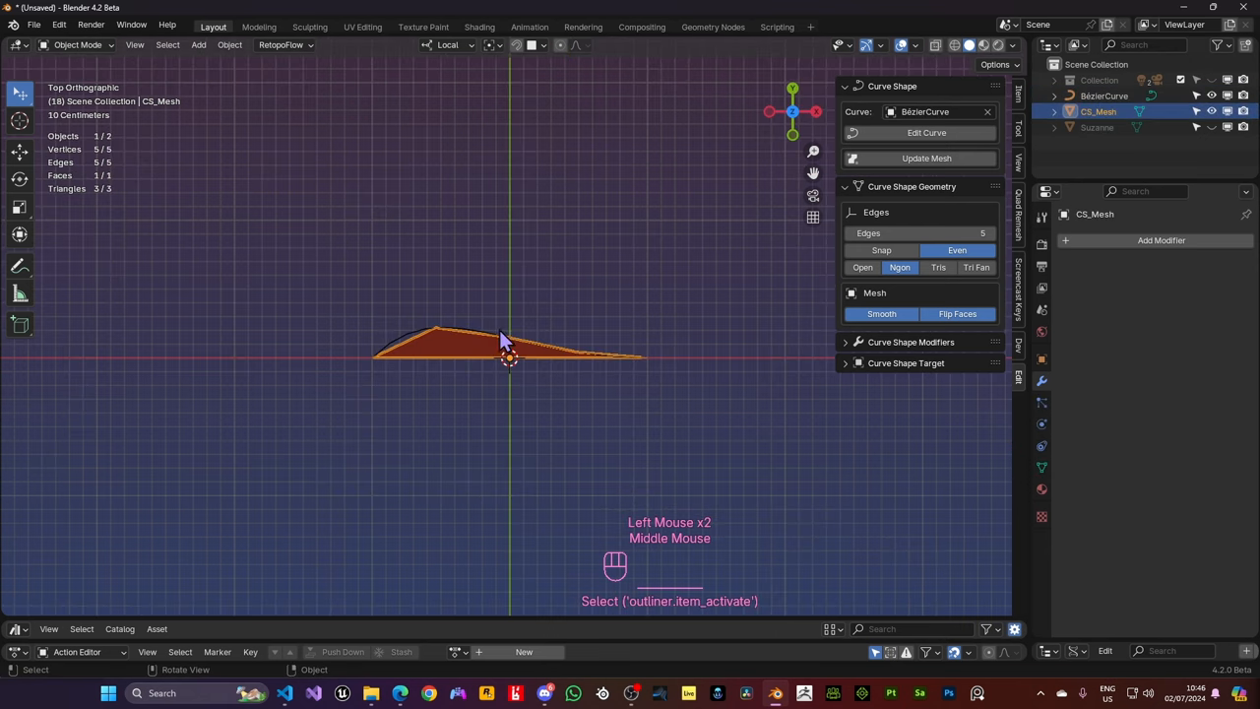
key("shift+d")
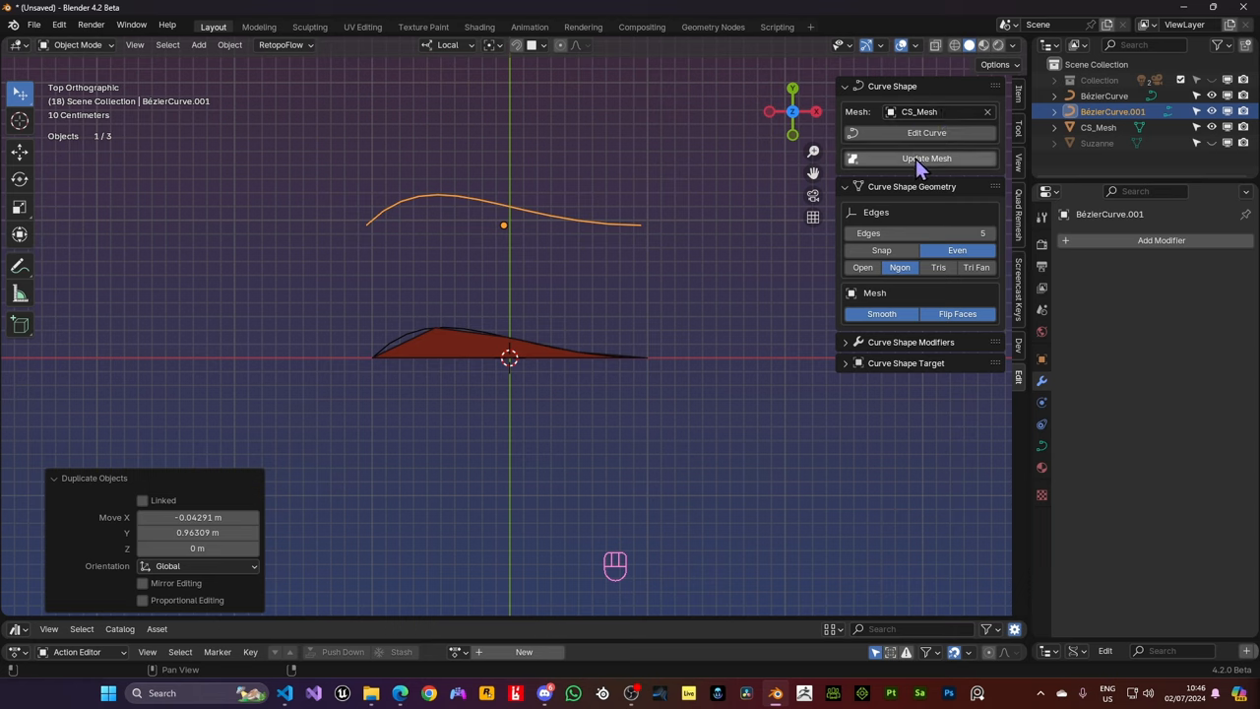
left_click(925, 157)
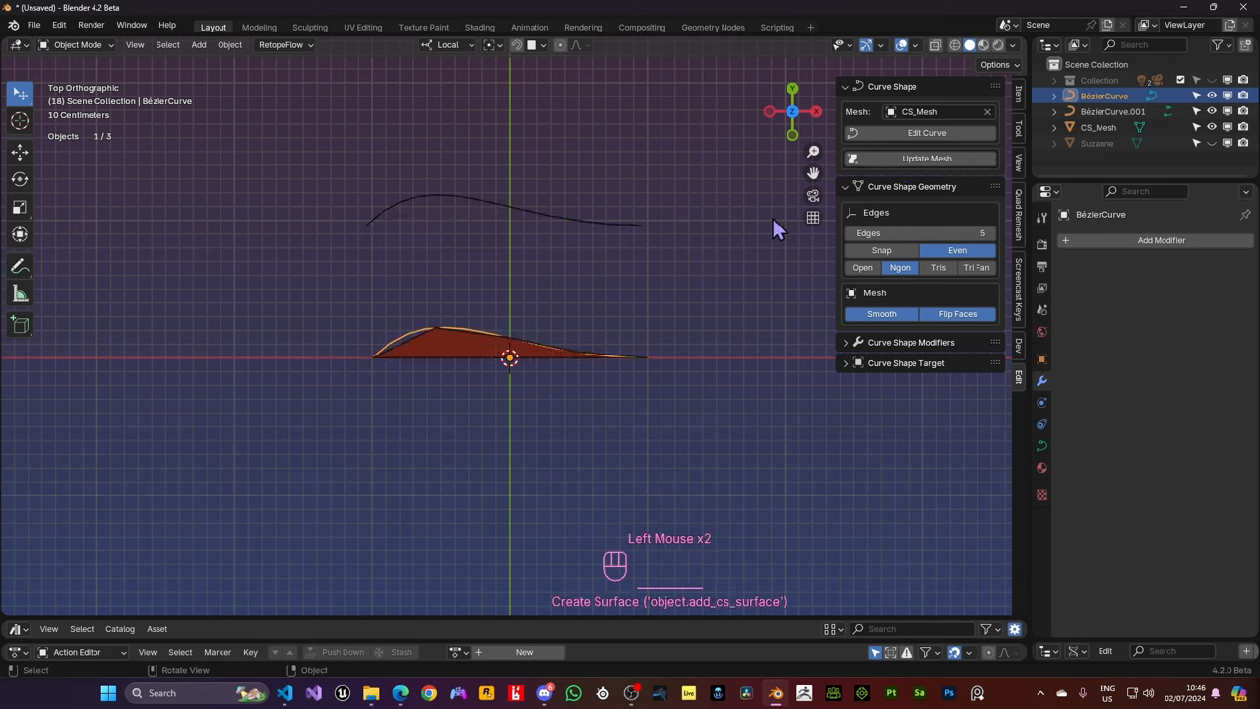
mouse_move(482, 232)
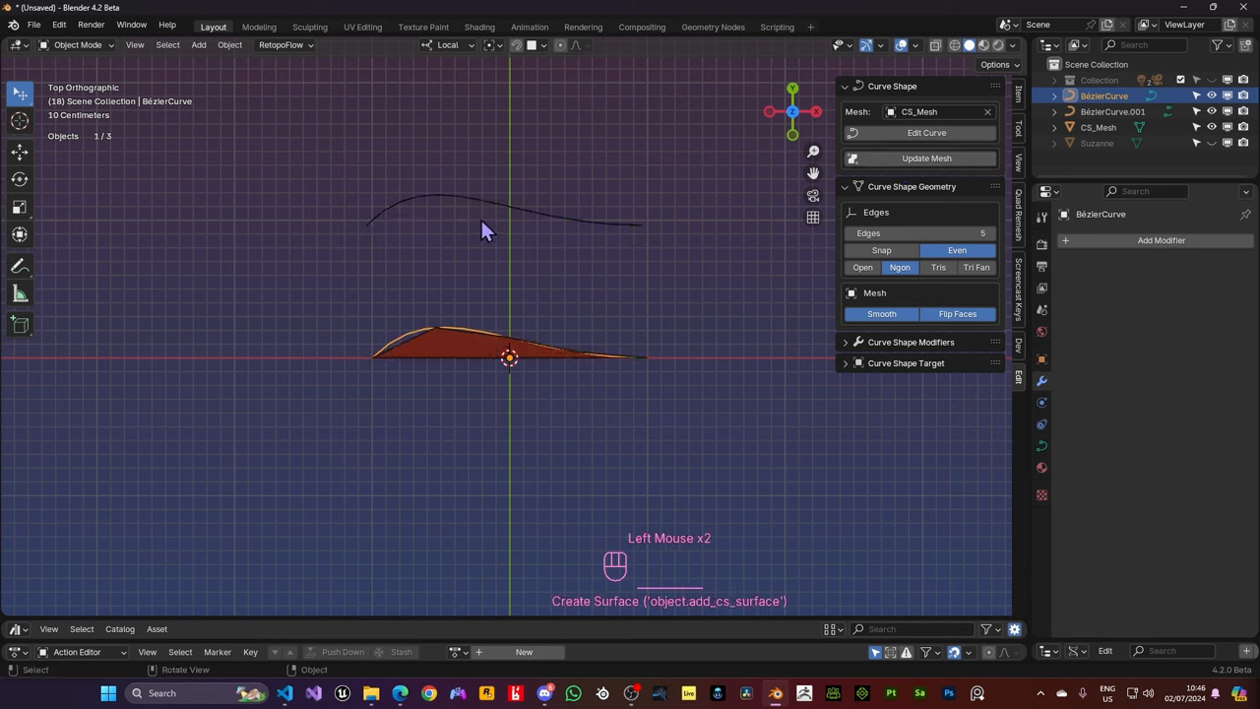
Give the copied curve its own CS_Mesh, then begin reshaping the original curve's handle
left_click(492, 215)
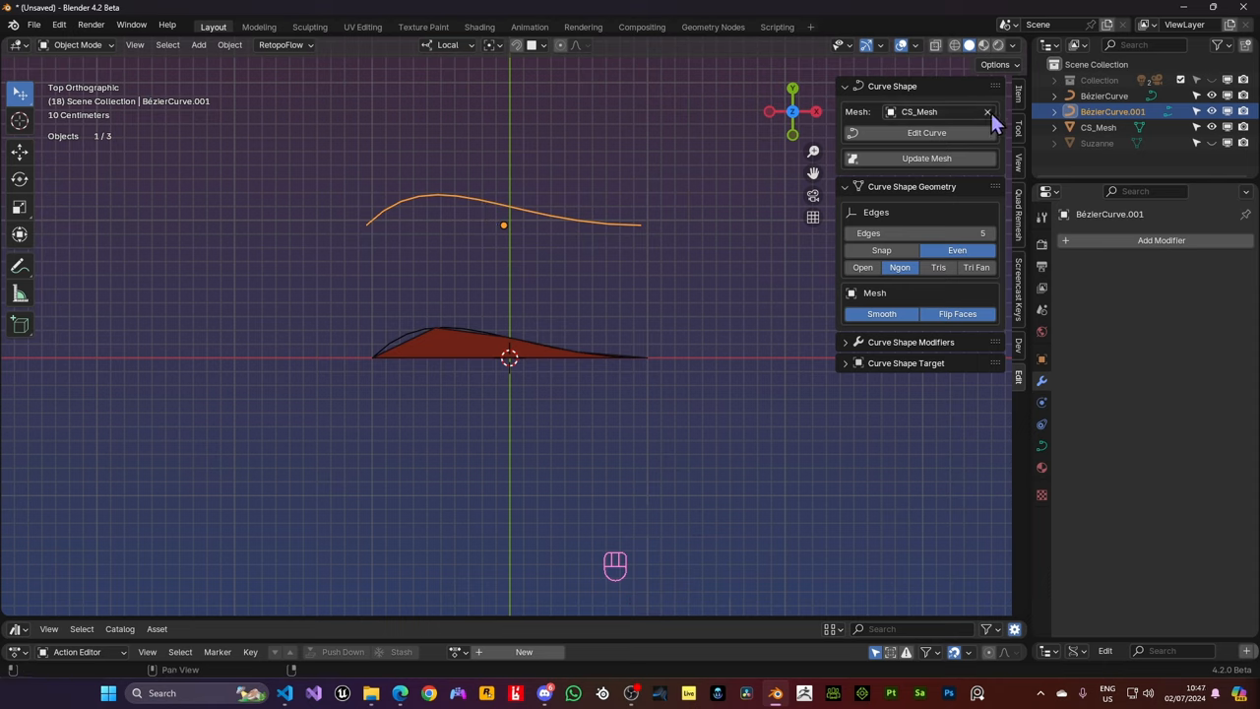
left_click(988, 110)
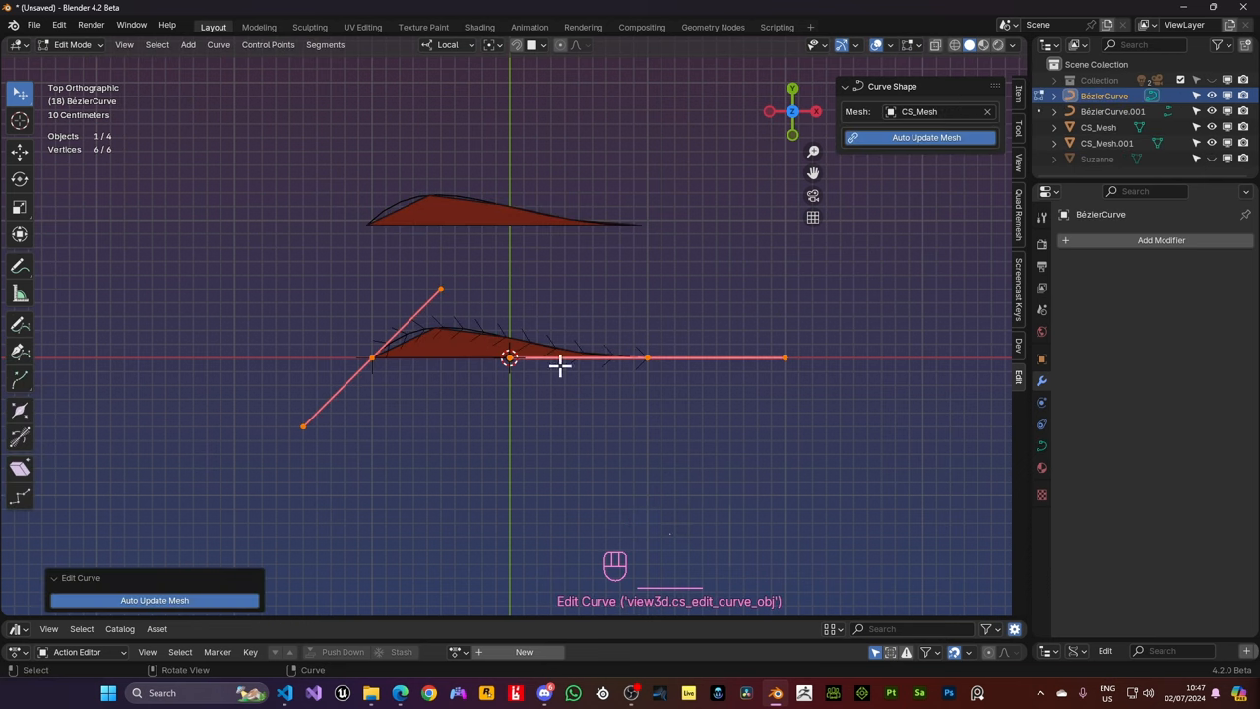
left_click_drag(508, 358, 502, 358)
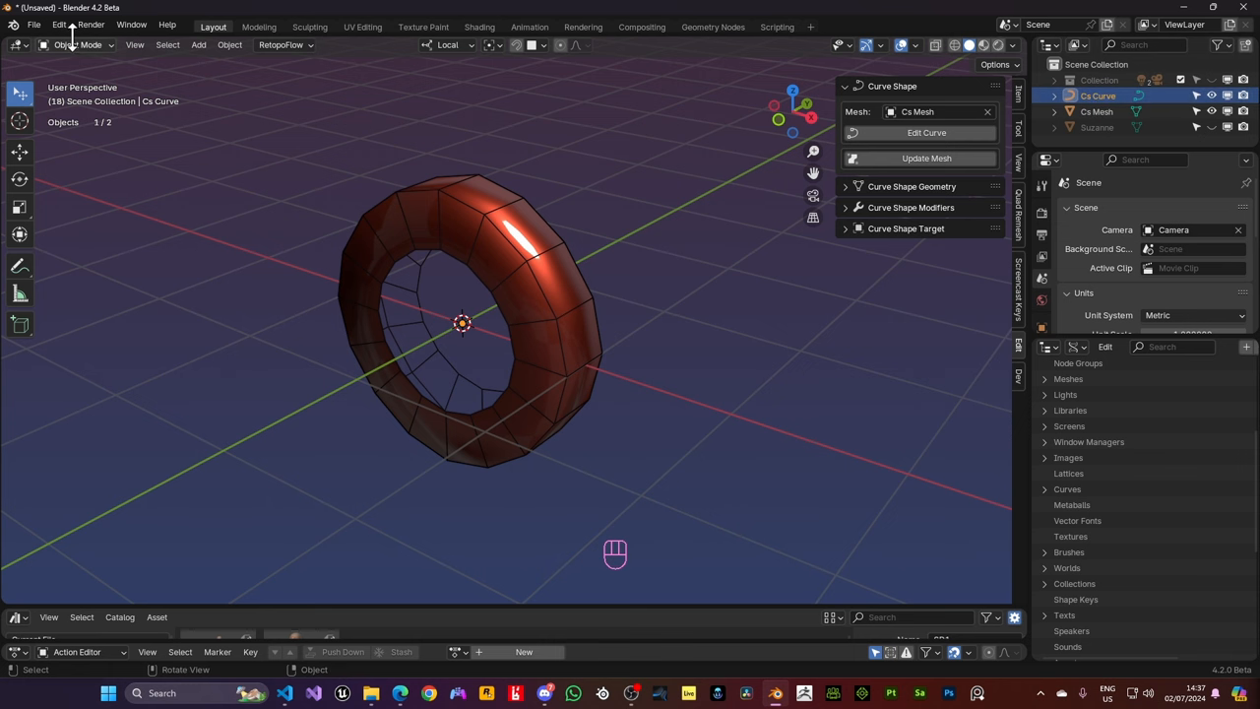
Move a control point on the ring curve in Edit Mode so the red tube follows it
key("Tab")
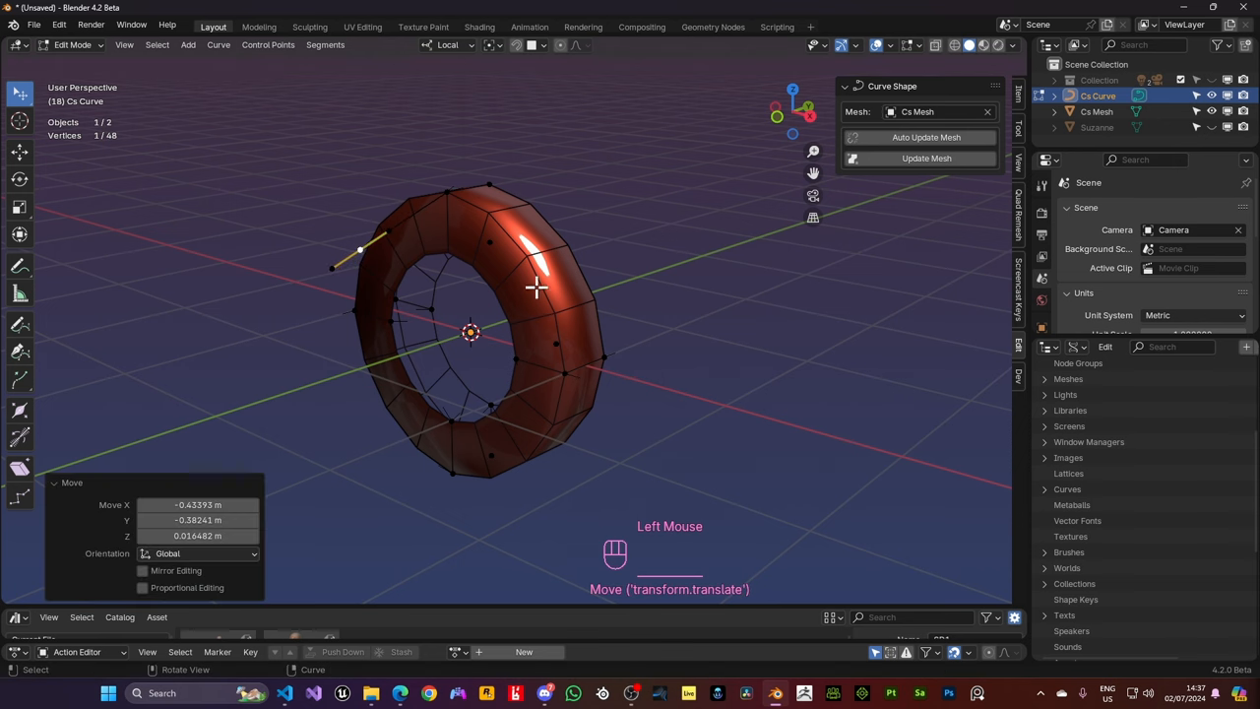
left_click(925, 158)
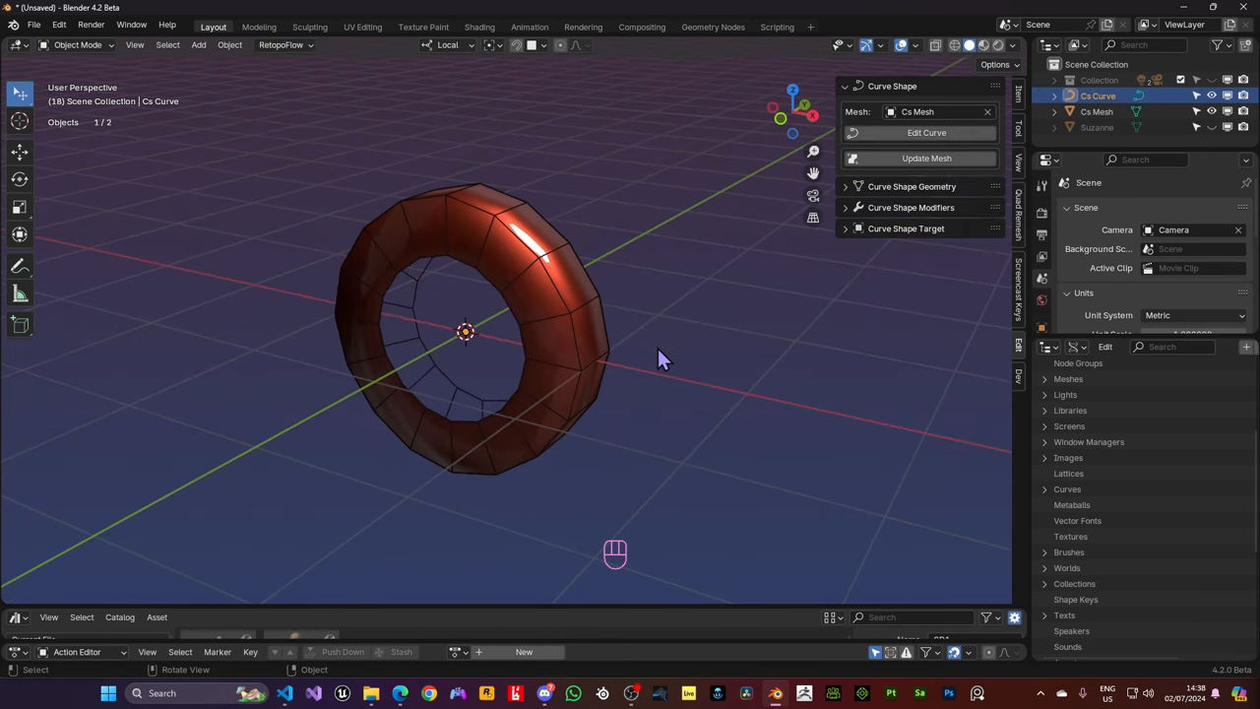
mouse_move(851, 272)
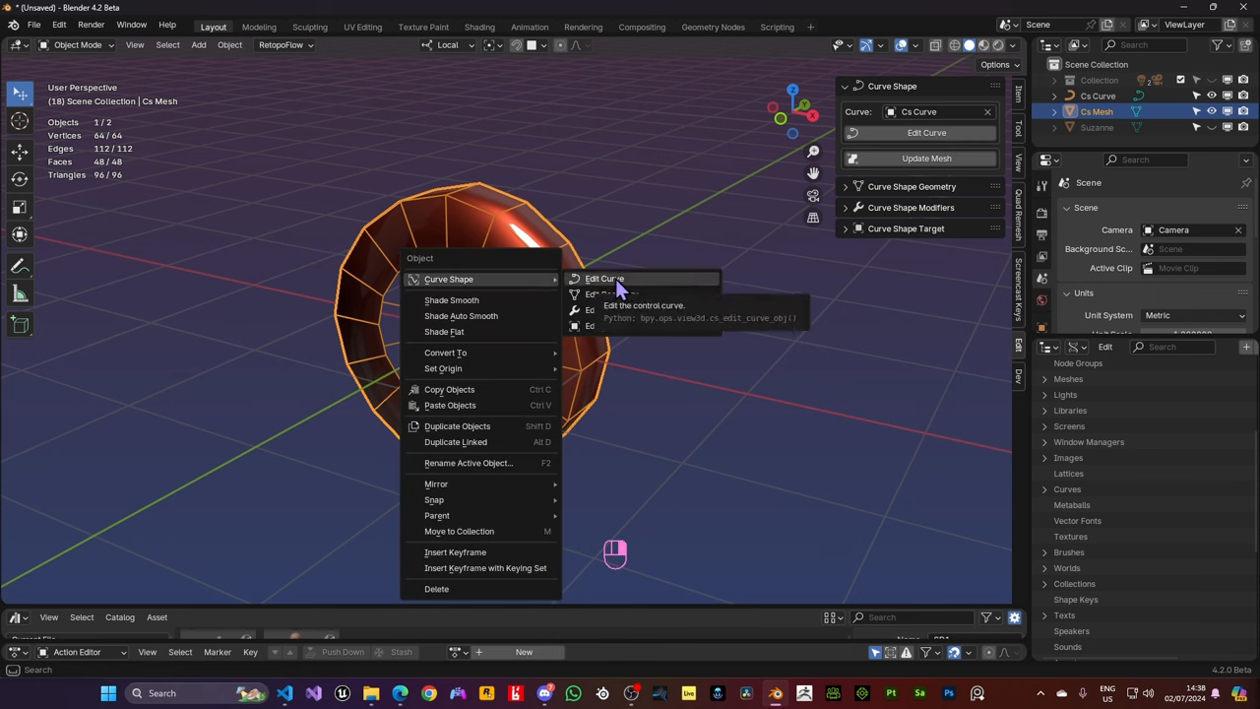
Edit the tube's curve with Auto Update Mesh on and scale a ring of points larger
left_click(605, 279)
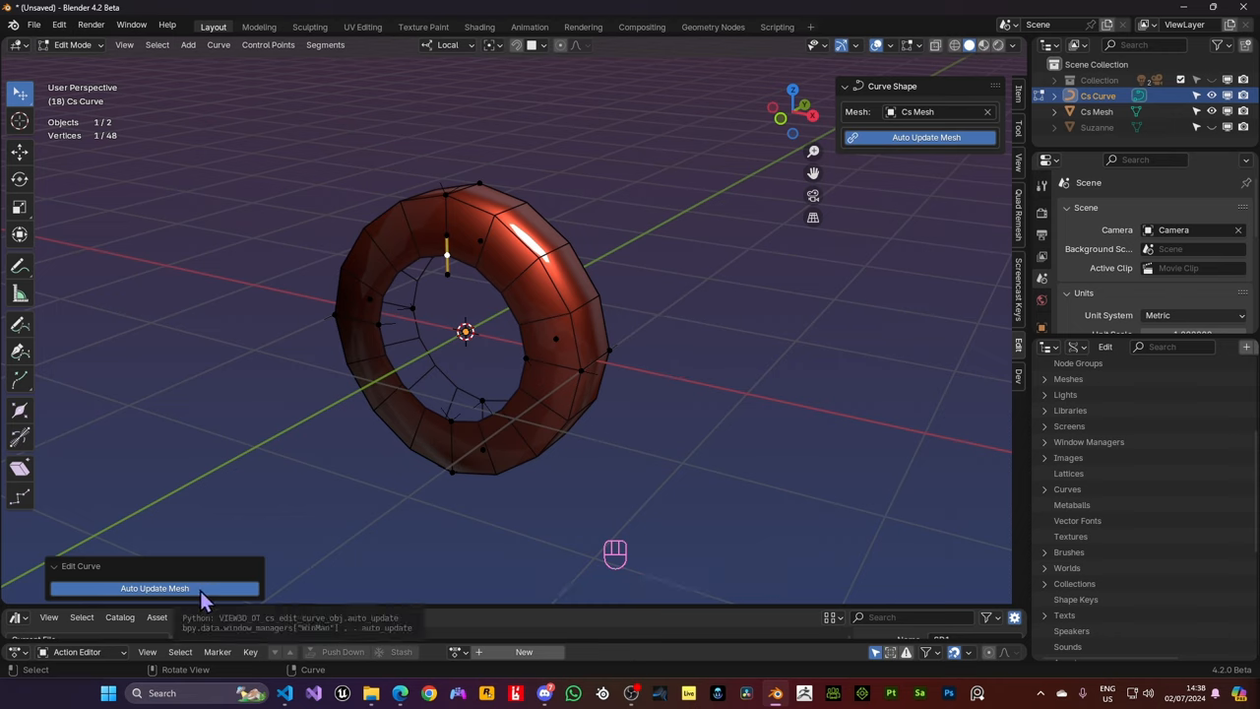
left_click(154, 586)
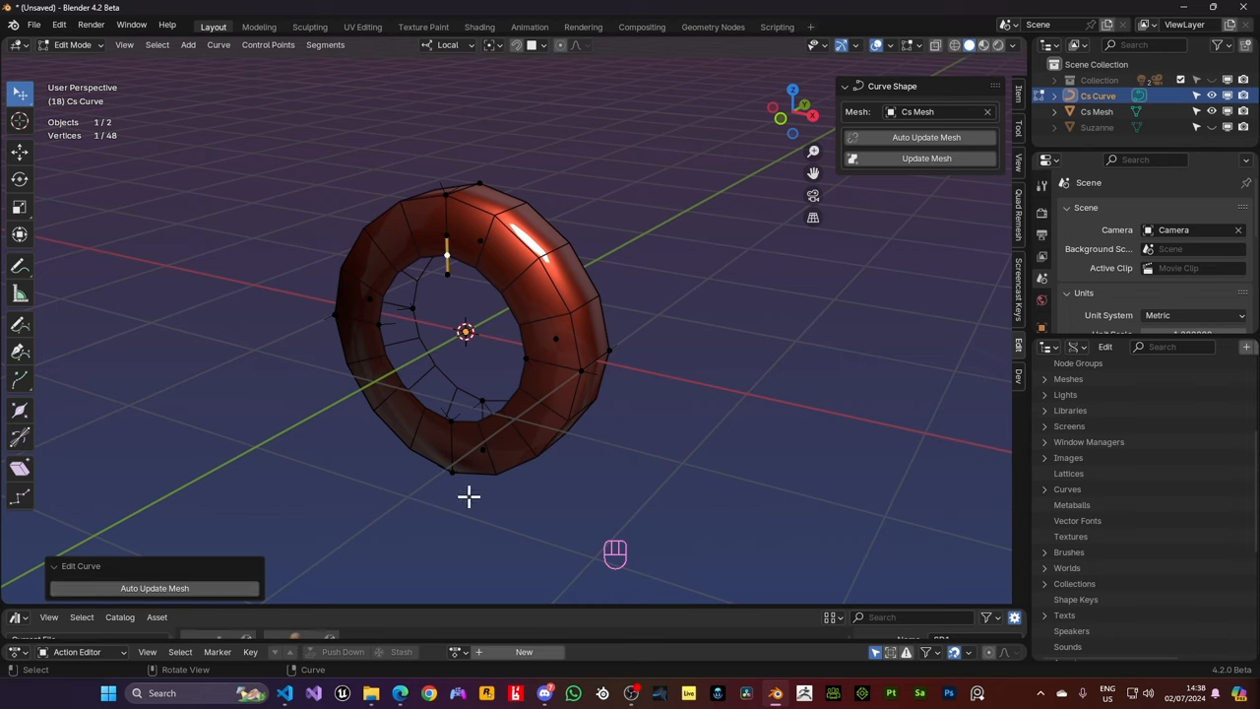
mouse_move(540, 296)
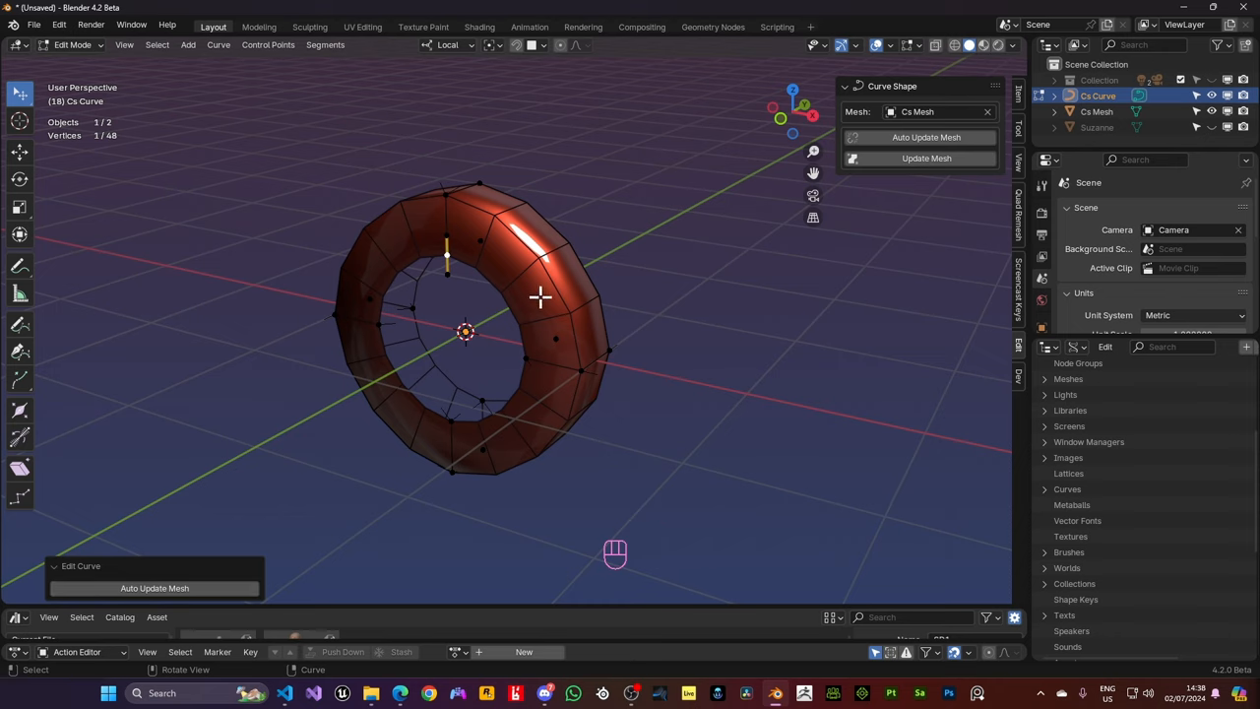
mouse_move(876, 193)
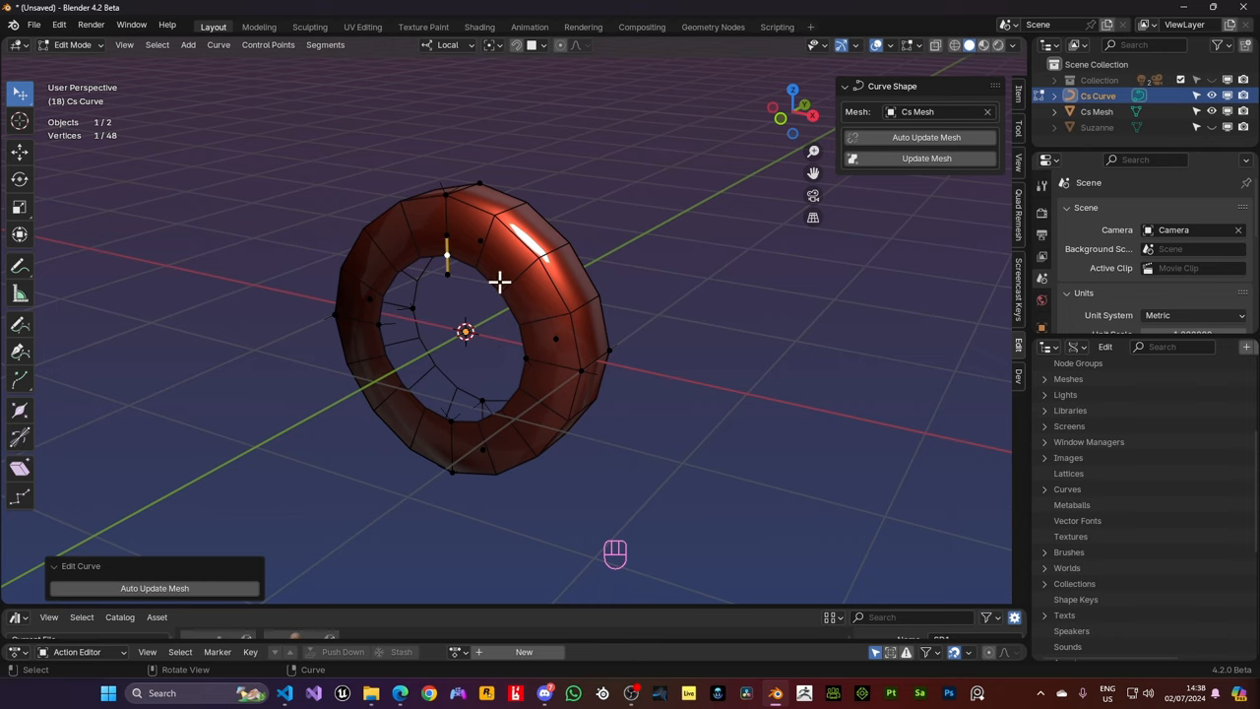
mouse_move(594, 331)
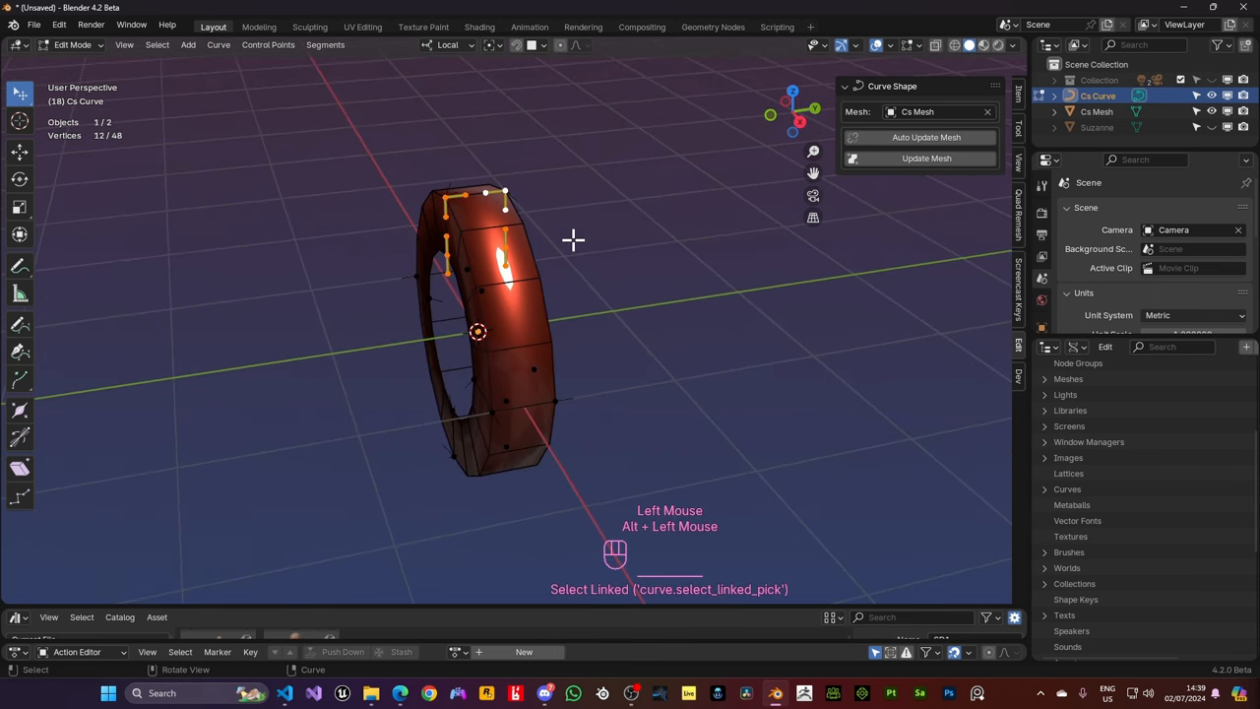
key("s")
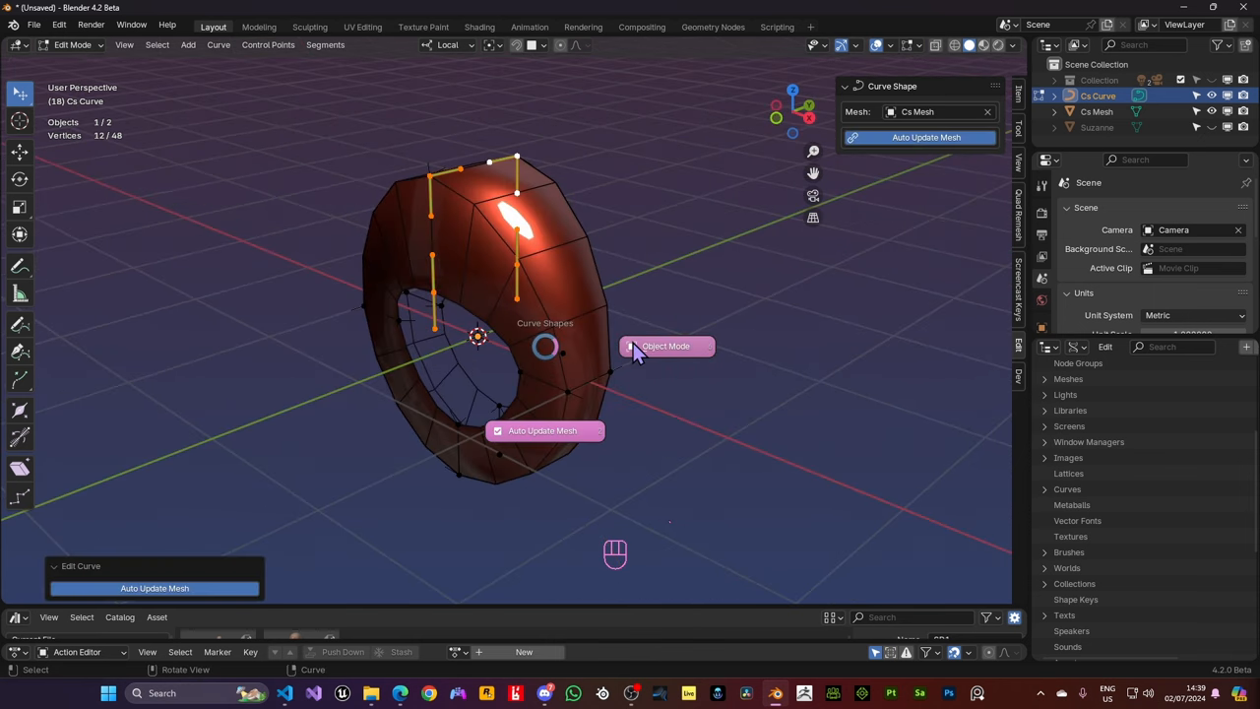
mouse_move(665, 347)
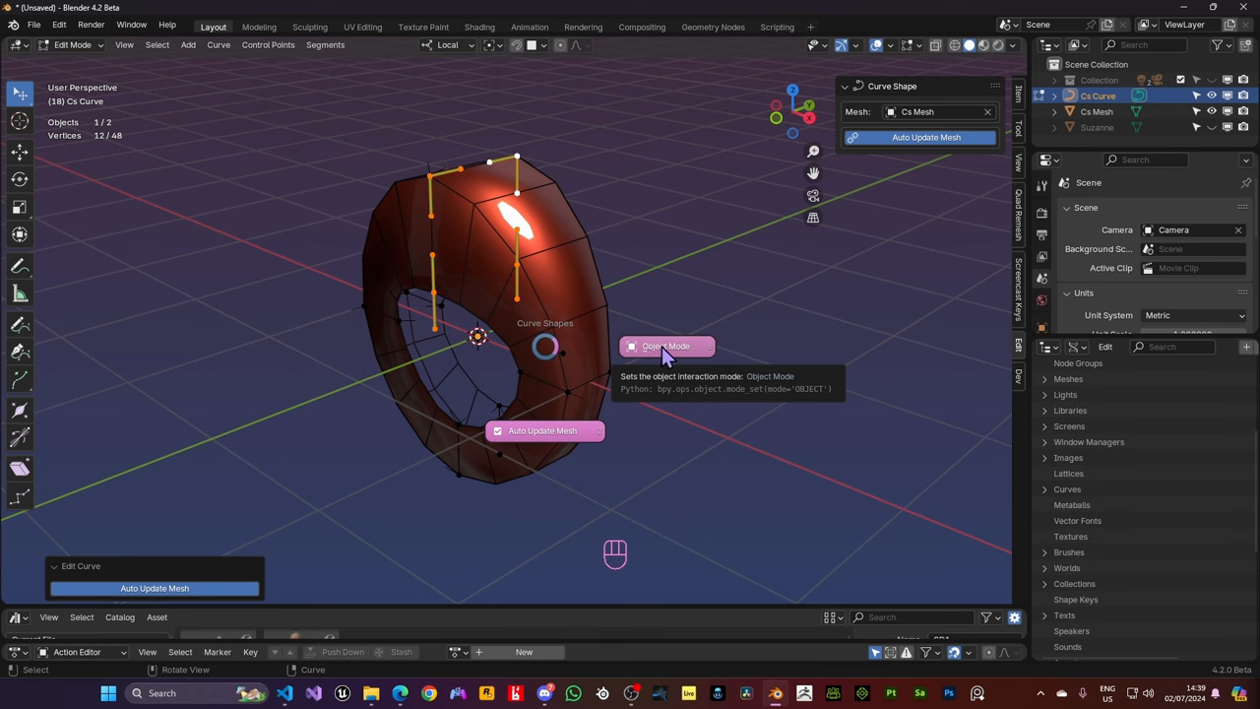
Return from curve editing to Object Mode through the pie menu
left_click(665, 347)
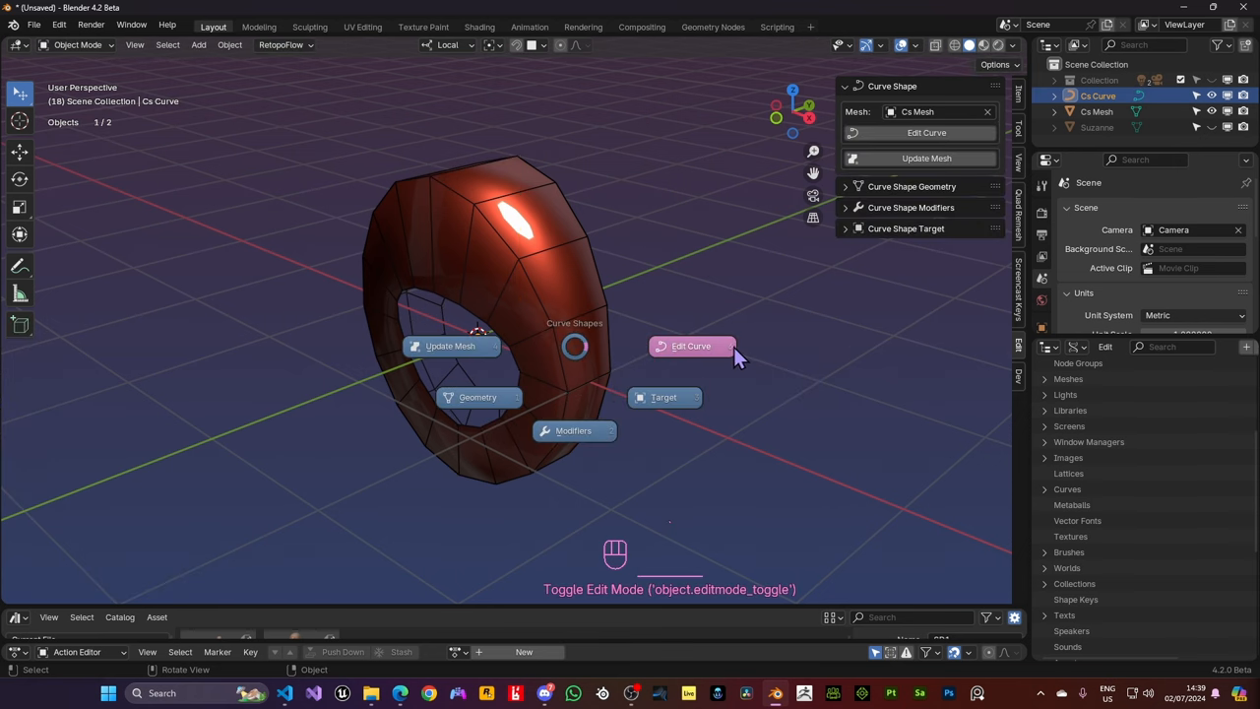
left_click(691, 346)
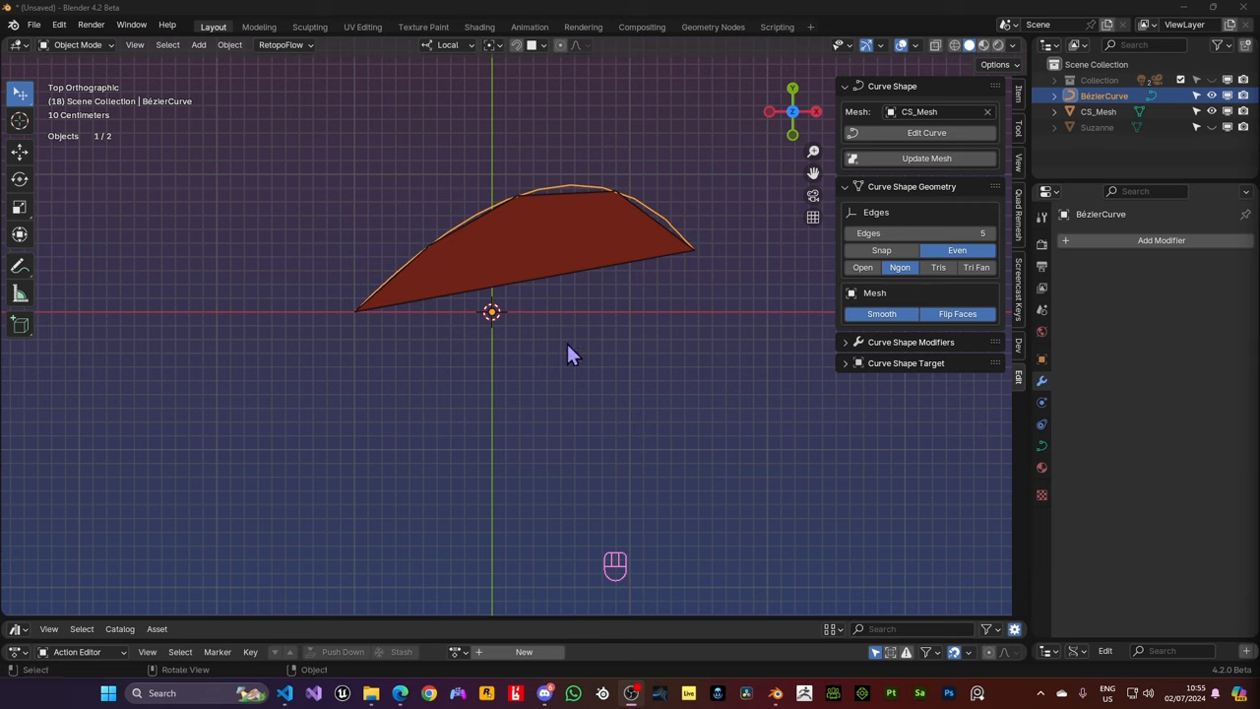
mouse_move(549, 345)
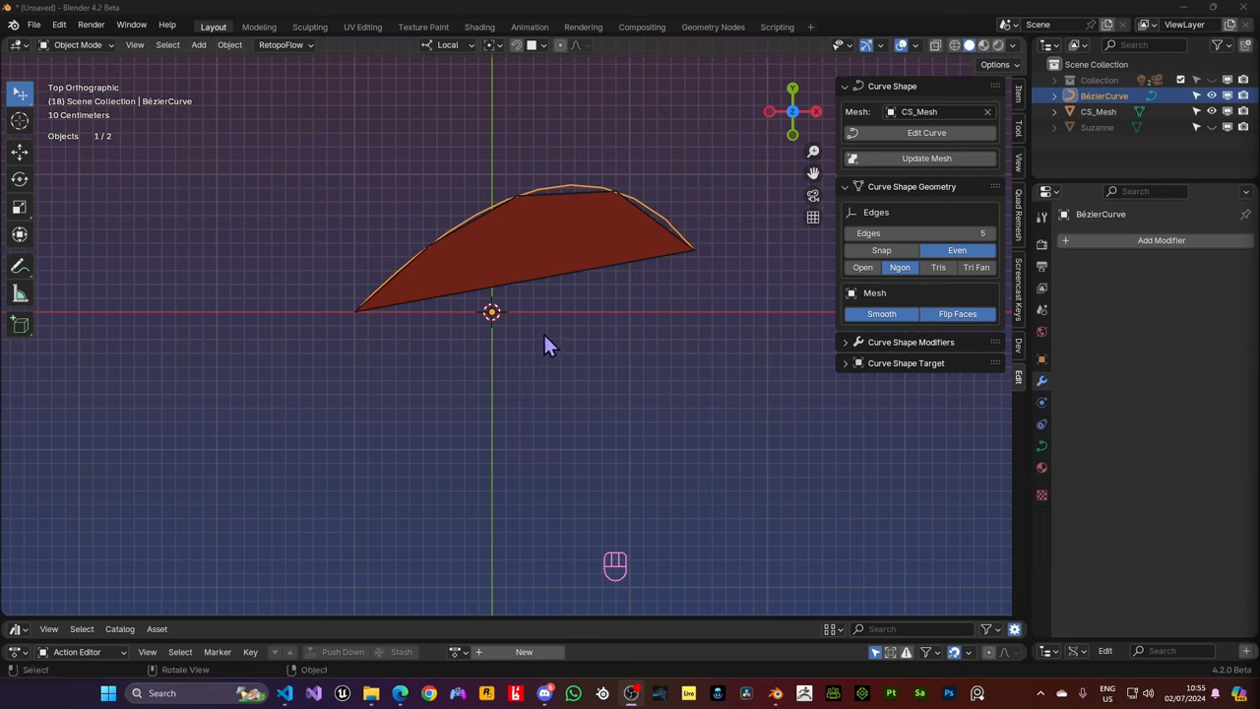
left_click(544, 338)
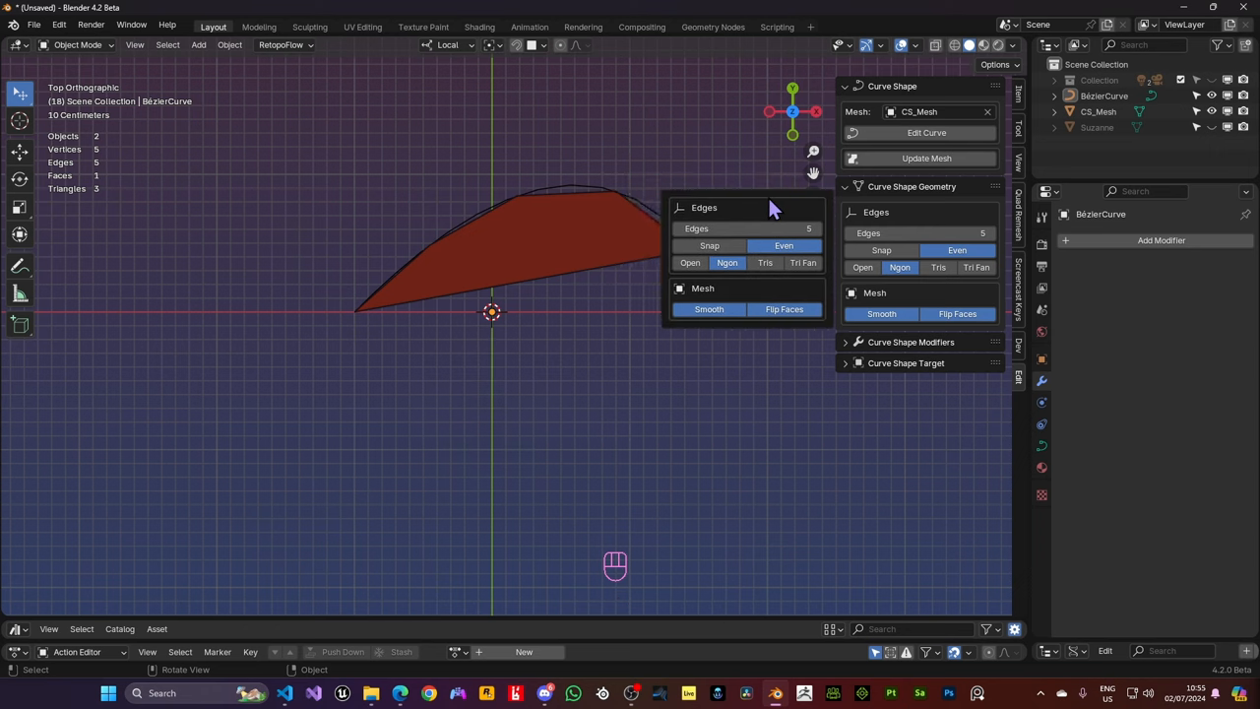
left_click_drag(772, 207, 581, 244)
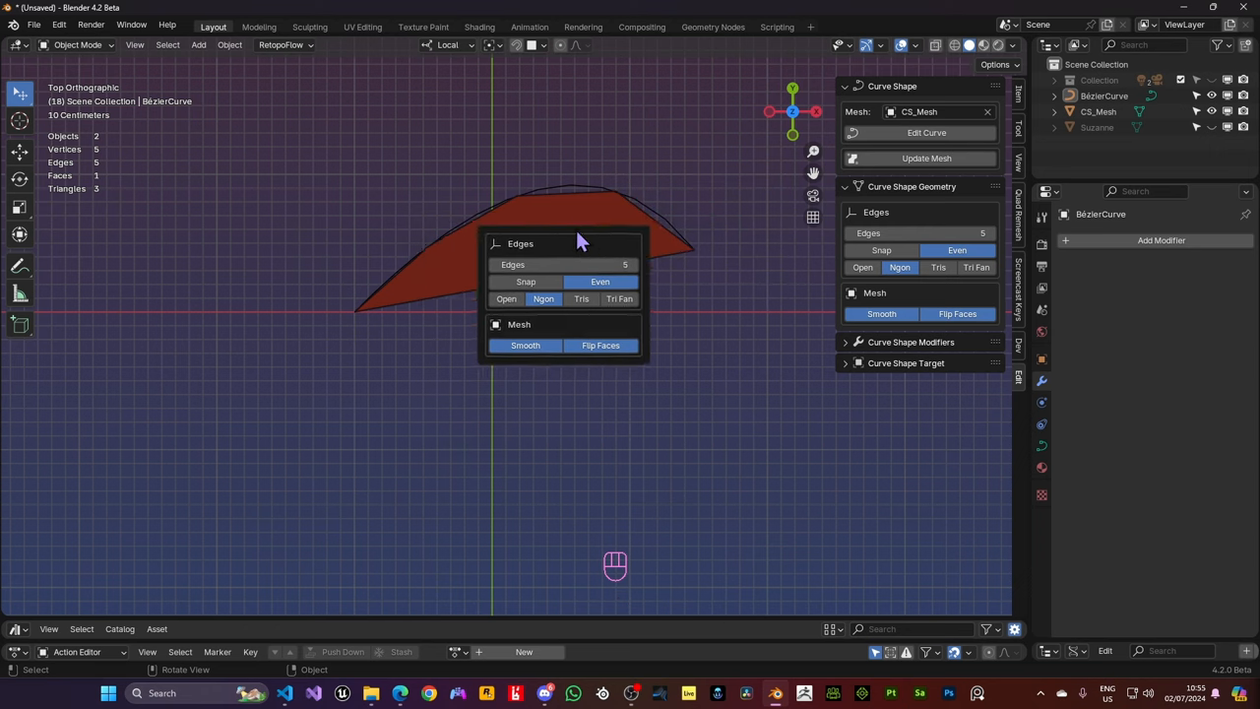
left_click_drag(581, 244, 539, 275)
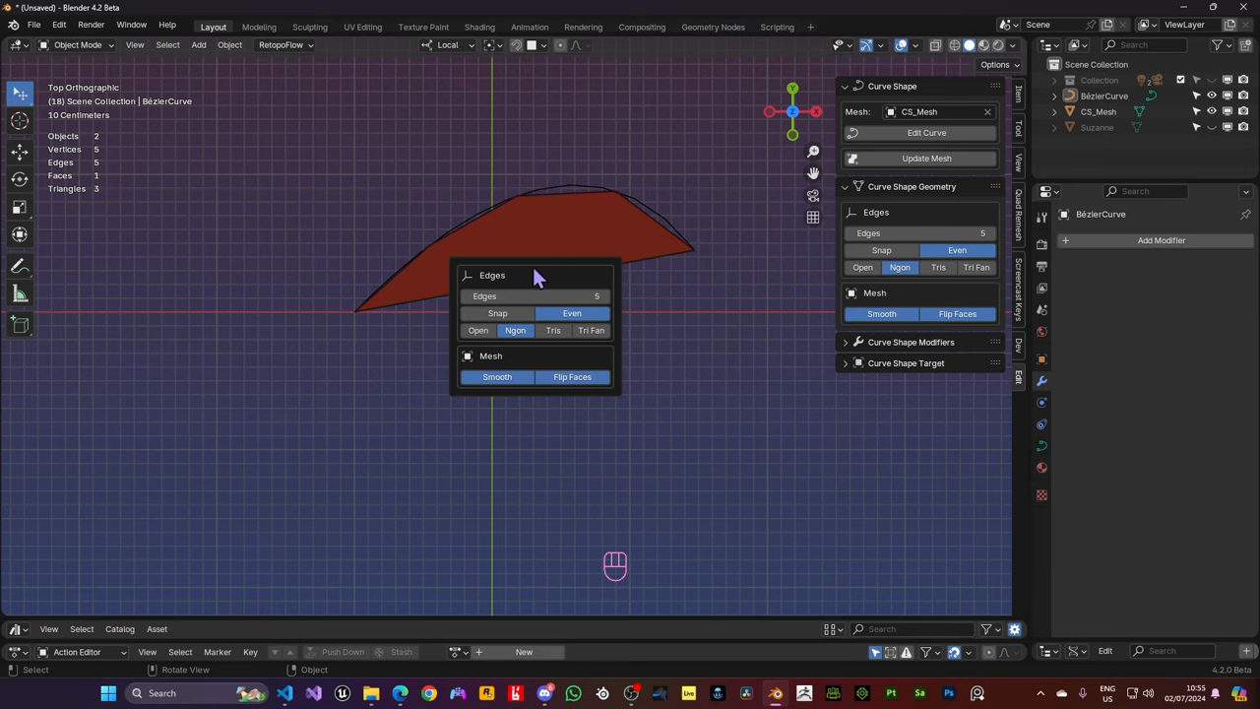
left_click(561, 325)
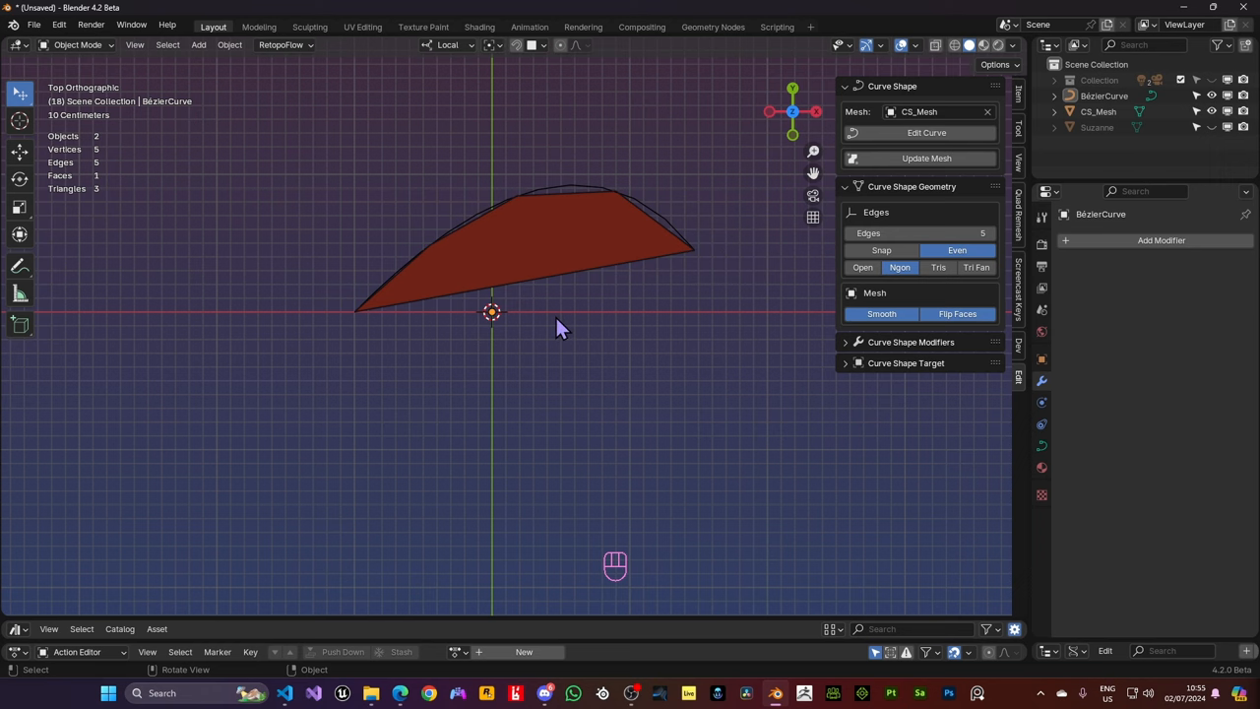
right_click(561, 326)
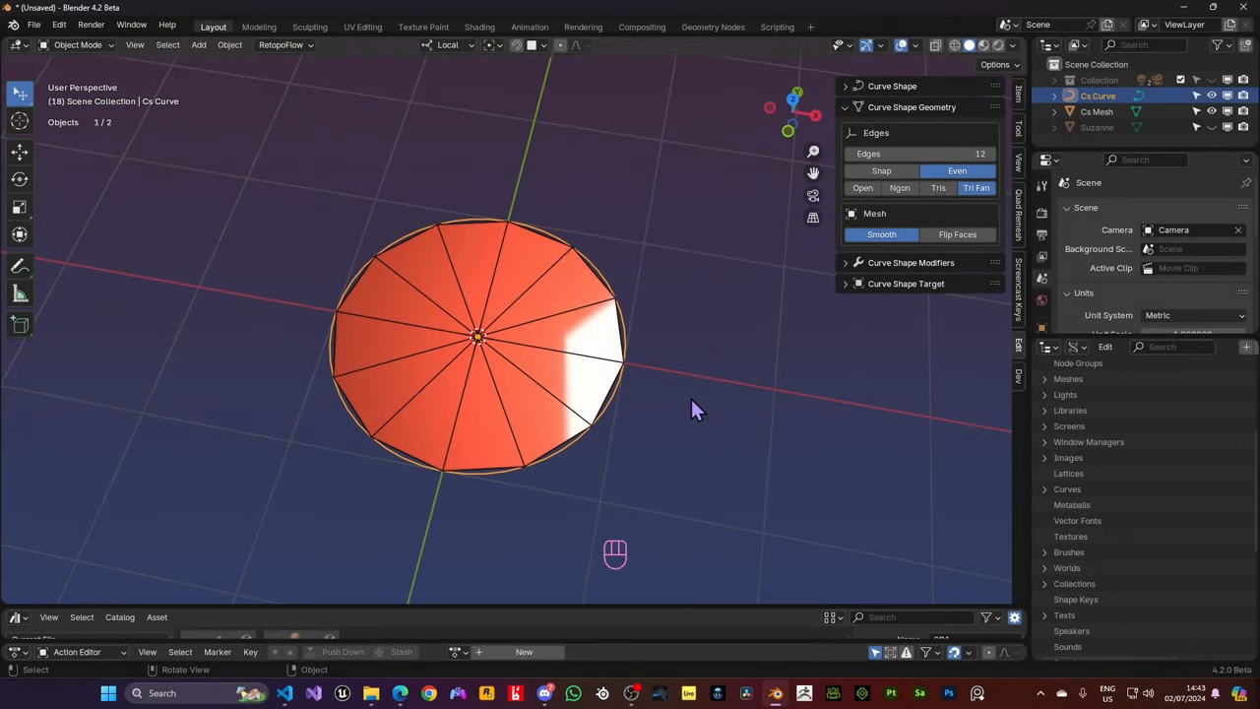
mouse_move(639, 429)
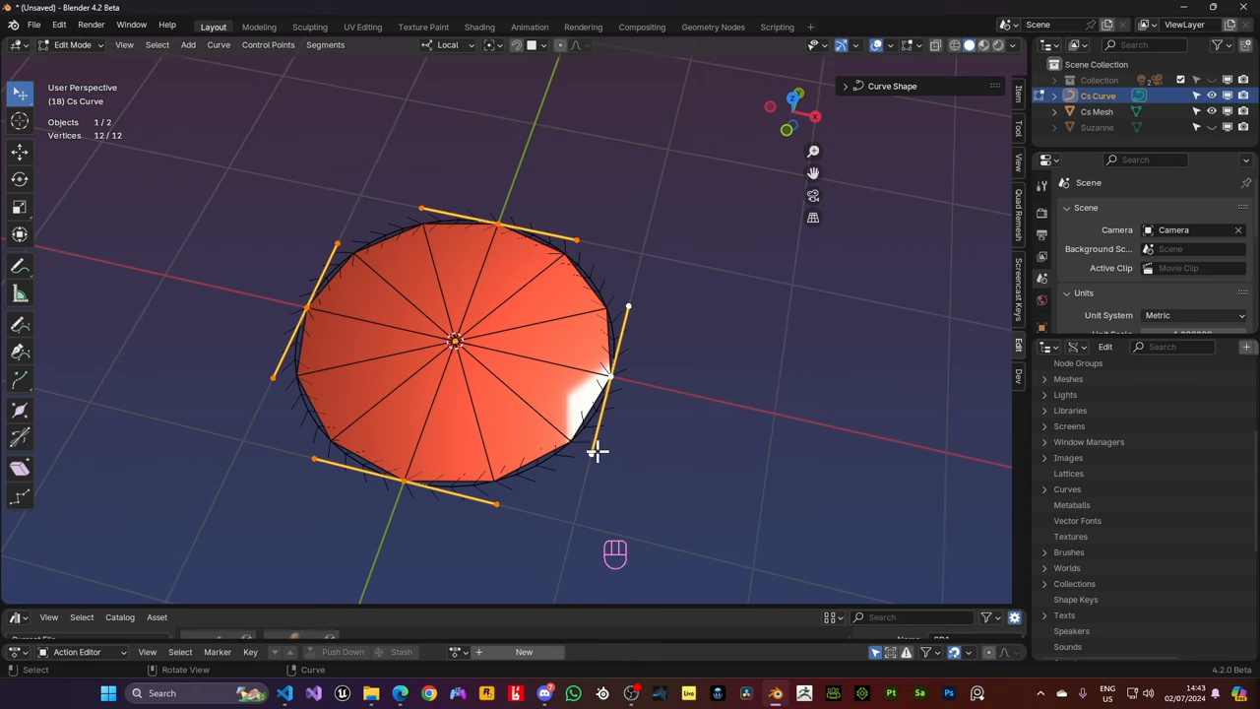
Finish the circle curve, reduce the patch edge count to three and toggle edge snapping
key("alt+c")
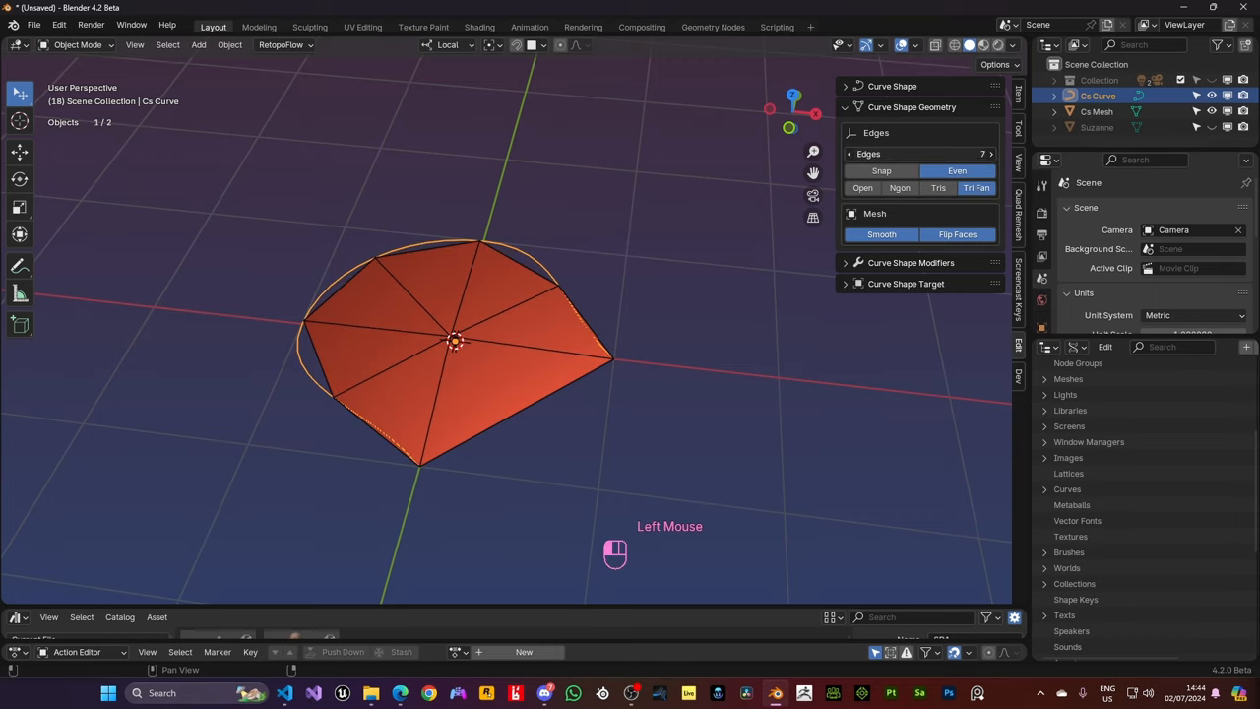
left_click_drag(945, 154, 922, 154)
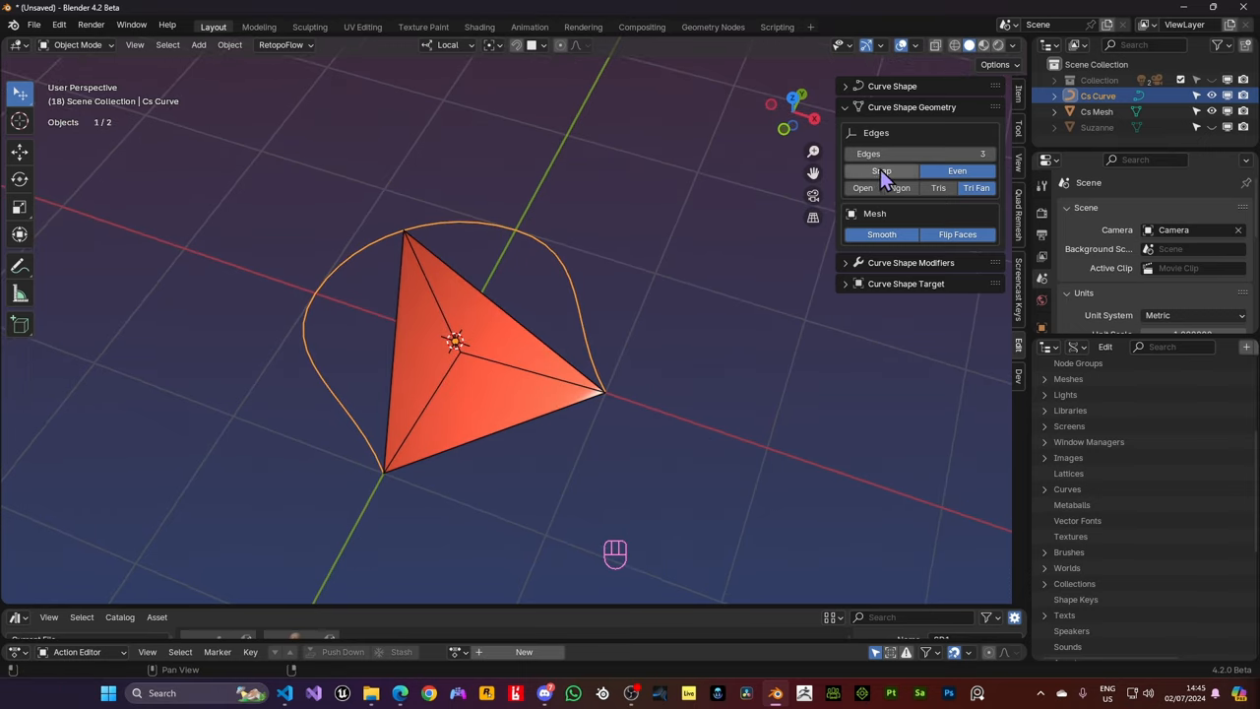
left_click(882, 170)
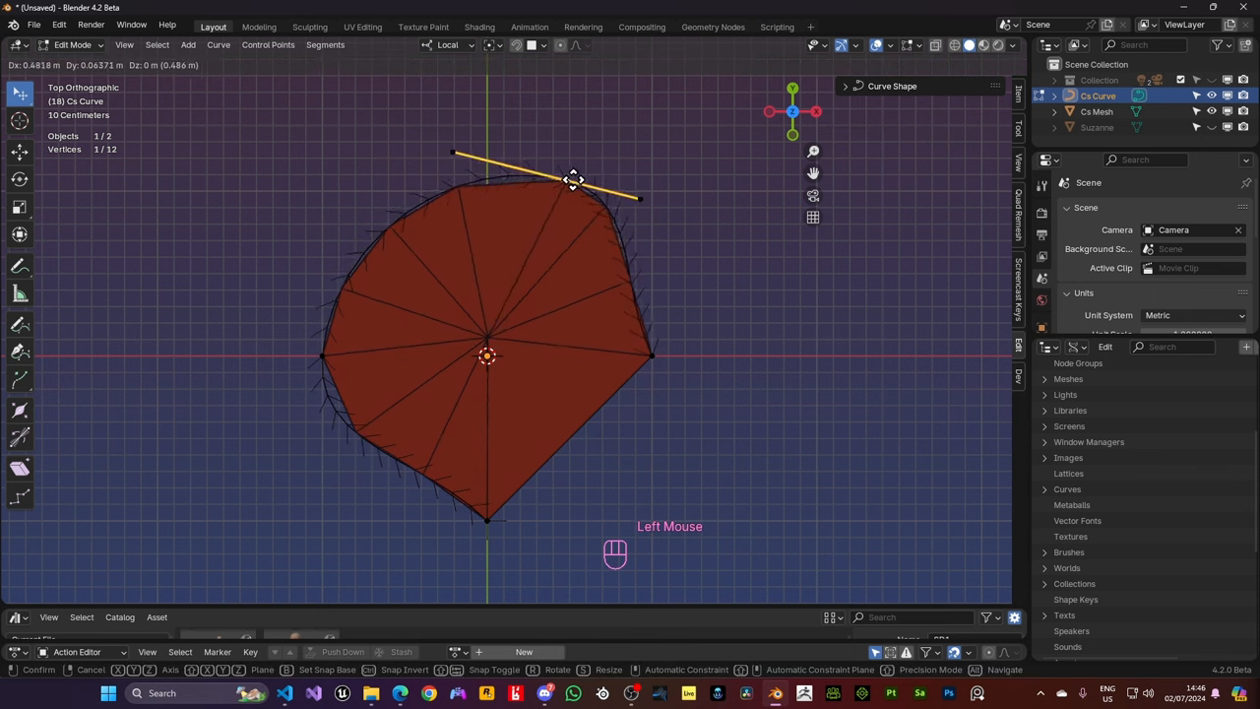
Drag the Bézier handles so the patch's upper edge bulges into a smooth outward curve, then leave Edit Mode
left_click_drag(573, 181, 520, 165)
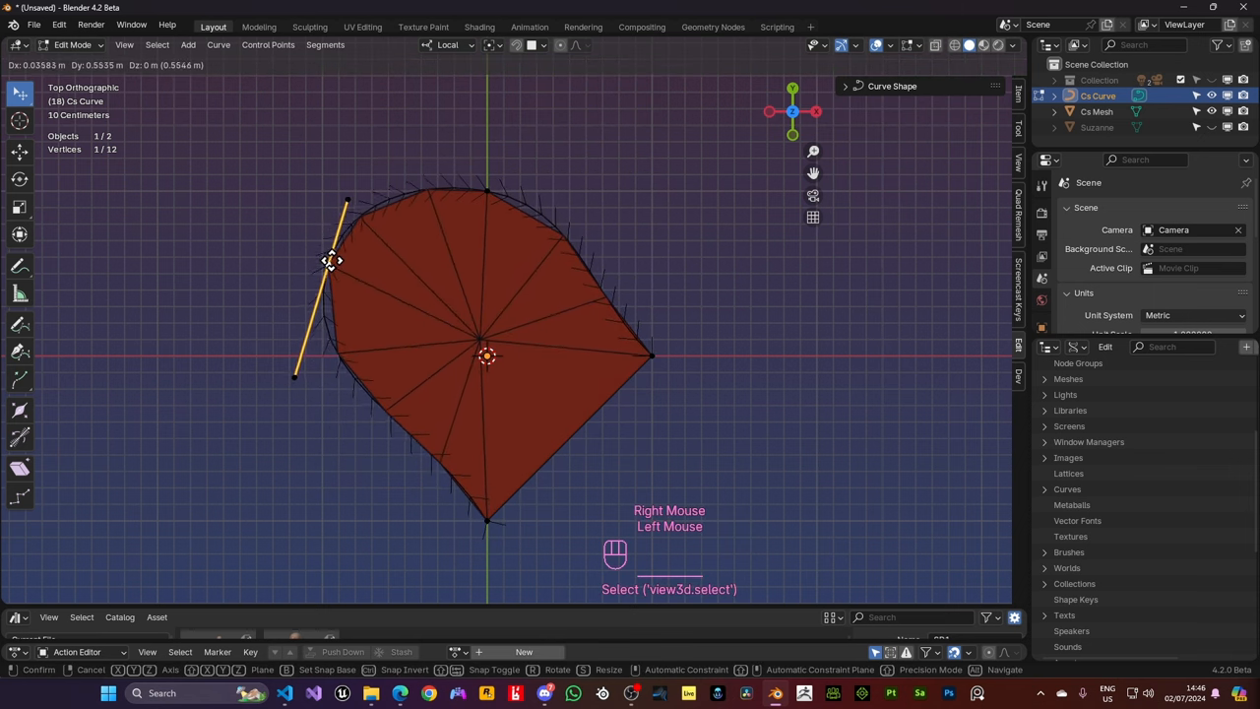
left_click_drag(331, 260, 300, 435)
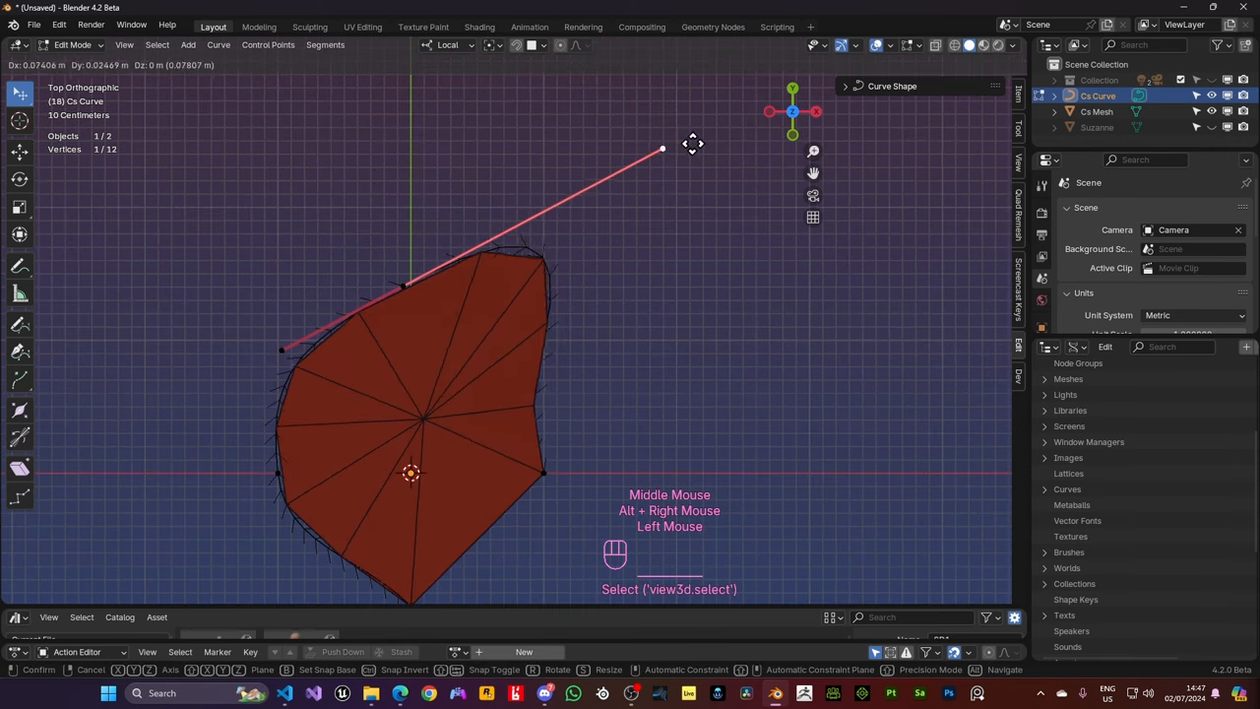
left_click_drag(661, 150, 502, 307)
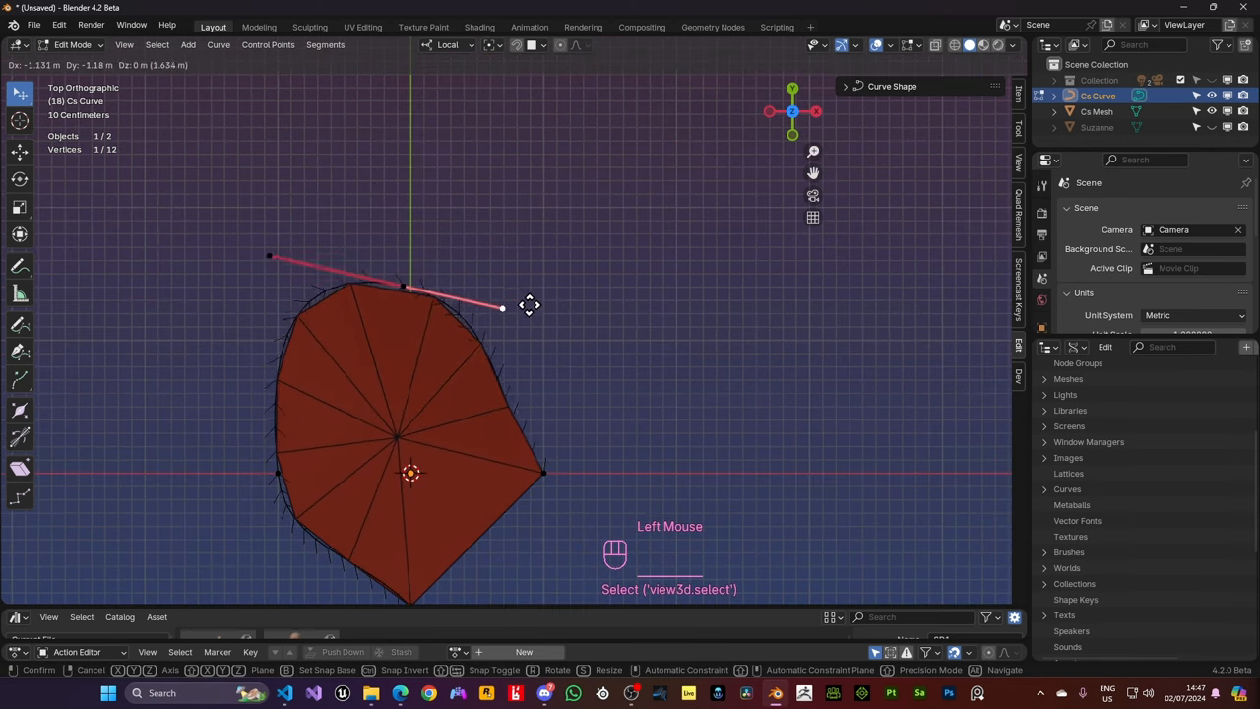
left_click_drag(502, 307, 776, 250)
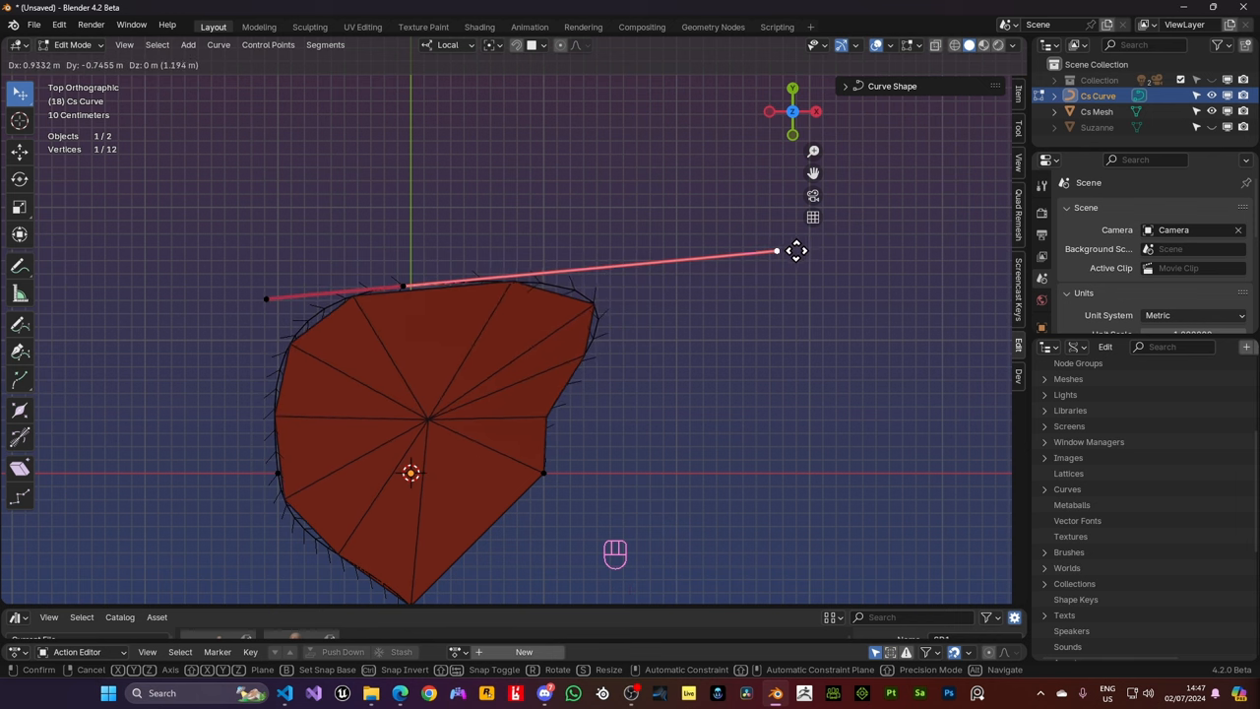
left_click(775, 250)
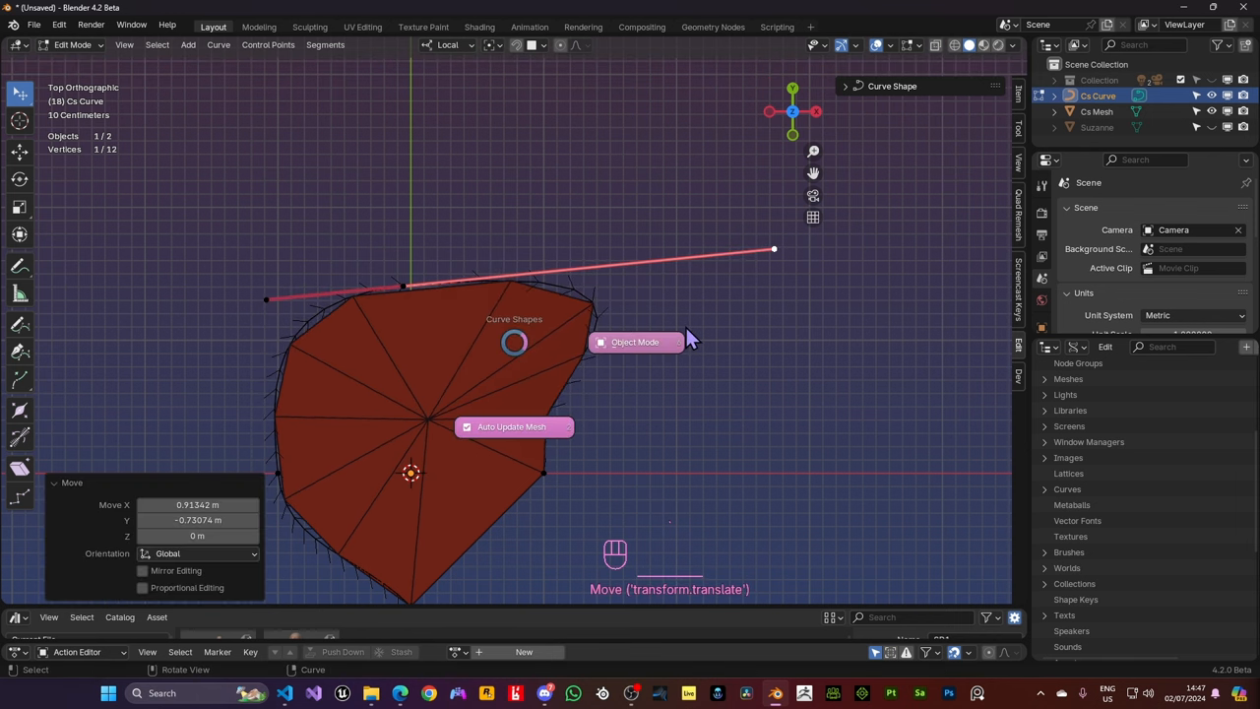
key("Tab")
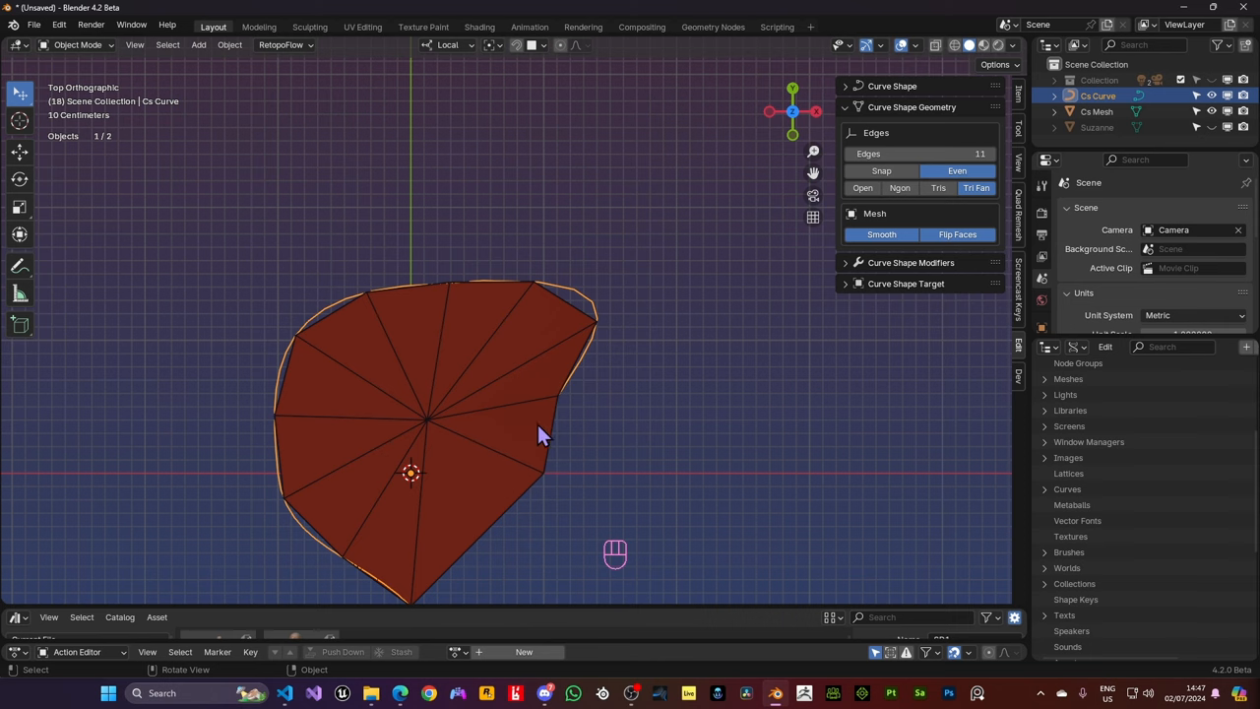
left_click_drag(541, 434, 561, 423)
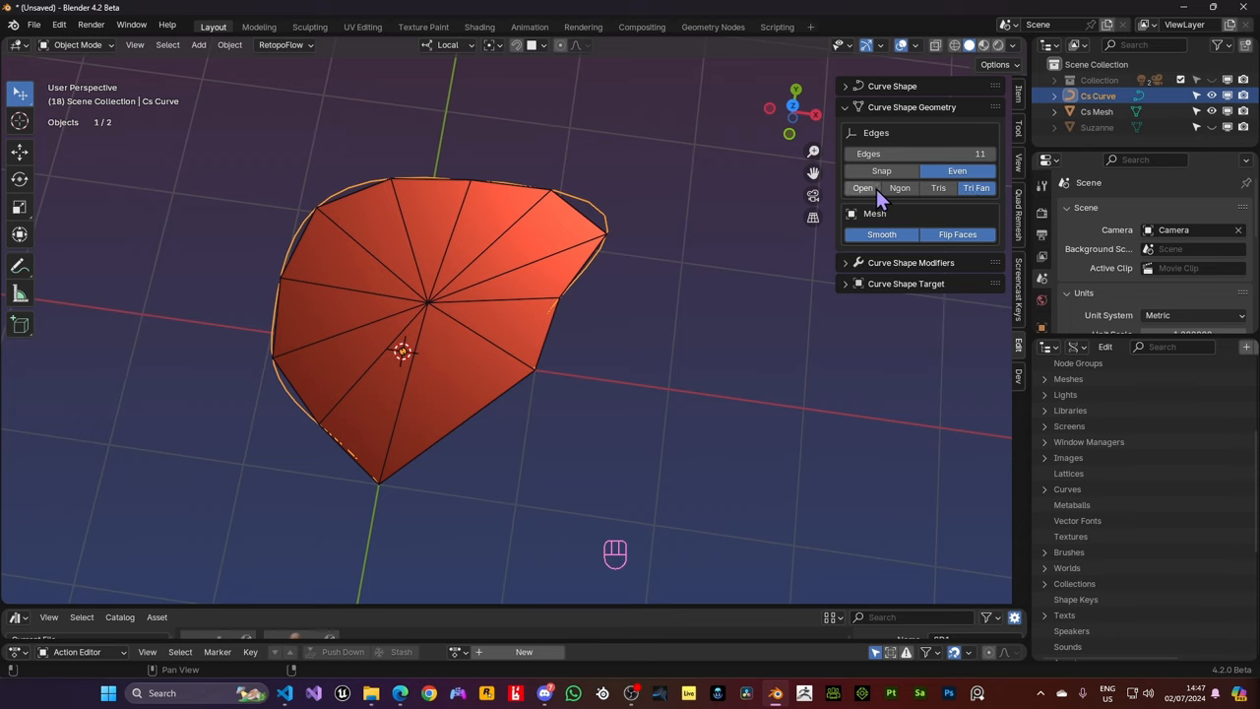
Preview the patch as an open outline, then filled as an n-gon, triangles, and a triangle fan
left_click(862, 189)
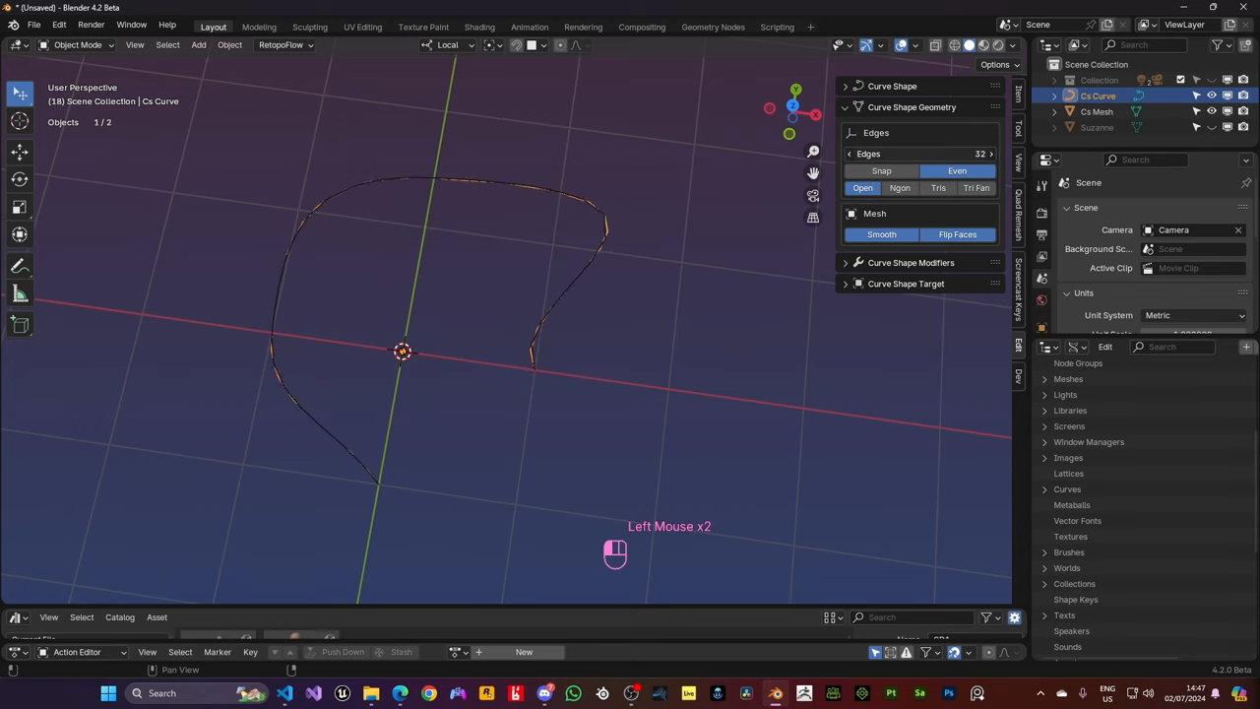
left_click(898, 189)
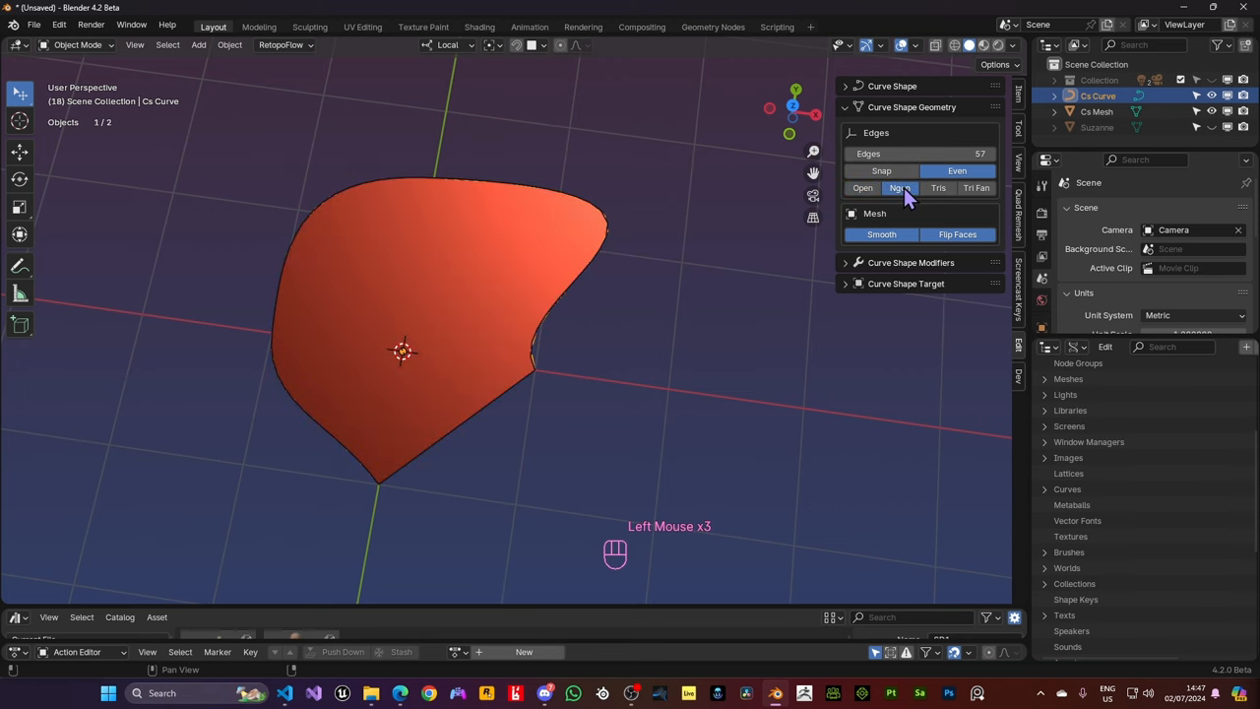
left_click(937, 189)
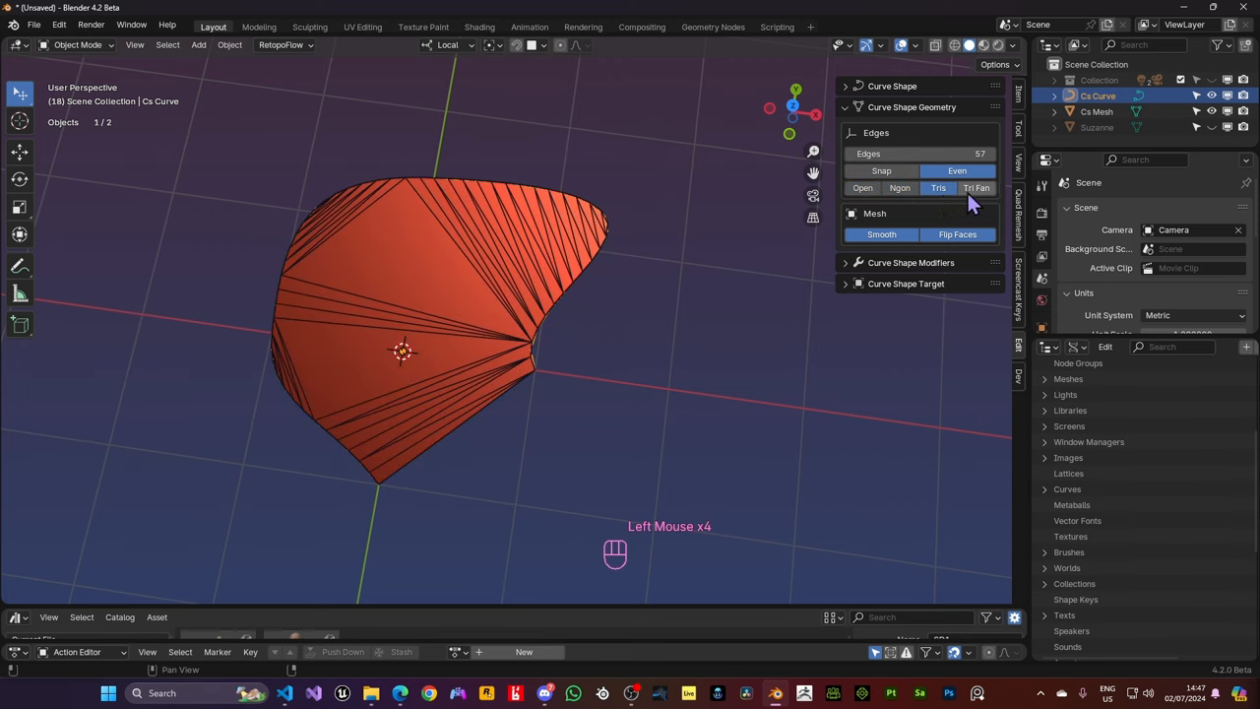
left_click(976, 189)
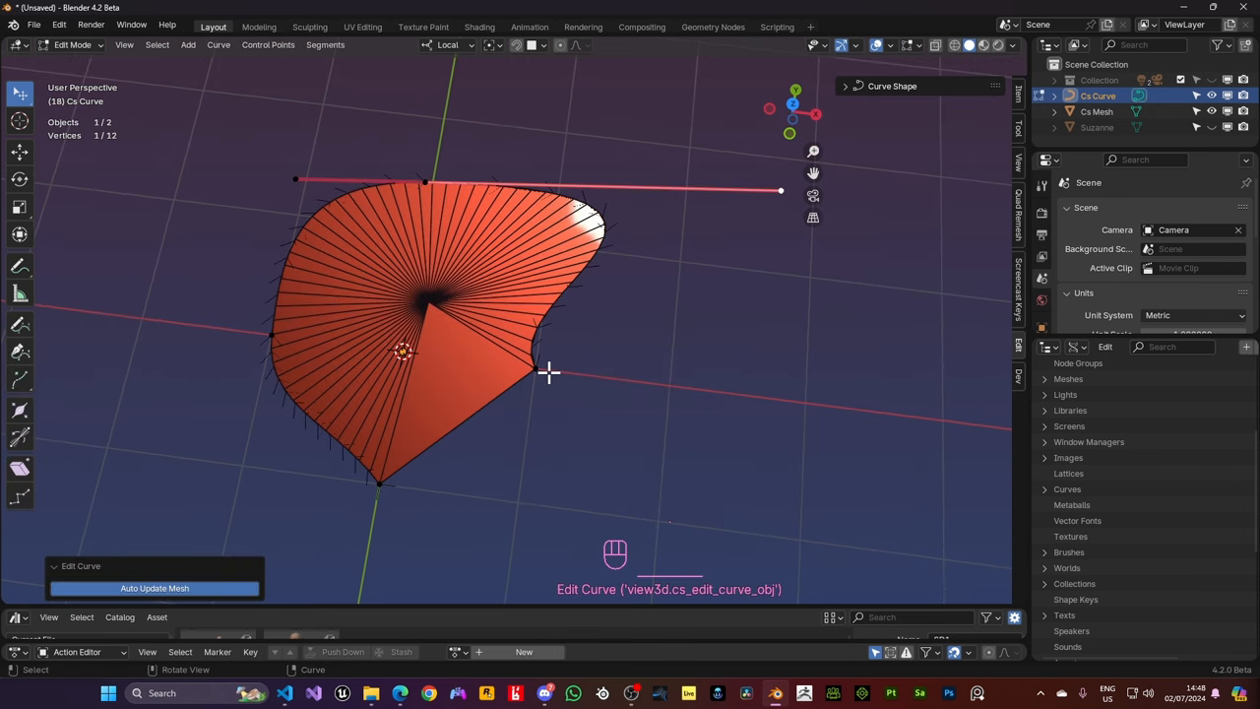
Make the outline curve cyclic with Alt+C to close the gap, then refill the closed patch
key("alt+c")
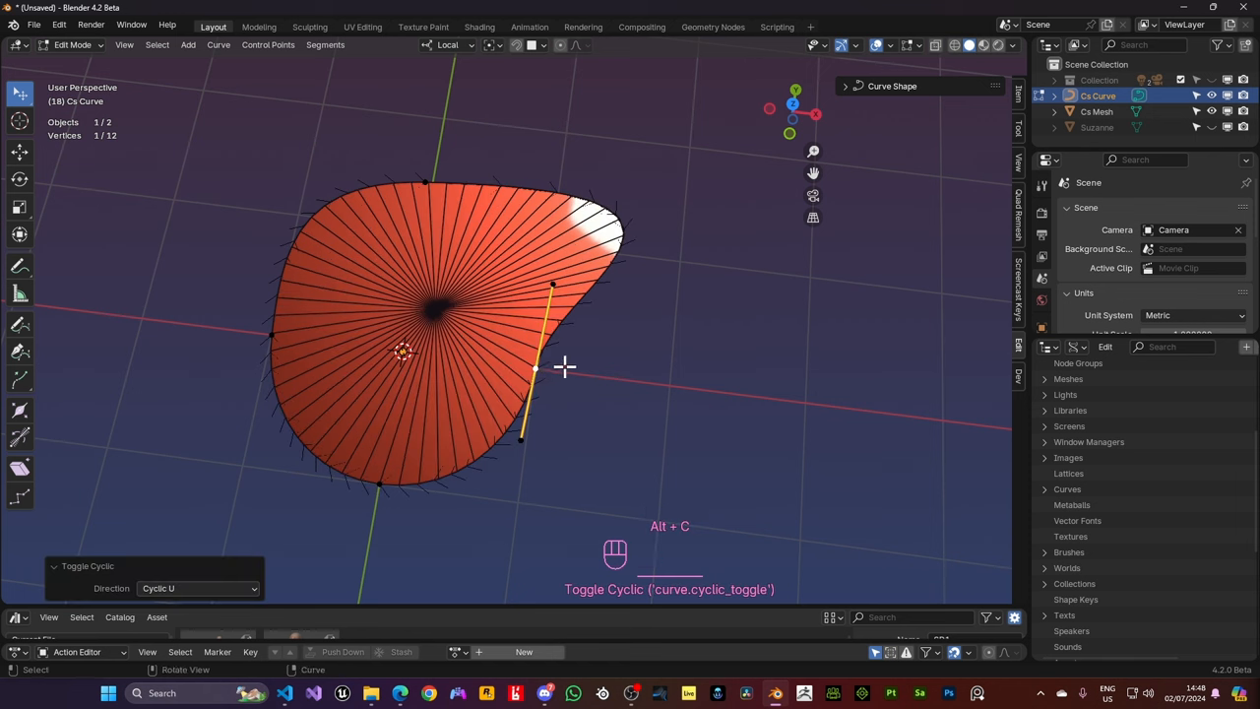
key("Tab")
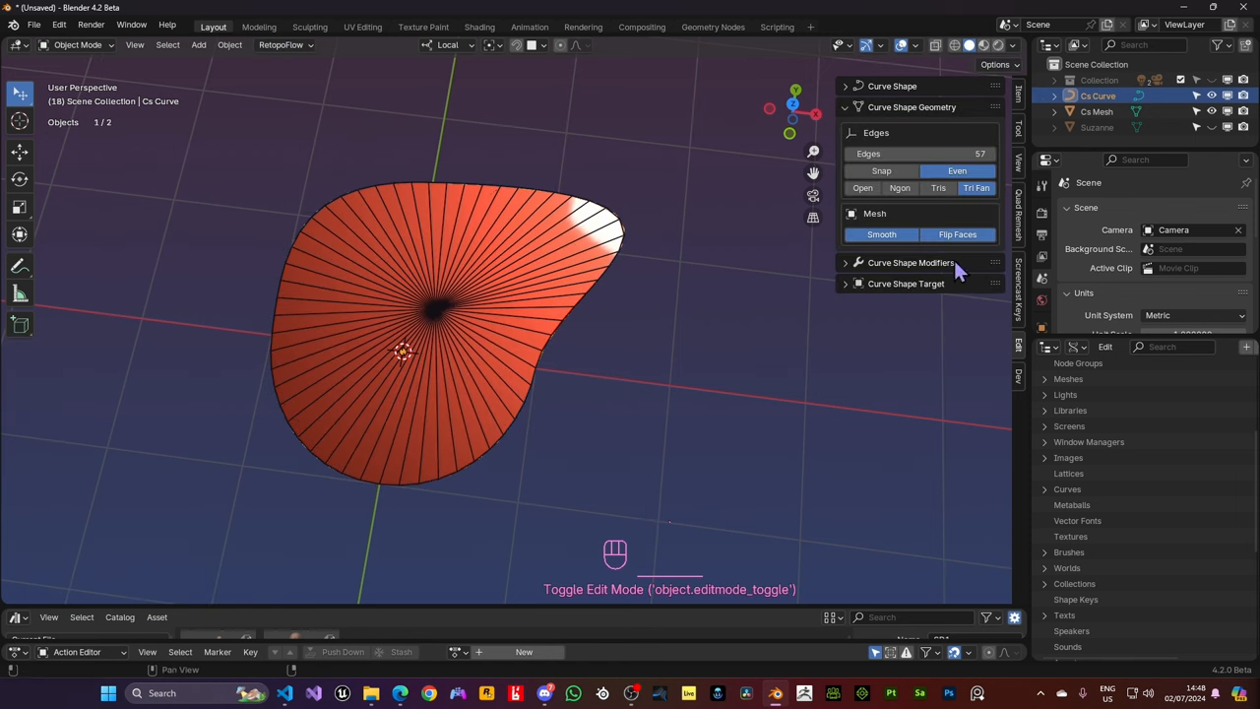
left_click(937, 187)
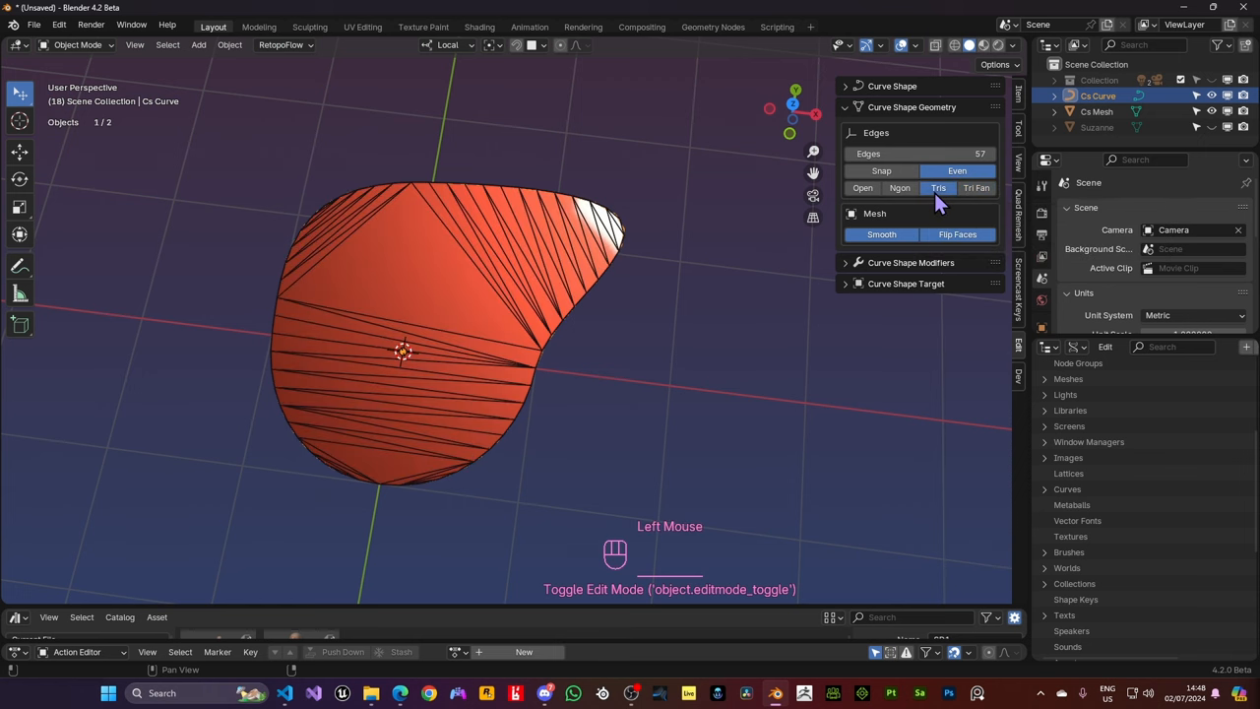
left_click(898, 189)
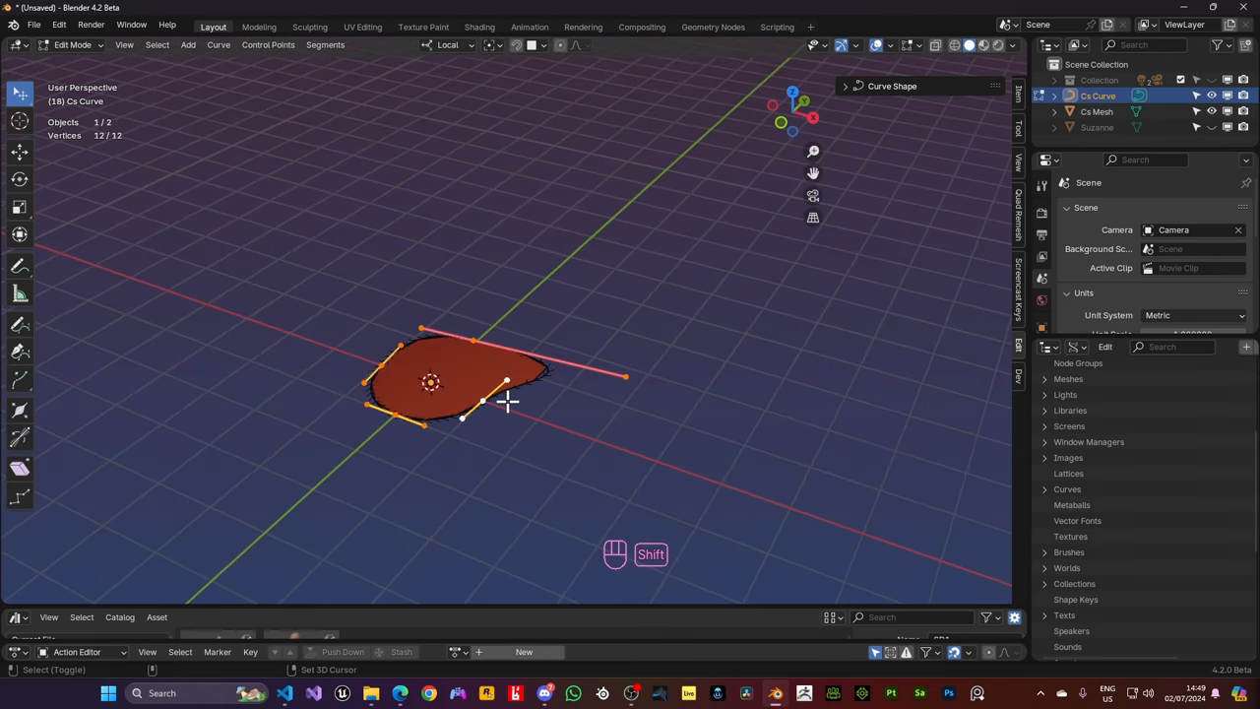
Duplicate the curve shape into a lofted wall and raise its spline edge count for a finer mesh
key("shift+d")
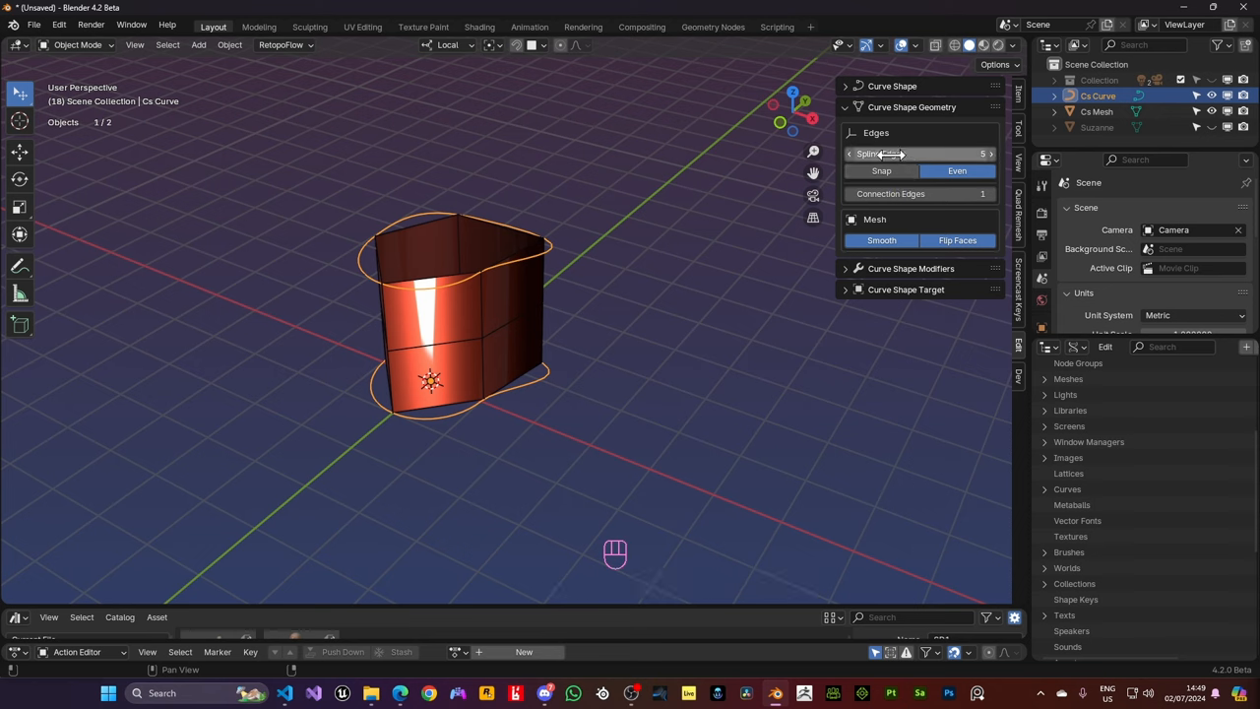
mouse_move(922, 193)
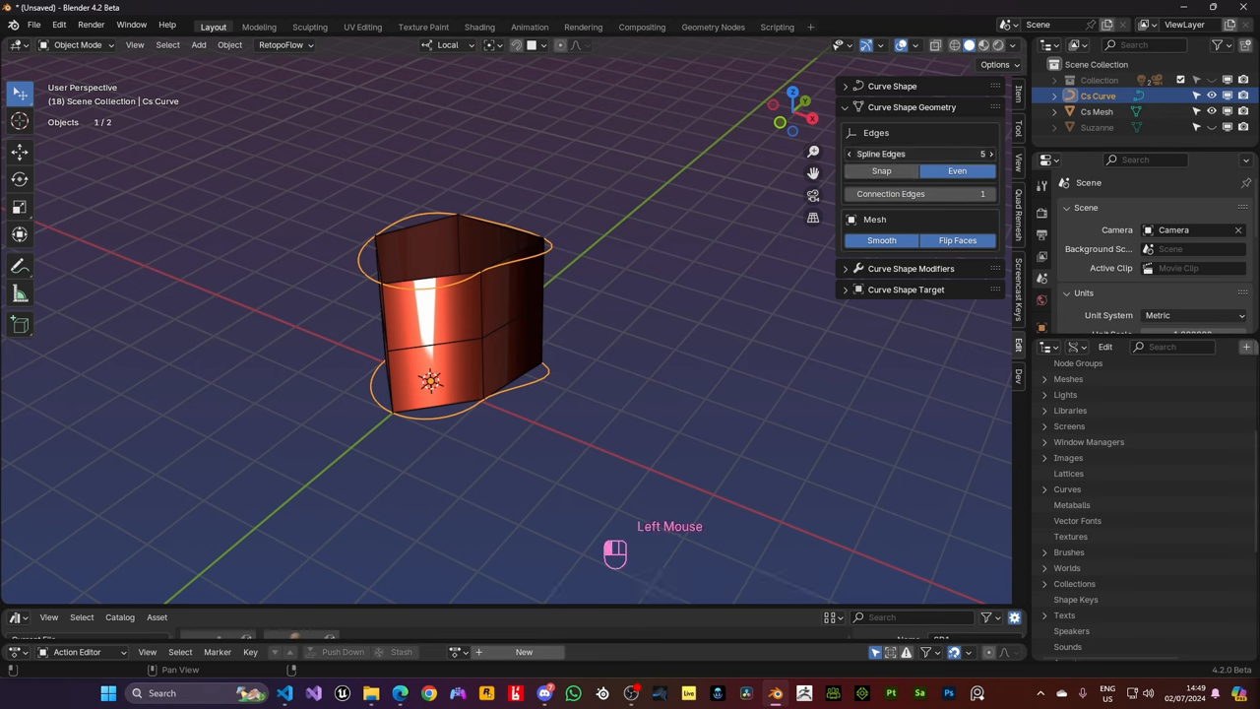
left_click(965, 154)
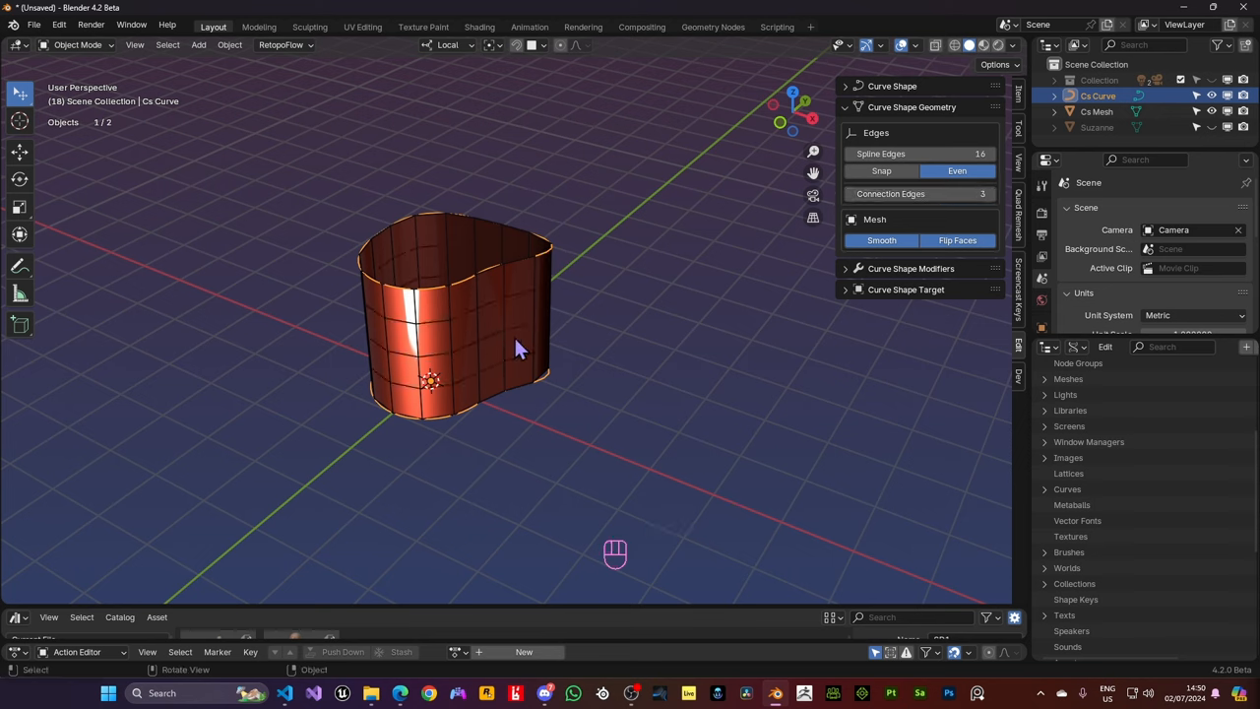
key("Tab")
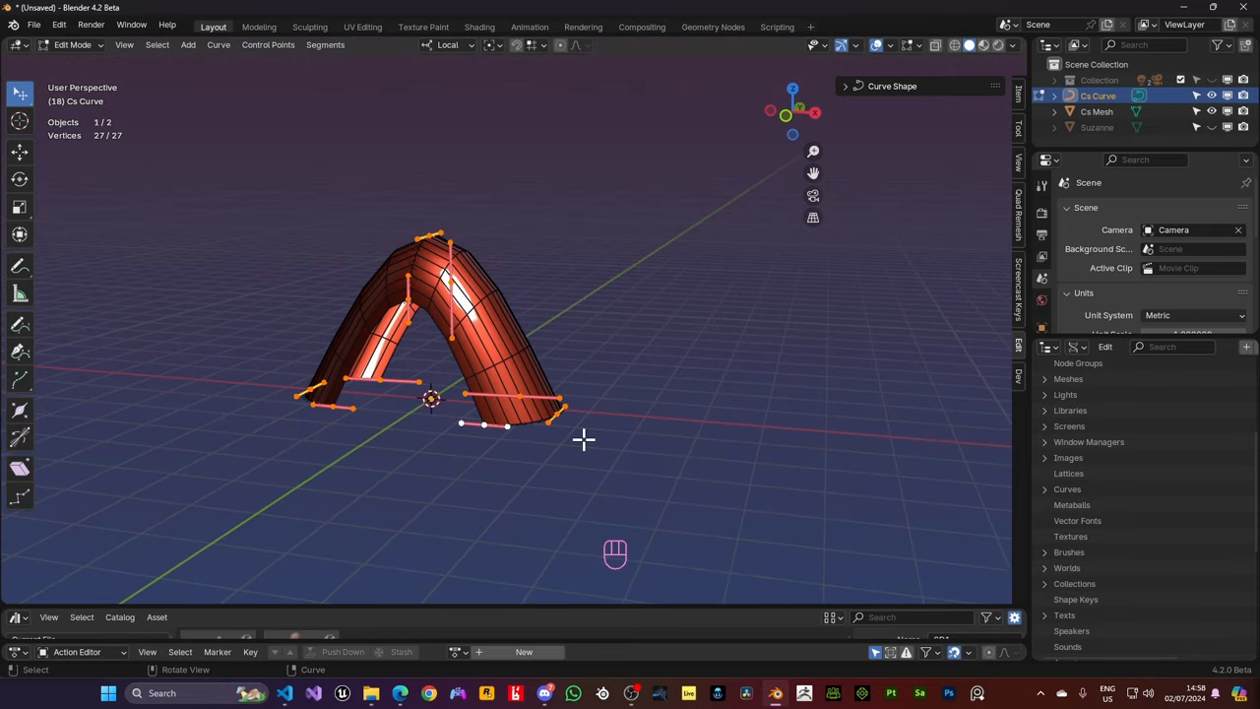
mouse_move(567, 449)
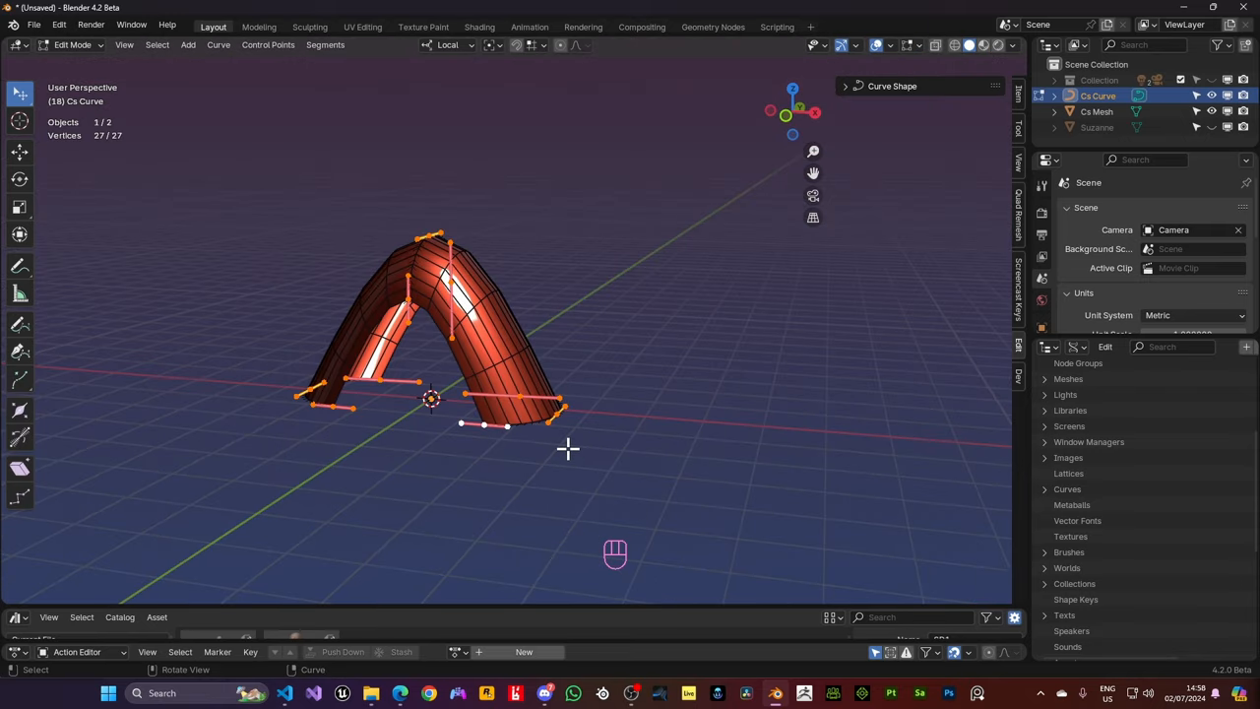
Set the lofted arch to Closed so it becomes a ring, and inspect it
key("Tab")
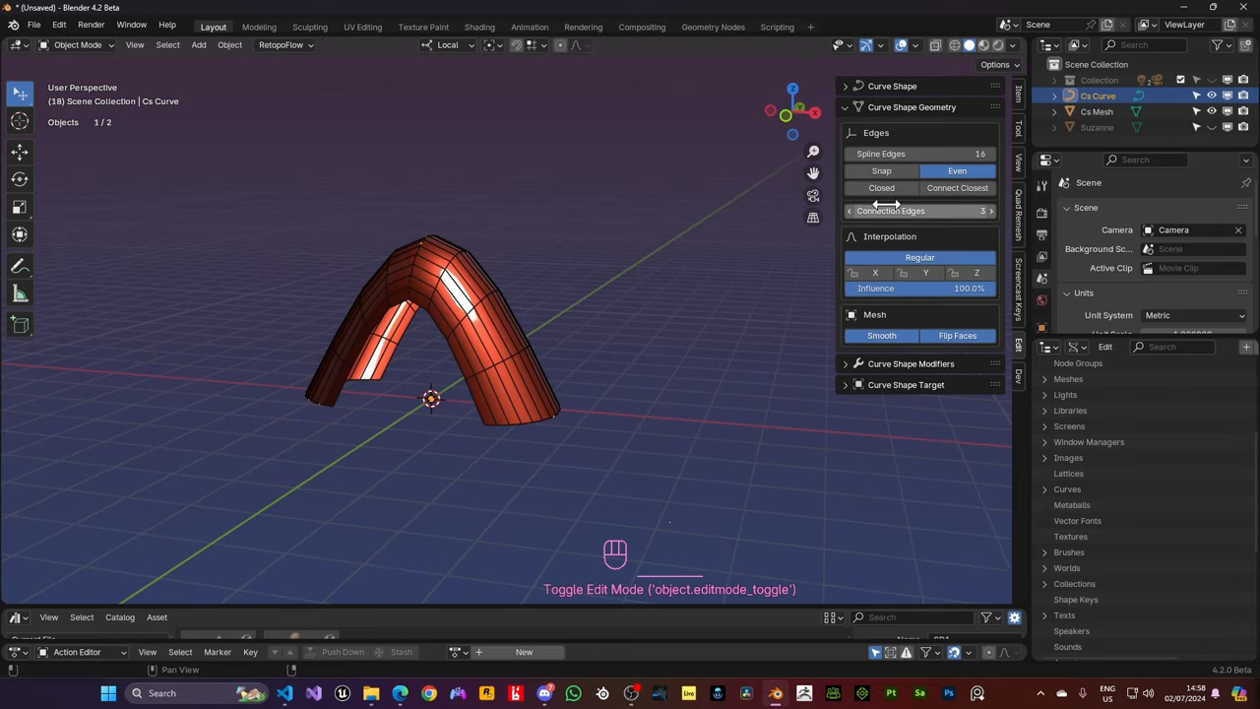
left_click(880, 187)
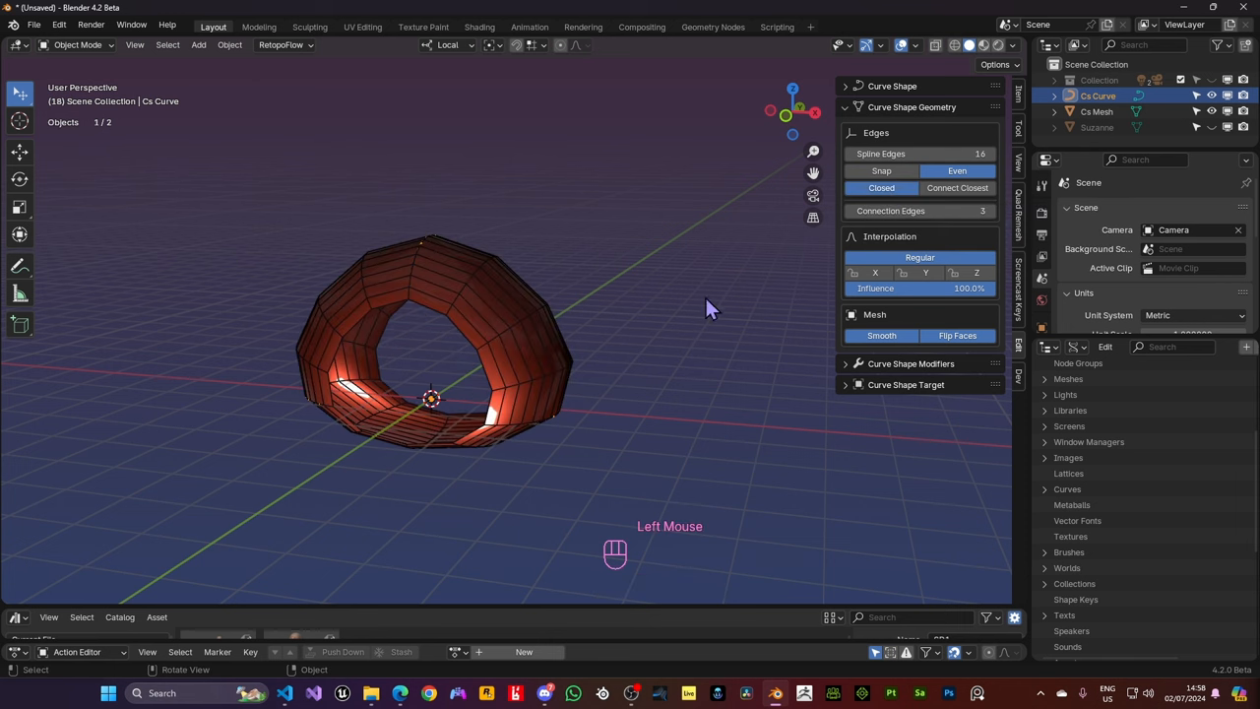
left_click_drag(712, 307, 628, 370)
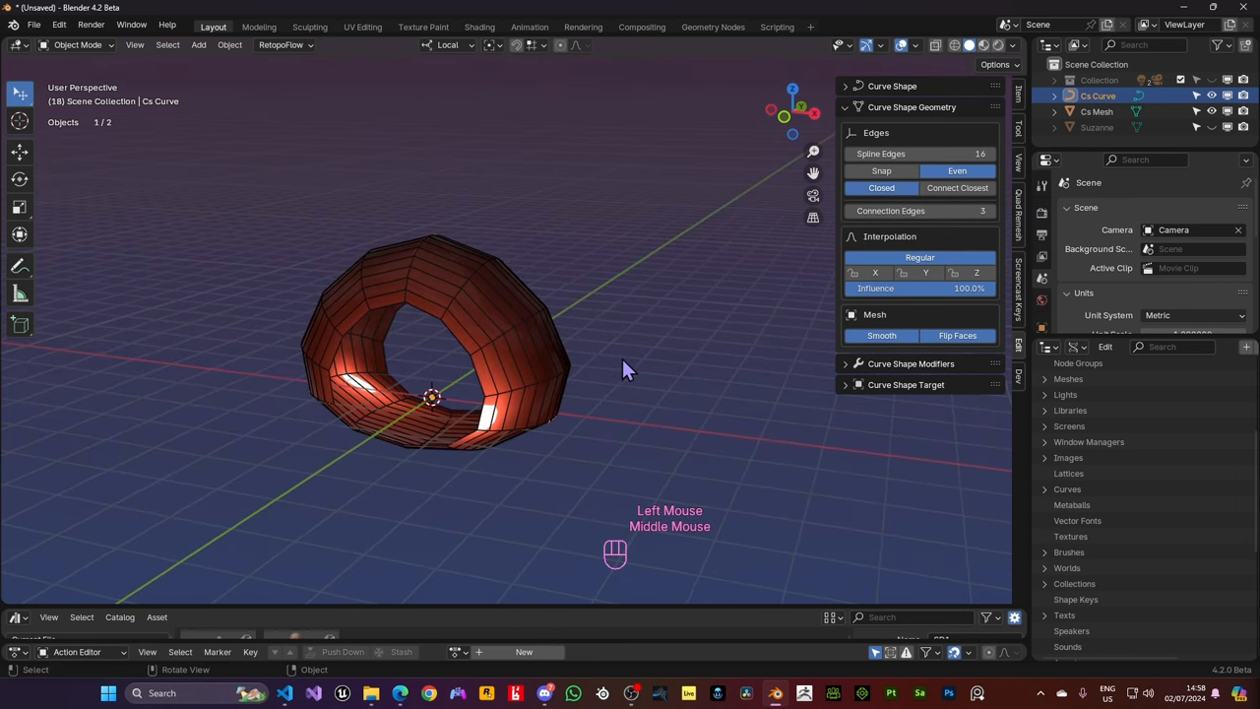
mouse_move(527, 462)
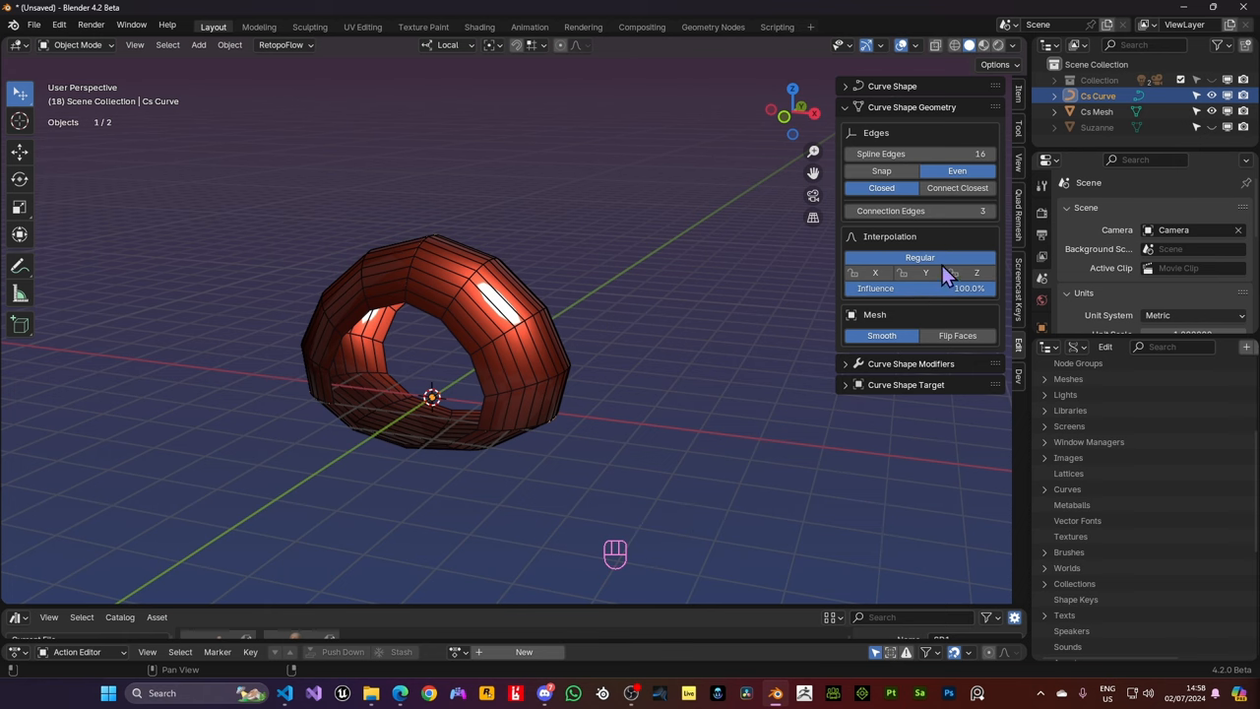
mouse_move(933, 260)
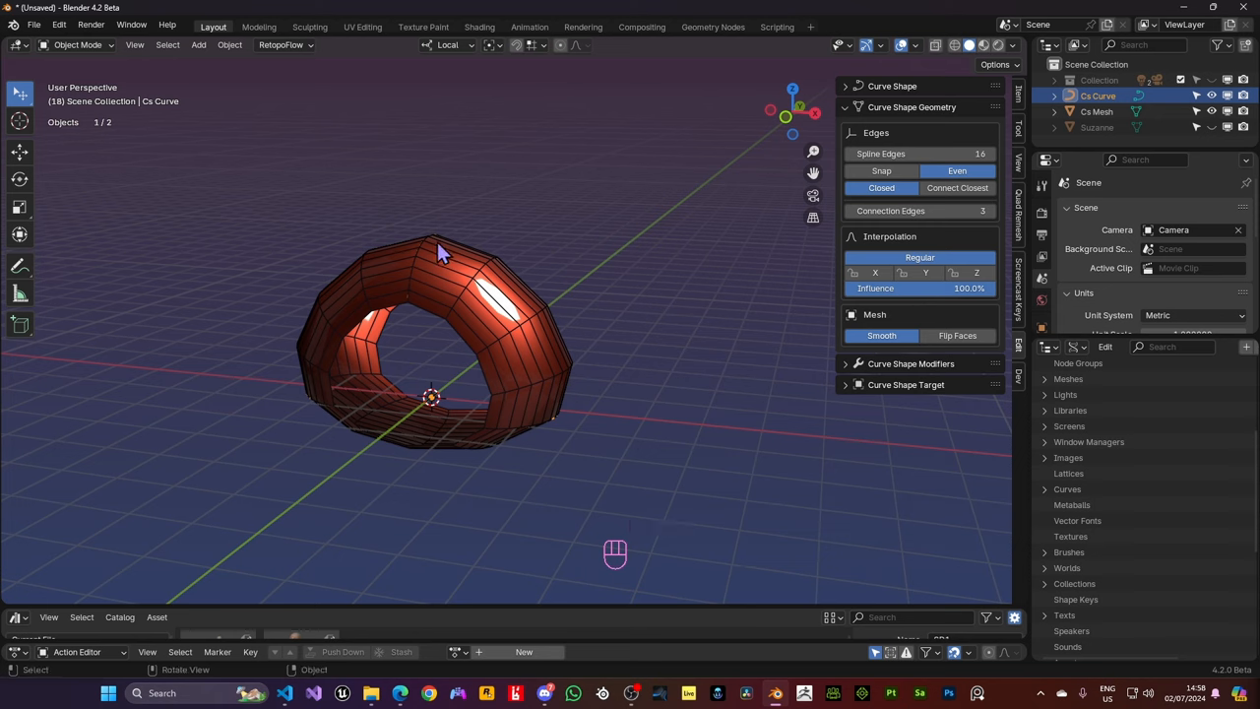
mouse_move(556, 382)
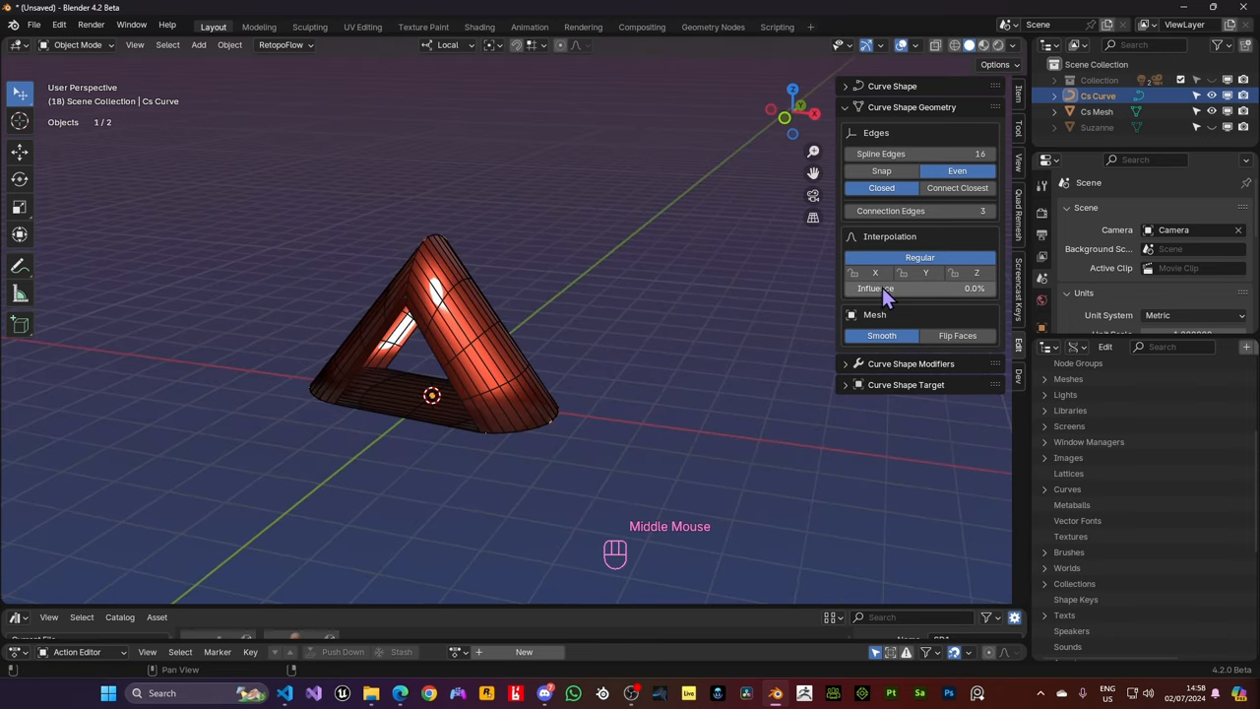
Raise interpolation influence to about 98-99%, test single-axis vs all axes, and review interpolation types
left_click_drag(886, 287, 975, 287)
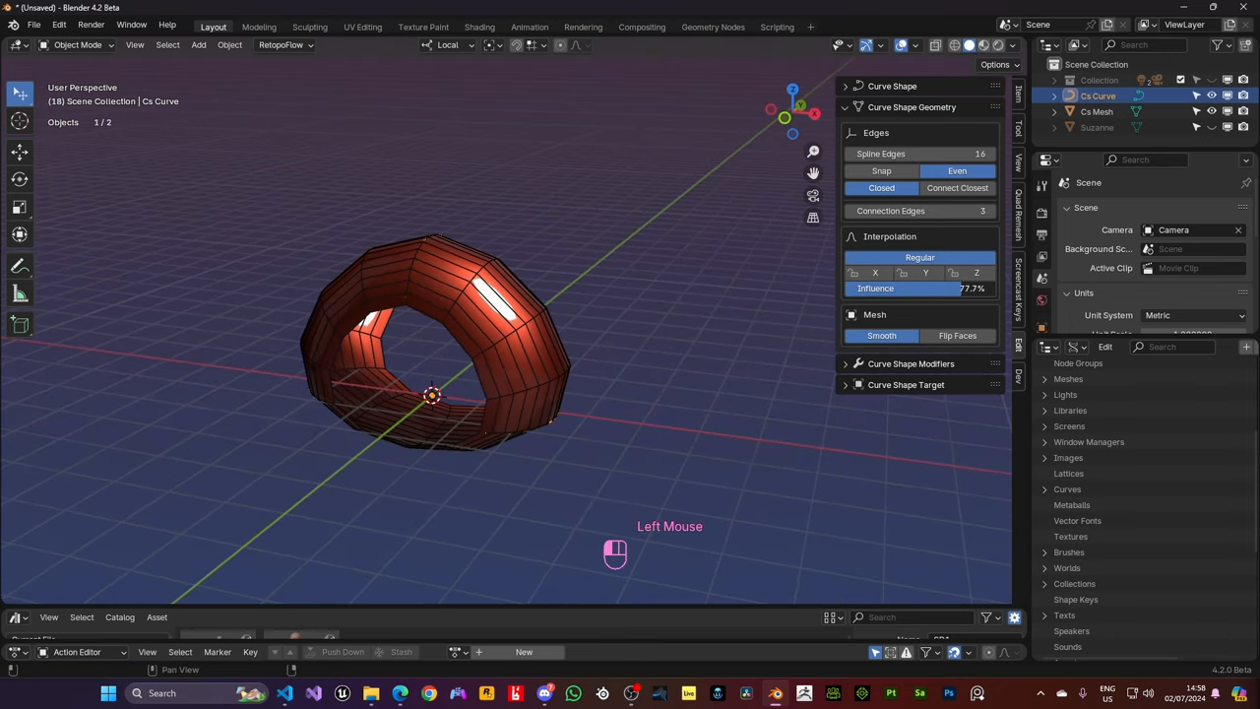
left_click_drag(876, 288, 910, 287)
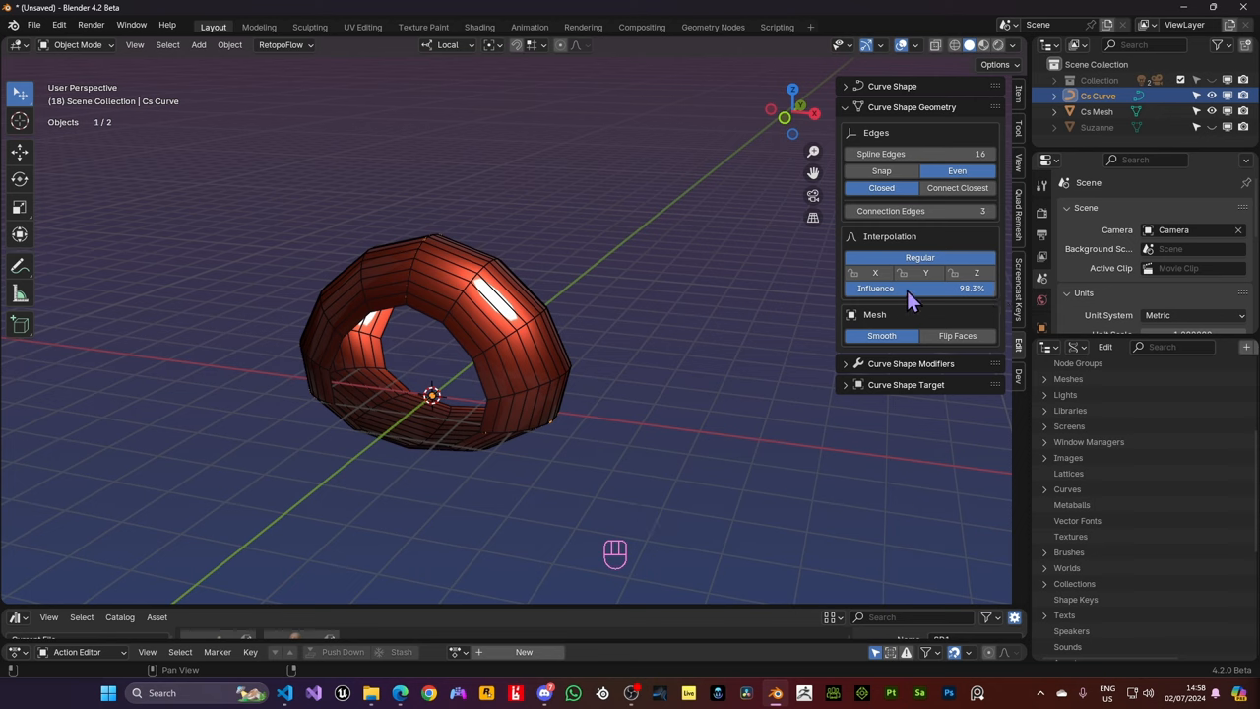
left_click(926, 272)
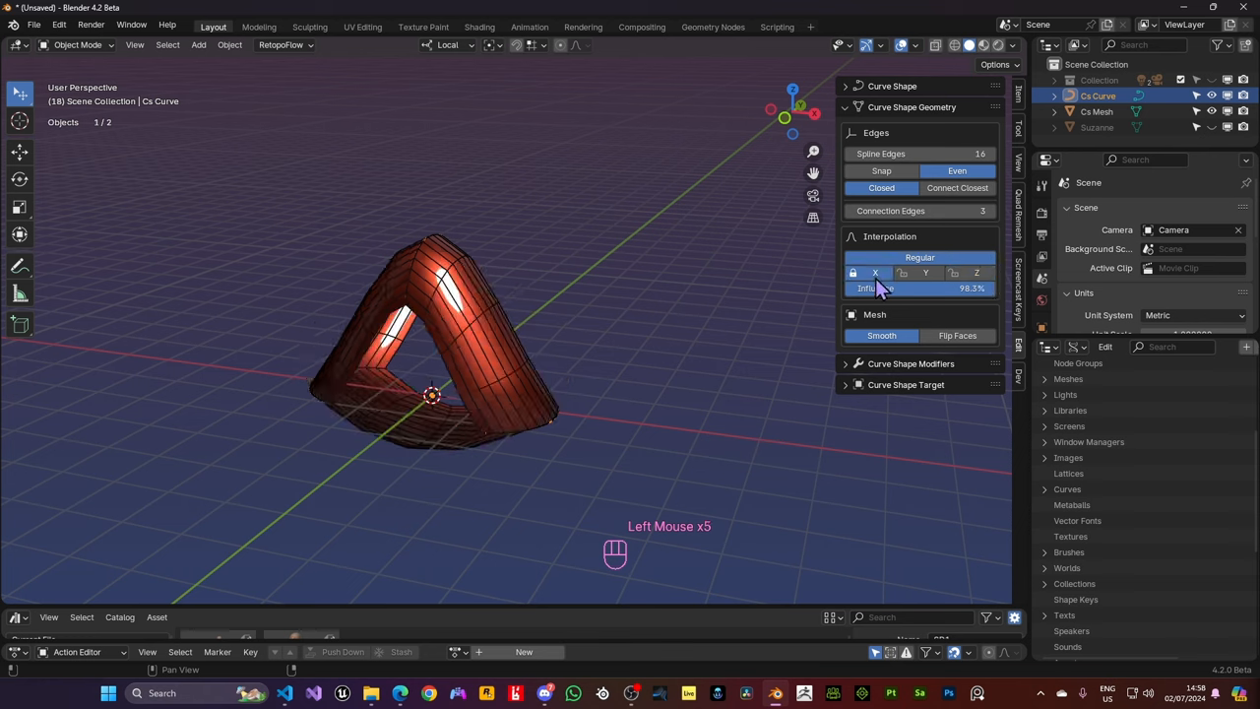
left_click_drag(877, 288, 926, 279)
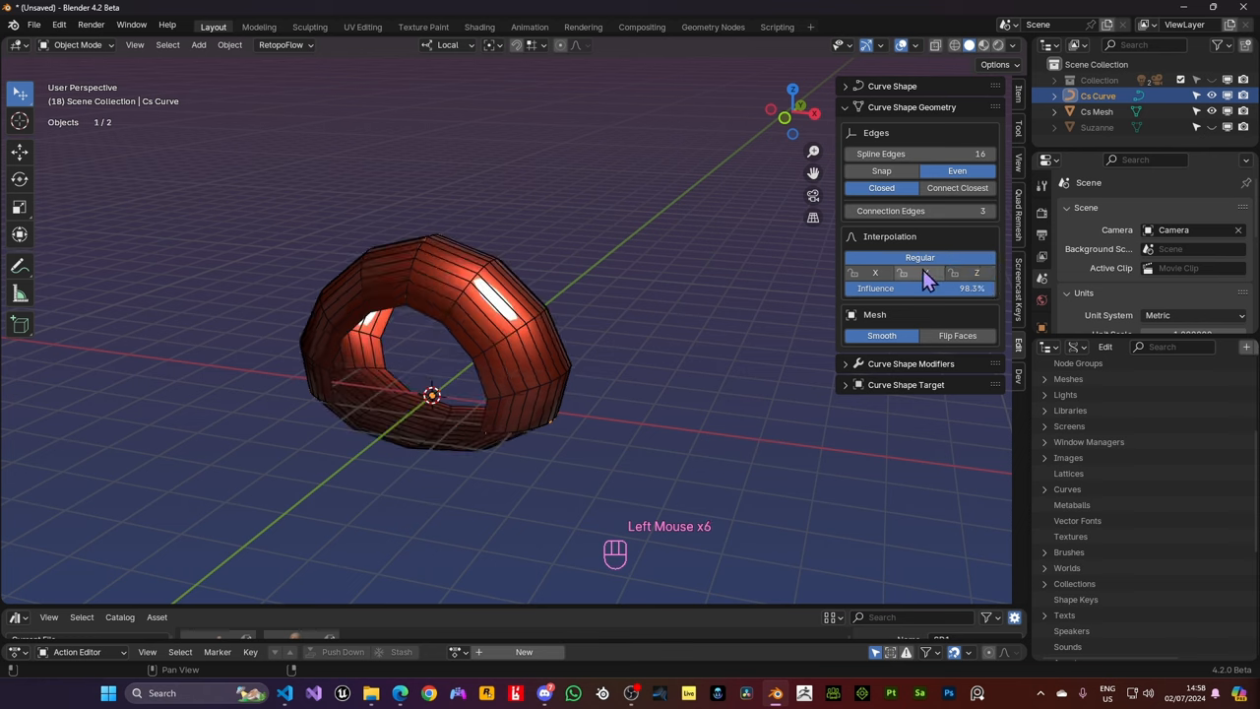
mouse_move(920, 256)
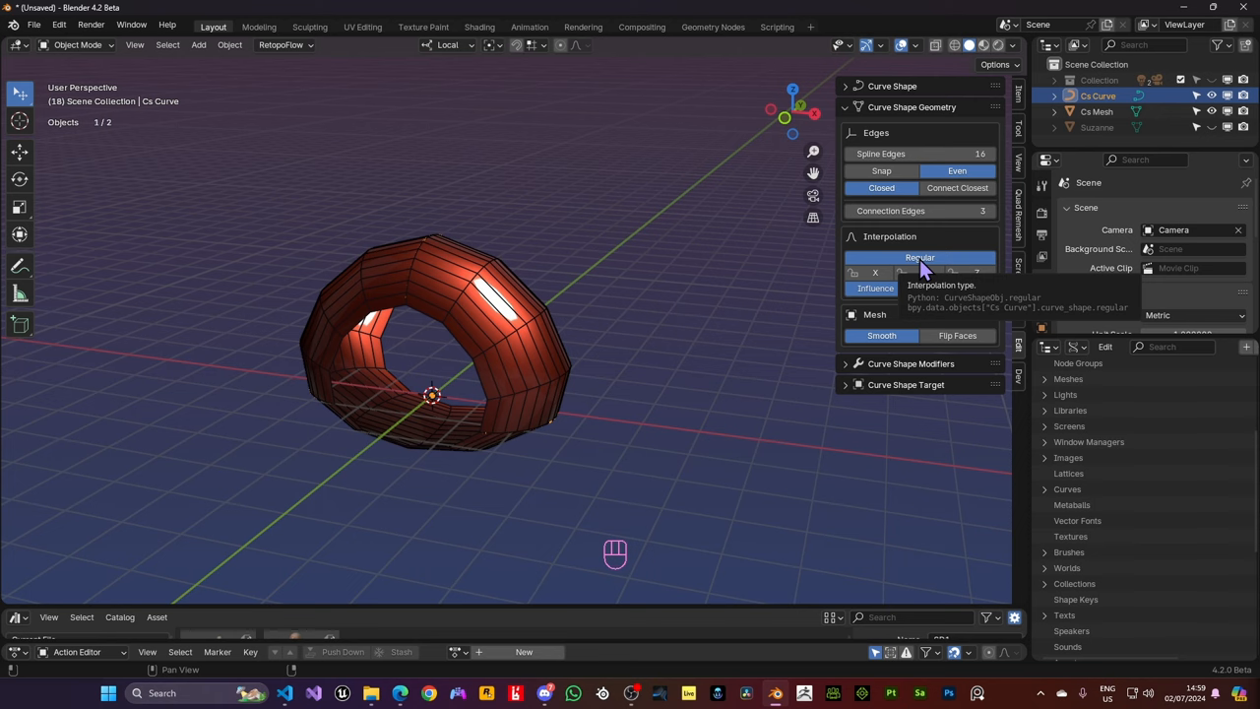
double_click(919, 256)
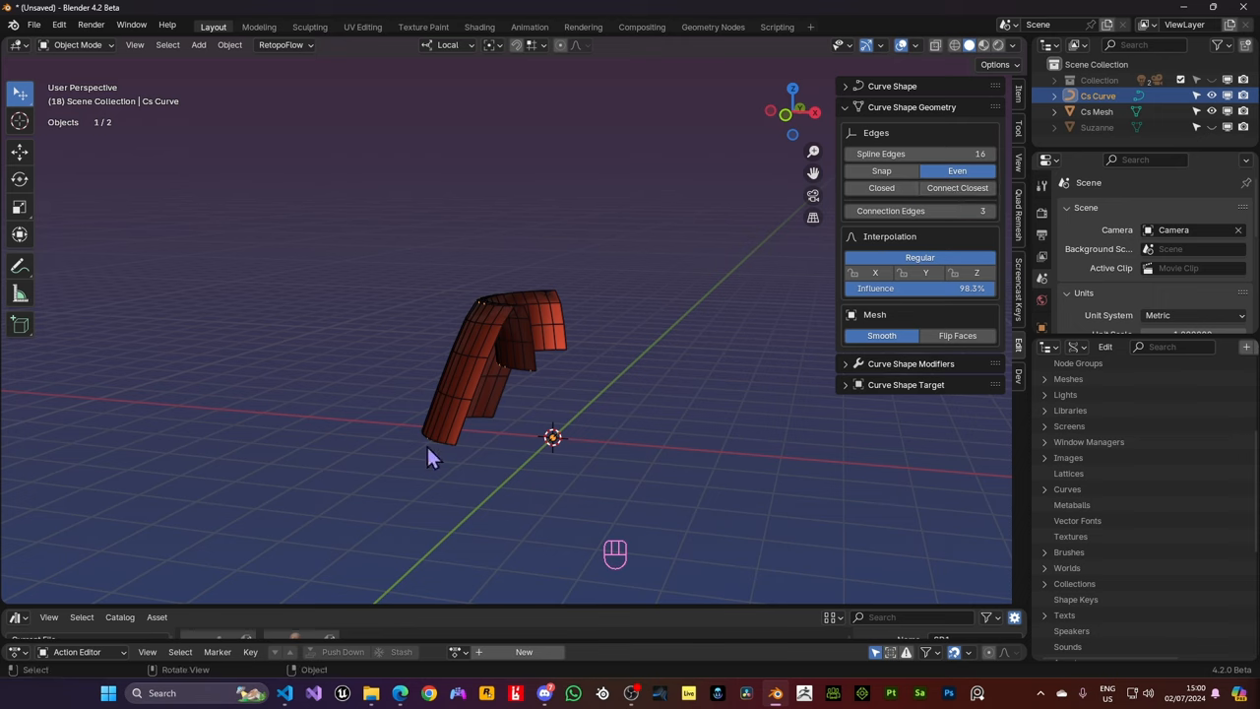
mouse_move(630, 378)
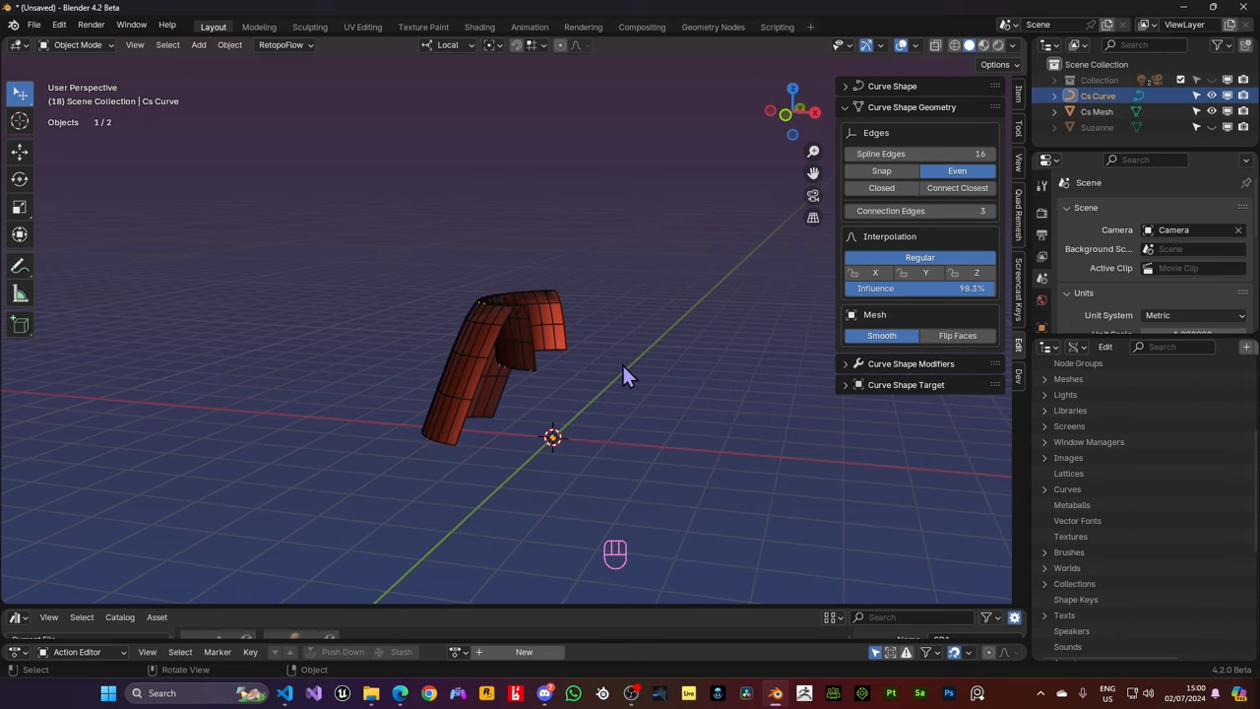
mouse_move(571, 382)
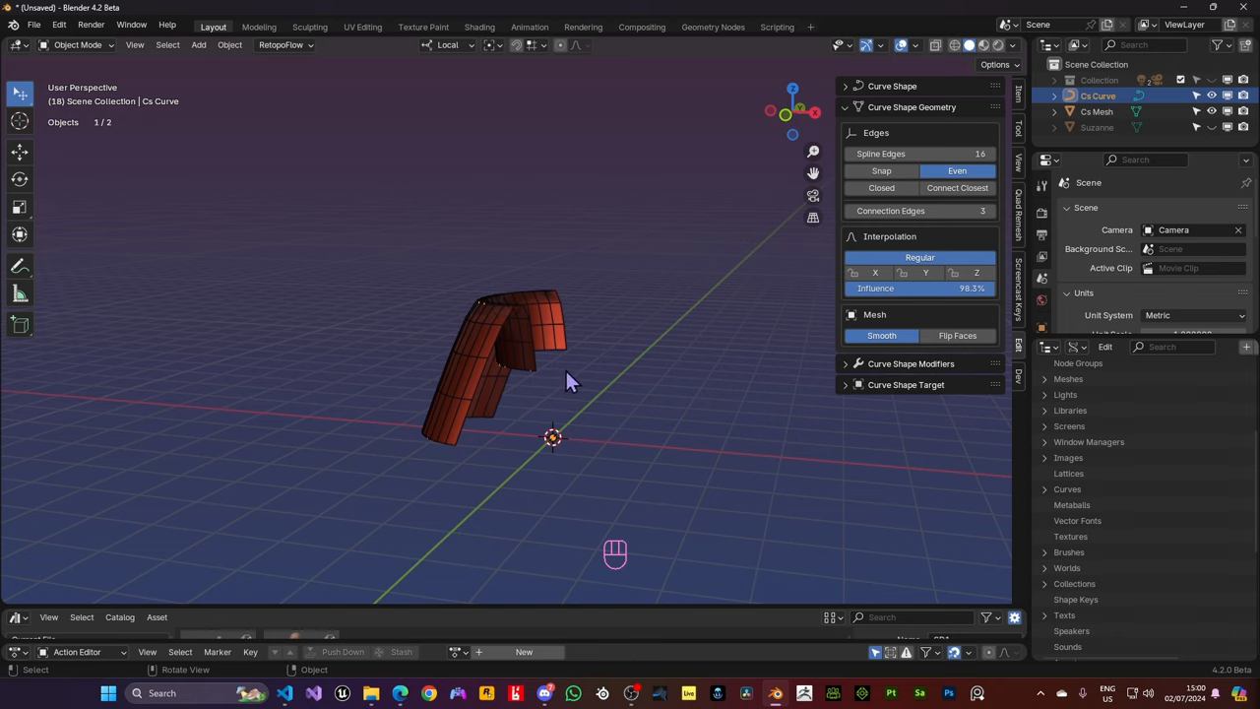
Delete one spline from the patch curve so it becomes a single smoothly curved sheet, and inspect it
key("Tab")
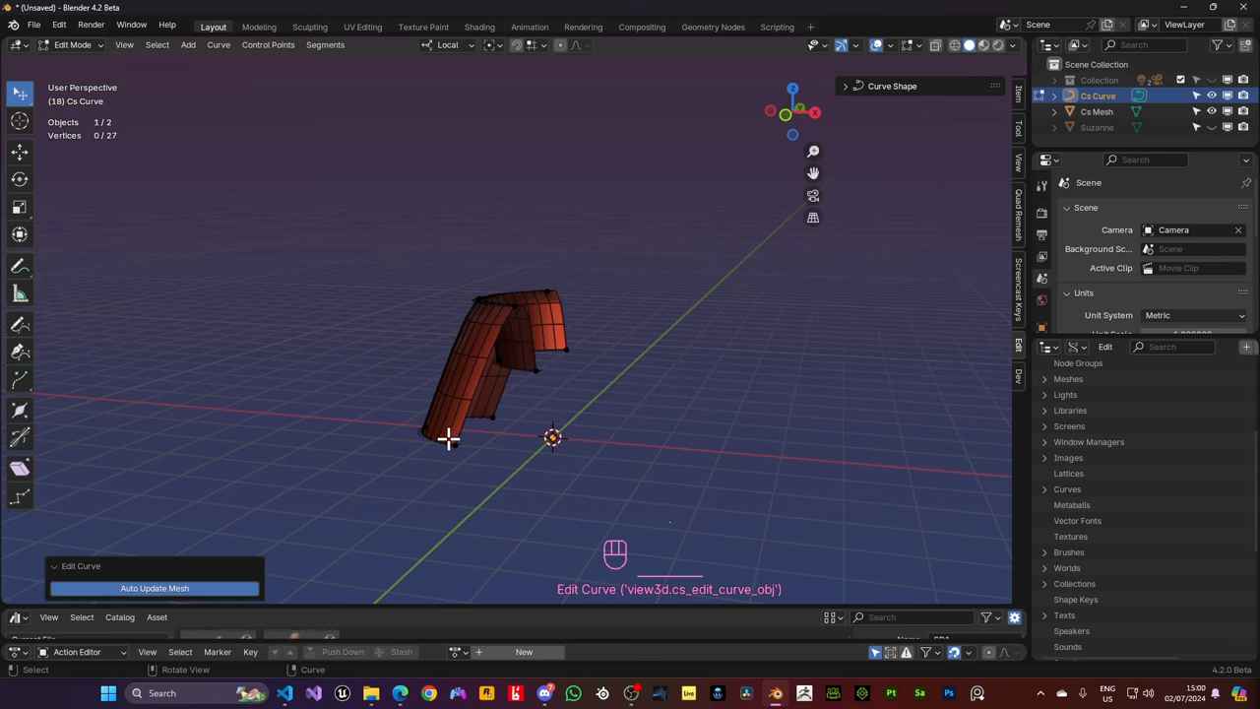
left_click(453, 437)
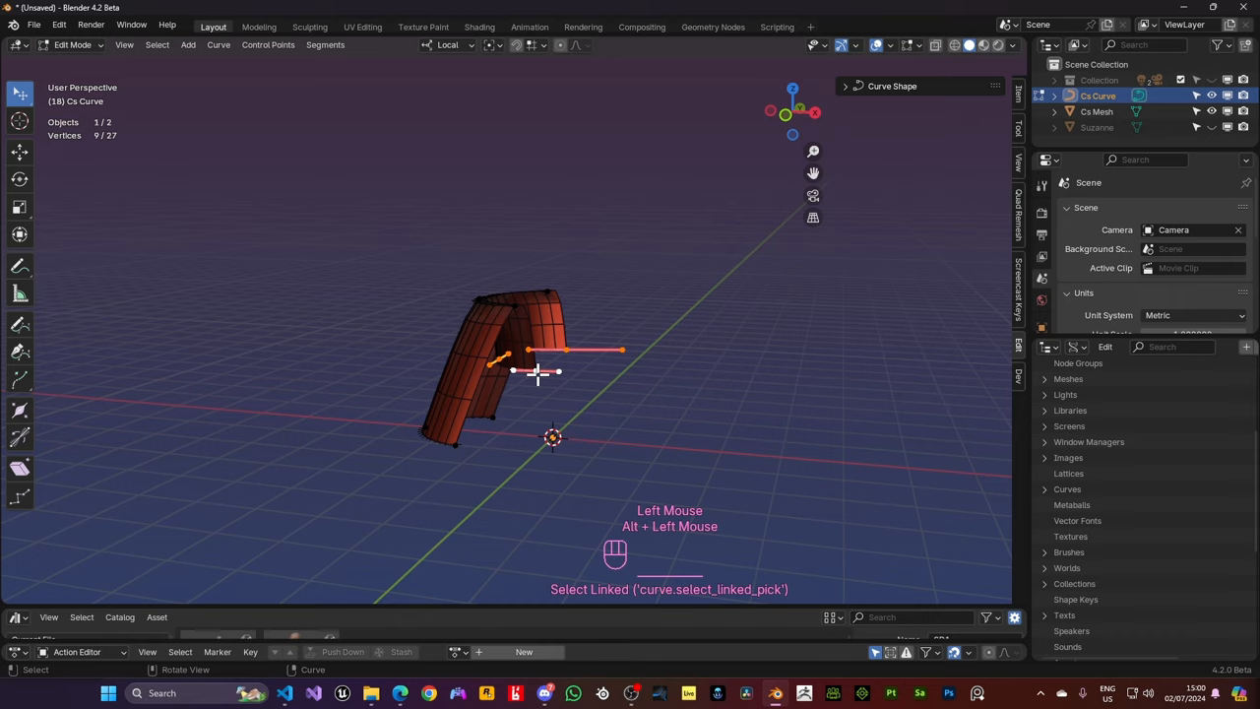
mouse_move(453, 441)
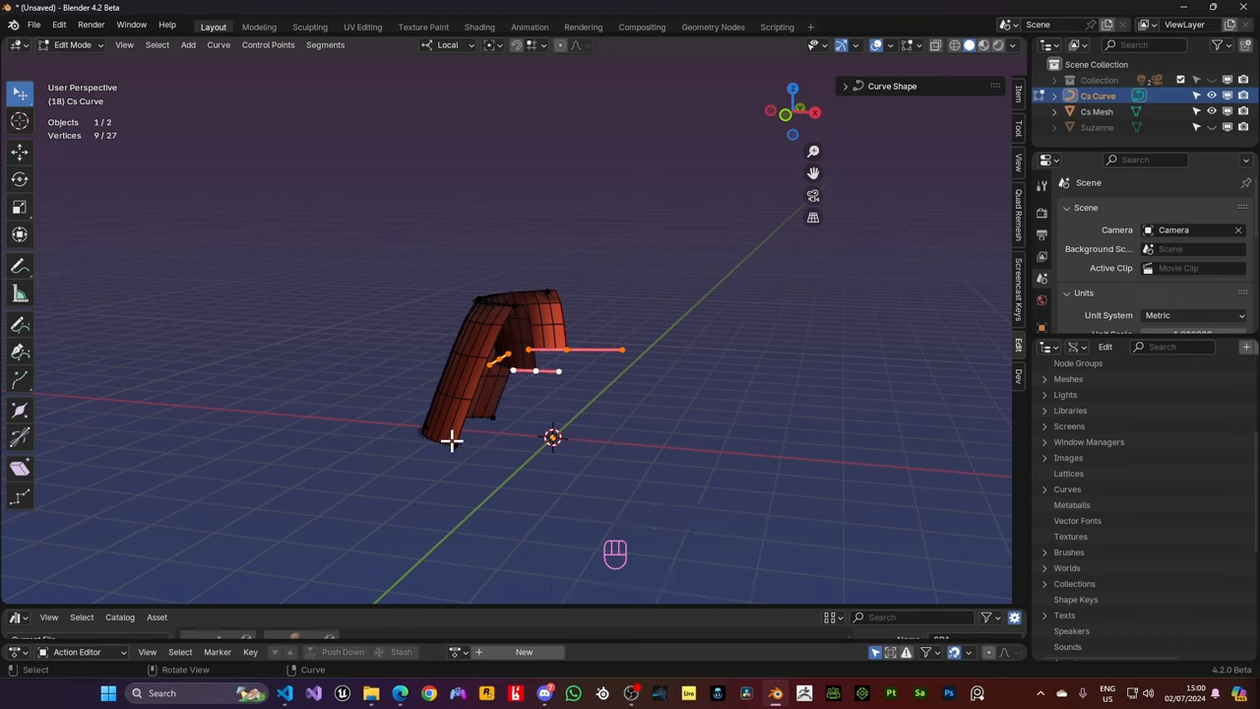
mouse_move(539, 378)
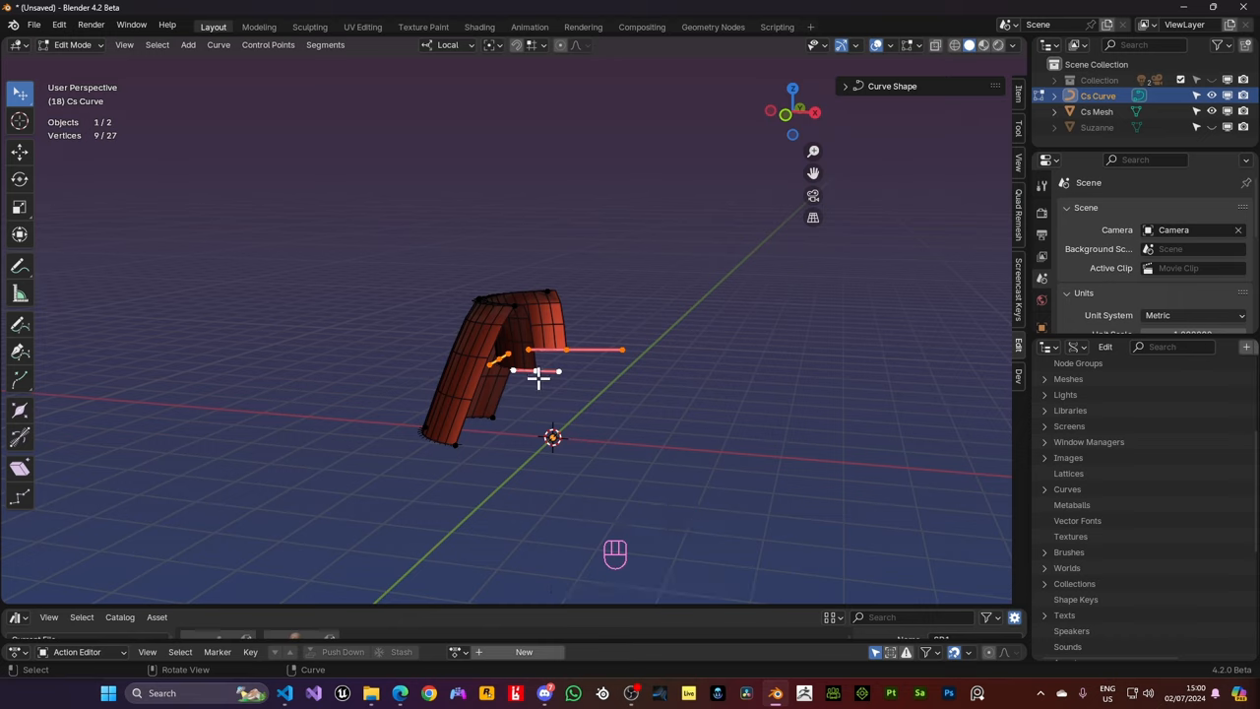
key("Tab")
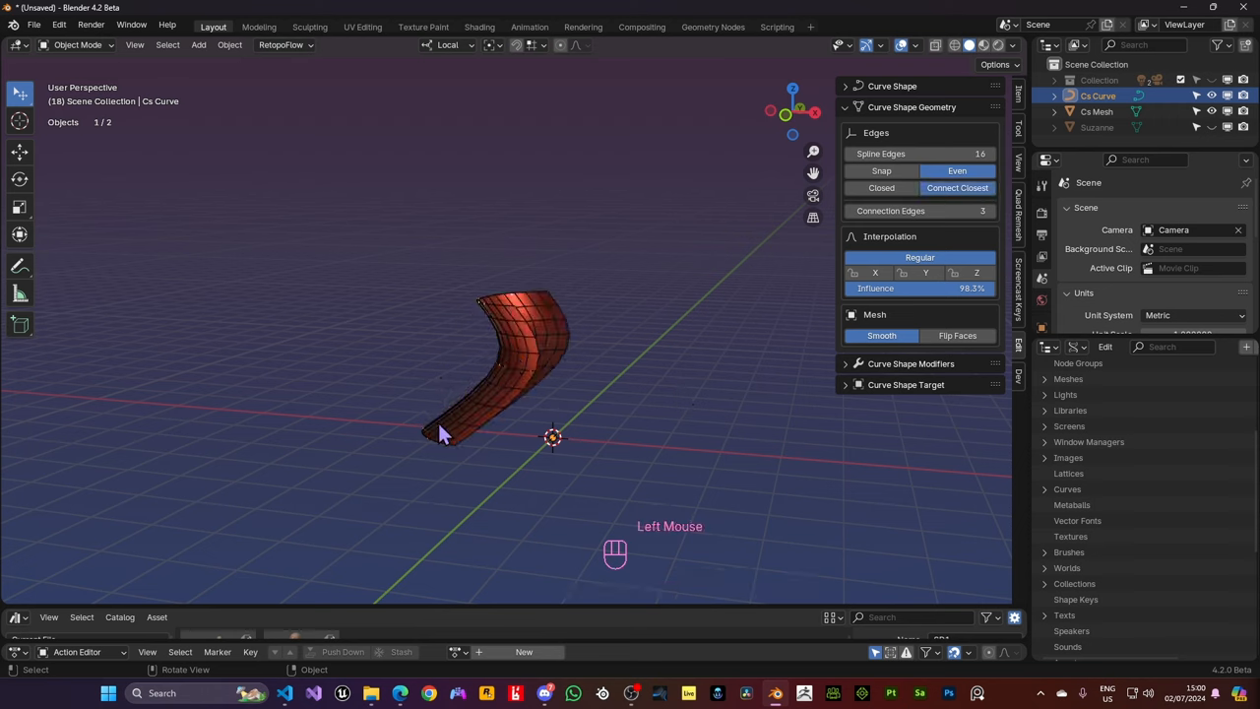
mouse_move(489, 307)
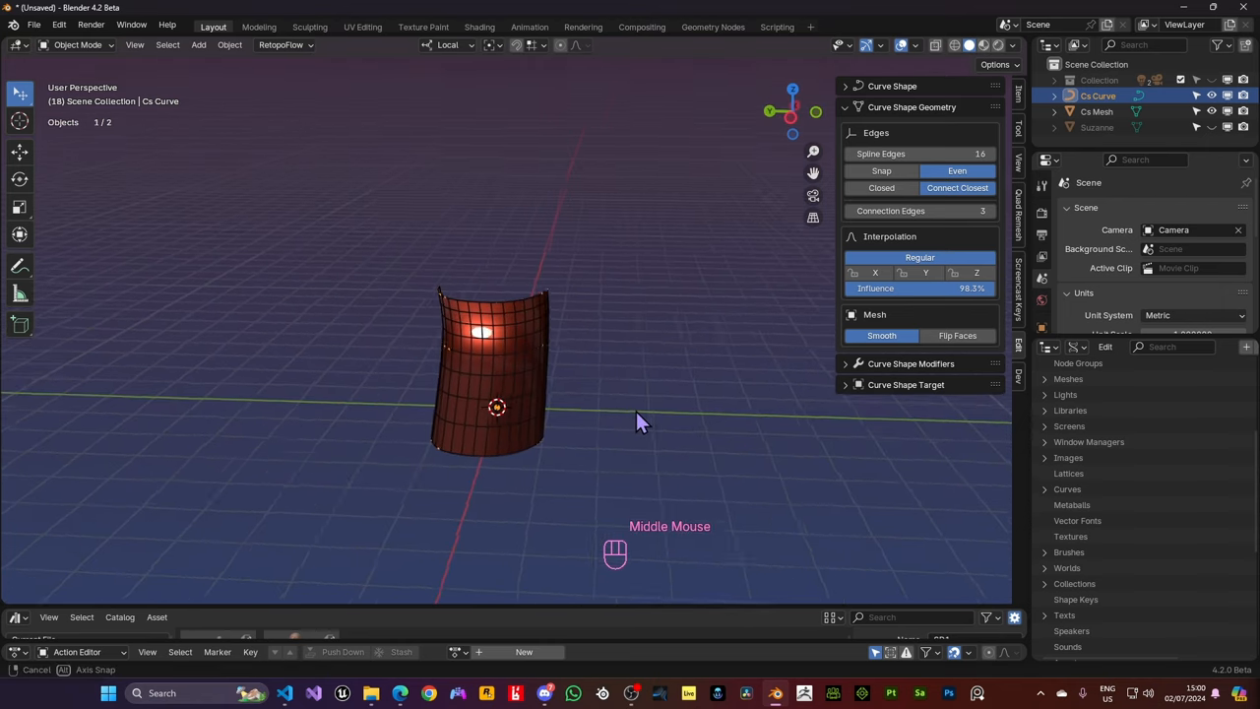
left_click_drag(640, 423, 384, 411)
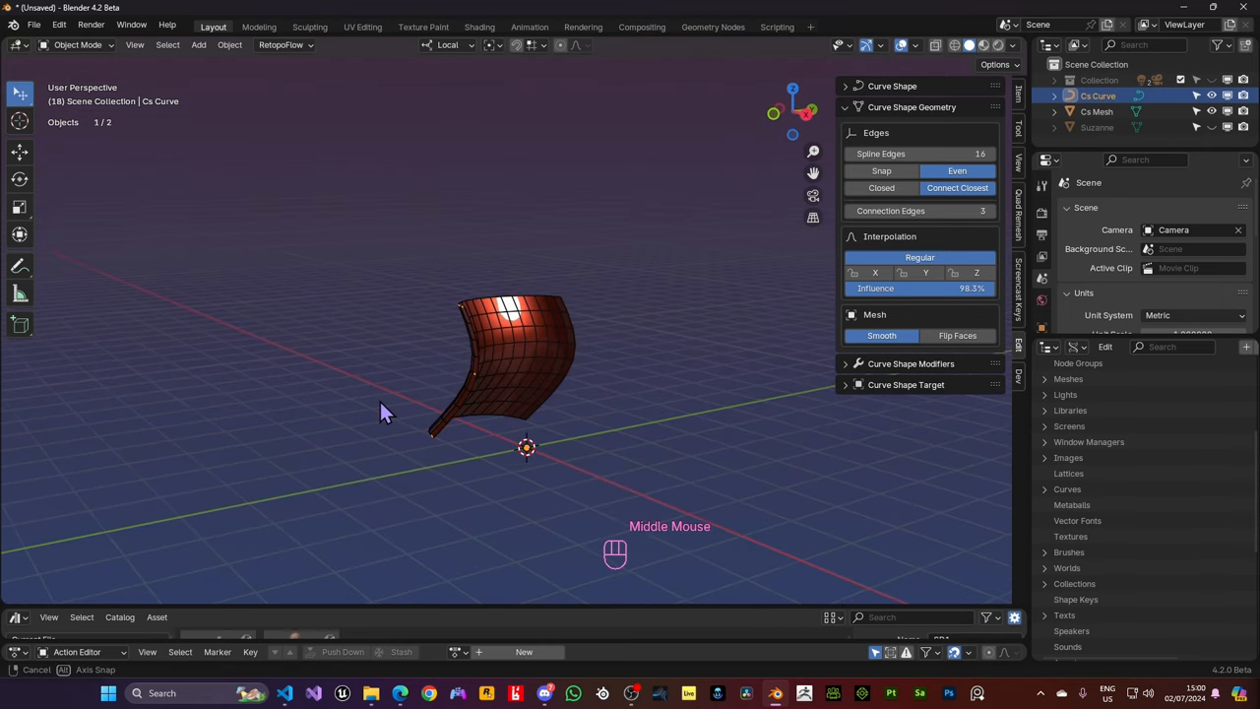
left_click_drag(384, 413, 807, 443)
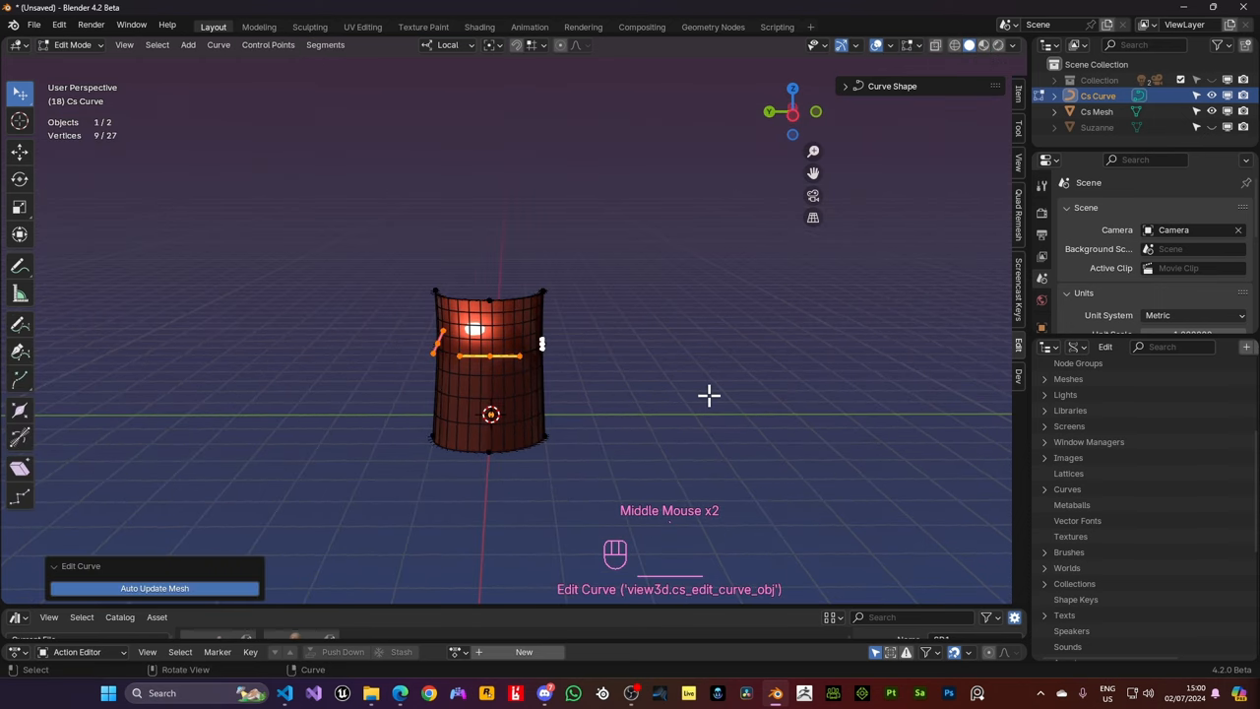
mouse_move(508, 441)
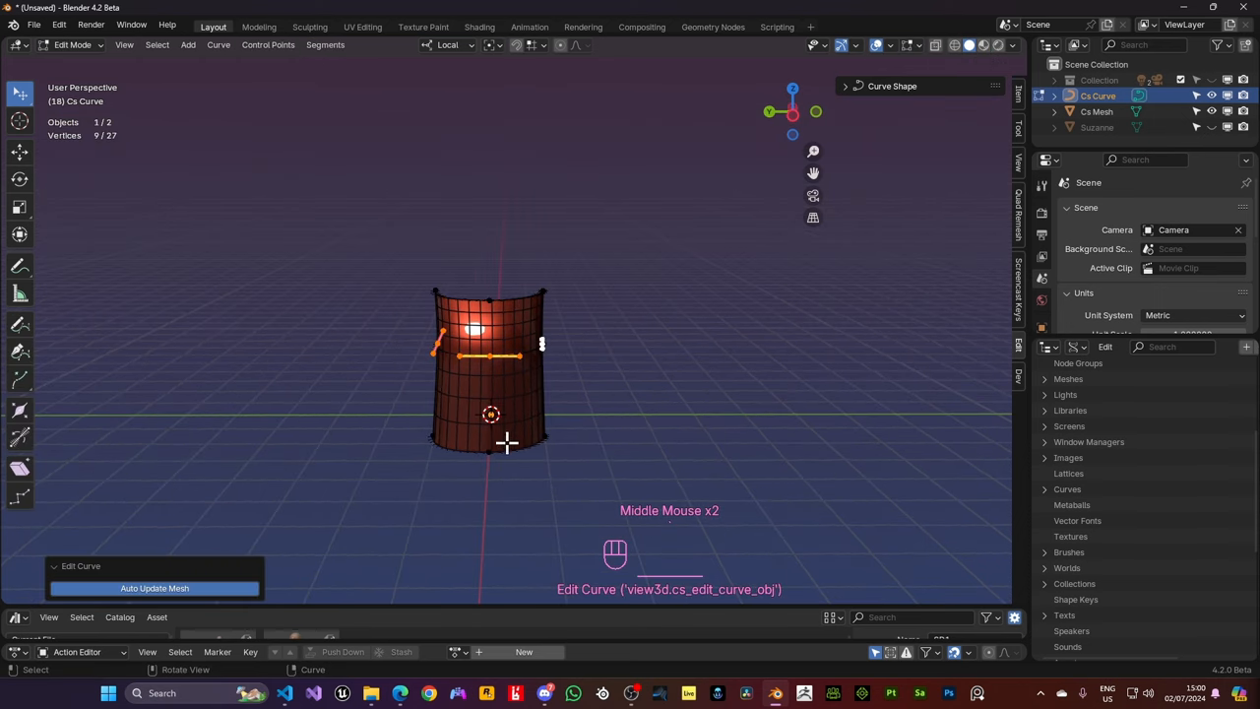
mouse_move(20, 331)
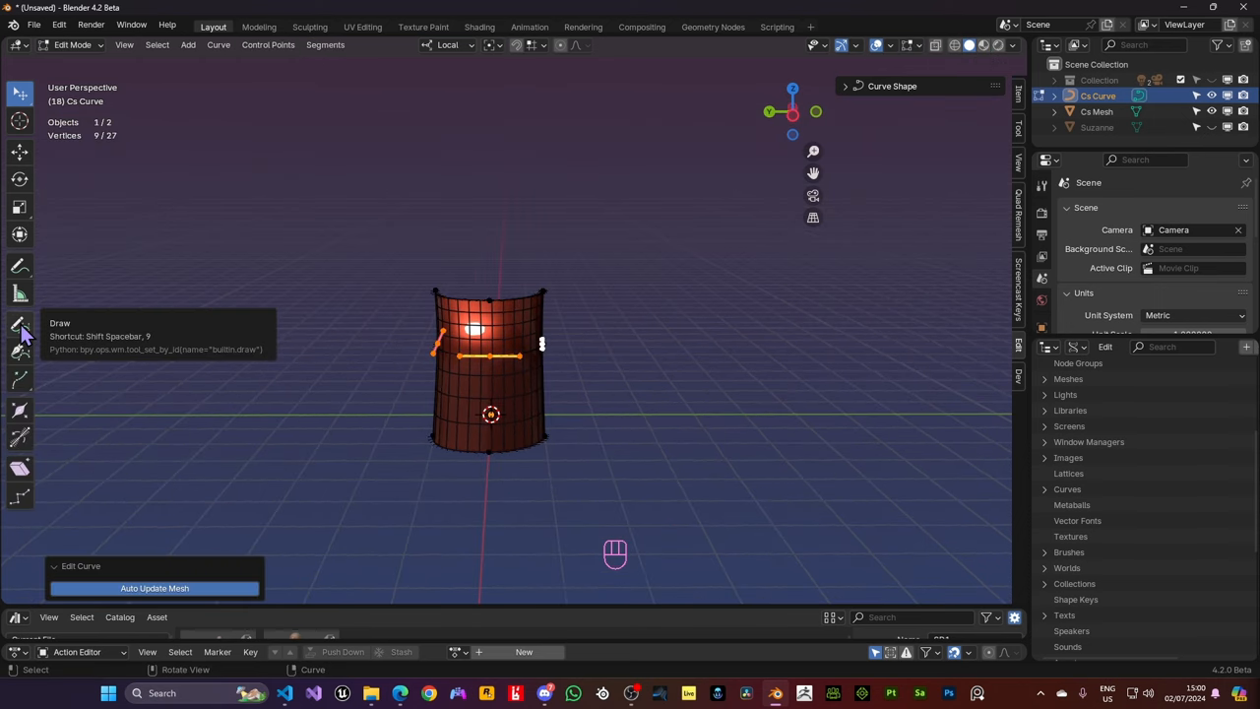
Switch to the freehand Draw tool to sketch the patch curves over Suzanne's head
left_click(19, 325)
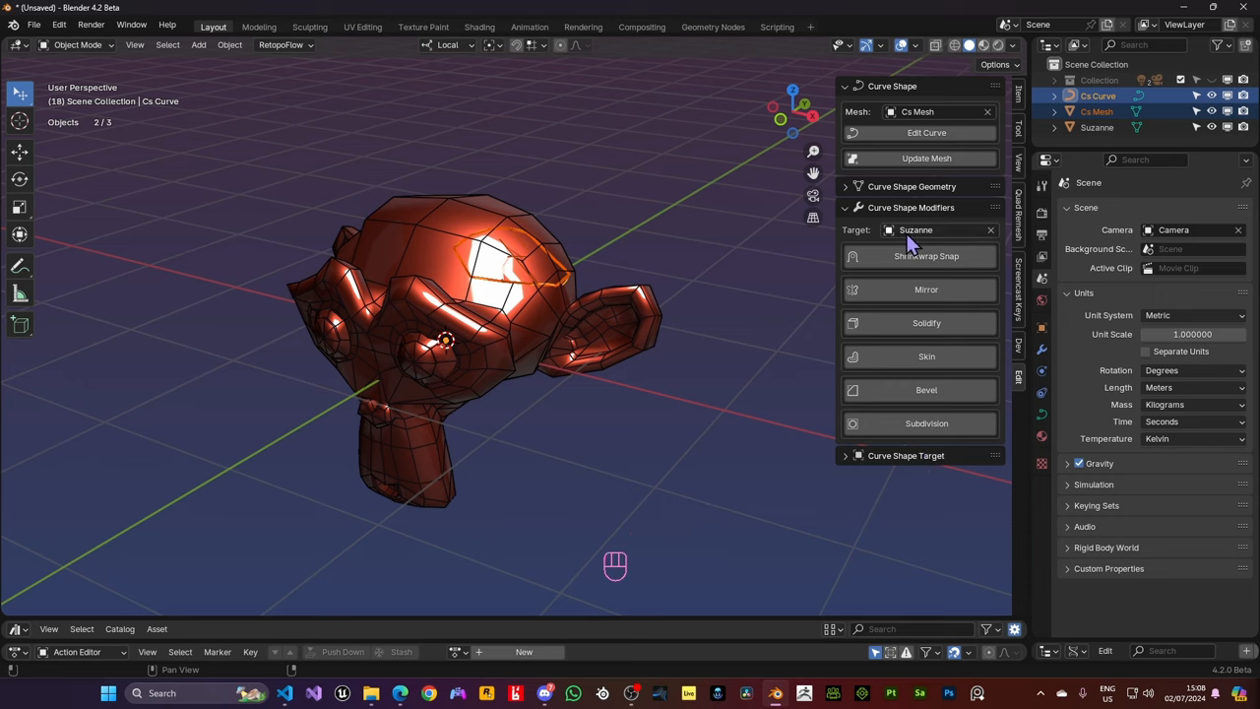
mouse_move(949, 256)
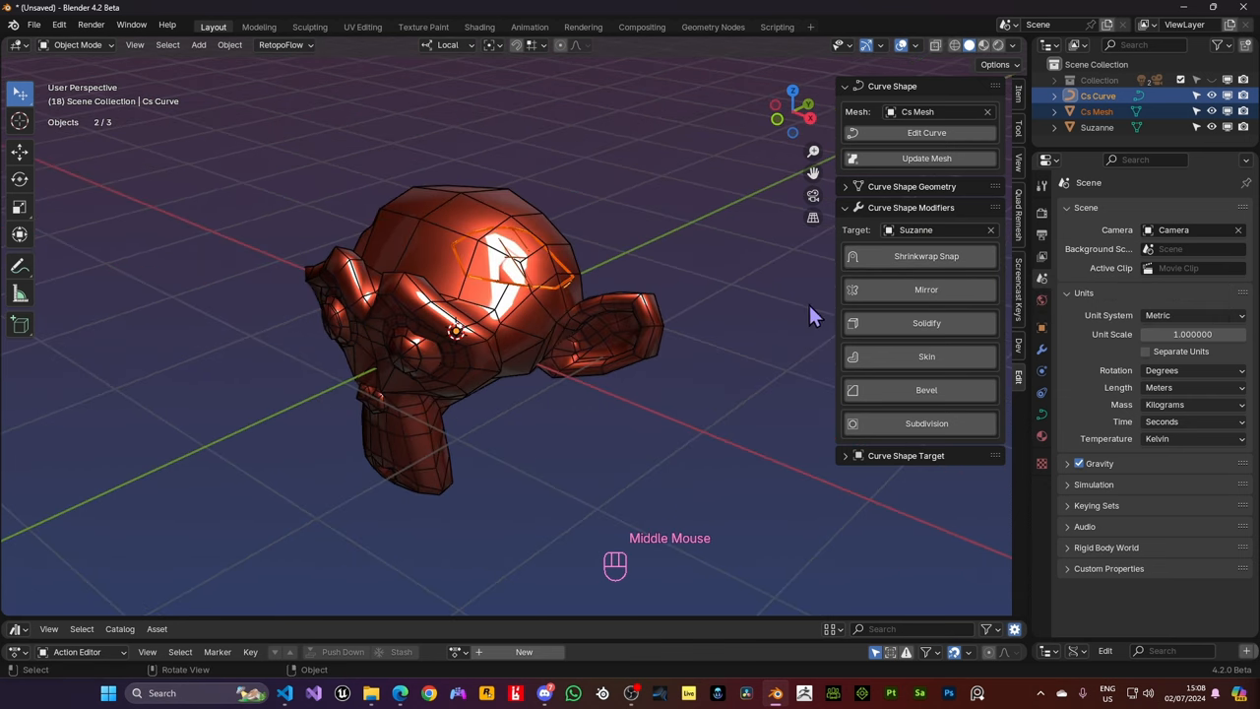
mouse_move(591, 307)
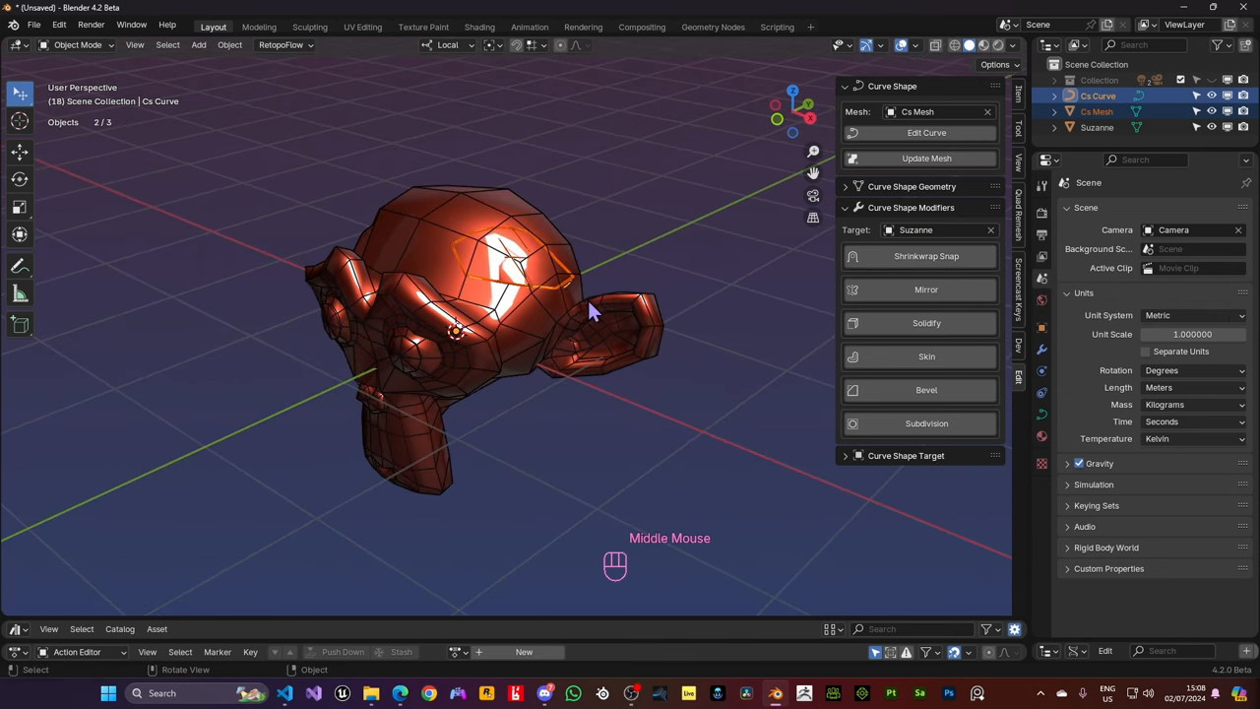
Select the Cs Mesh patch and raise its geometry to 10 spline edges and 5 connection edges
double_click(567, 285)
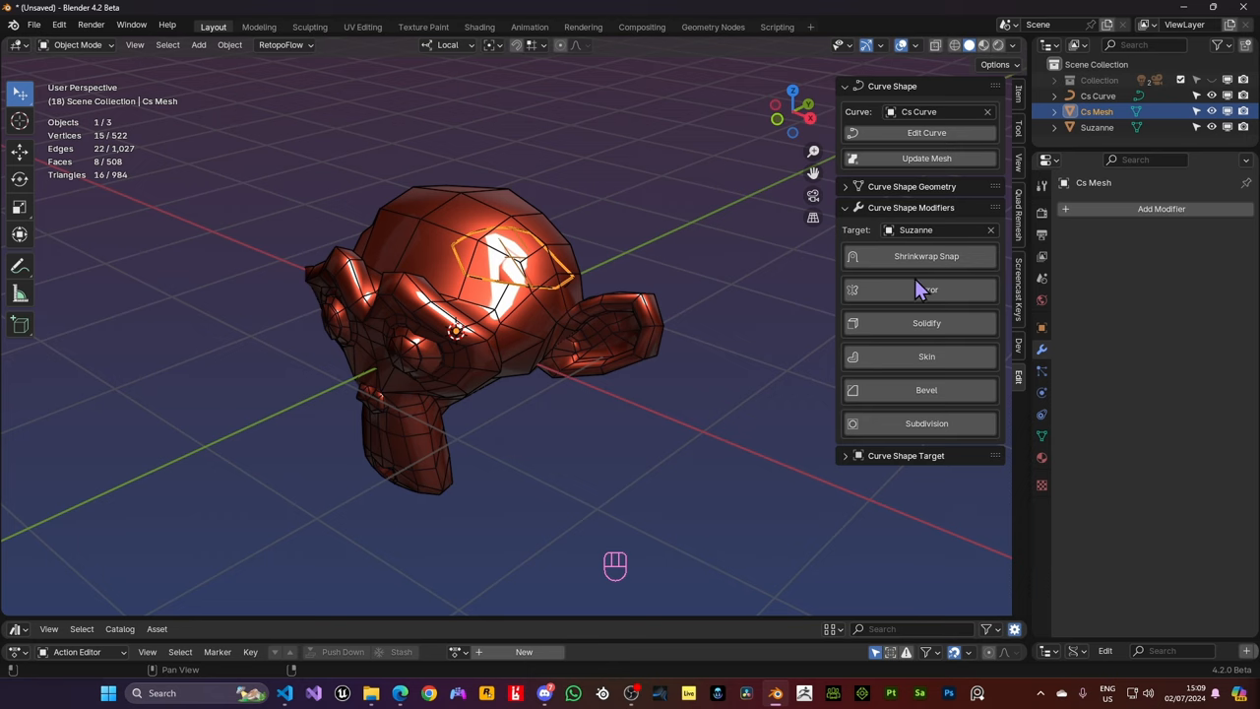
mouse_move(930, 323)
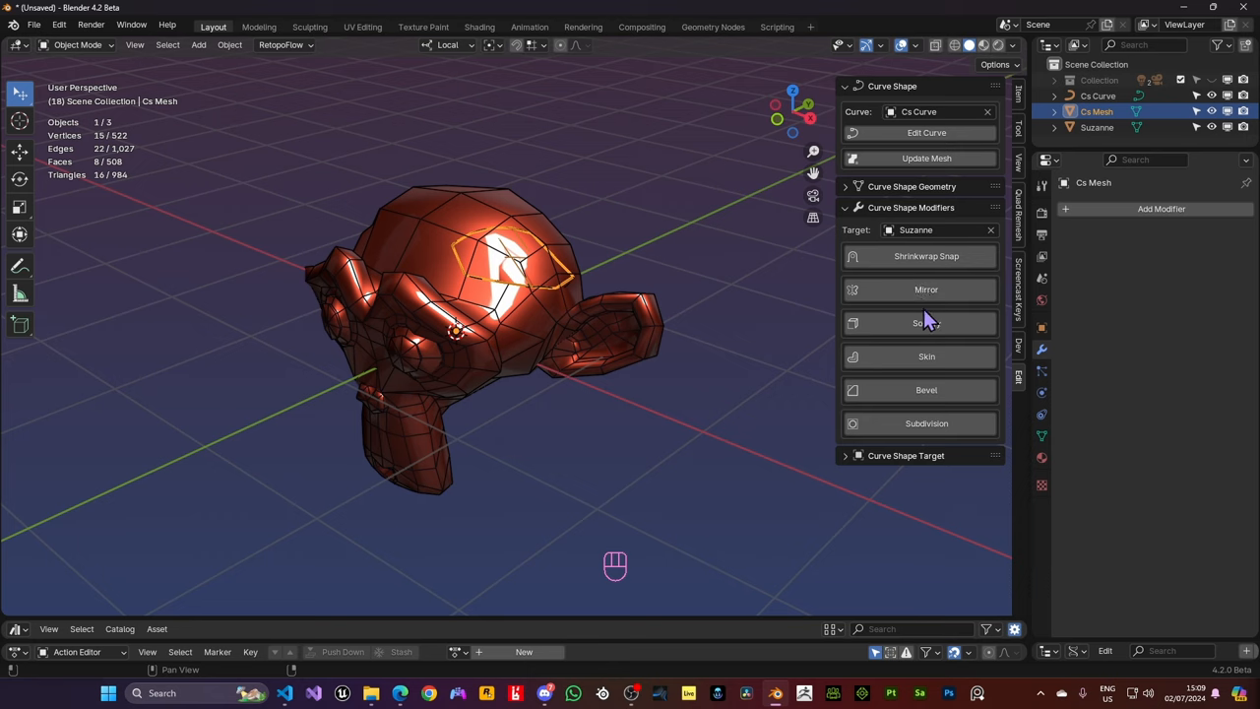
left_click(911, 185)
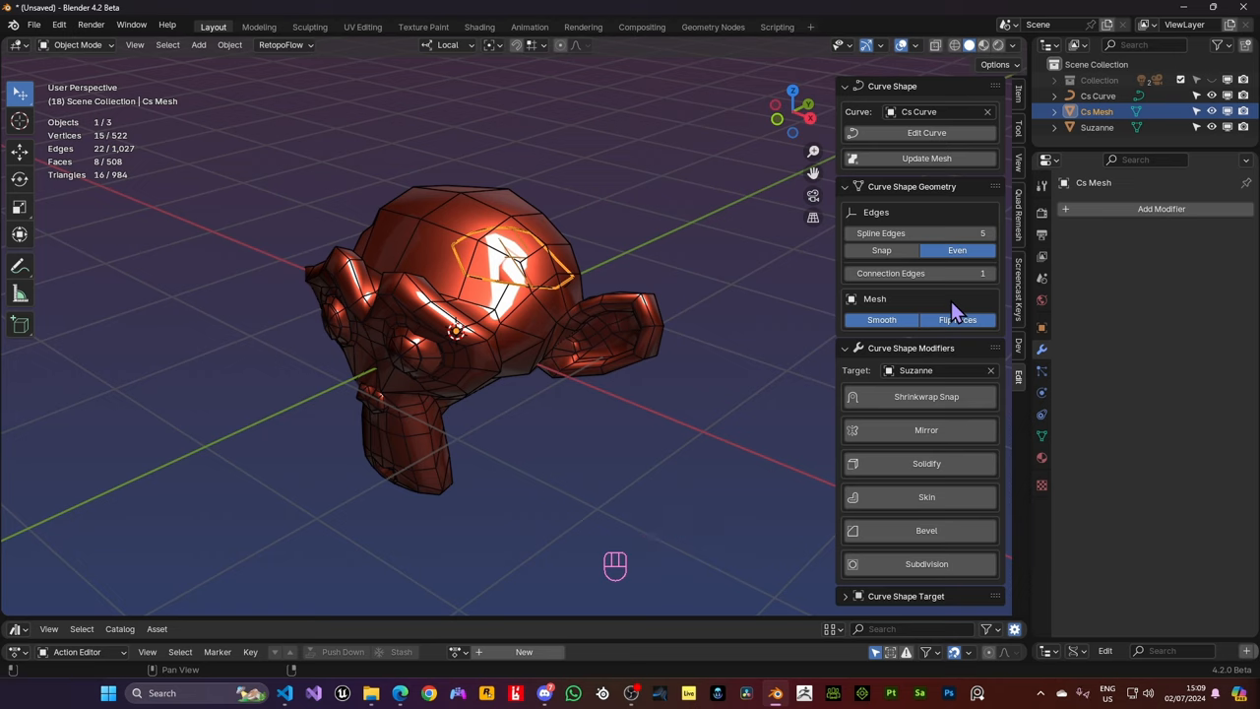
mouse_move(909, 196)
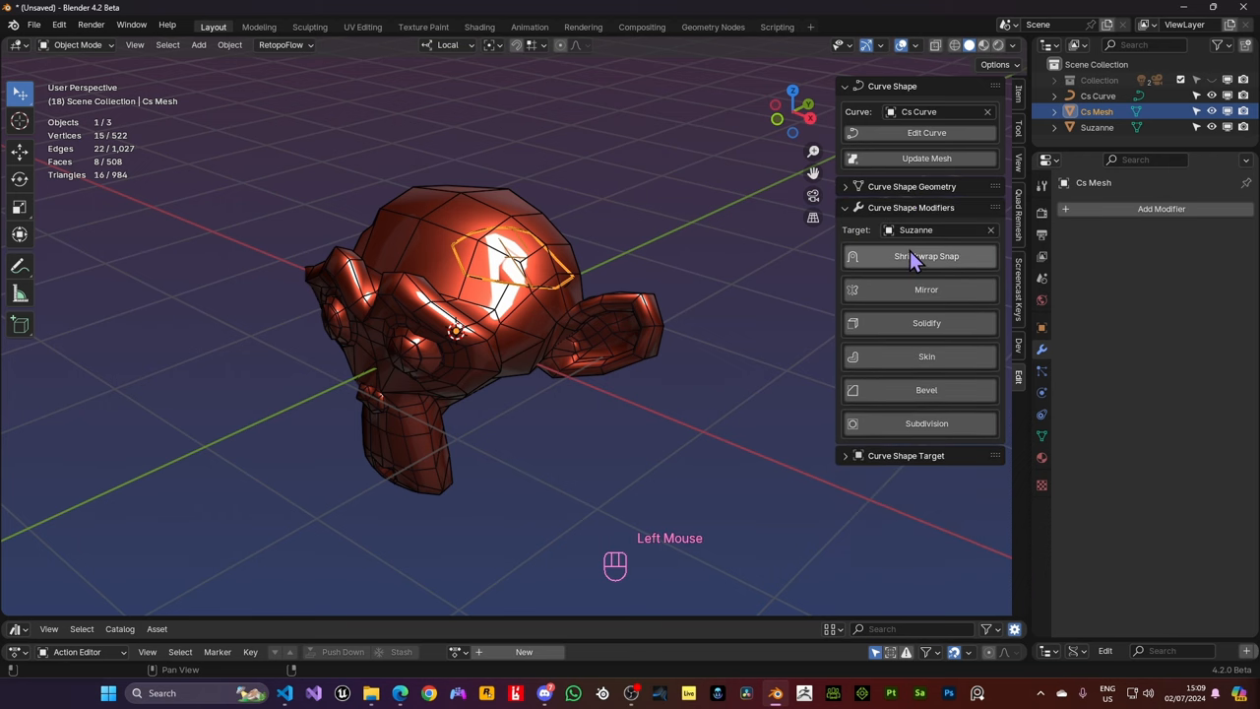
scroll("up", 3)
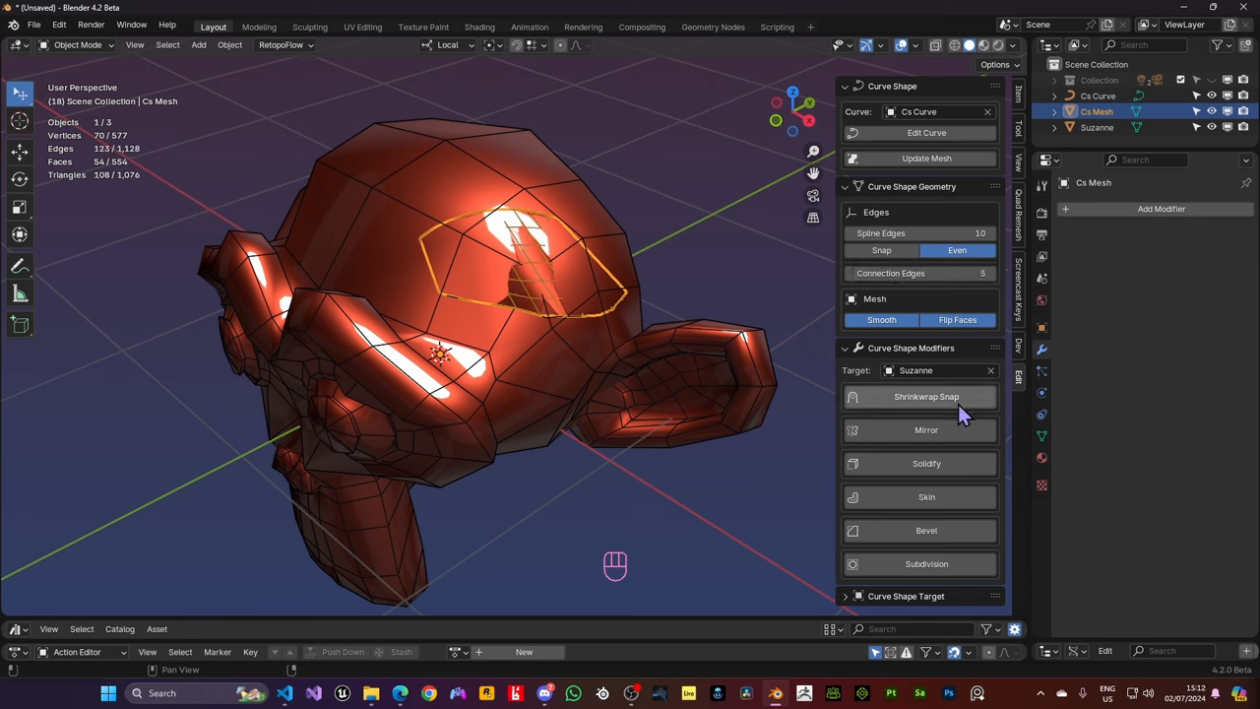
Add Shrinkwrap Snap onto Suzanne with the offset raised to 0.057 m
left_click(925, 396)
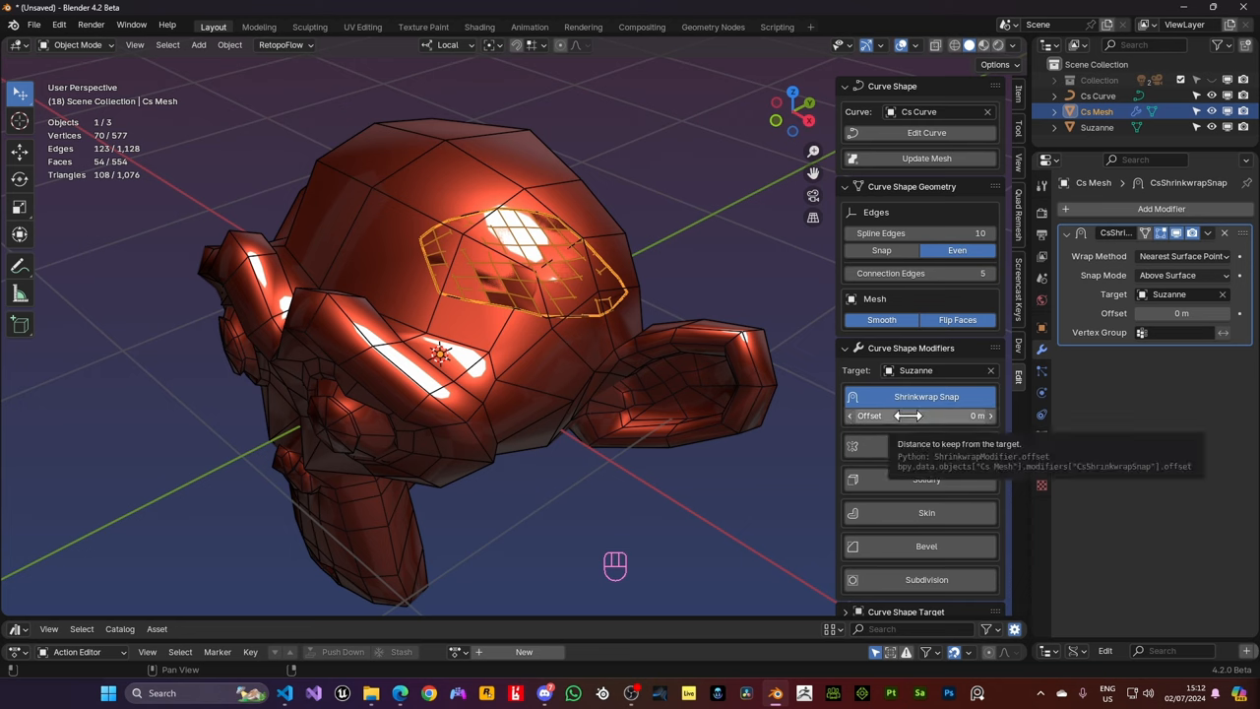
left_click_drag(905, 413, 921, 413)
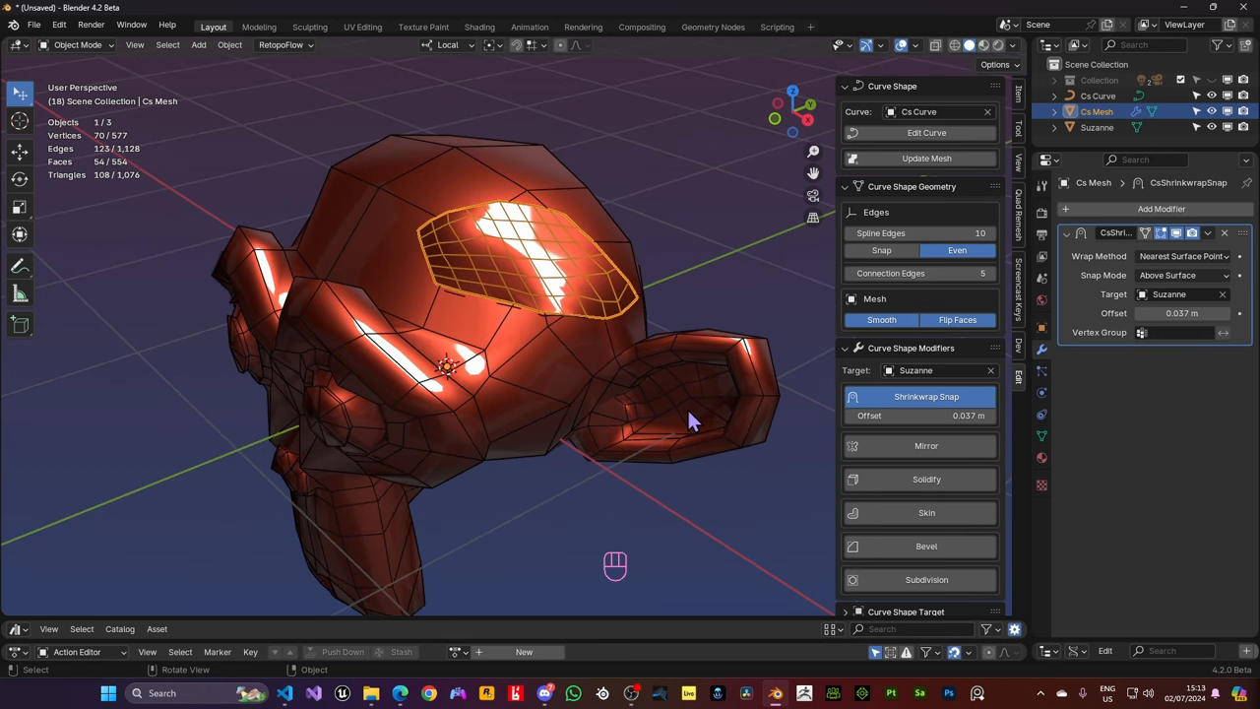
mouse_move(519, 394)
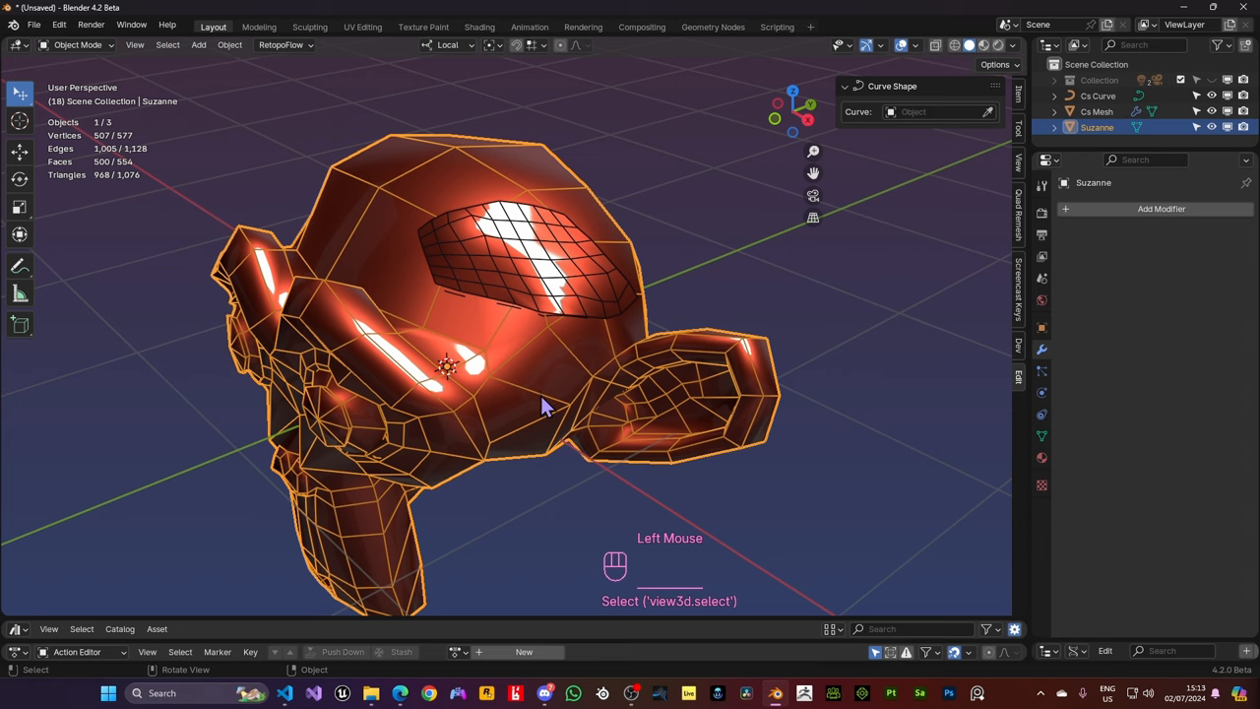
Give Suzanne a Multiresolution modifier subdivided one level, then reselect the patch mesh
left_click(1162, 209)
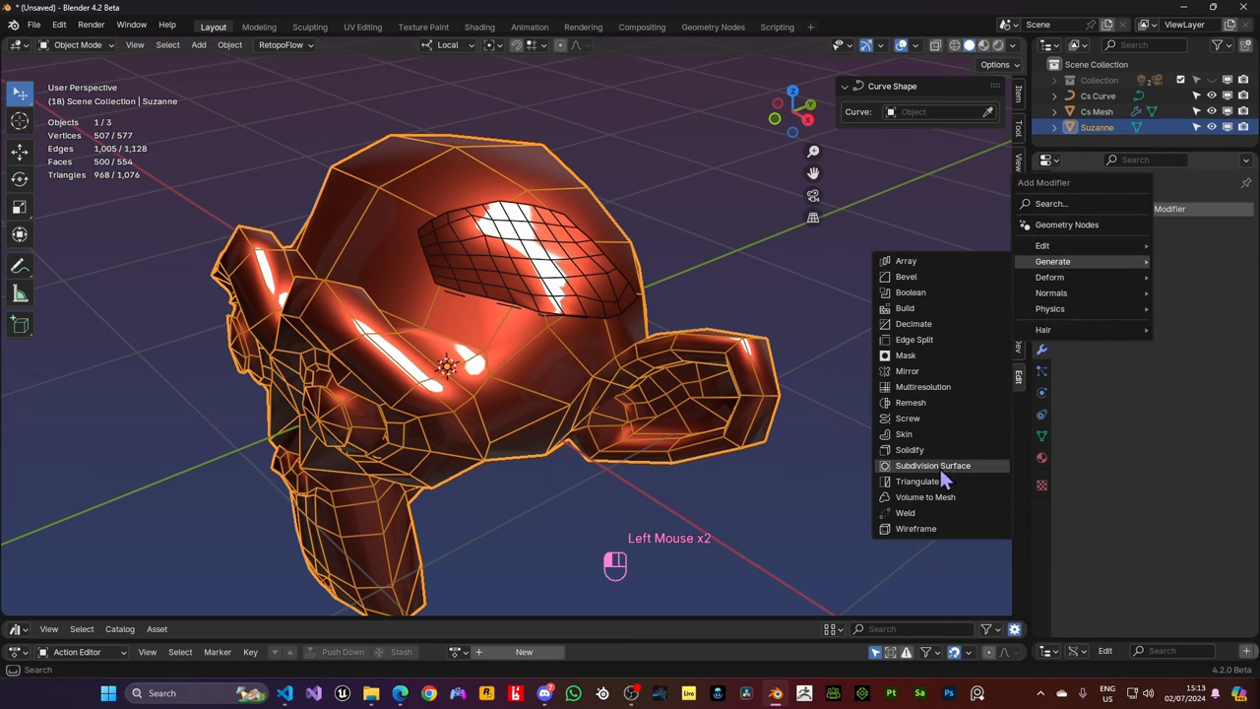
mouse_move(921, 386)
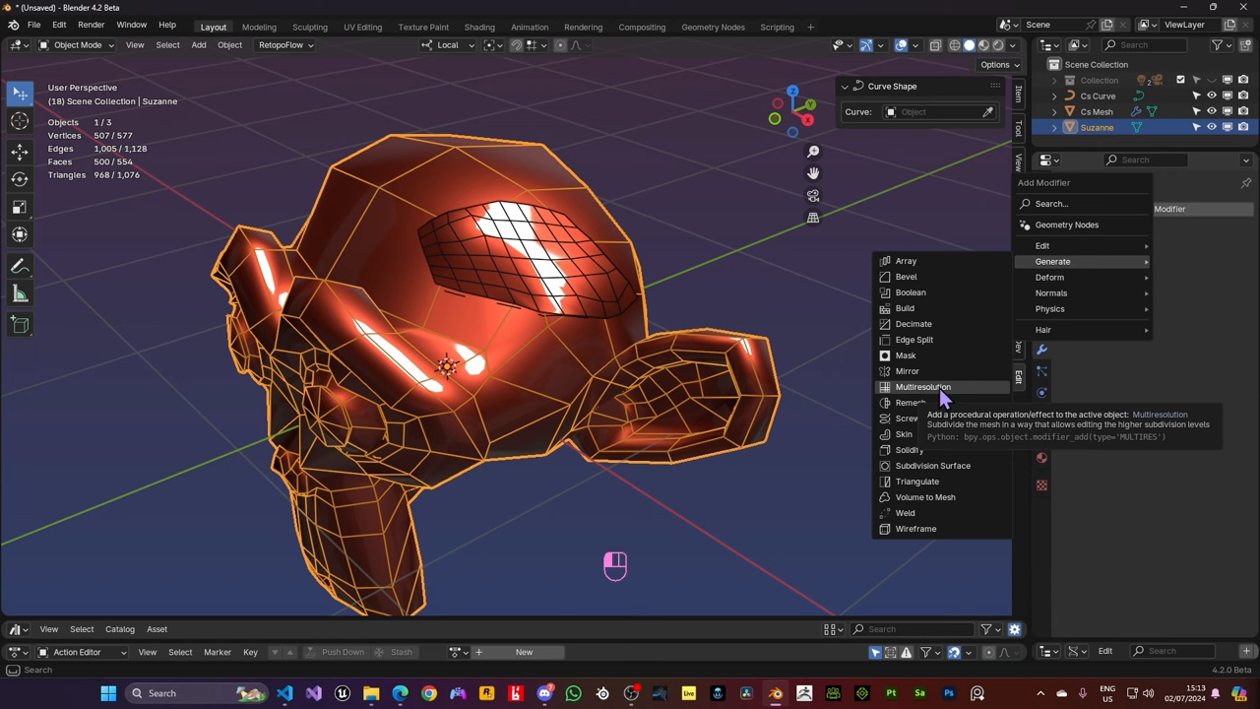
left_click(921, 386)
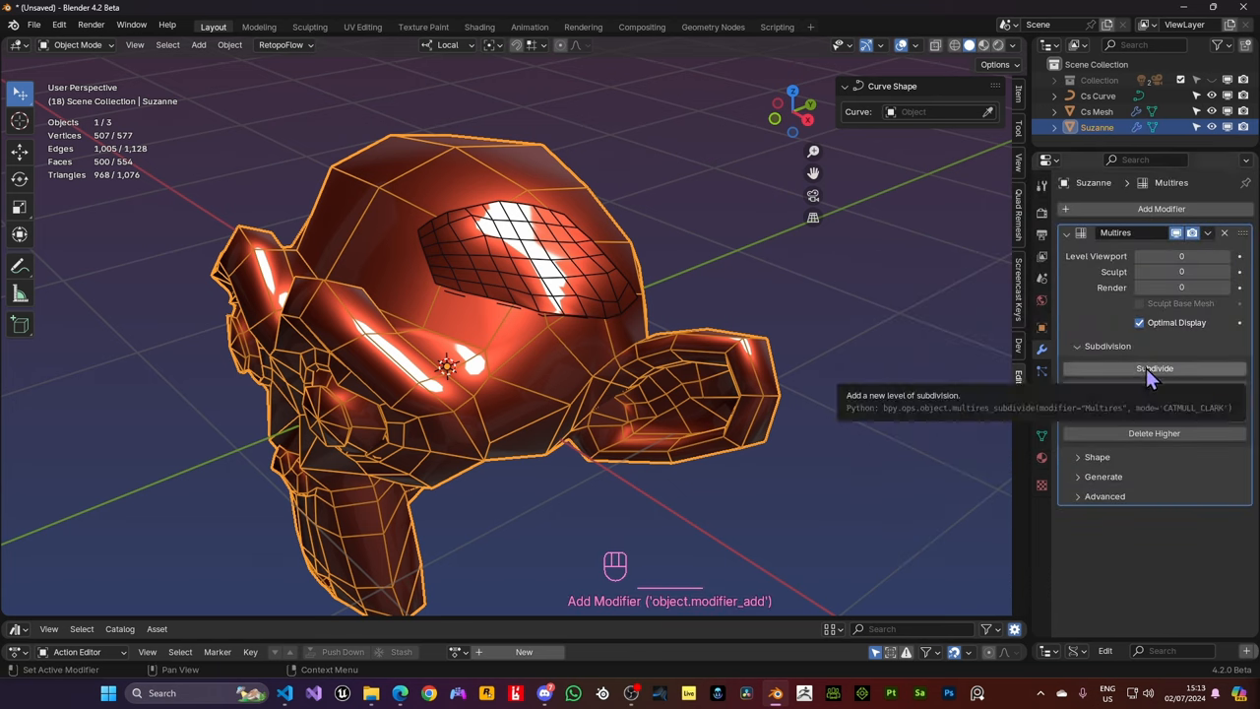
left_click(1154, 368)
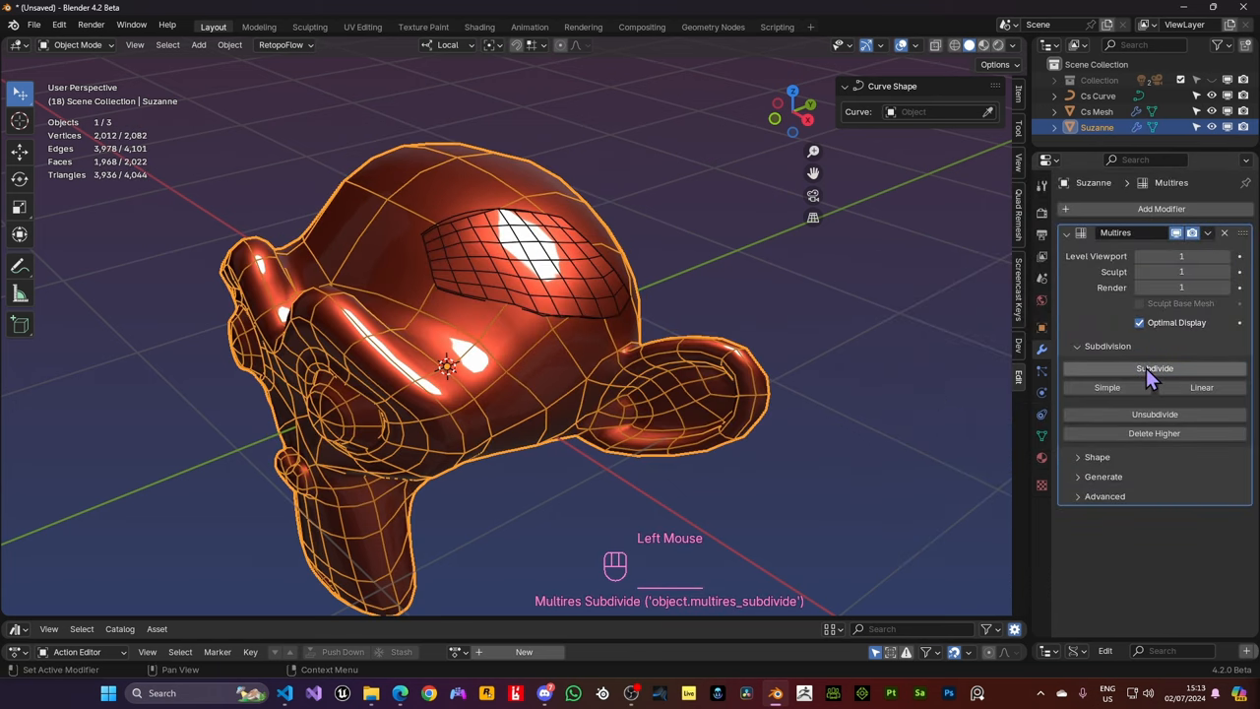
left_click(1153, 368)
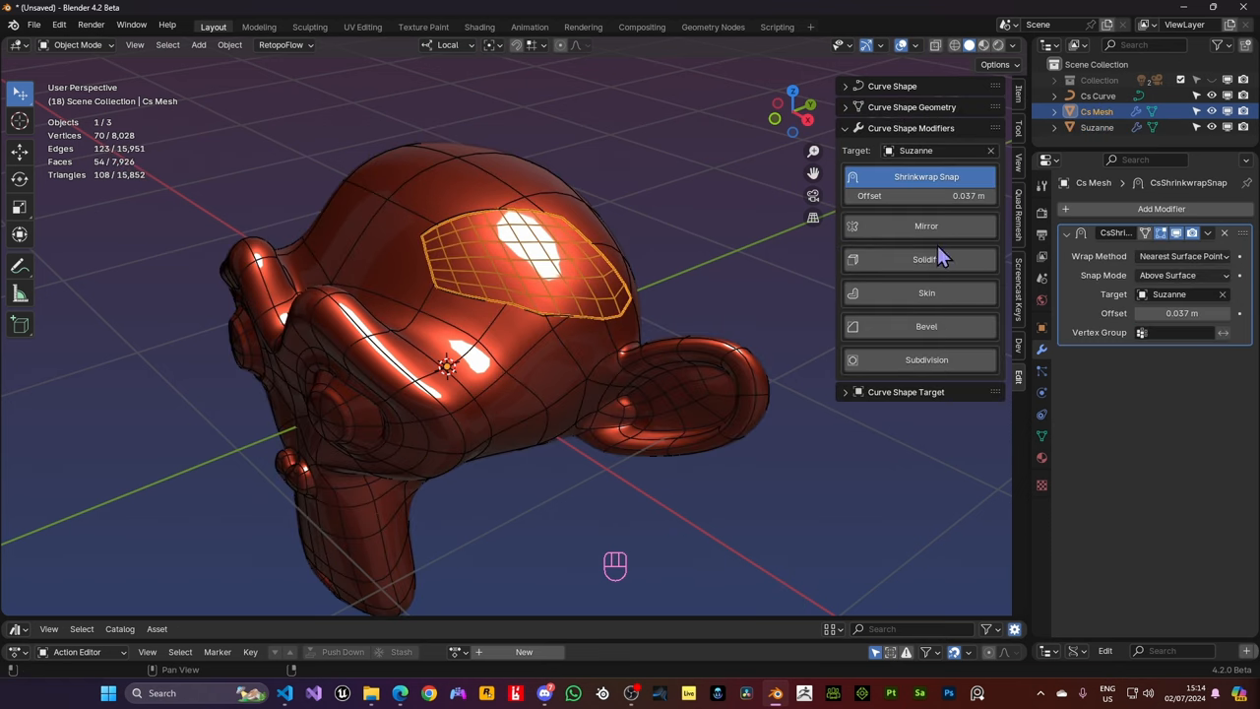
mouse_move(935, 181)
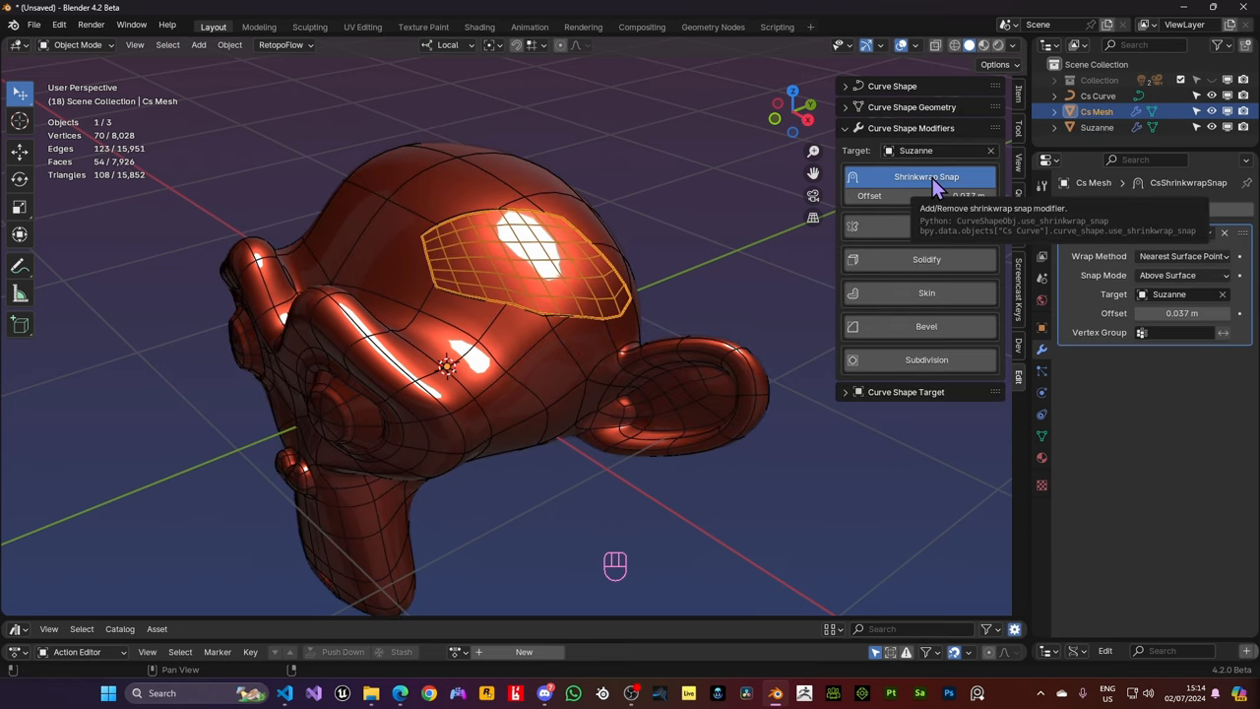
Remove and re-add the Shrinkwrap Snap so the patch again hugs Suzanne at 0.057 m
left_click(925, 177)
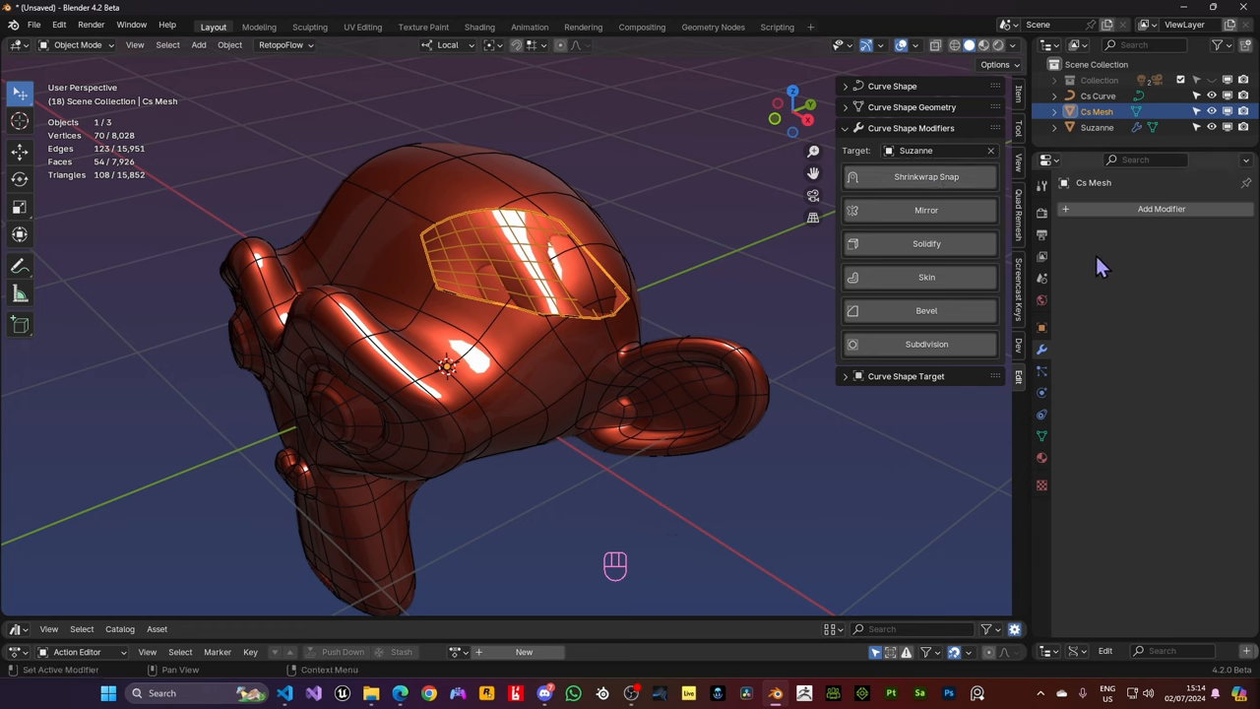
left_click(922, 177)
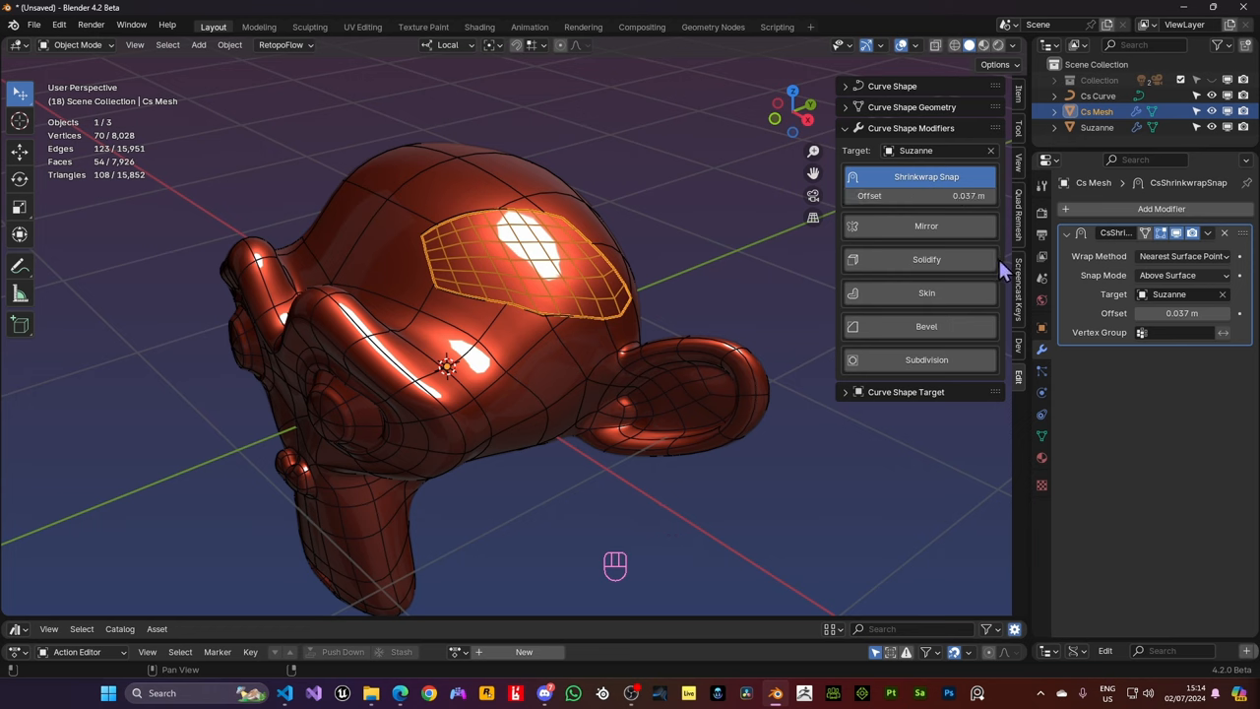
mouse_move(926, 224)
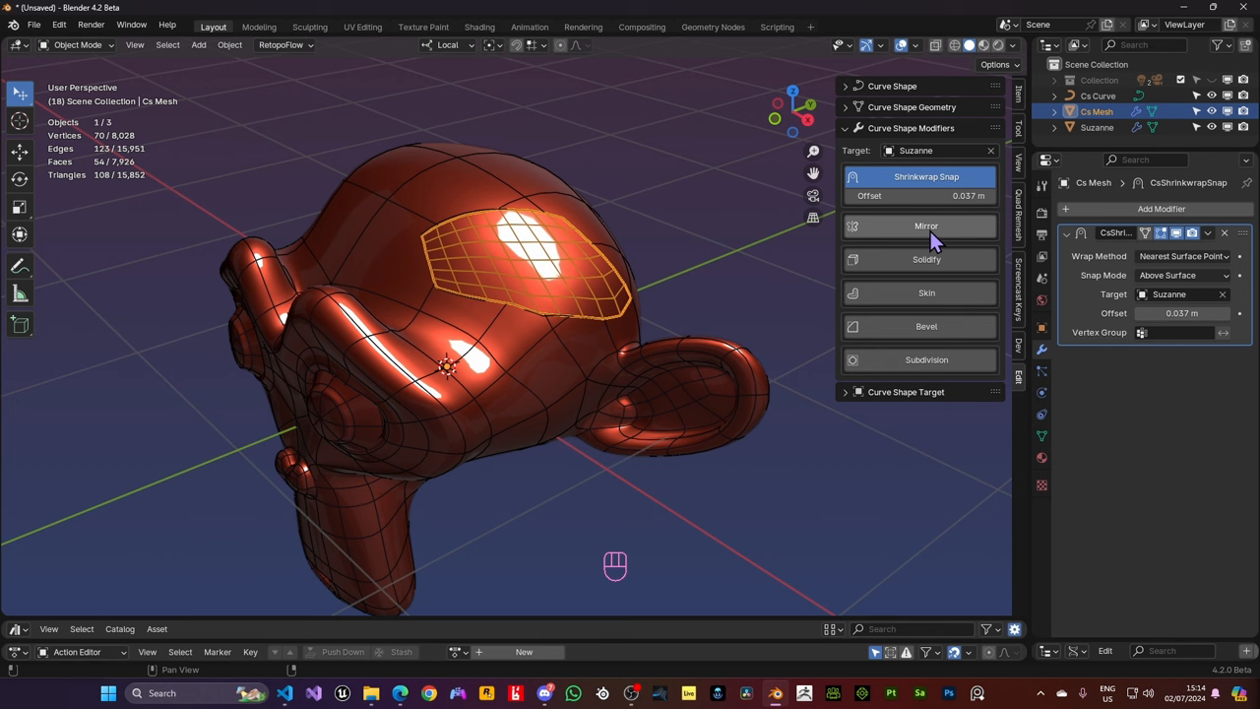
Add a Mirror modifier duplicating the brow patch, inspect both sides, and add a 0.04 m Solidify
left_click(926, 224)
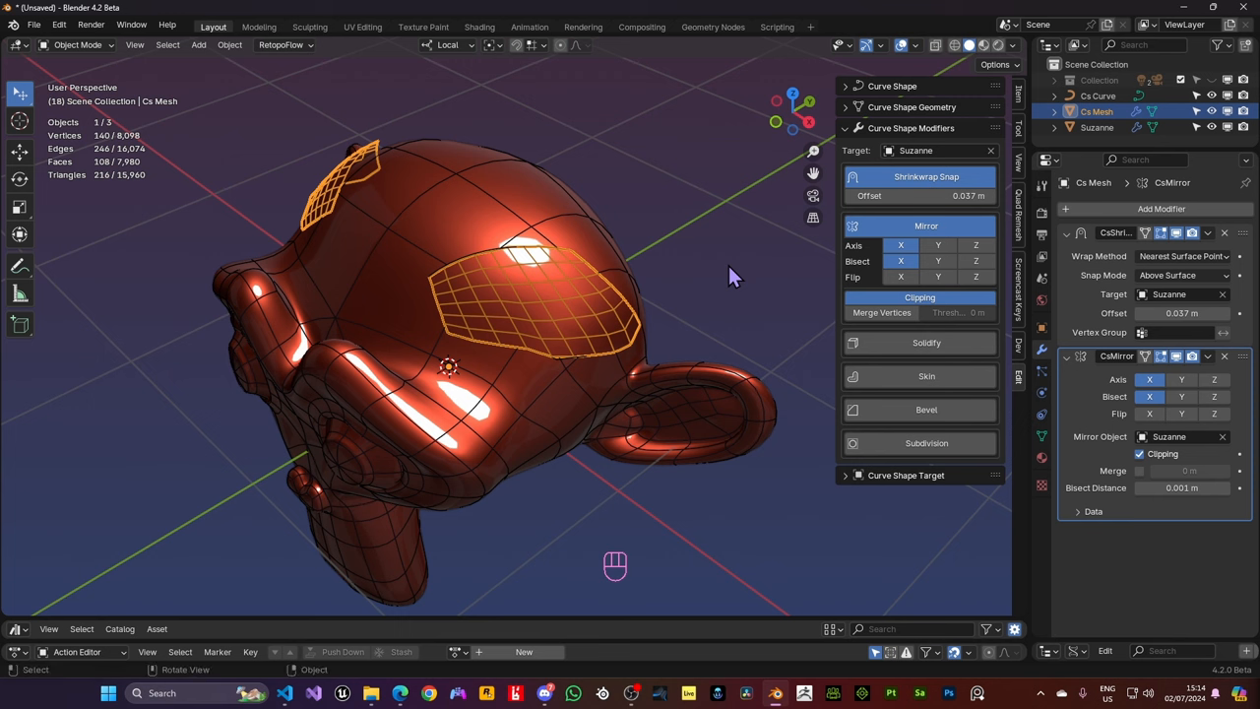
left_click_drag(728, 276, 654, 252)
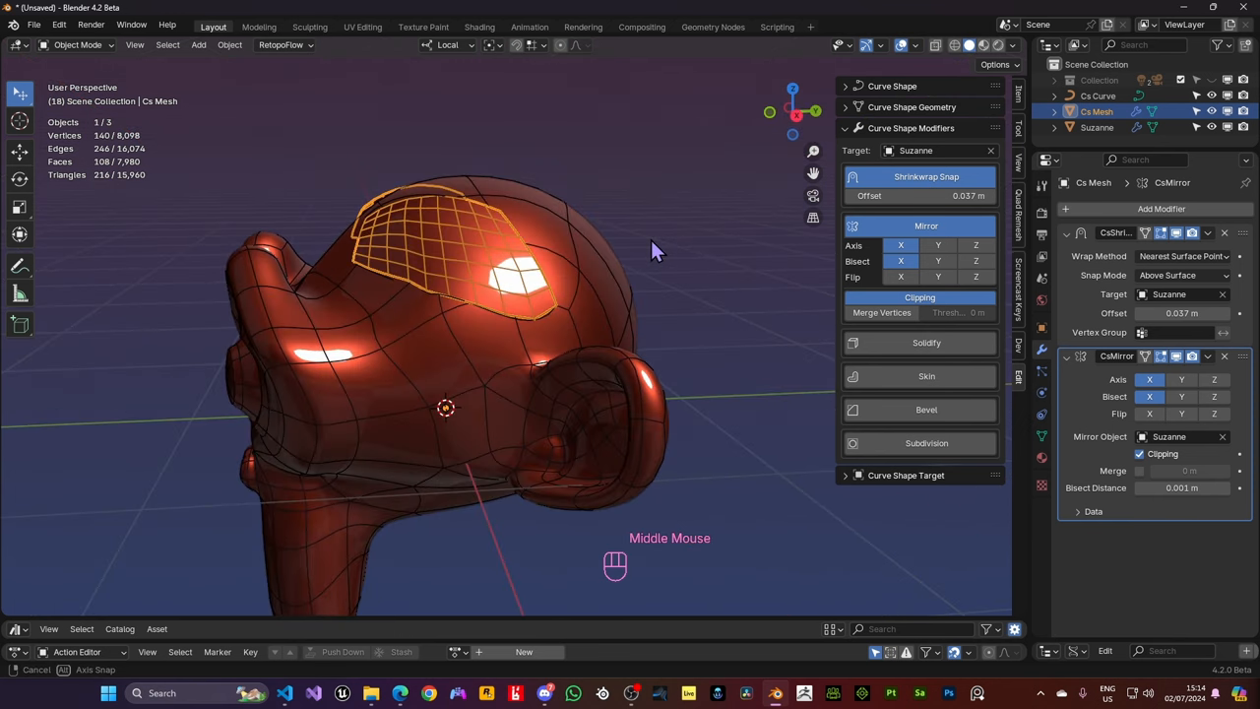
left_click_drag(657, 246, 826, 355)
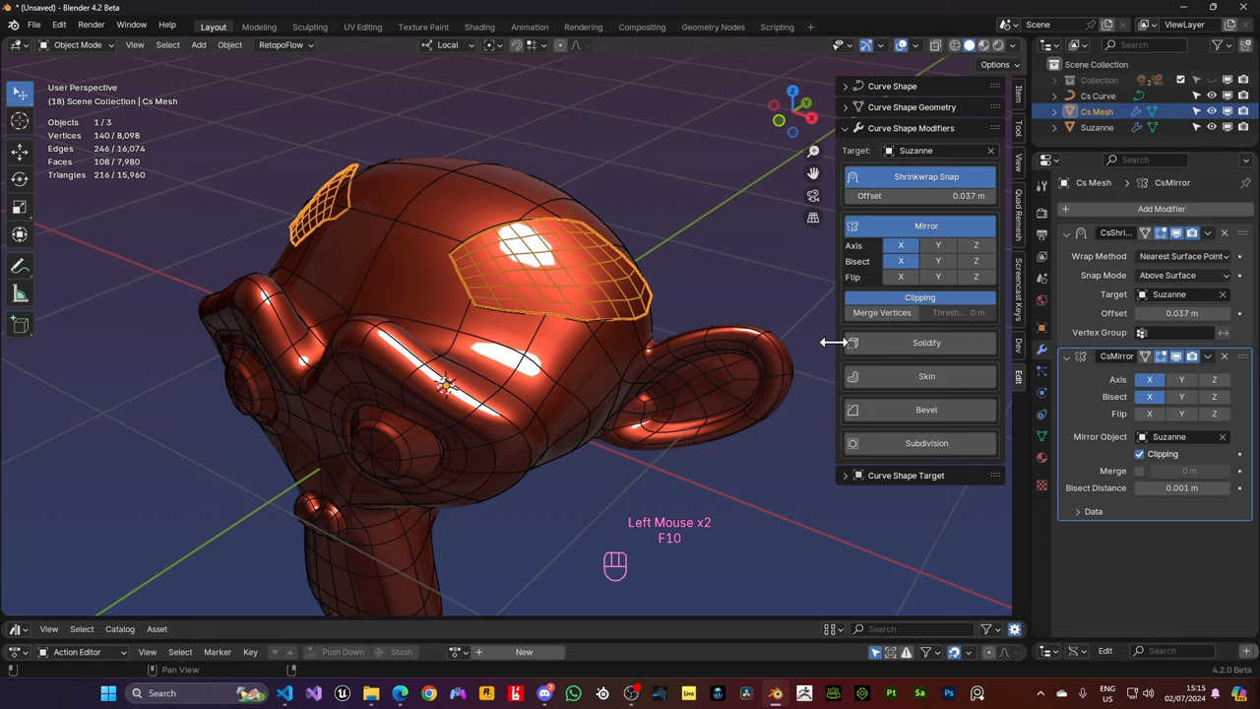
left_click(925, 343)
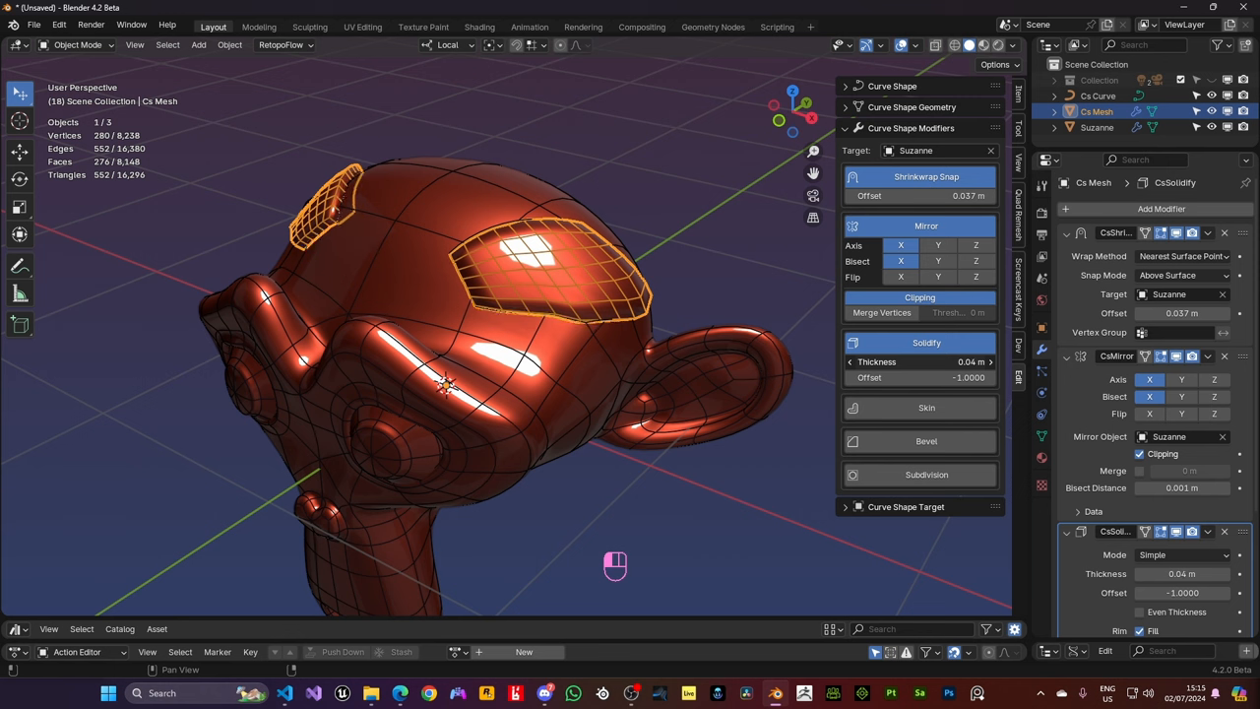
Collapse the Solidify modifier settings and face the thickened brow patches in the viewport
scroll("down", 3)
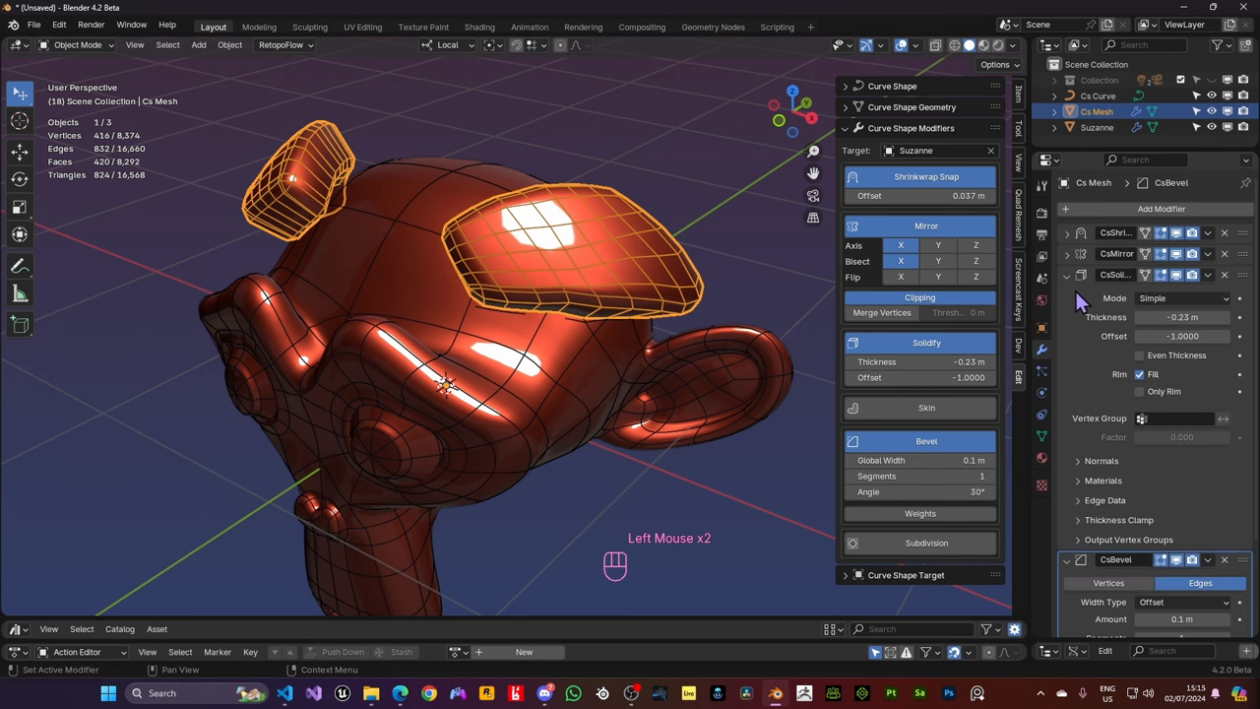
left_click(1067, 276)
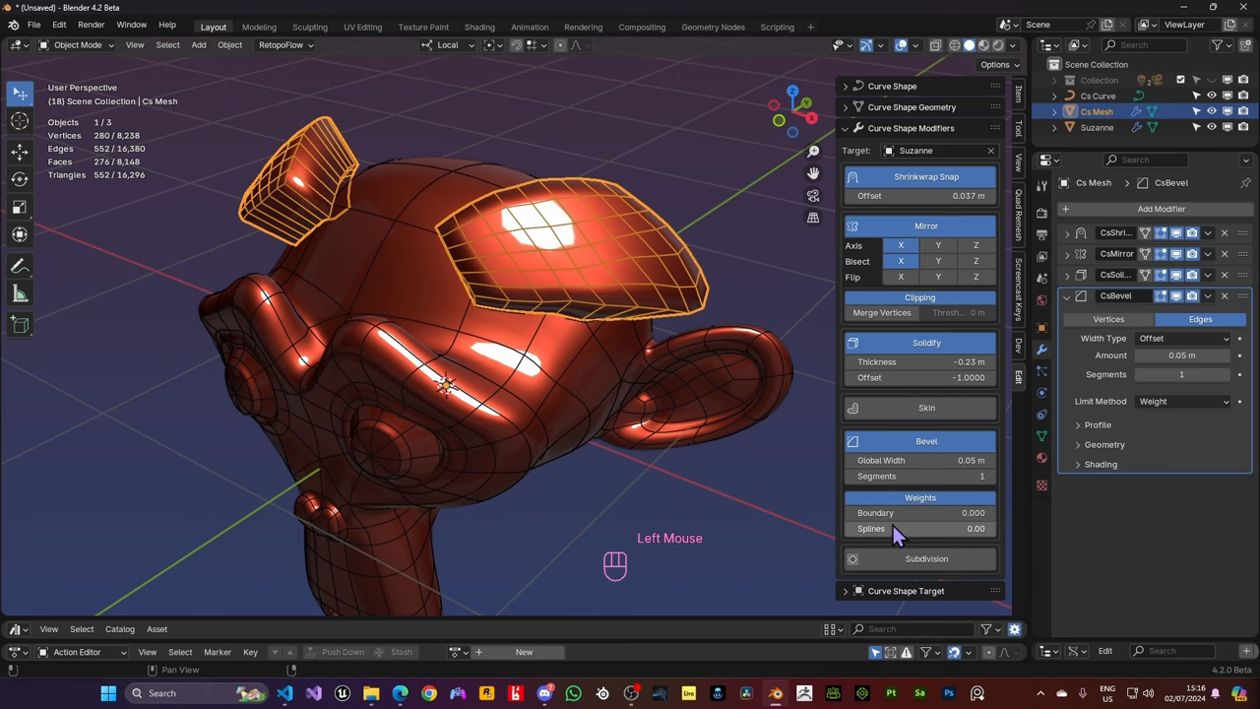
scroll("up", 3)
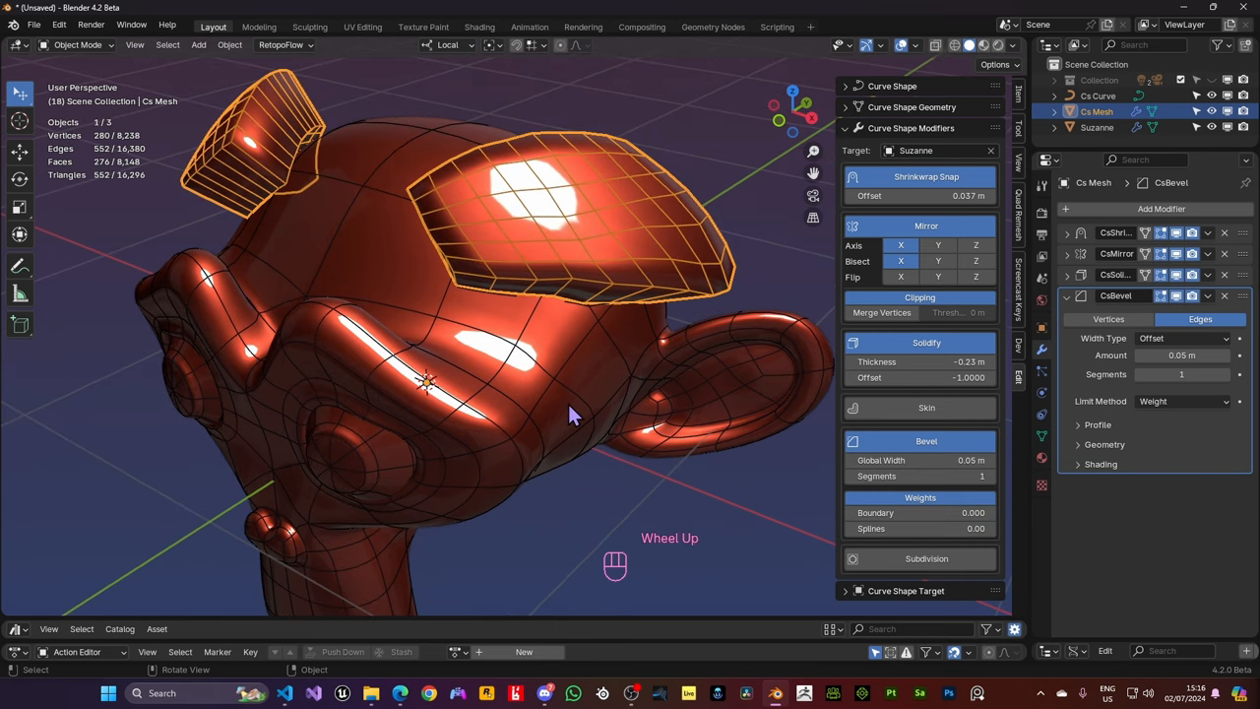
left_click_drag(570, 414, 492, 256)
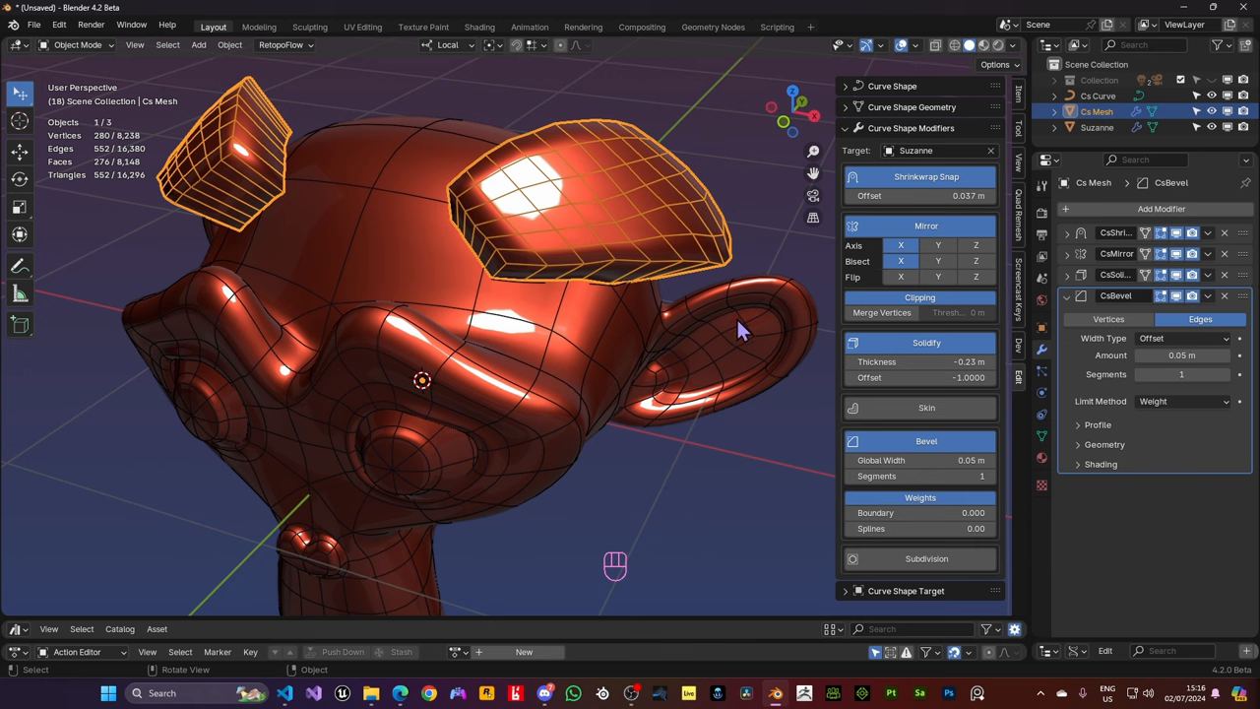
mouse_move(957, 626)
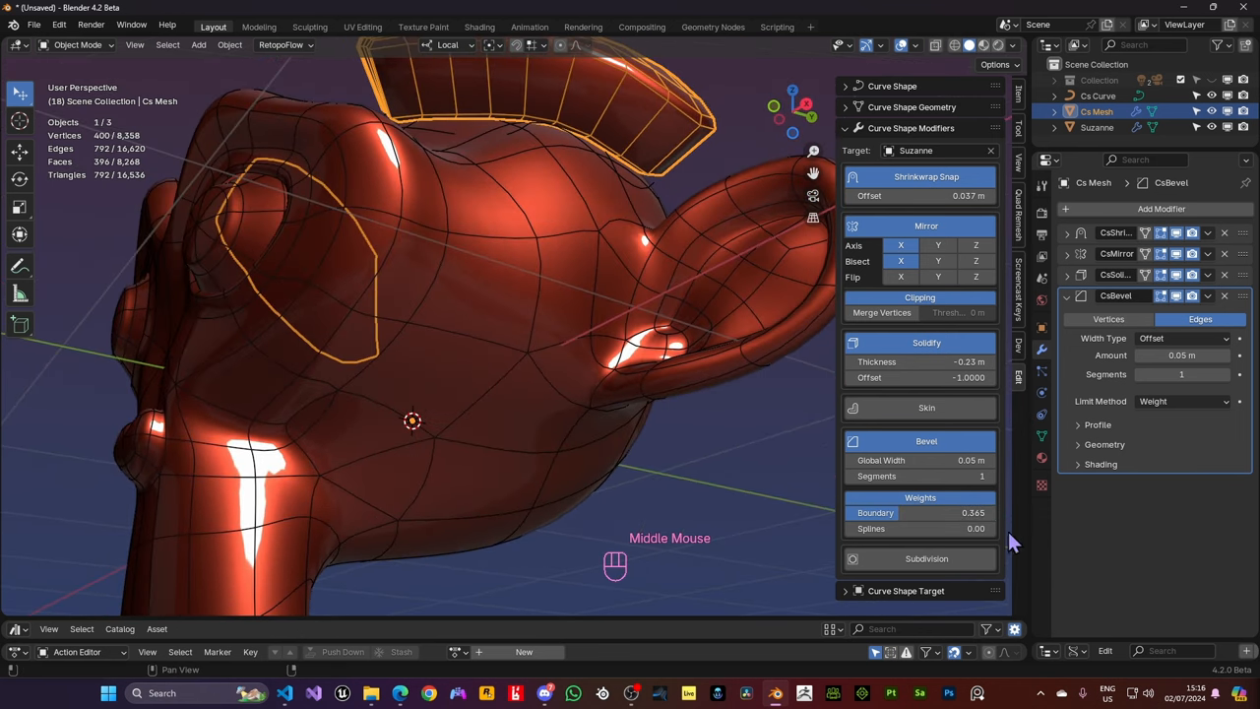
Draw a freehand curve across Suzanne's forehead, refine it with Edit Curve and leave curve editing
left_click_drag(935, 512, 974, 512)
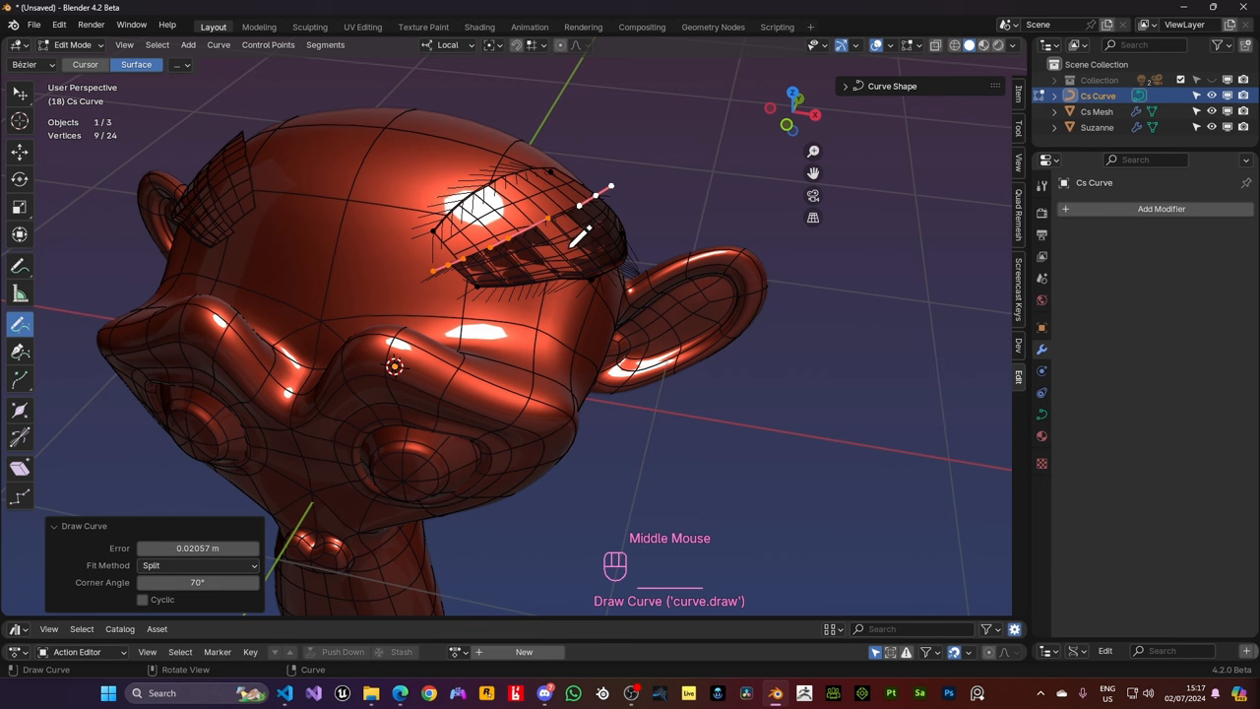
key("Tab")
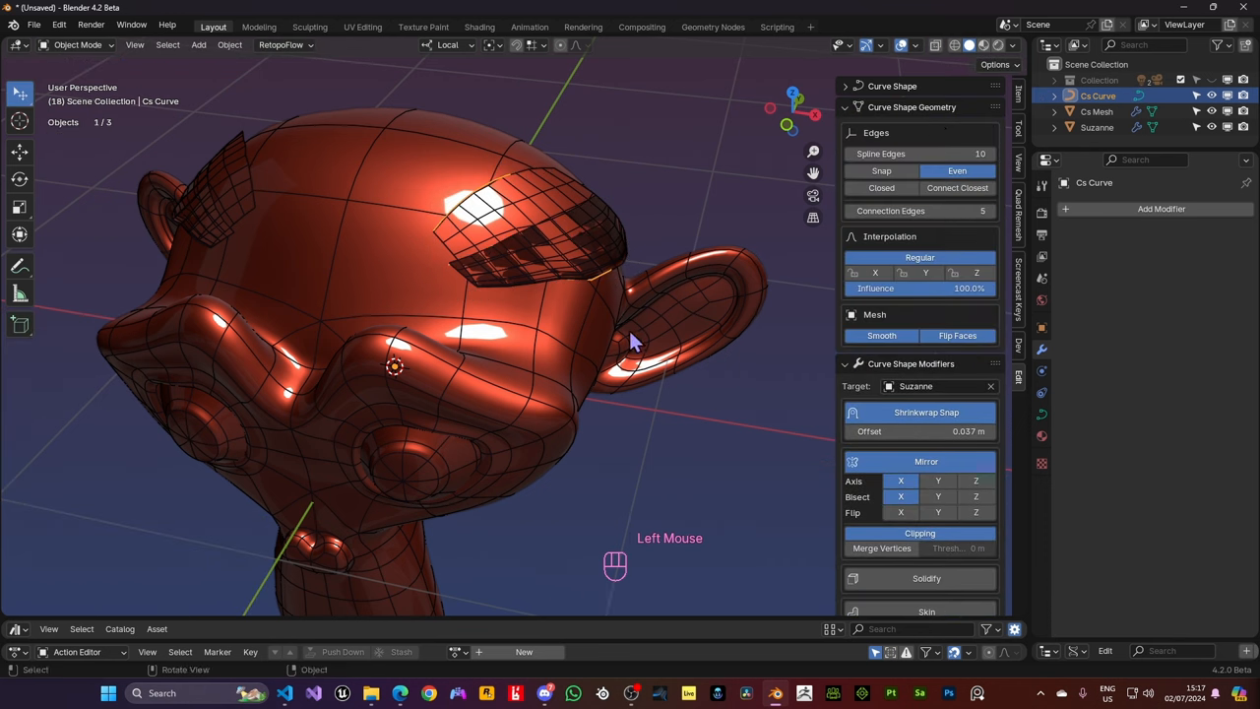
mouse_move(748, 275)
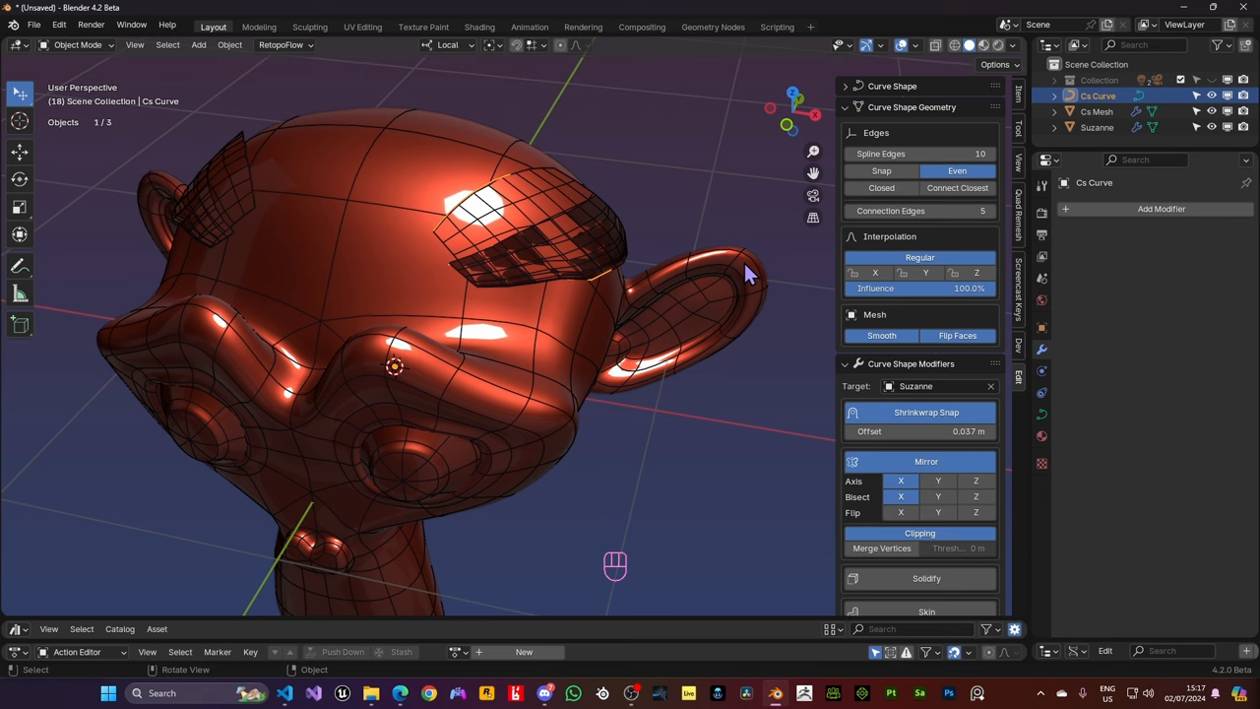
left_click(957, 189)
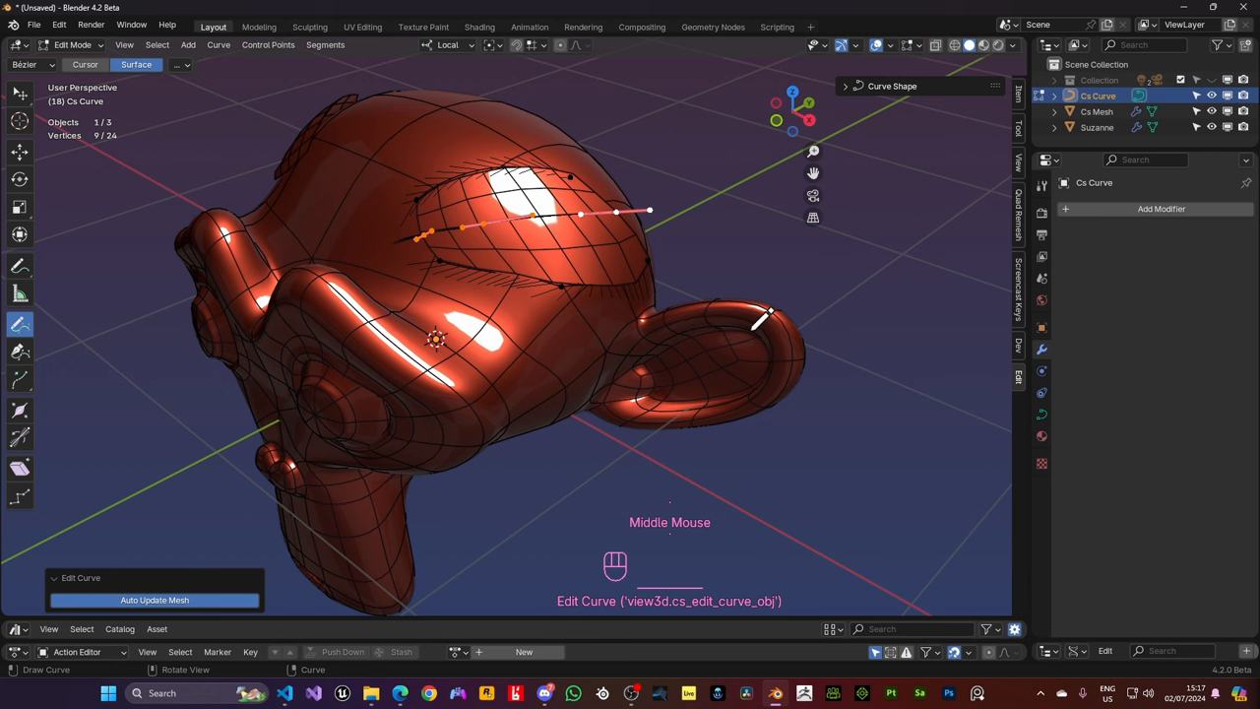
key("Tab")
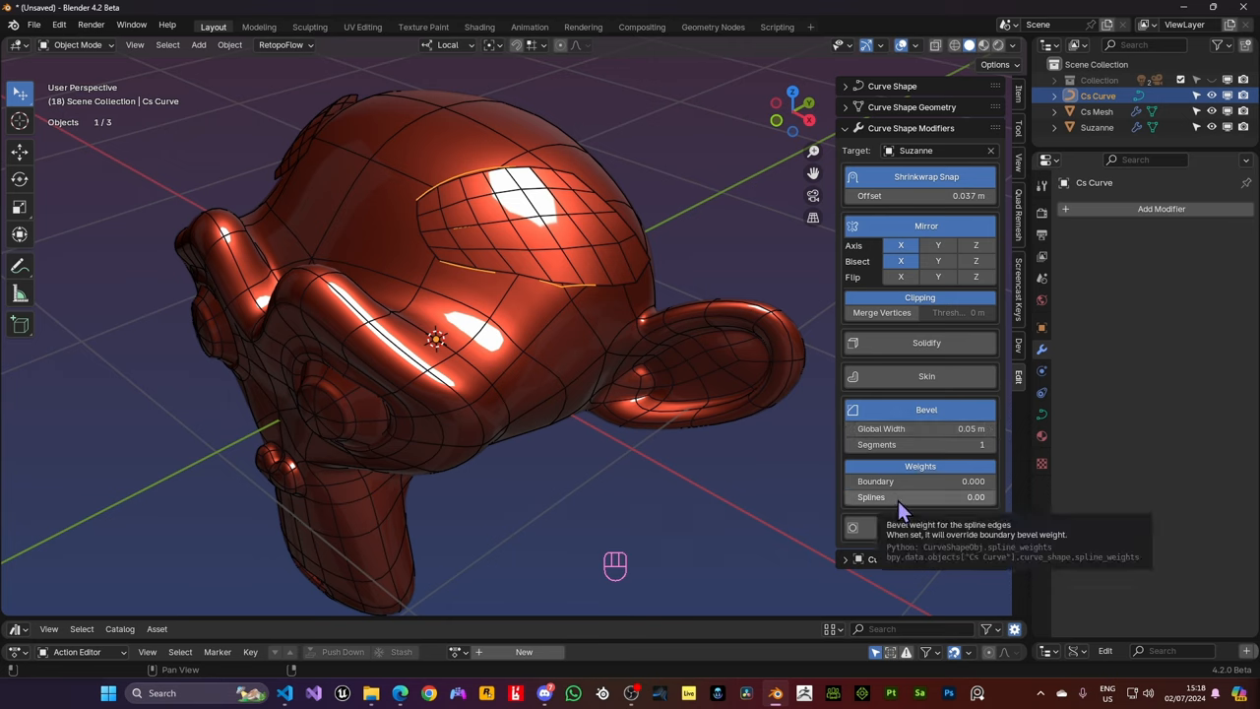
Raise the Bevel Splines weight to 0.55 on the new brow patch with Solidify at -0.23 m
left_click_drag(905, 496, 945, 497)
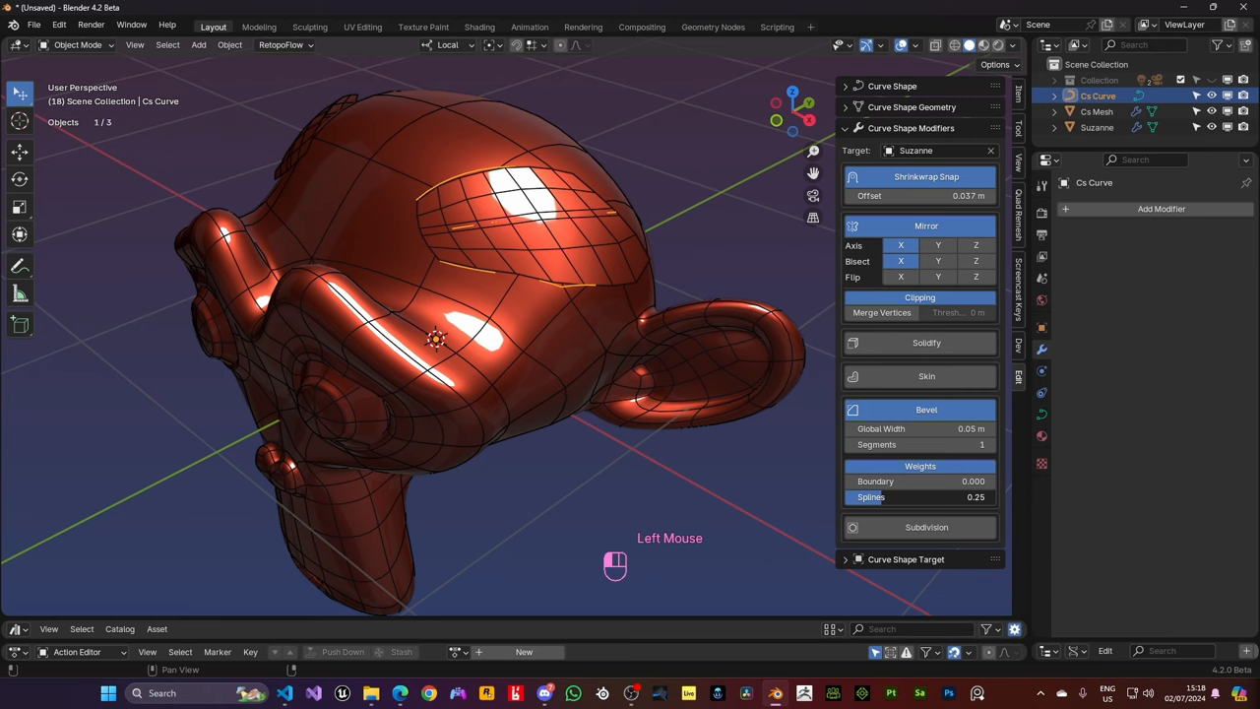
left_click_drag(886, 496, 965, 496)
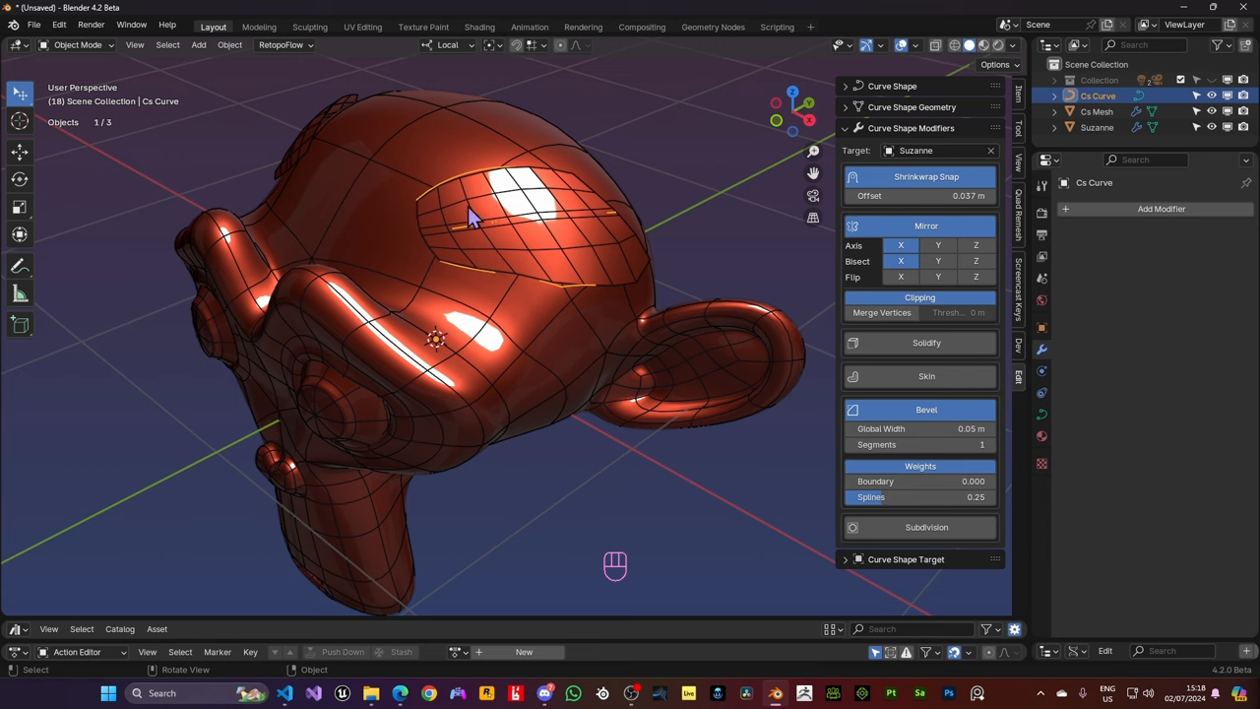
mouse_move(571, 224)
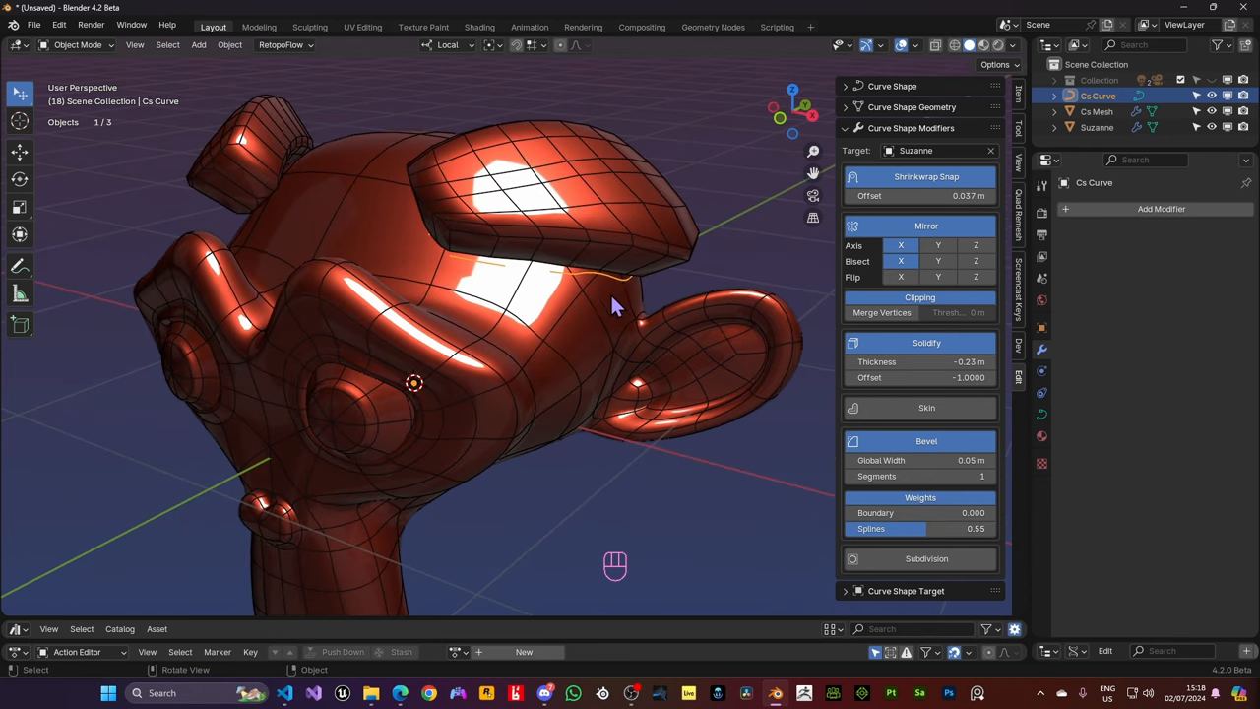
left_click_drag(610, 315, 611, 305)
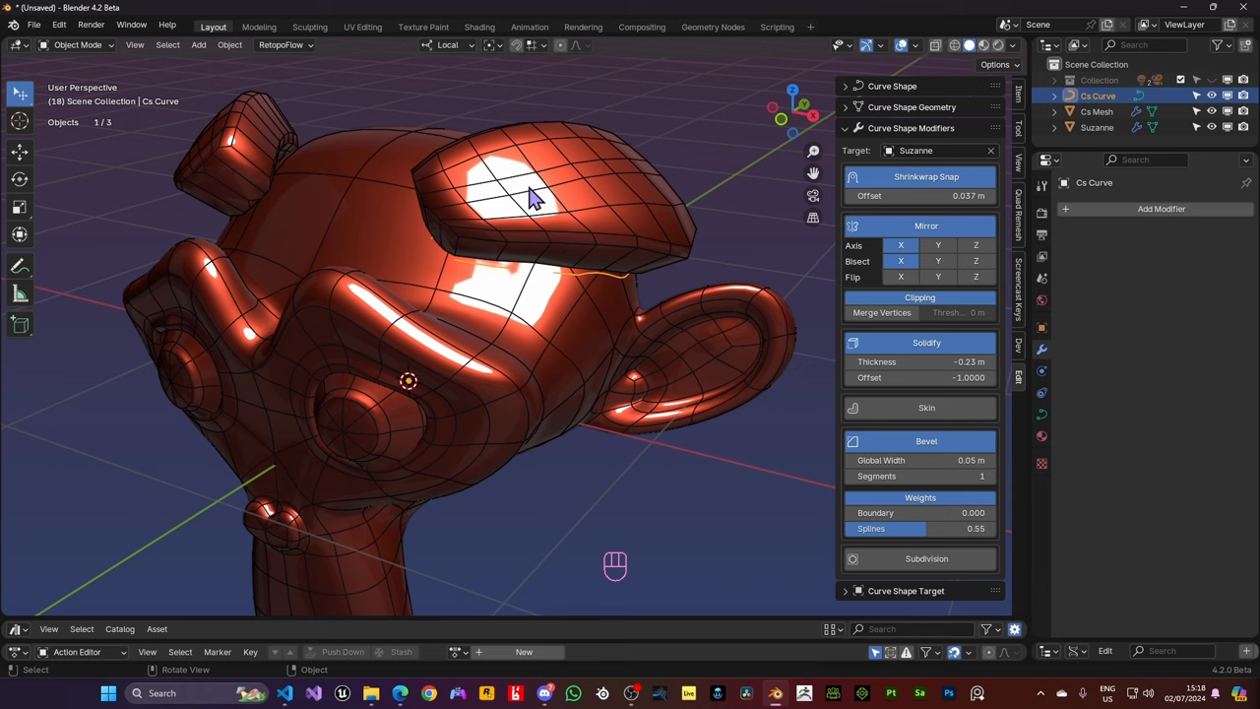
mouse_move(752, 429)
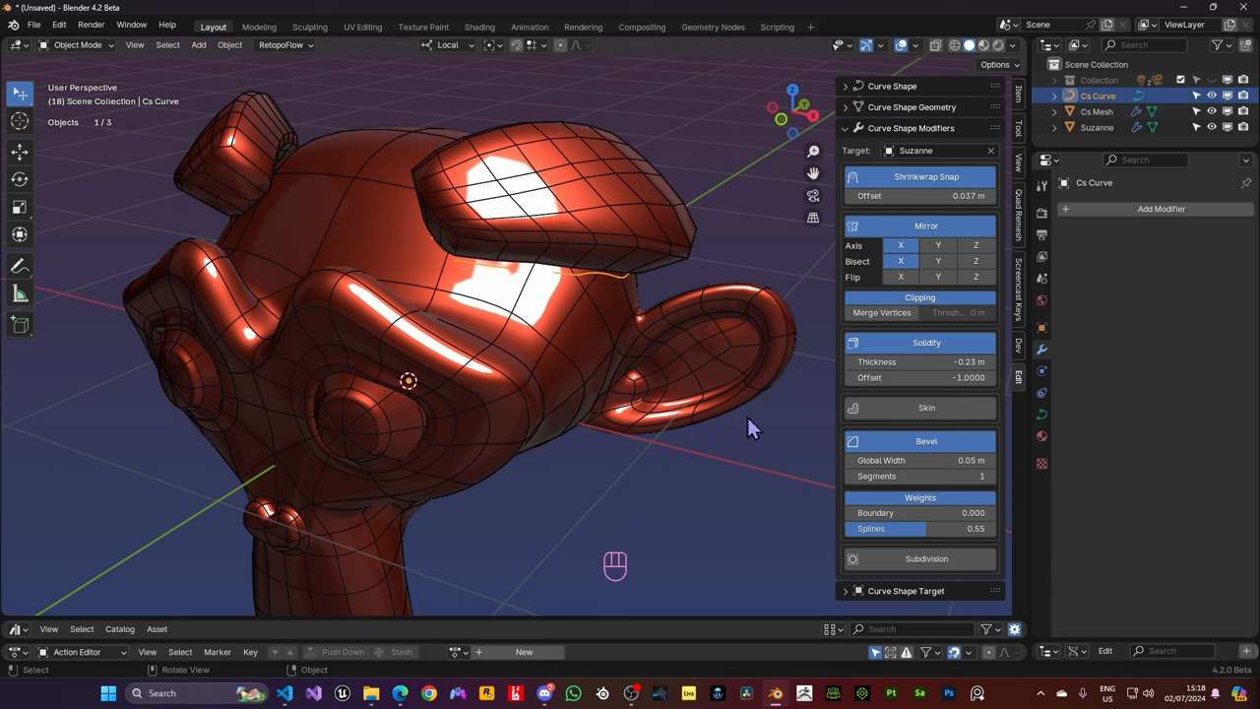
left_click_drag(906, 527, 856, 528)
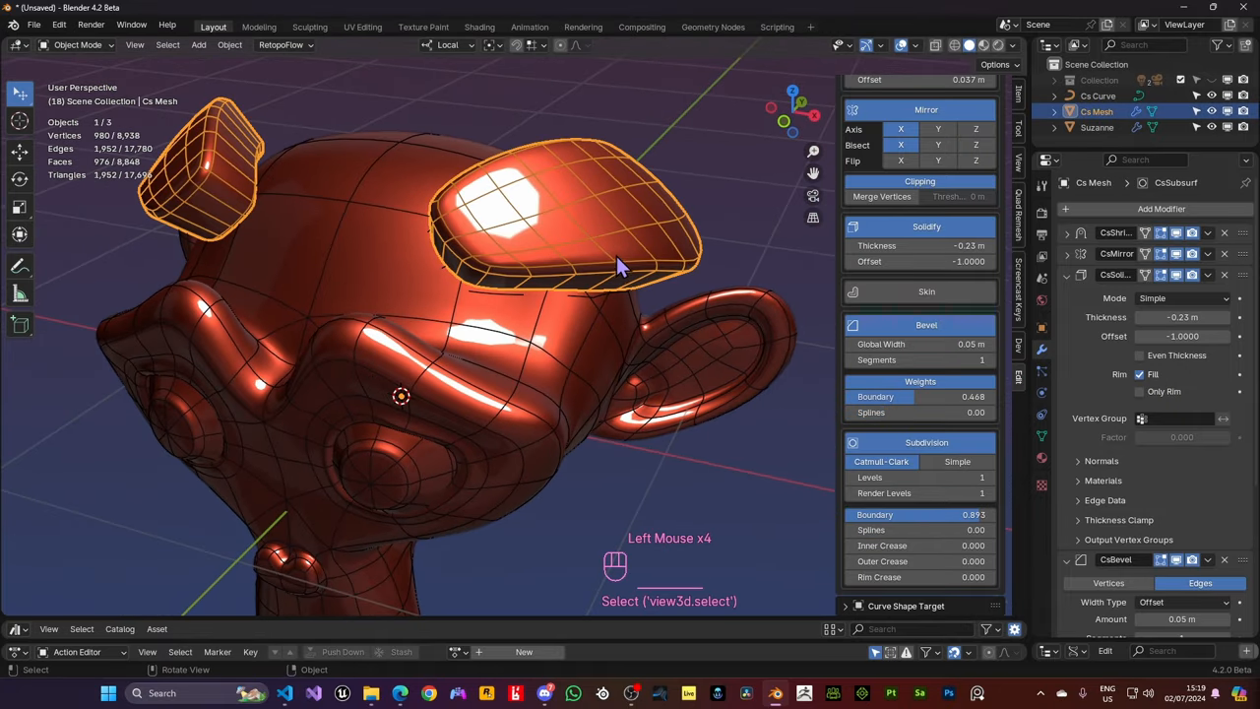
key("Tab")
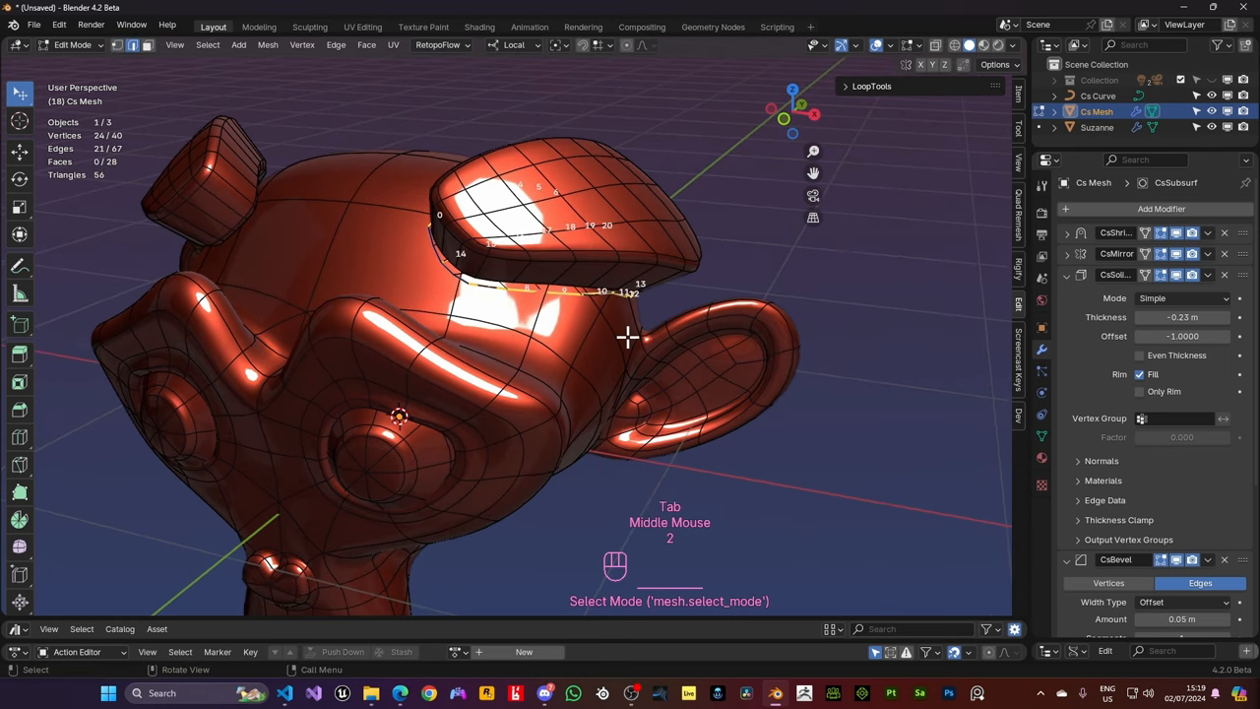
key("a")
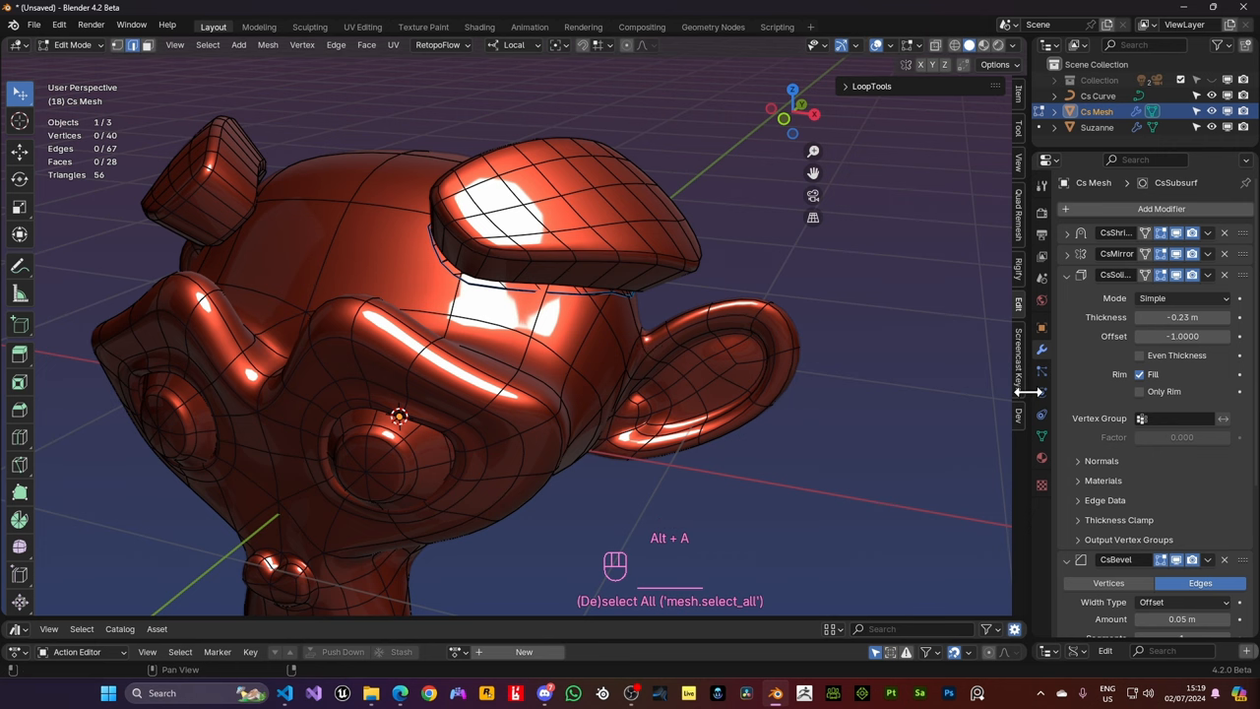
scroll("up", 3)
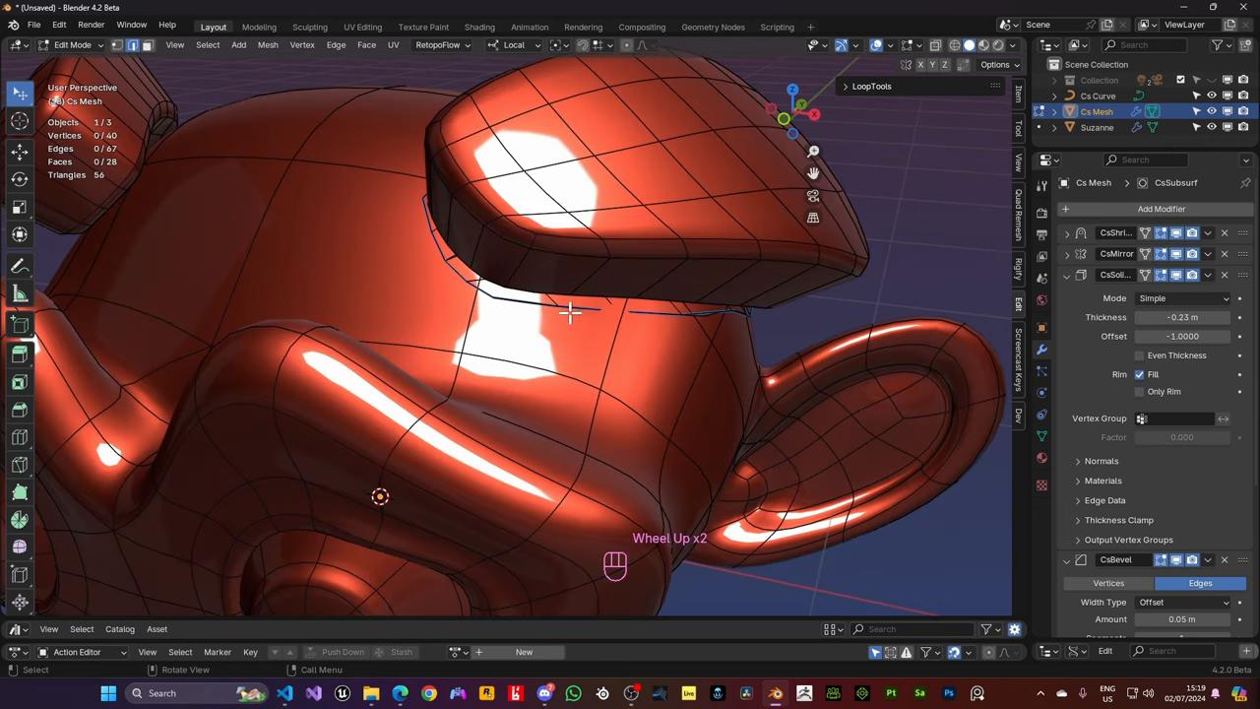
mouse_move(870, 218)
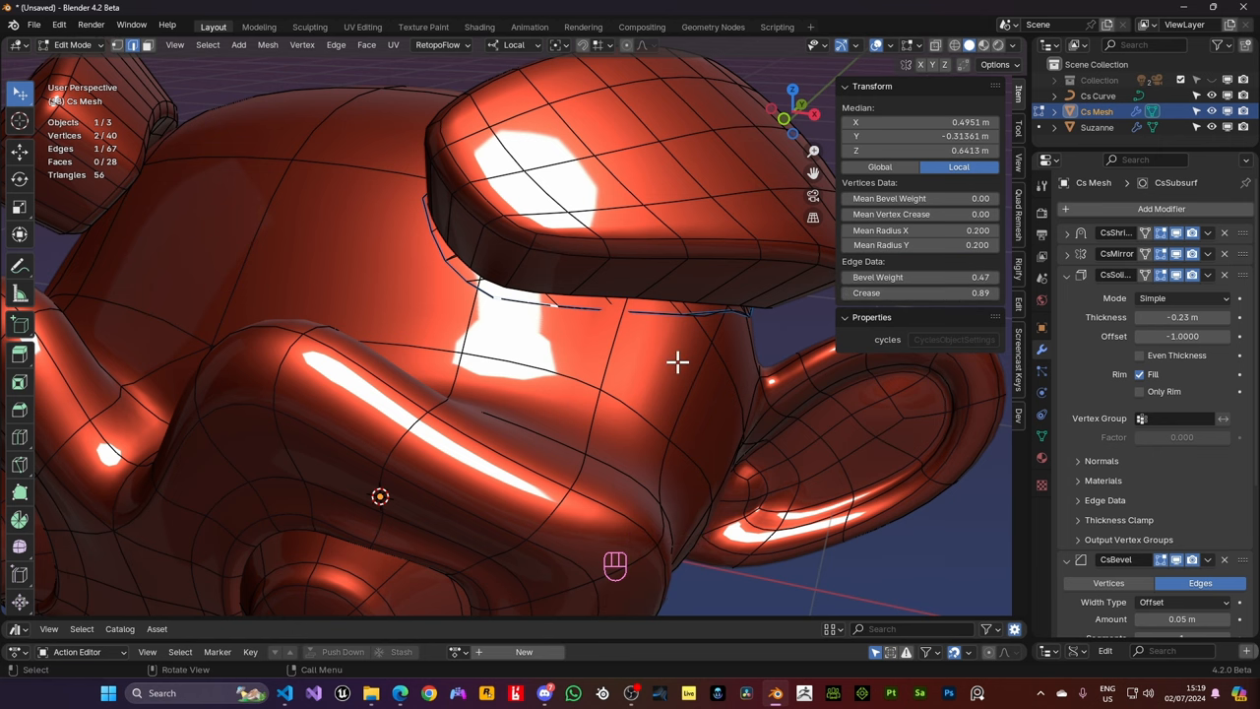
mouse_move(626, 336)
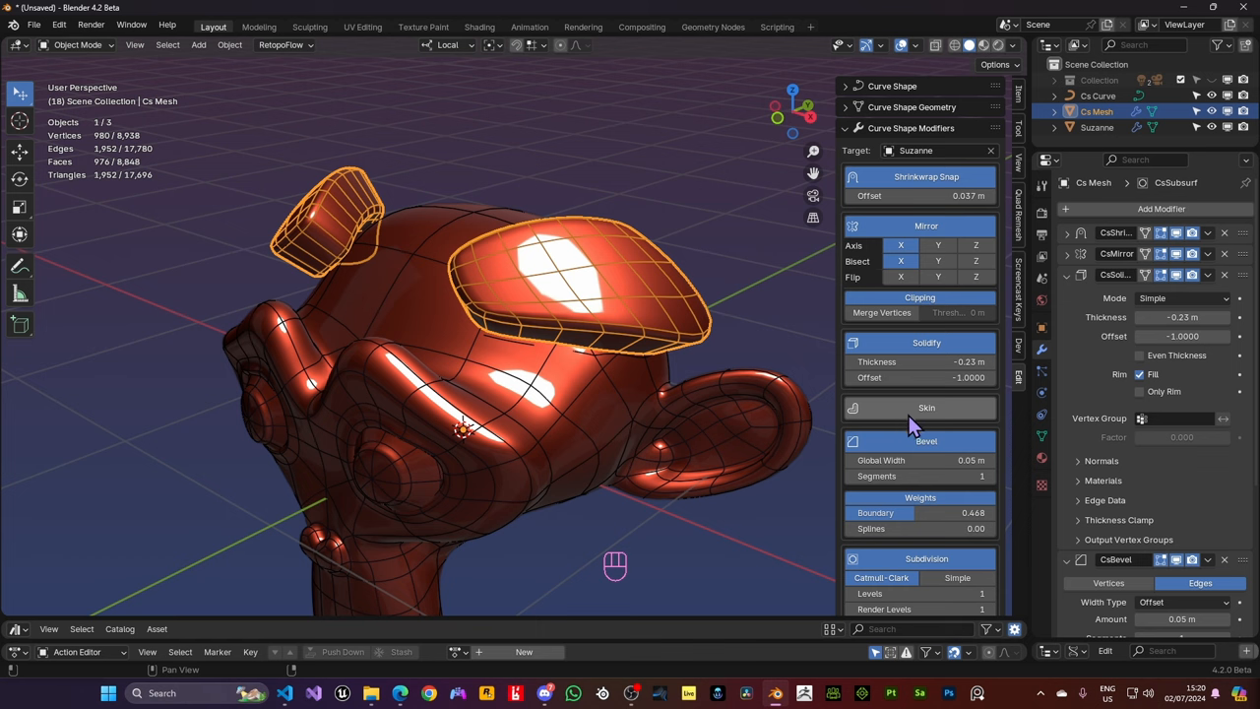
Scroll to the Curve Shape Target panel and select Suzanne in the Outliner to show its Multires modifier
scroll("down", 3)
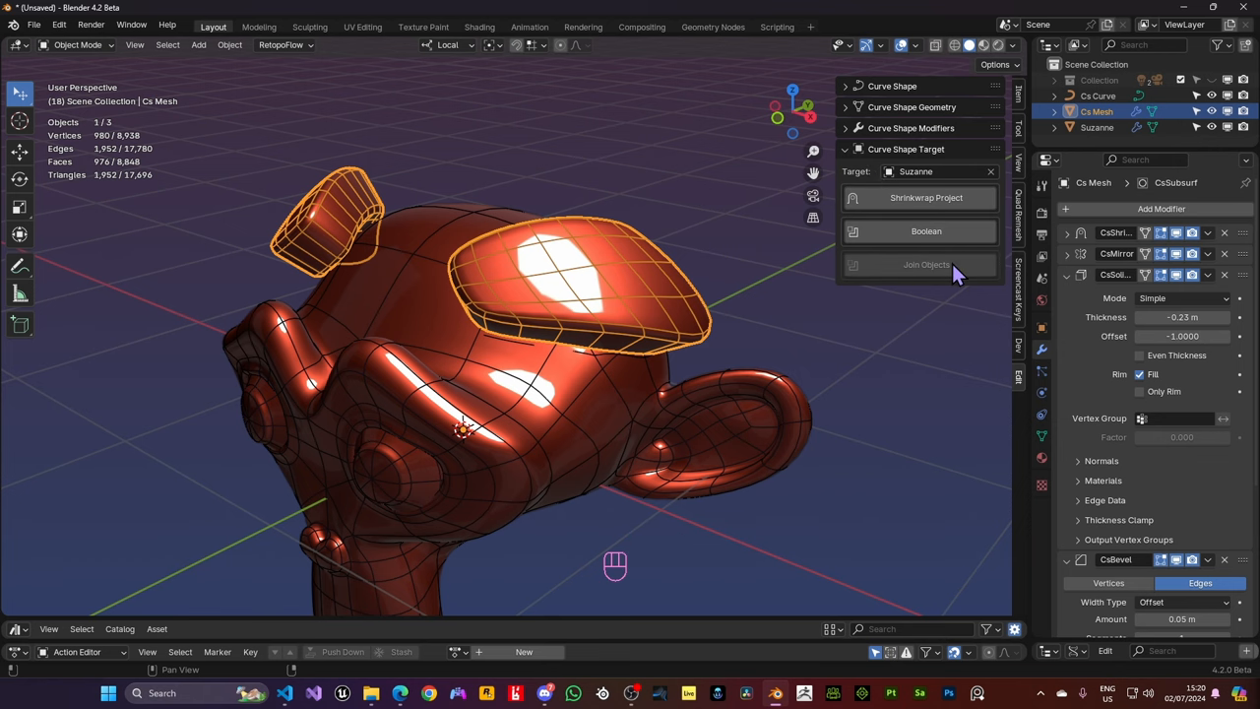
mouse_move(925, 264)
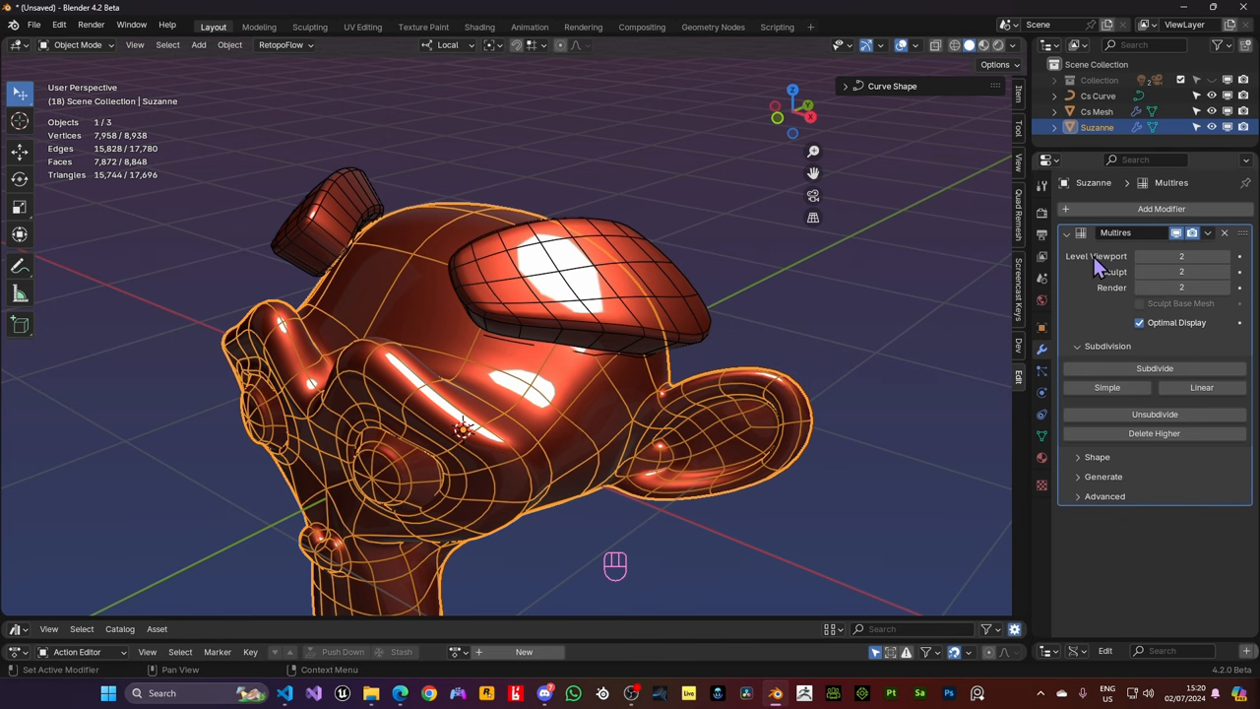
left_click(1224, 233)
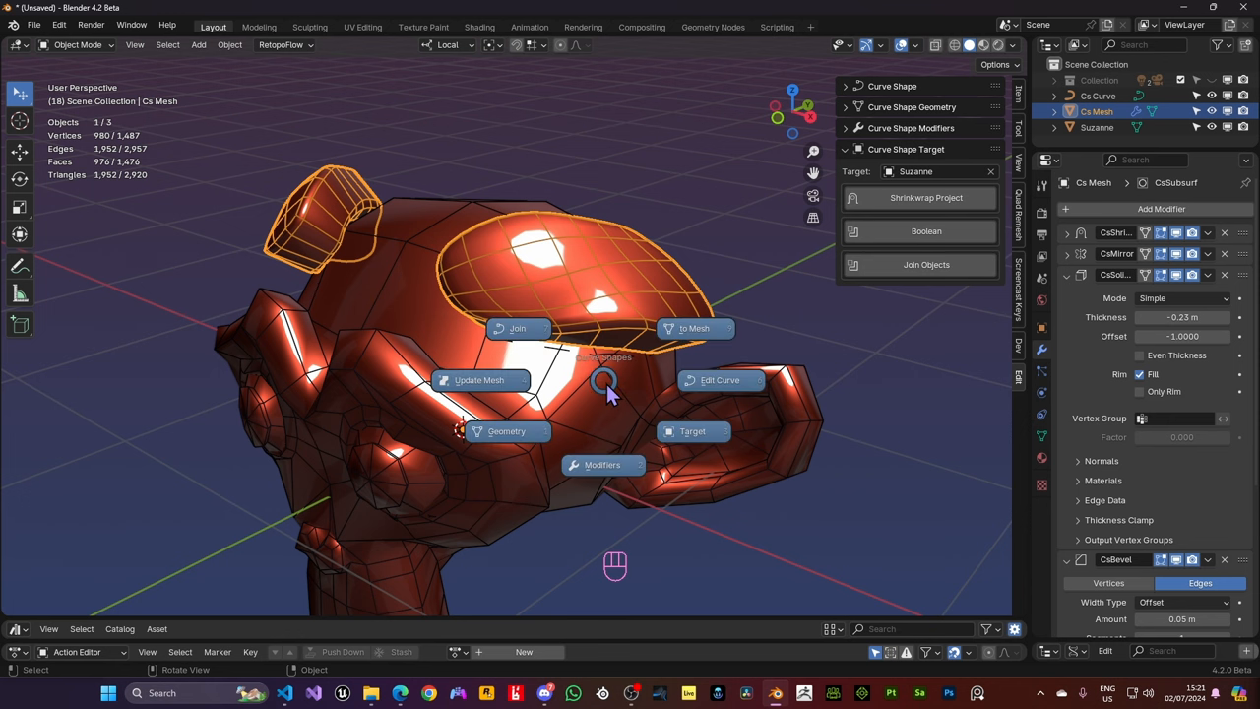
Join the patch into Suzanne with Keep Control Curve enabled, then hide Suzanne to leave only the curves
left_click(518, 326)
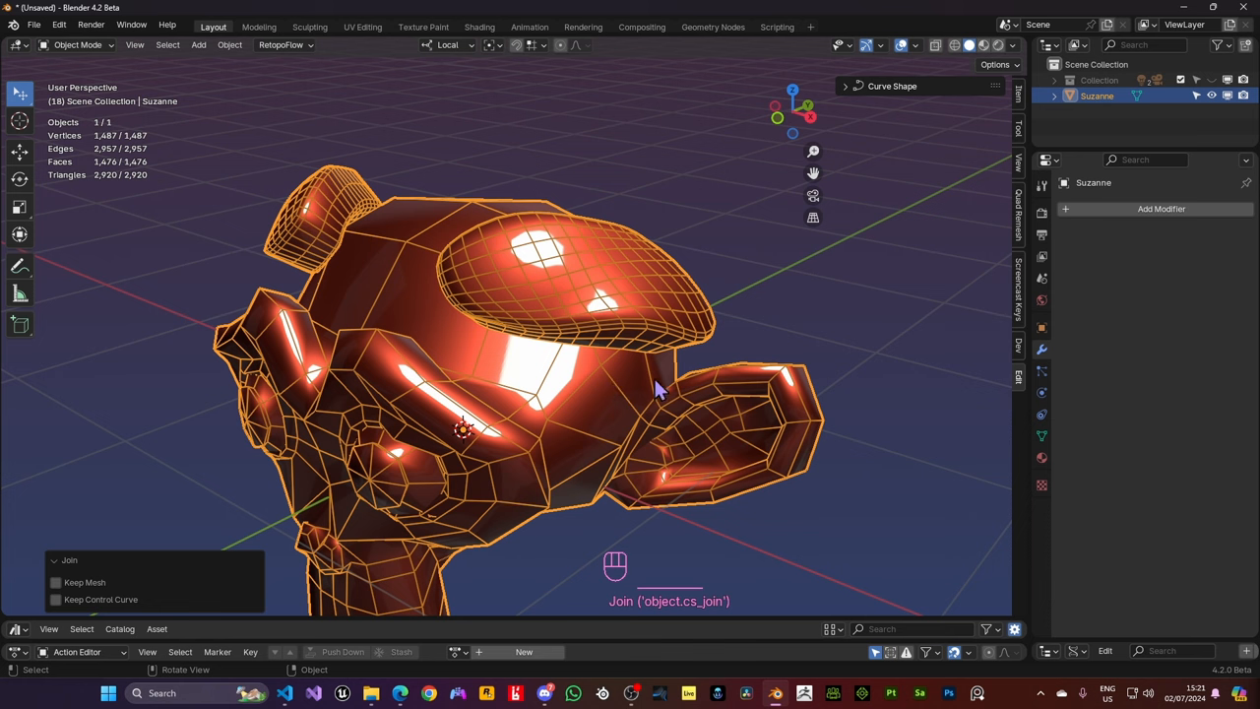
mouse_move(612, 339)
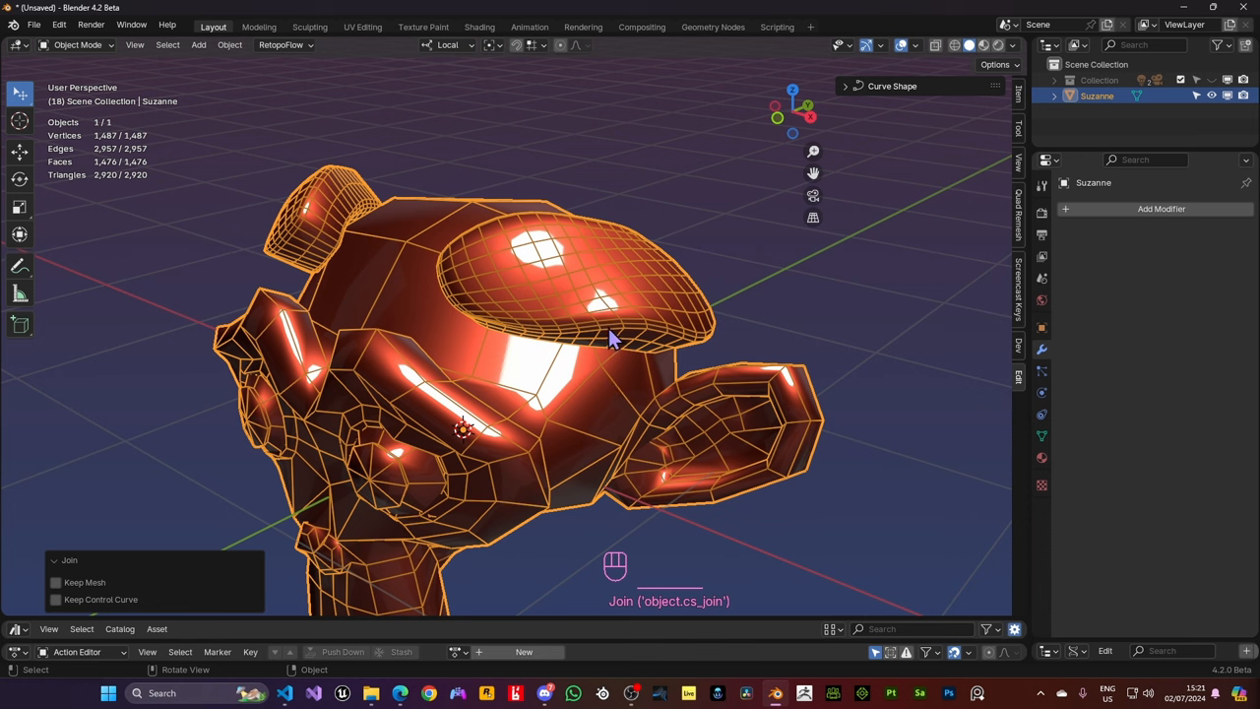
mouse_move(581, 311)
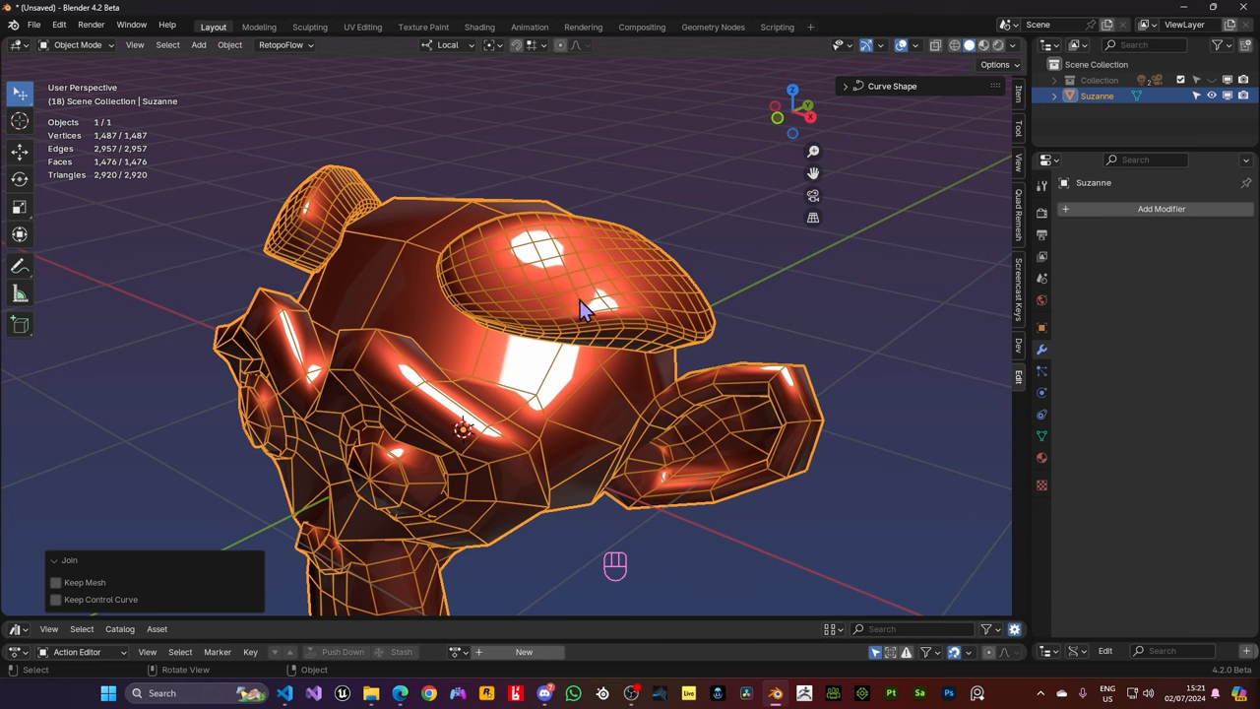
mouse_move(600, 292)
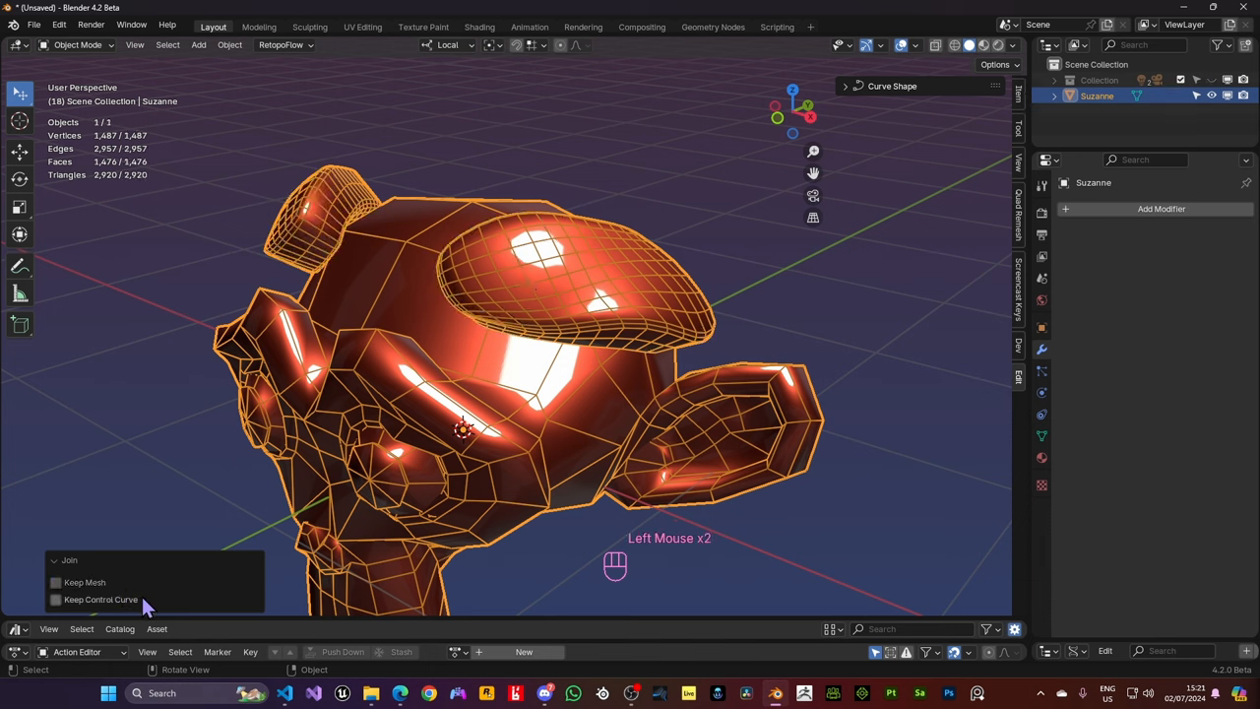
left_click(55, 599)
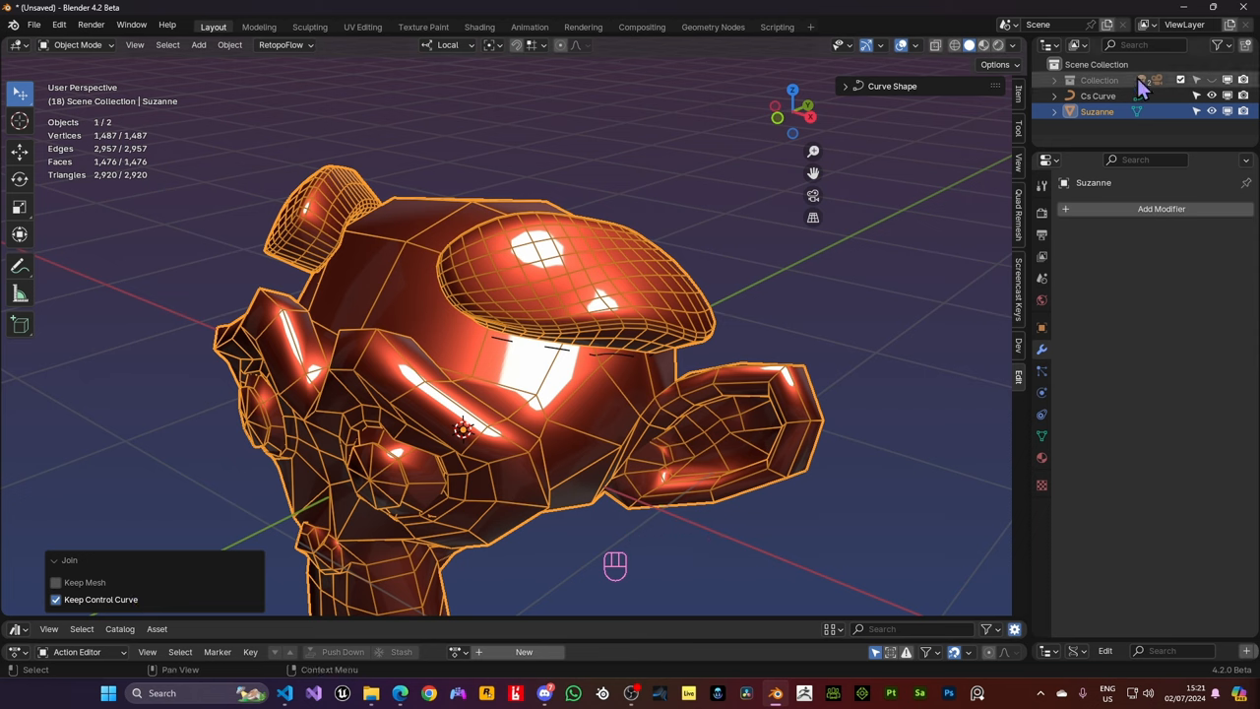
left_click(1213, 110)
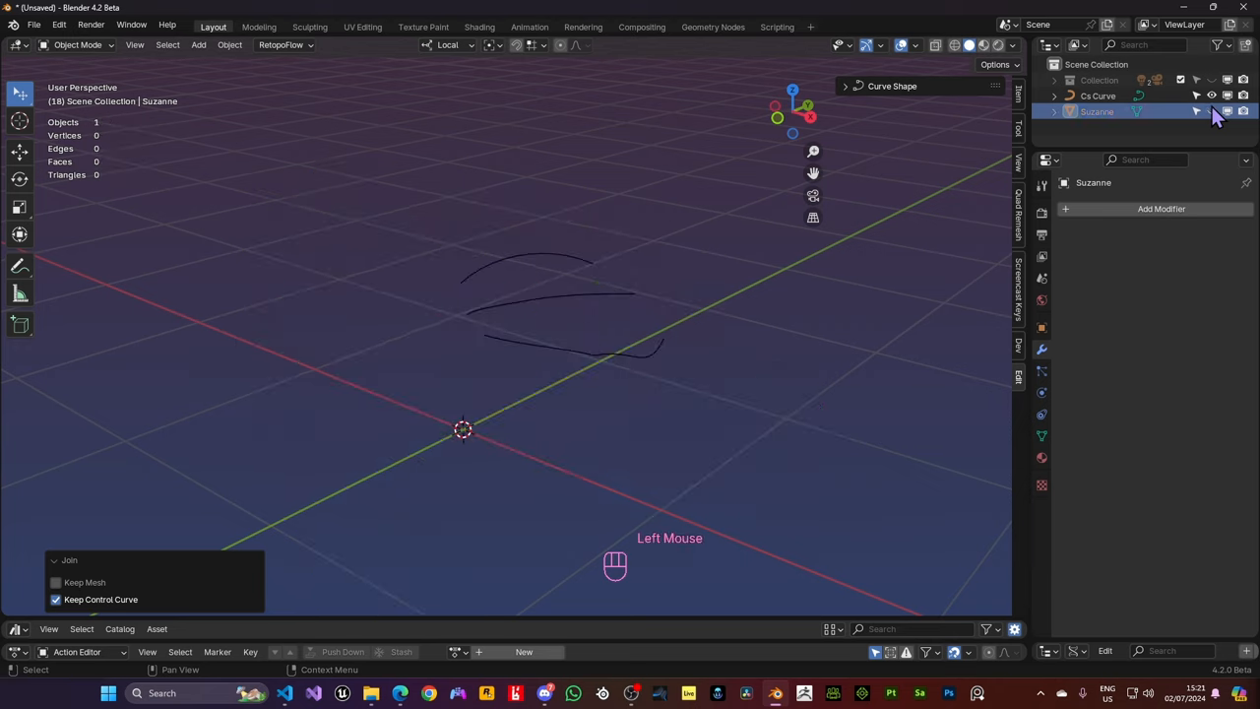
Create a new patch mesh from Cs Curve via the Curve Shapes pie menu, targeted at Suzanne
left_click(1099, 95)
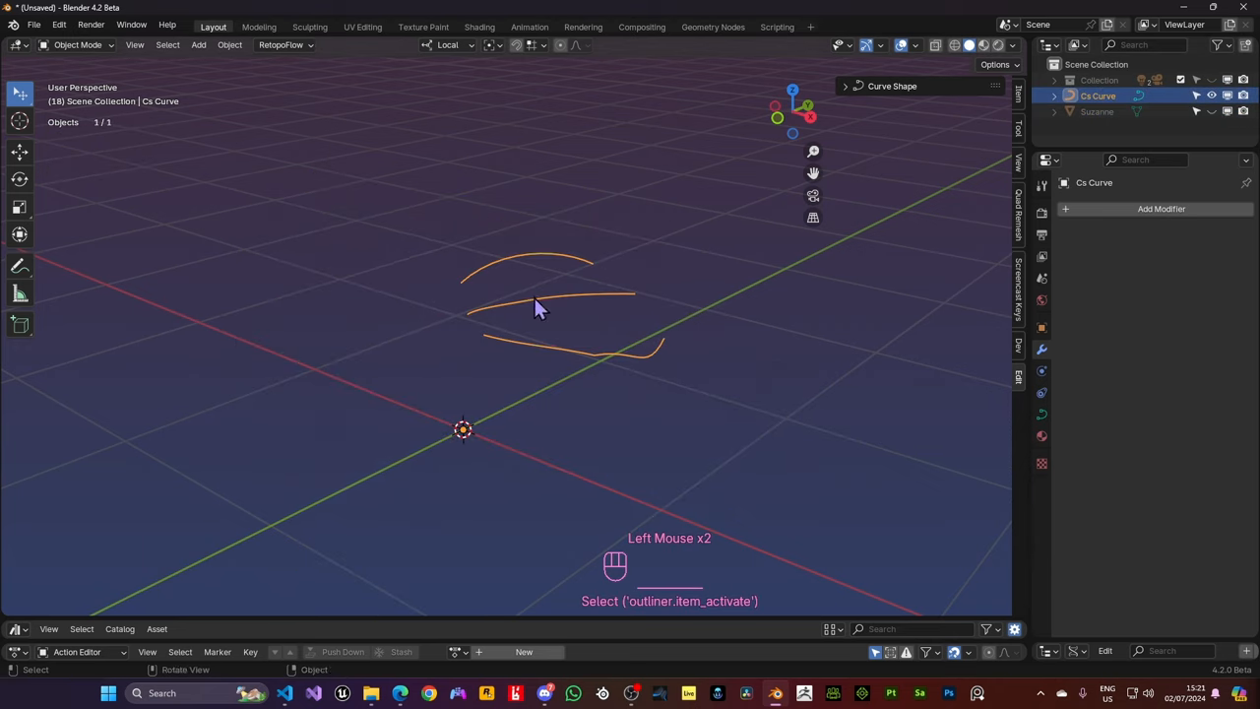
left_click(512, 271)
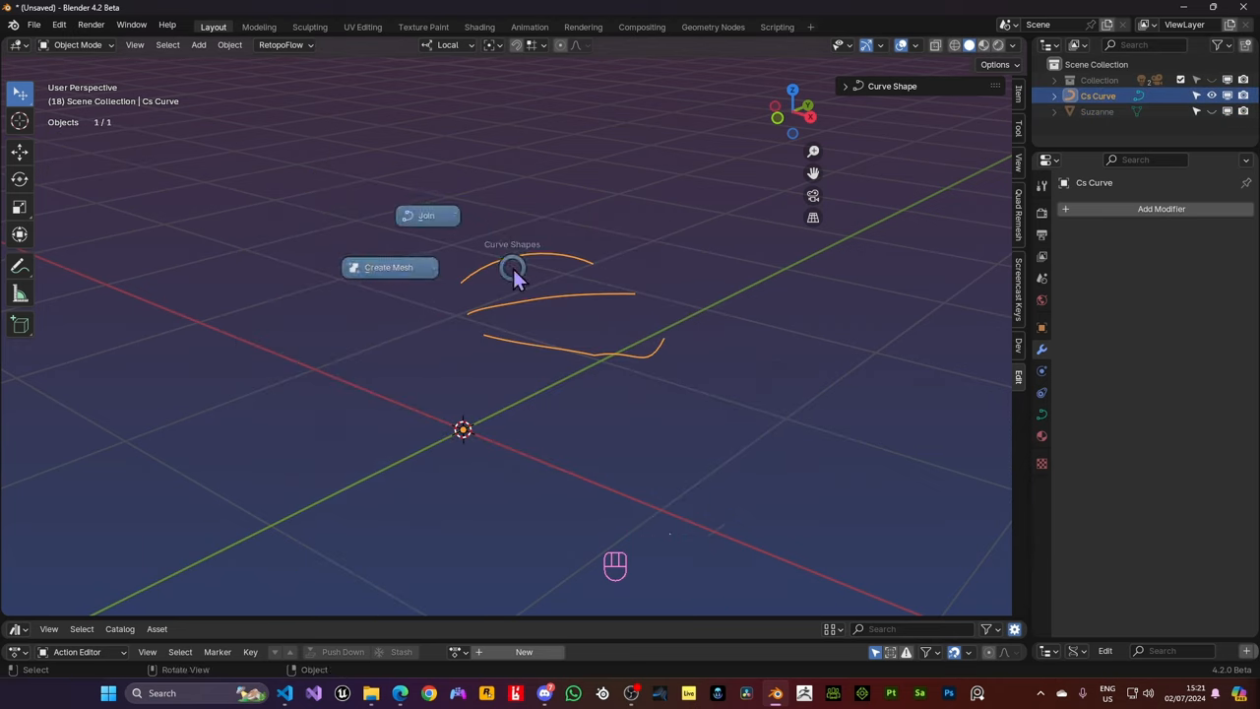
left_click(388, 268)
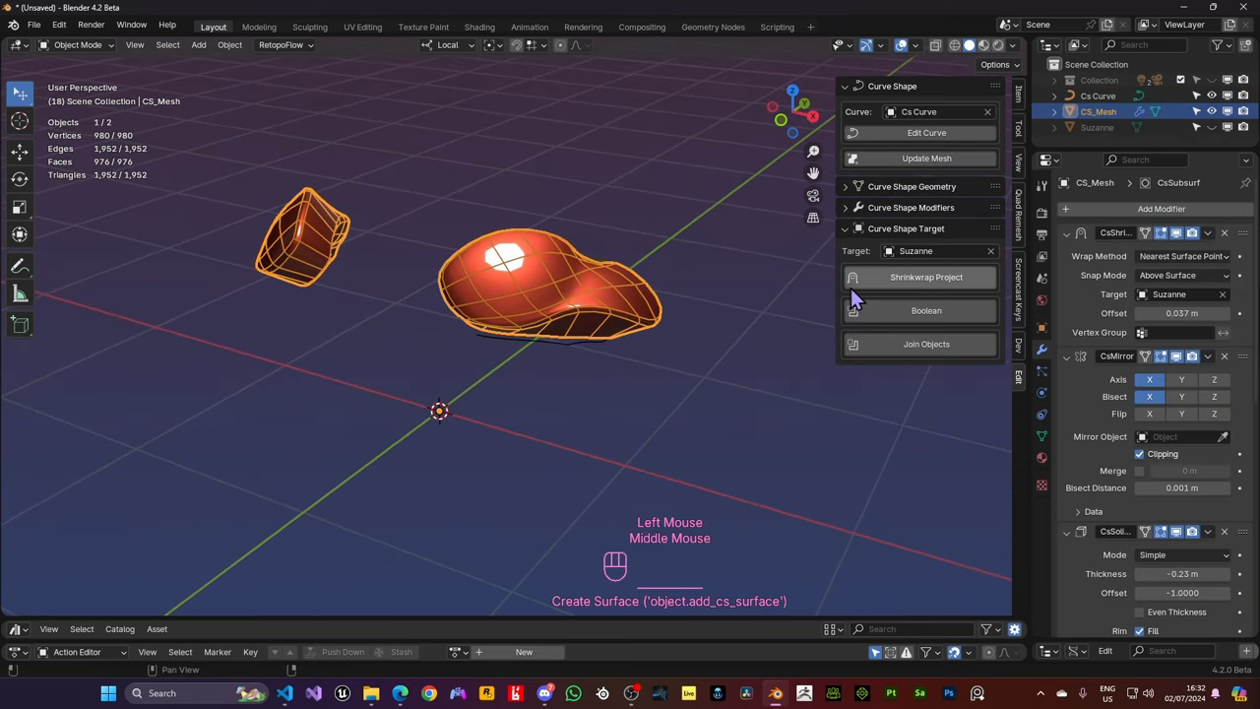
left_click(845, 207)
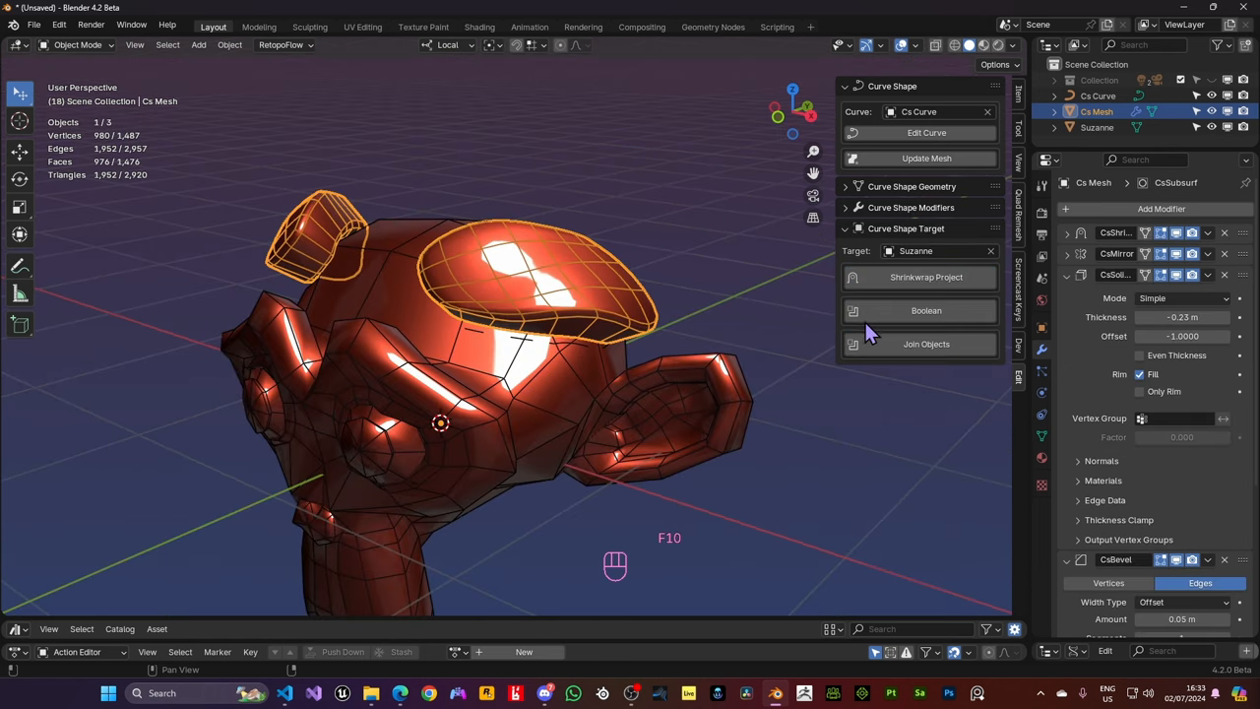
Add Shrinkwrap Project and a Boolean set to Difference so the patch cuts into Suzanne's forehead
left_click(925, 311)
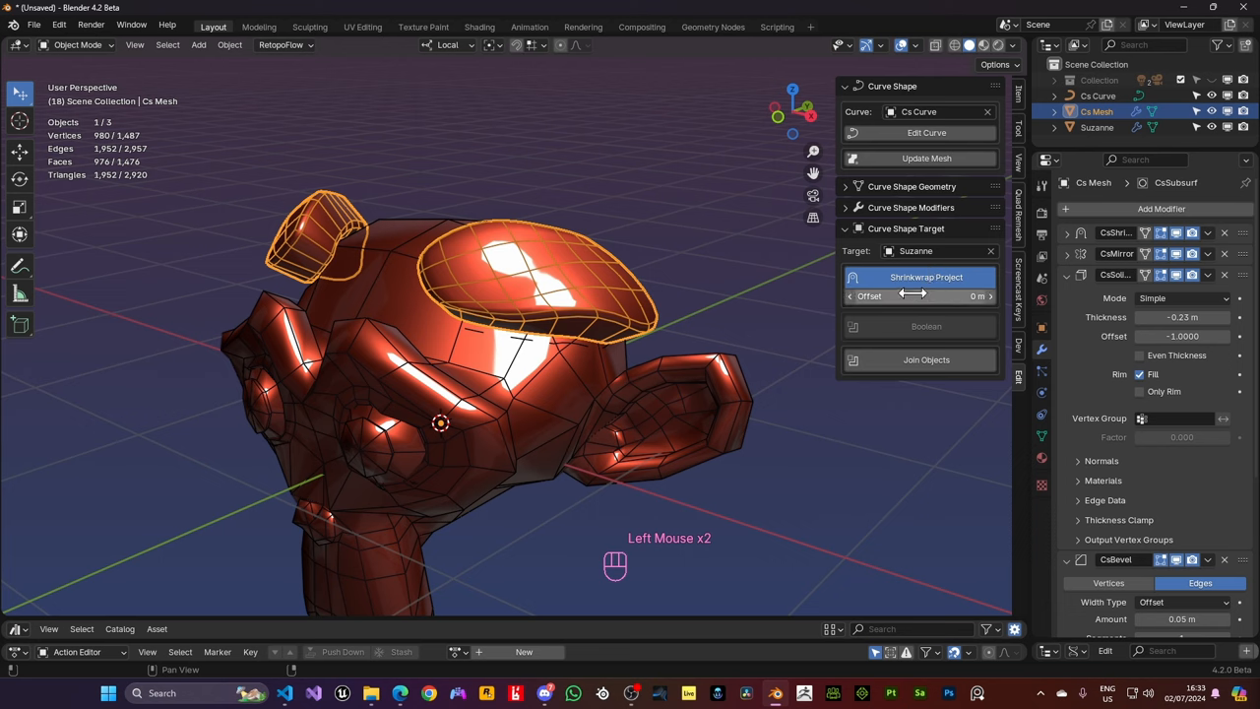
mouse_move(925, 311)
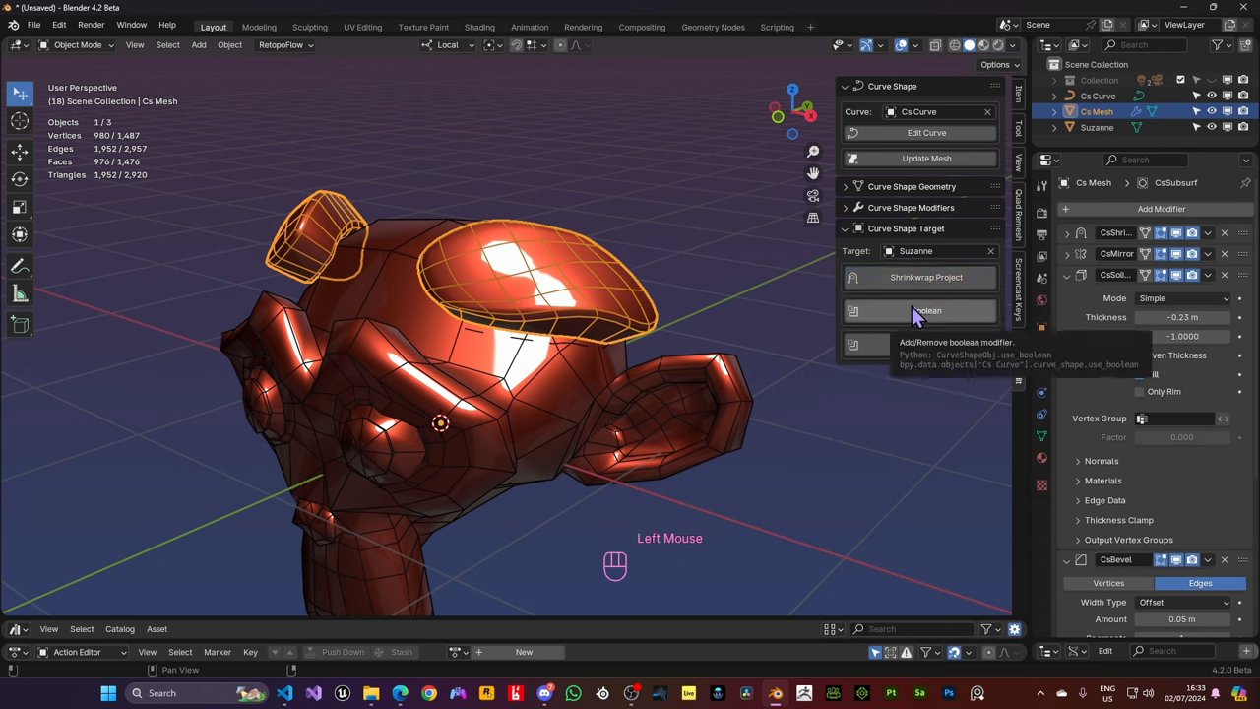
left_click(917, 311)
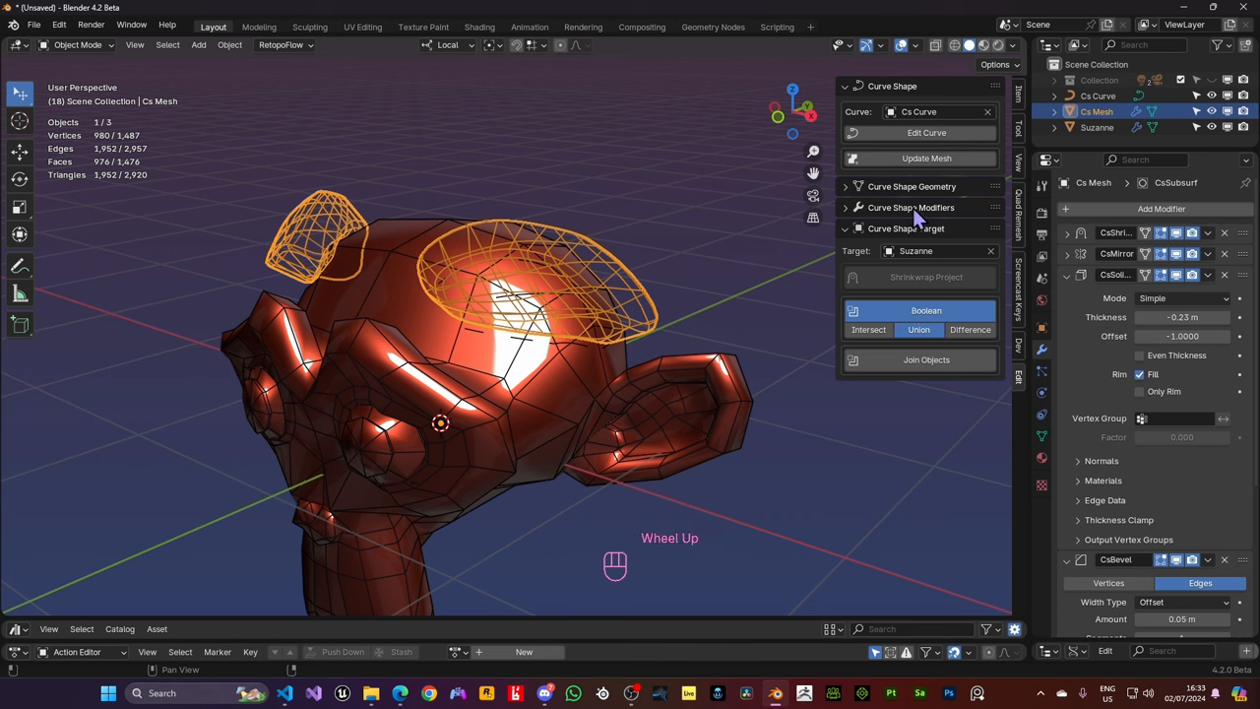
scroll("down", 3)
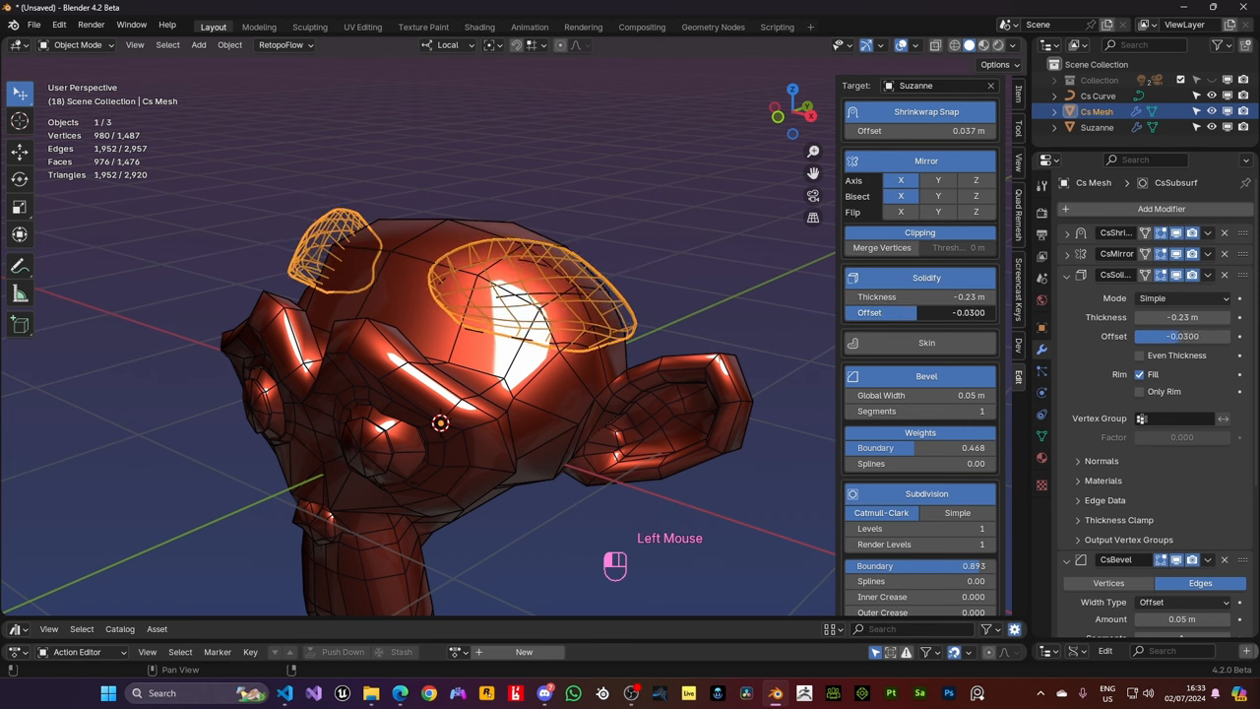
scroll("down", 3)
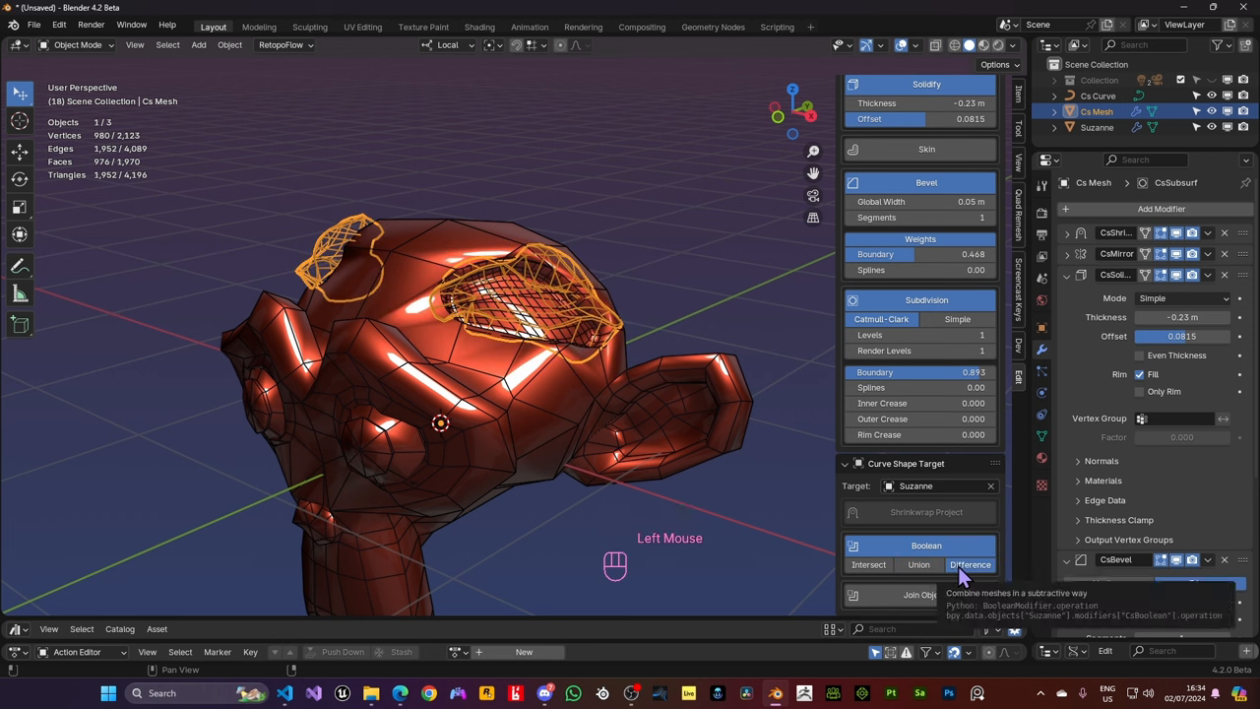
left_click(969, 563)
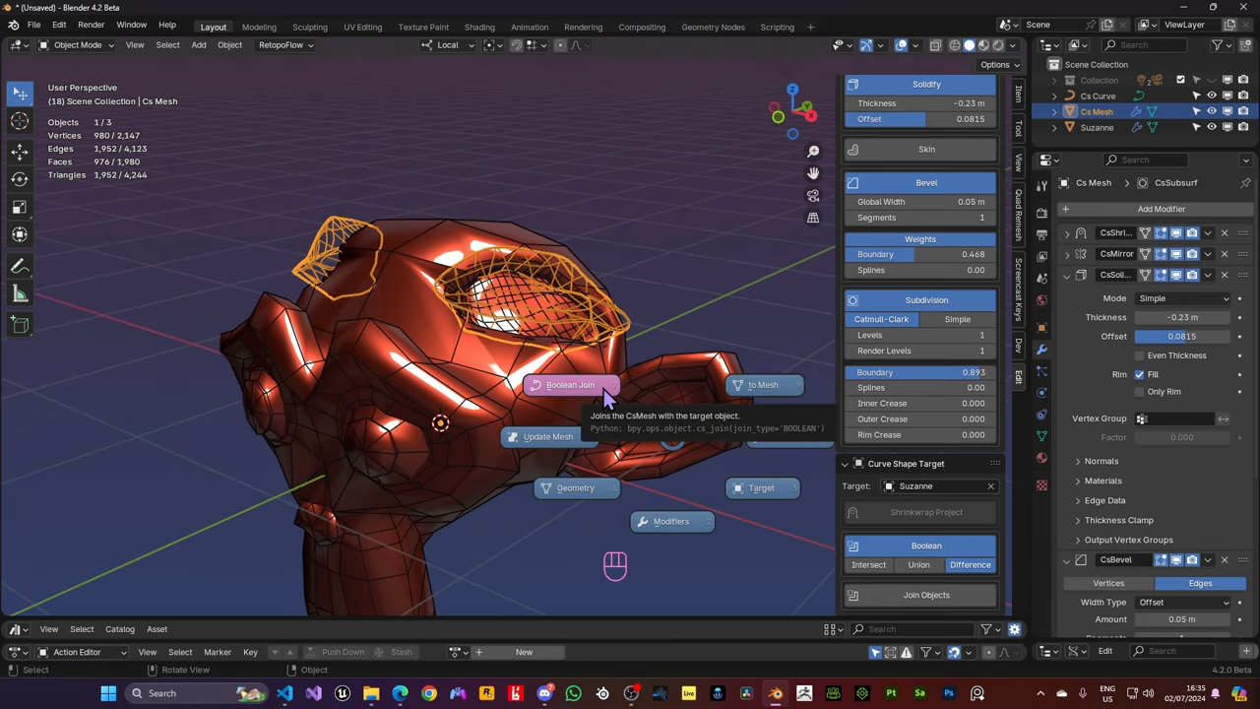
Join the cutting patch into Suzanne, keeping the Cs Mesh separate on a multires-subdivided Suzanne
left_click(571, 383)
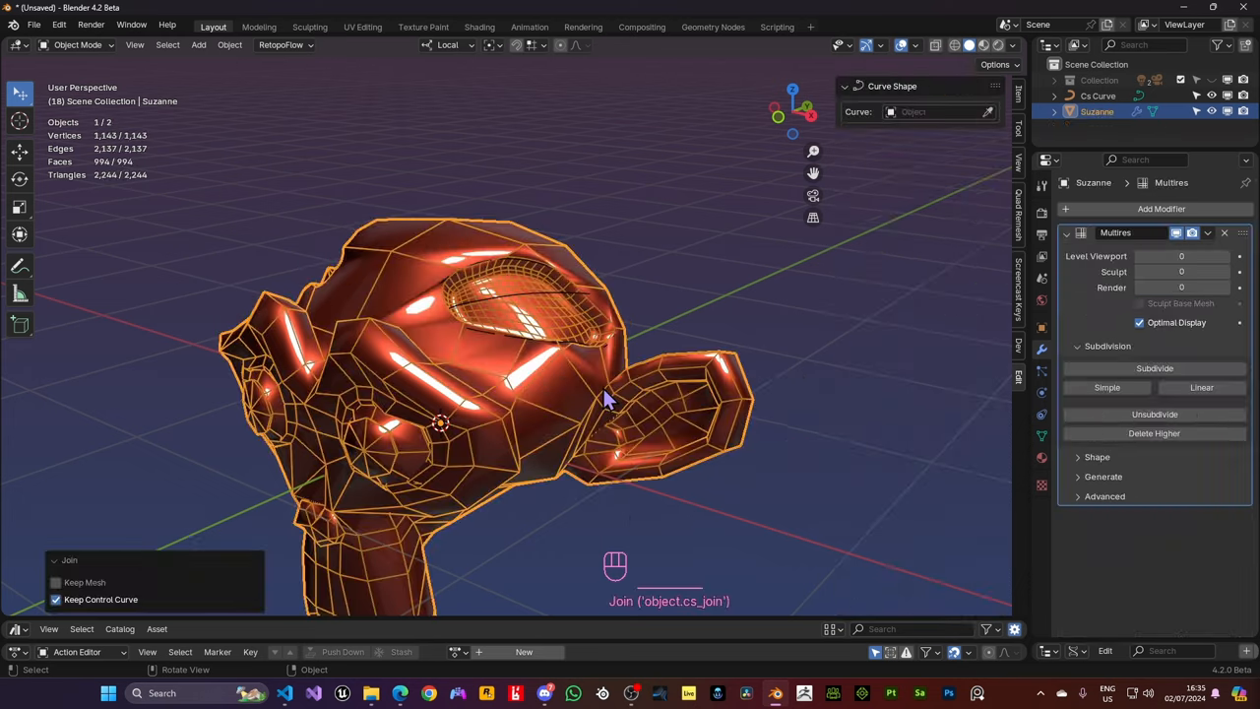
left_click_drag(606, 404, 586, 441)
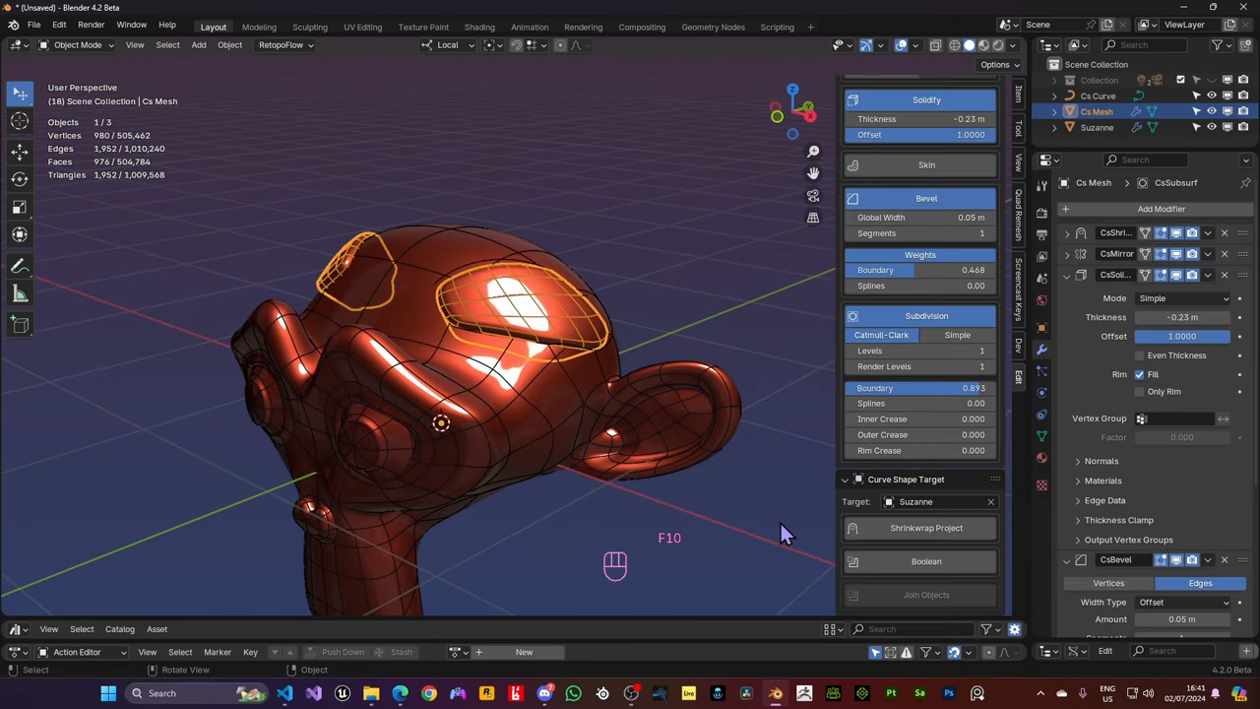
mouse_move(925, 527)
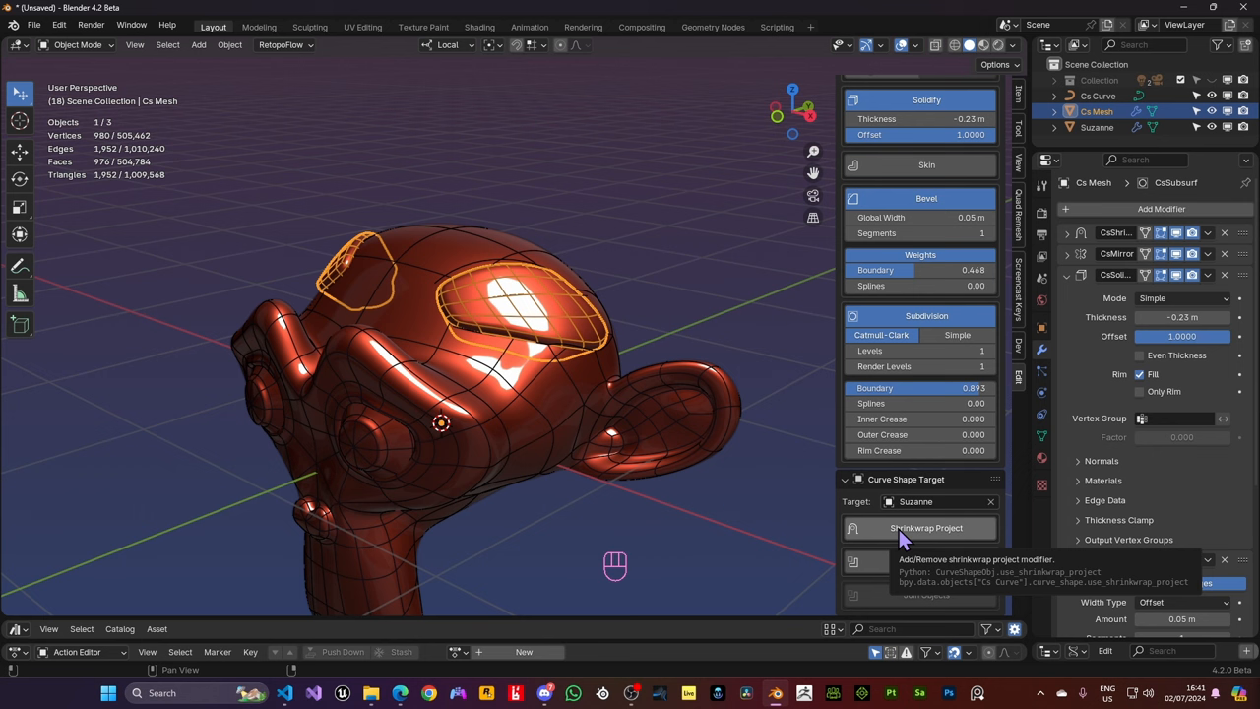
Shrinkwrap-project the patches onto the dense Suzanne and join them into its surface
left_click(925, 527)
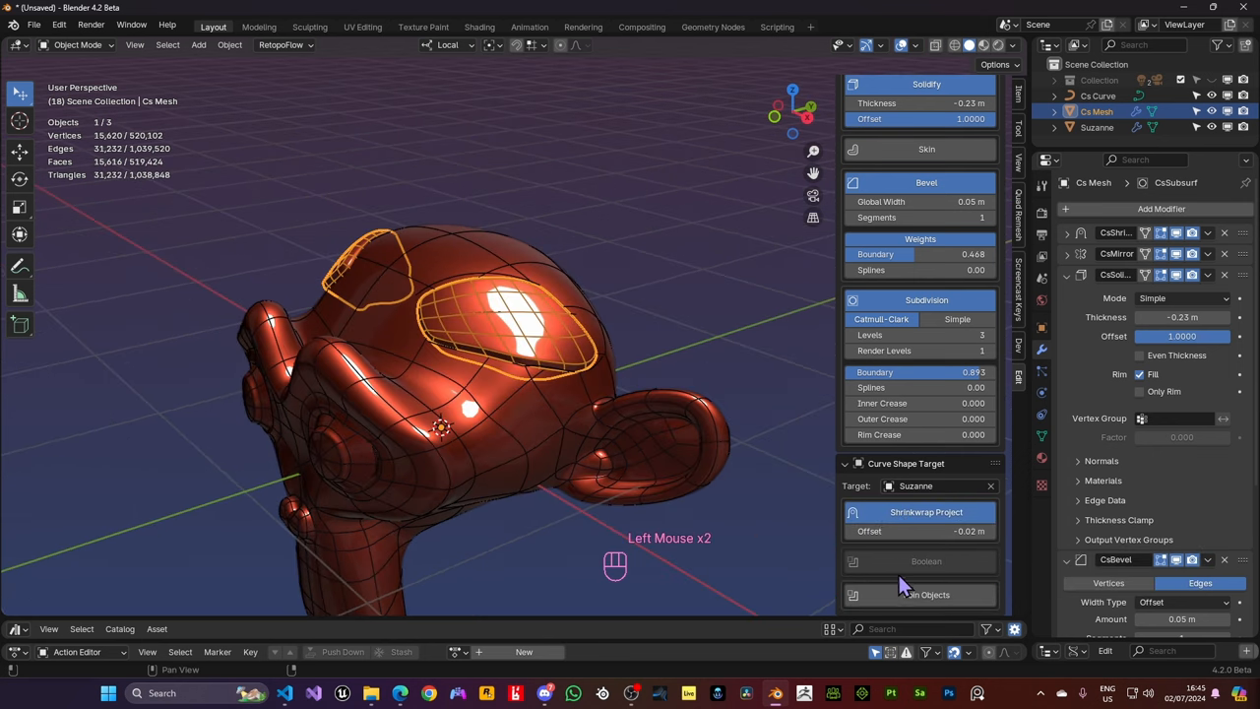
left_click(926, 594)
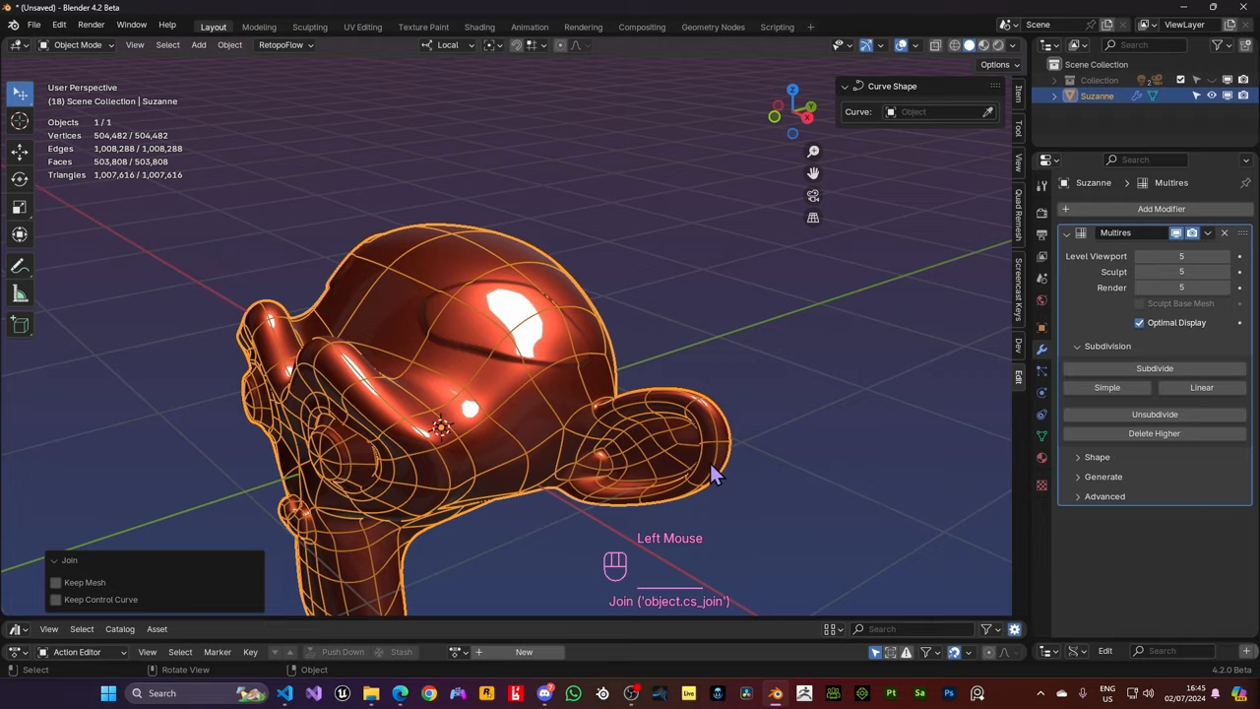
left_click_drag(713, 473, 733, 431)
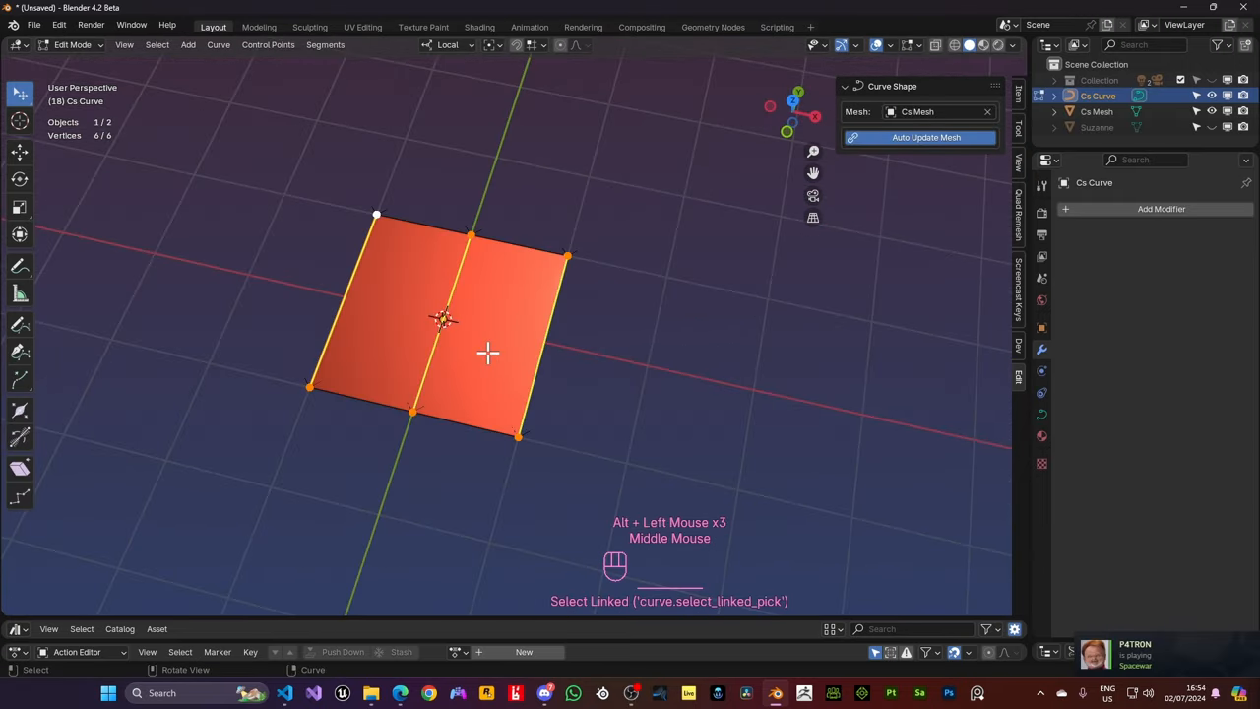
Skin the square curve as a tube grid with 4 spline and 3 connection edges at 0.05 multipliers
key("Tab")
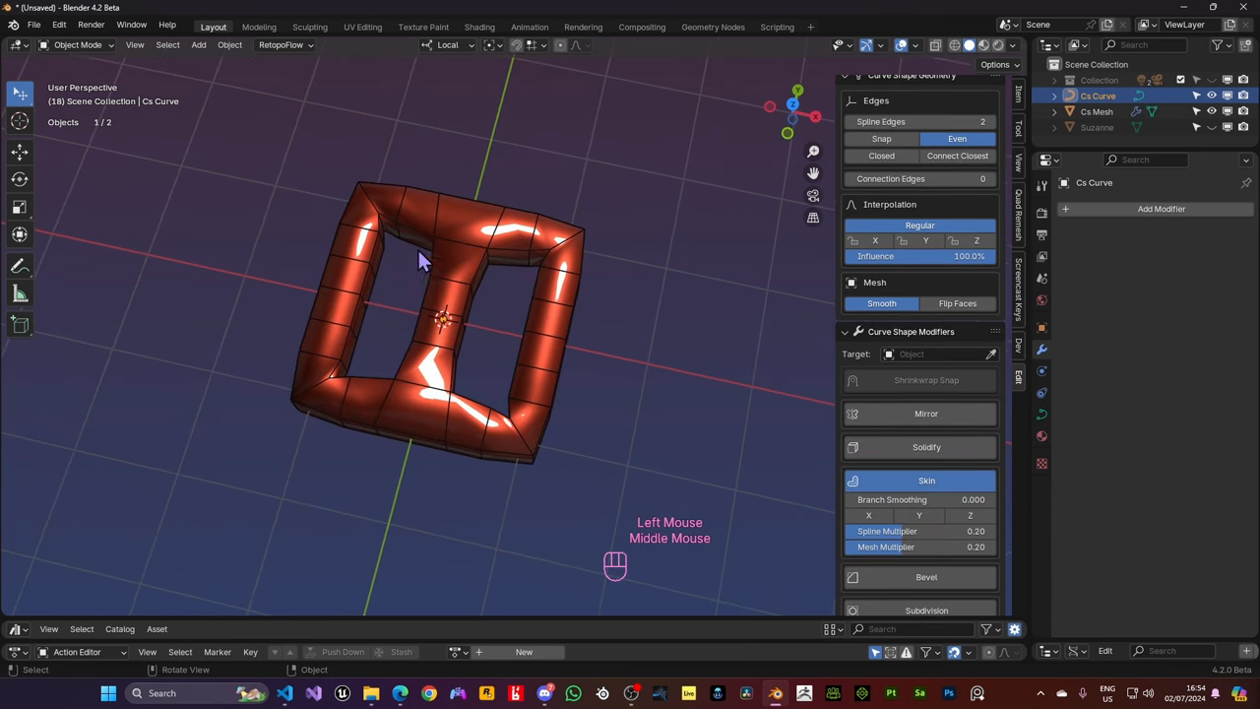
mouse_move(457, 213)
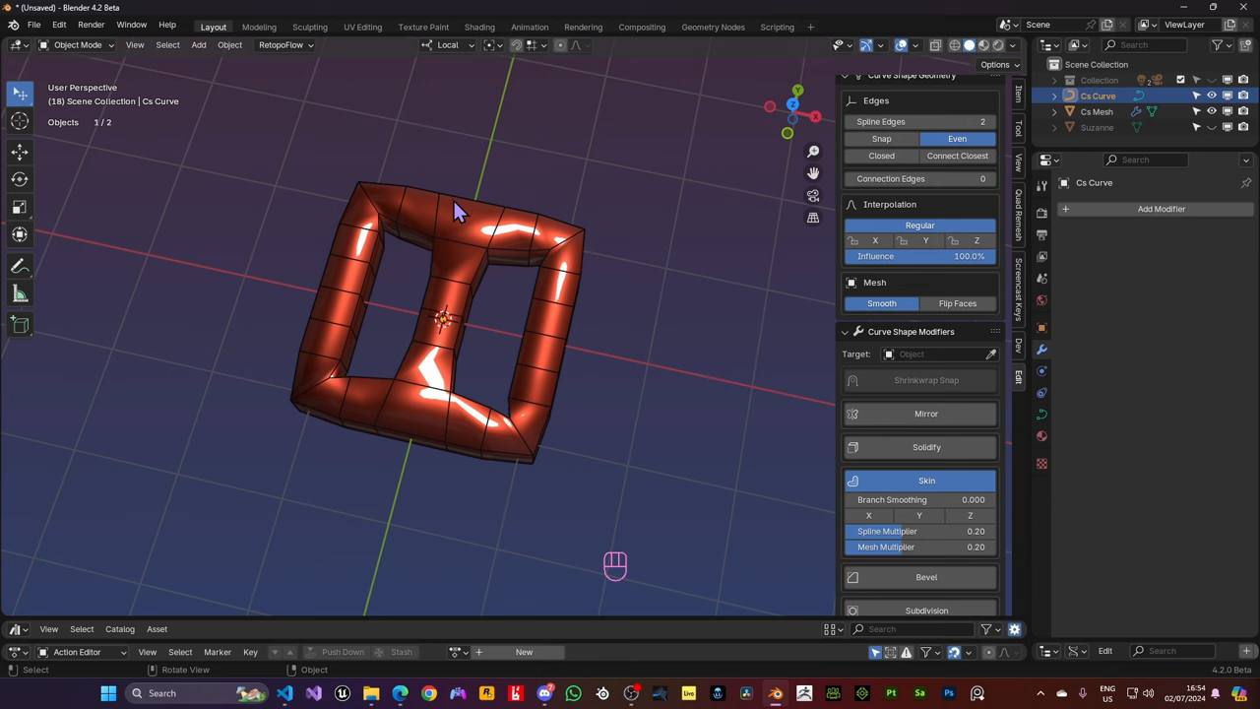
left_click_drag(457, 207, 472, 374)
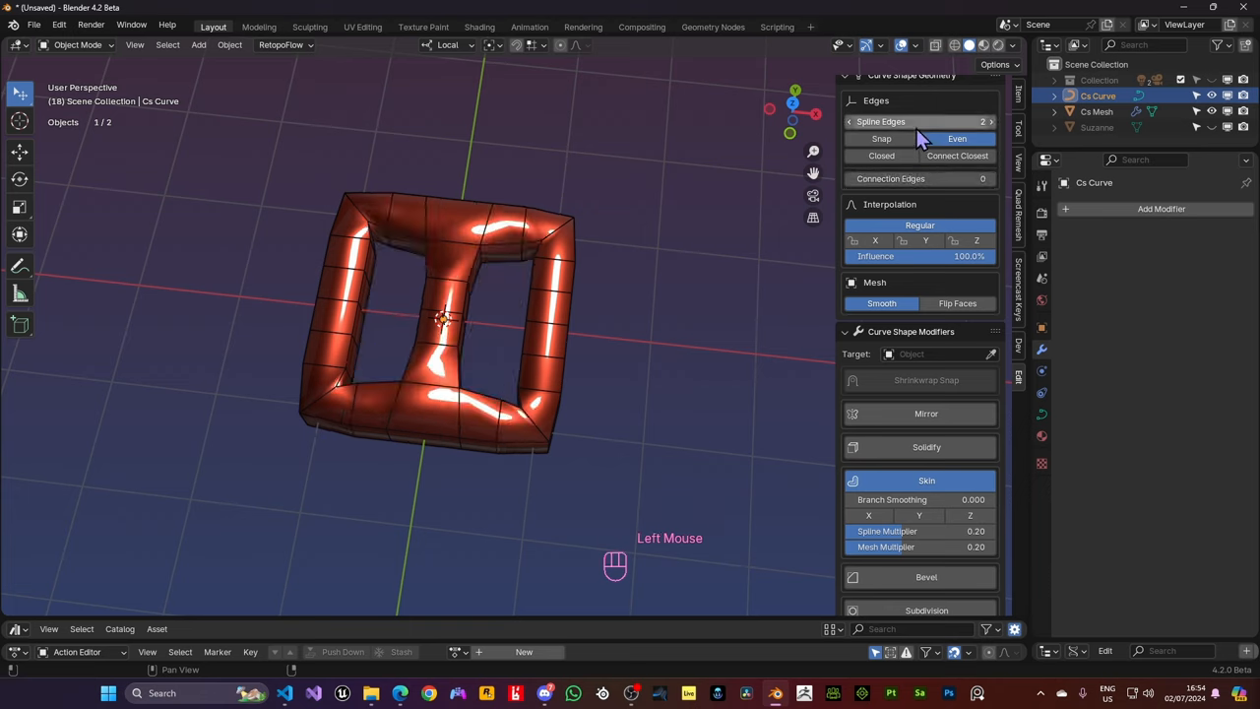
left_click(991, 122)
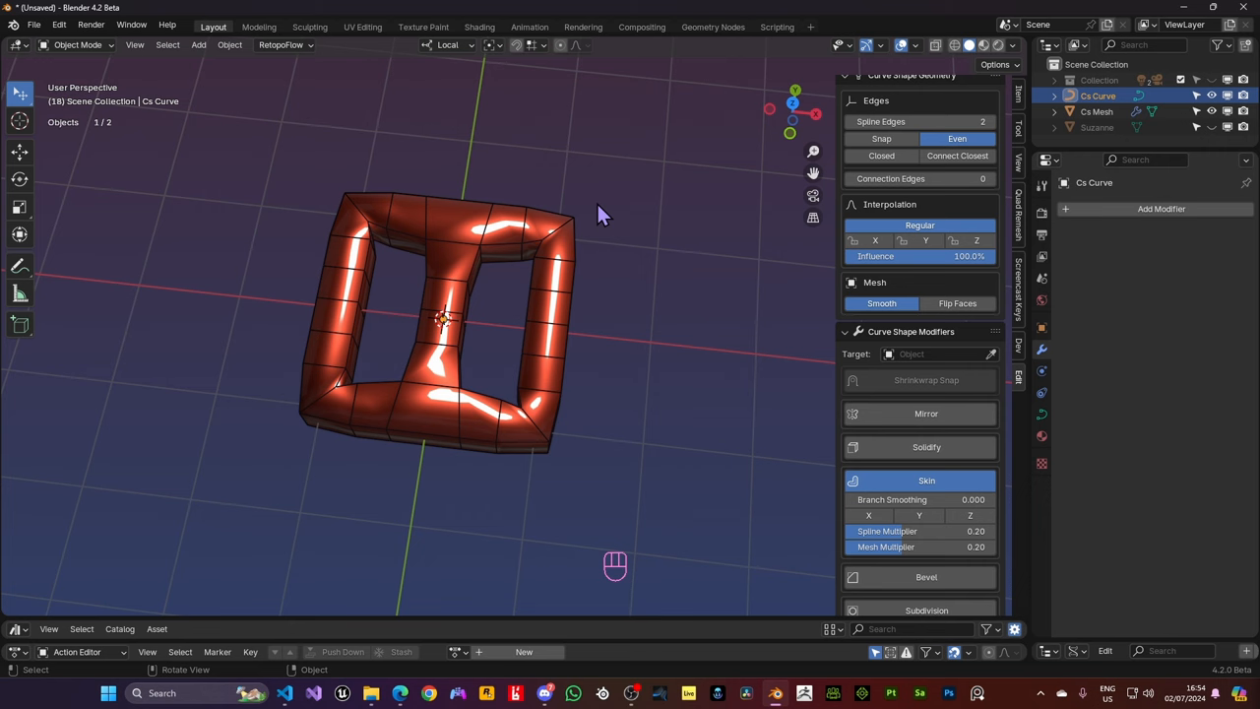
left_click_drag(603, 214, 685, 326)
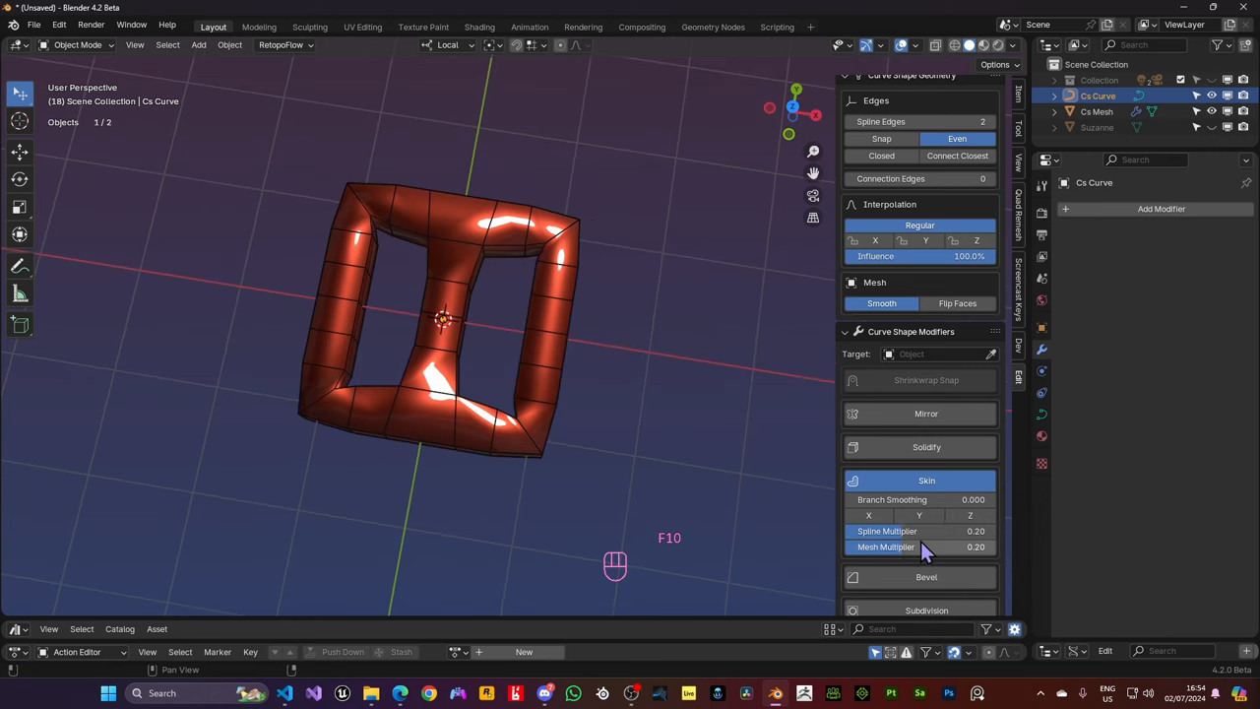
mouse_move(941, 551)
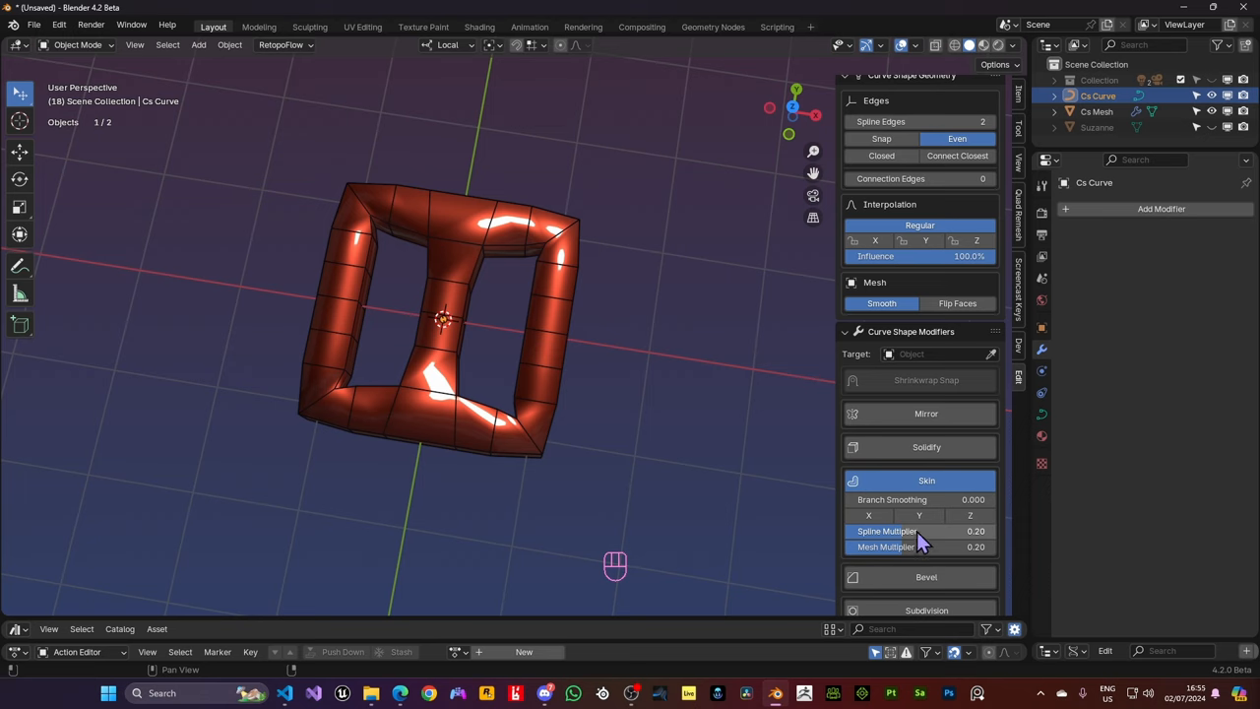
left_click_drag(920, 531, 920, 548)
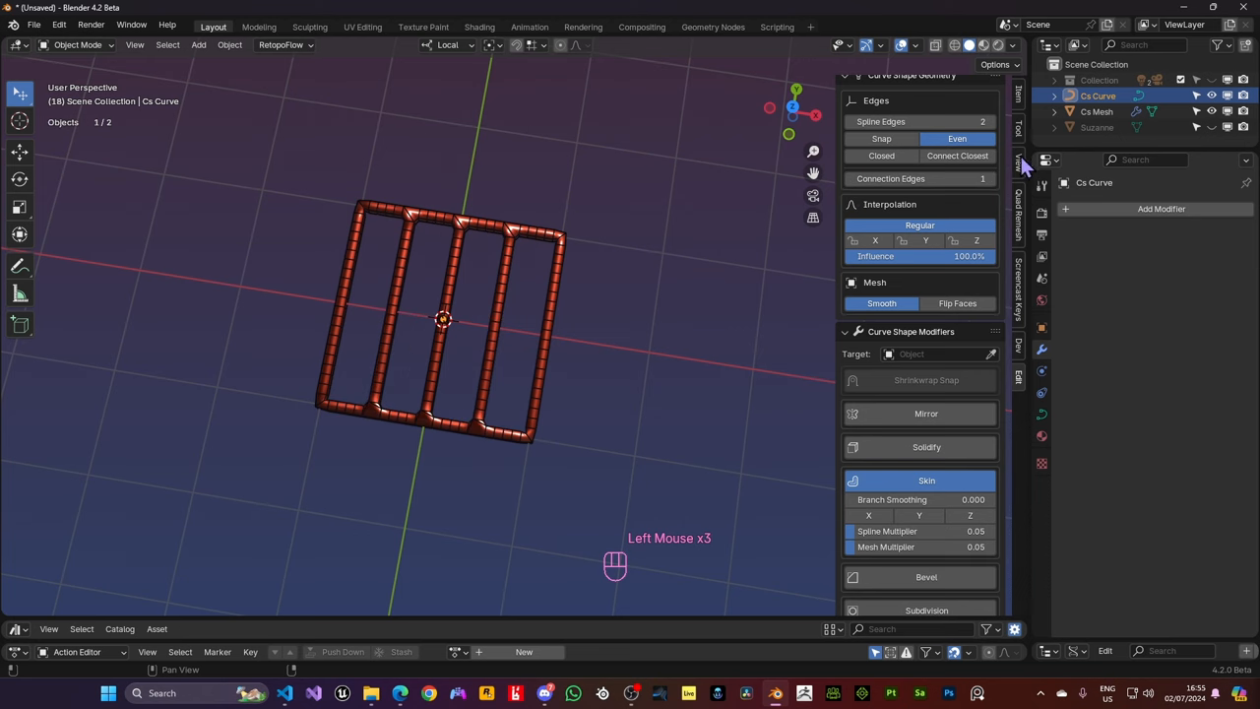
left_click(991, 122)
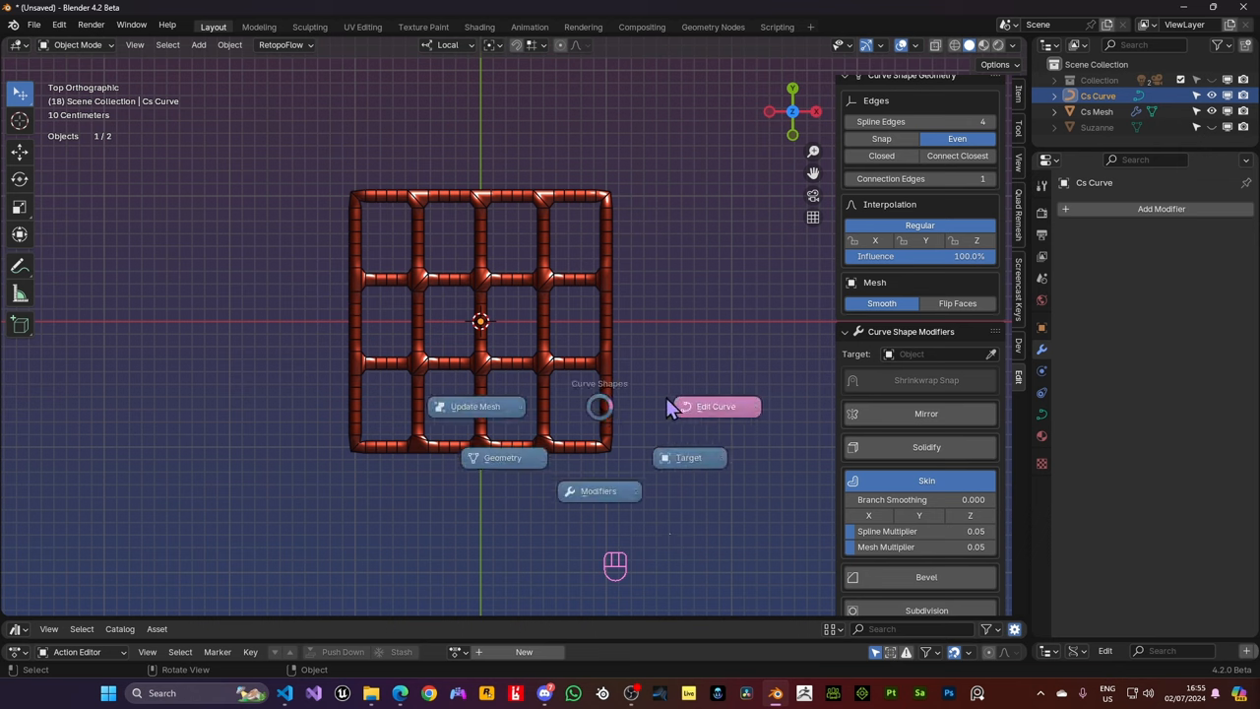
Enlarge the right-side control points' radius so the tube grid swells into a thick mass
left_click(717, 406)
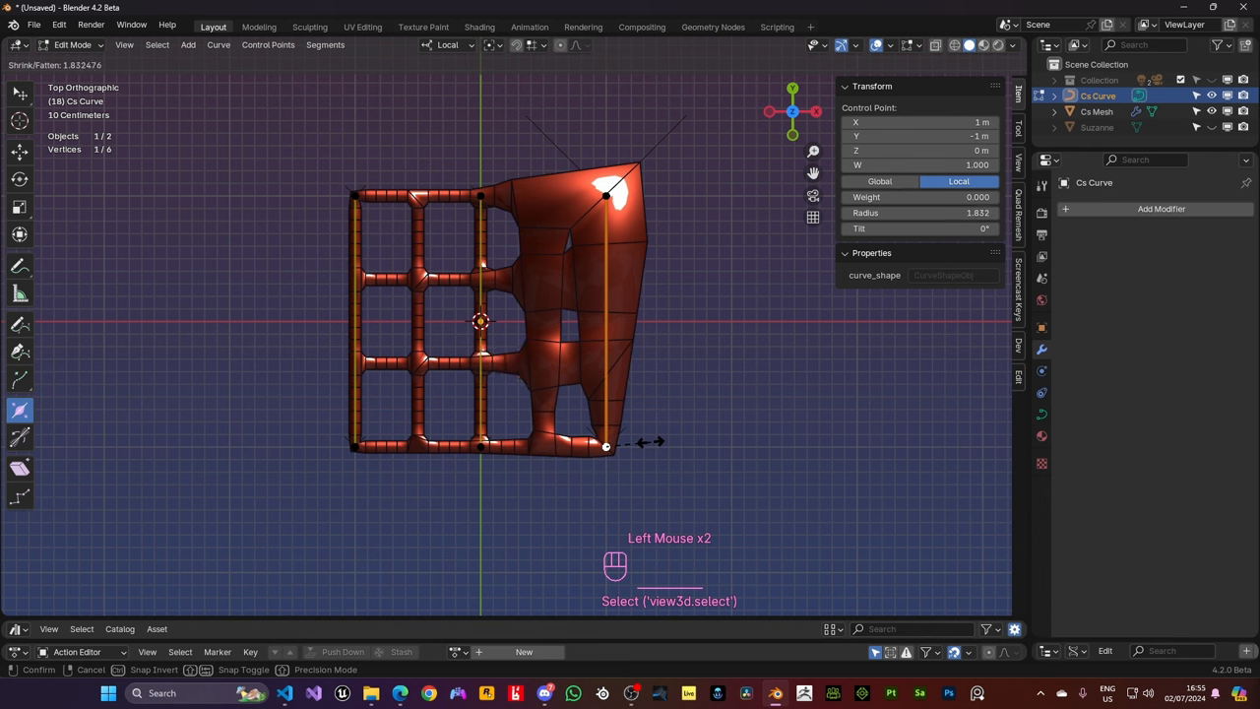
key("Tab")
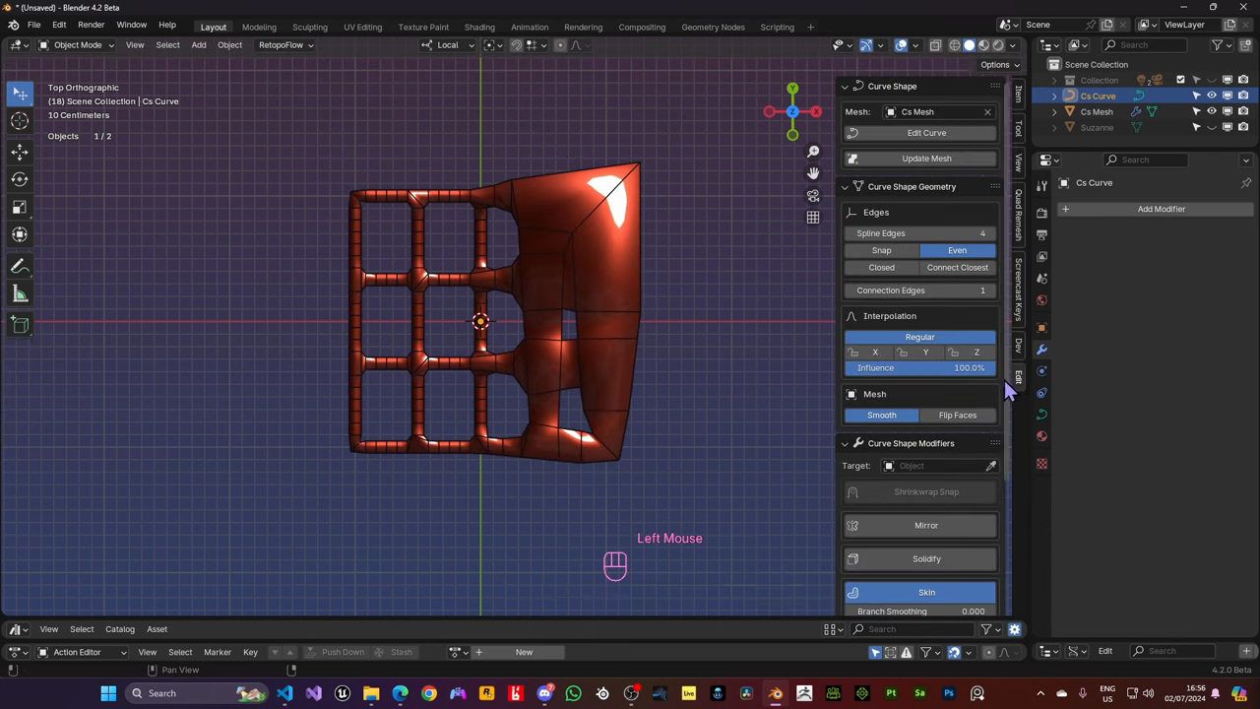
Lower the Skin Spline and Mesh Multipliers, then nudge a grid curve point and cancel the move
scroll("down", 3)
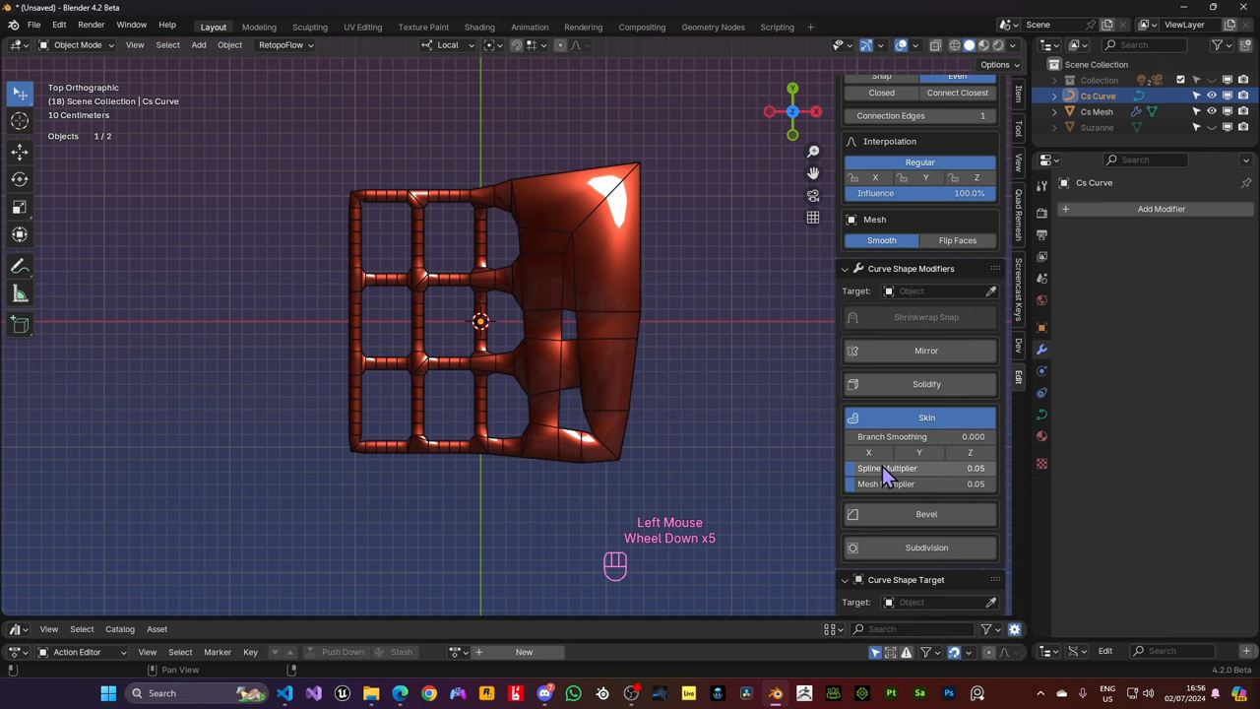
mouse_move(886, 468)
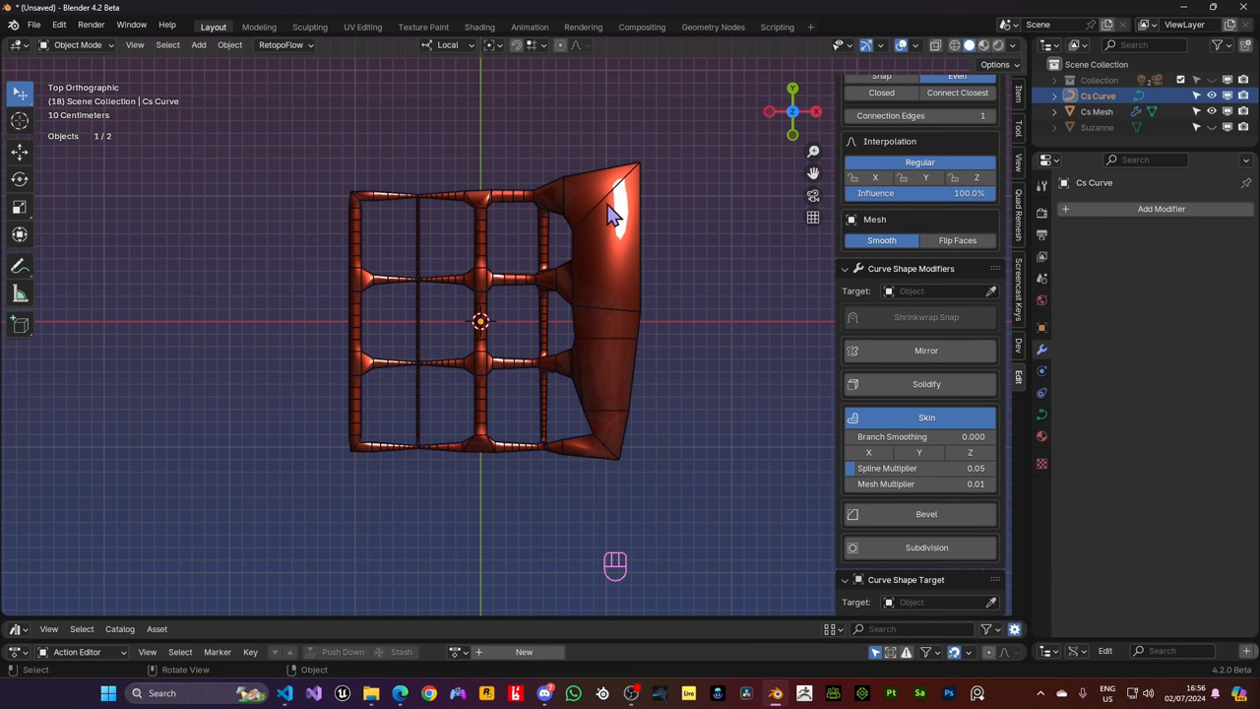
mouse_move(640, 311)
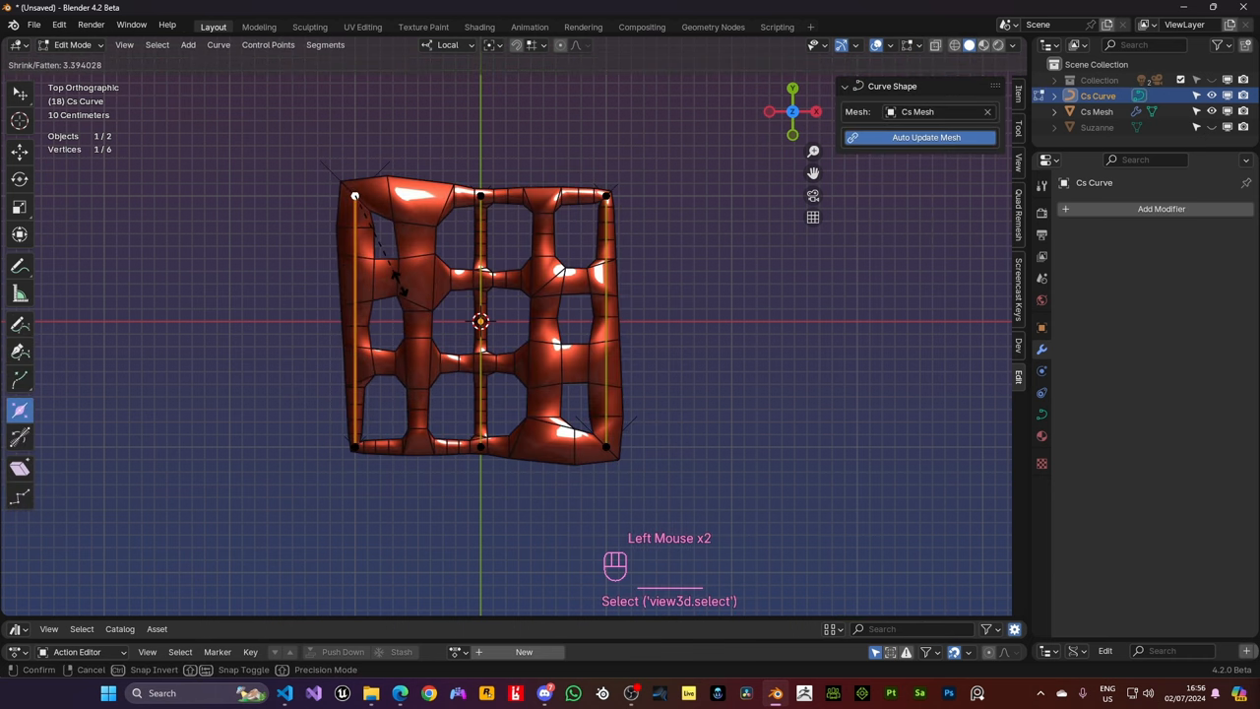
left_click(355, 318)
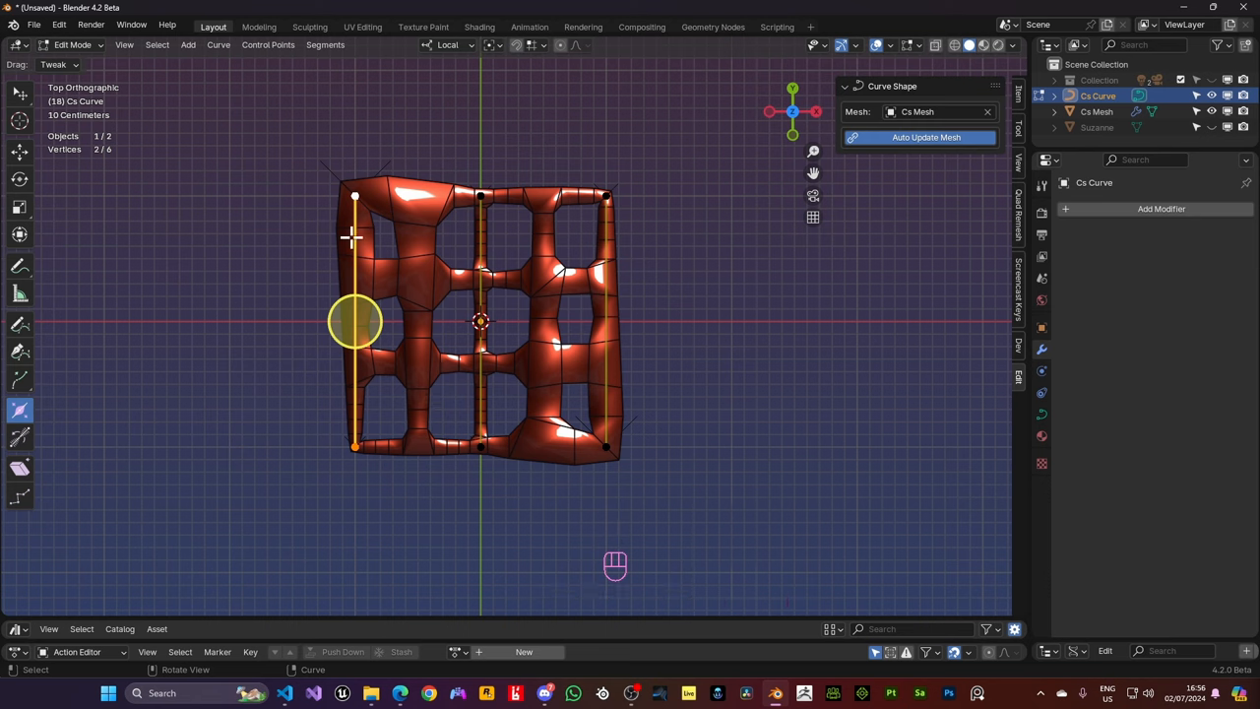
mouse_move(409, 272)
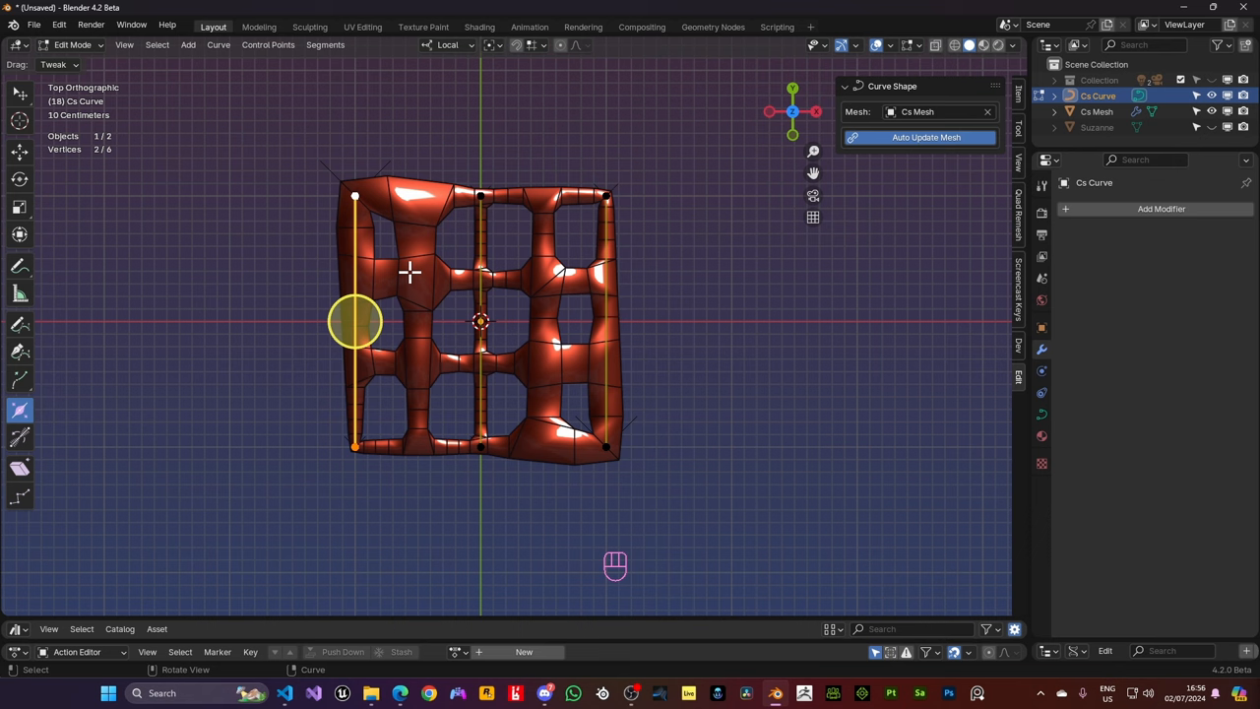
right_click(409, 272)
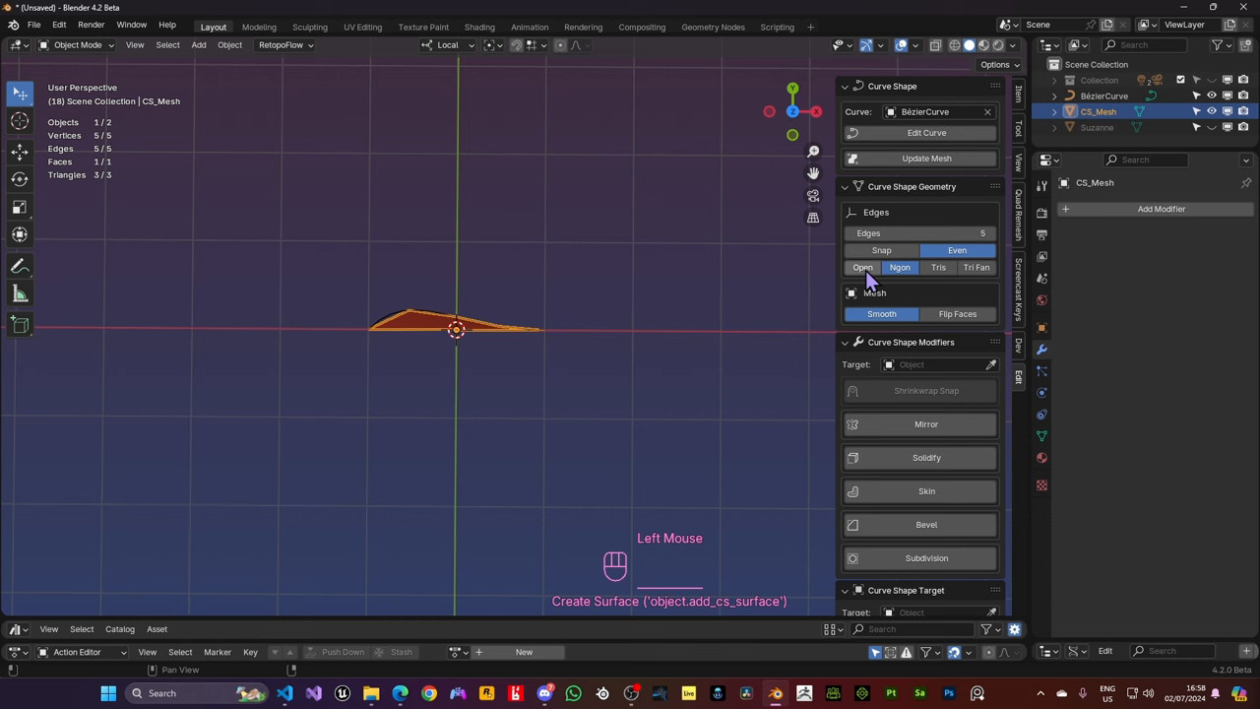
Add Skin and Subdivision modifiers to the sliver mesh, making a smooth rounded tube
left_click(925, 490)
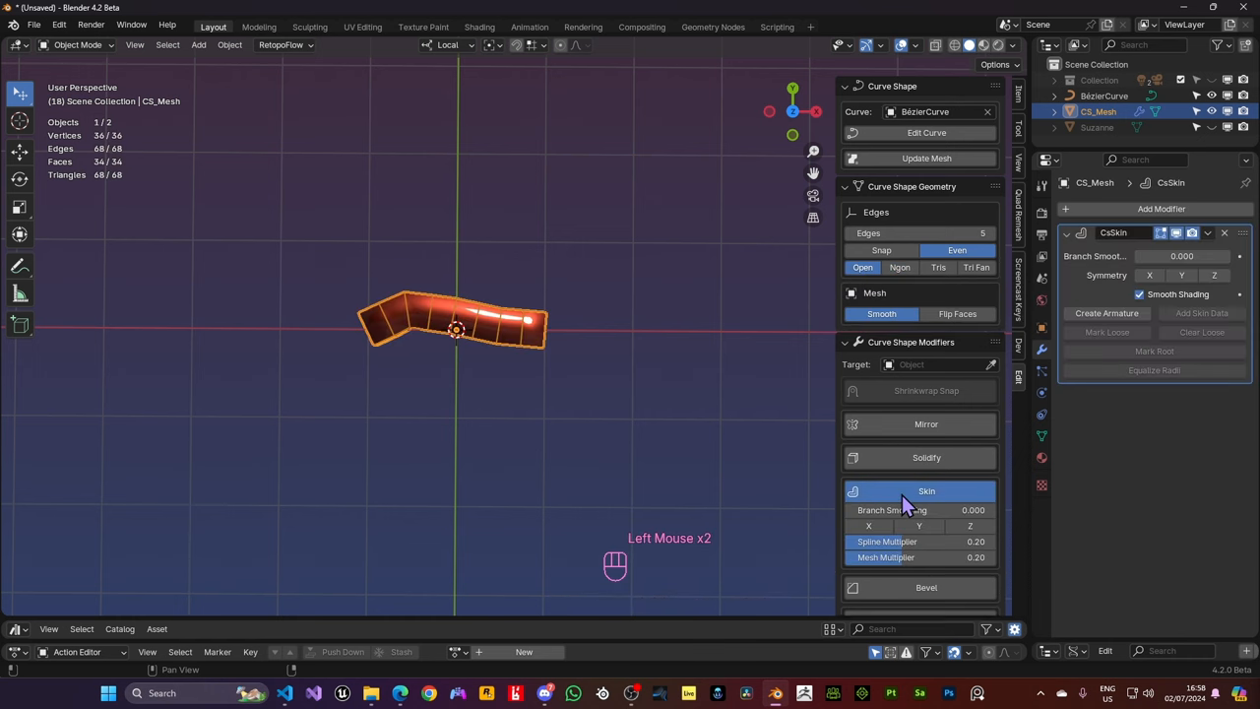
scroll("down", 3)
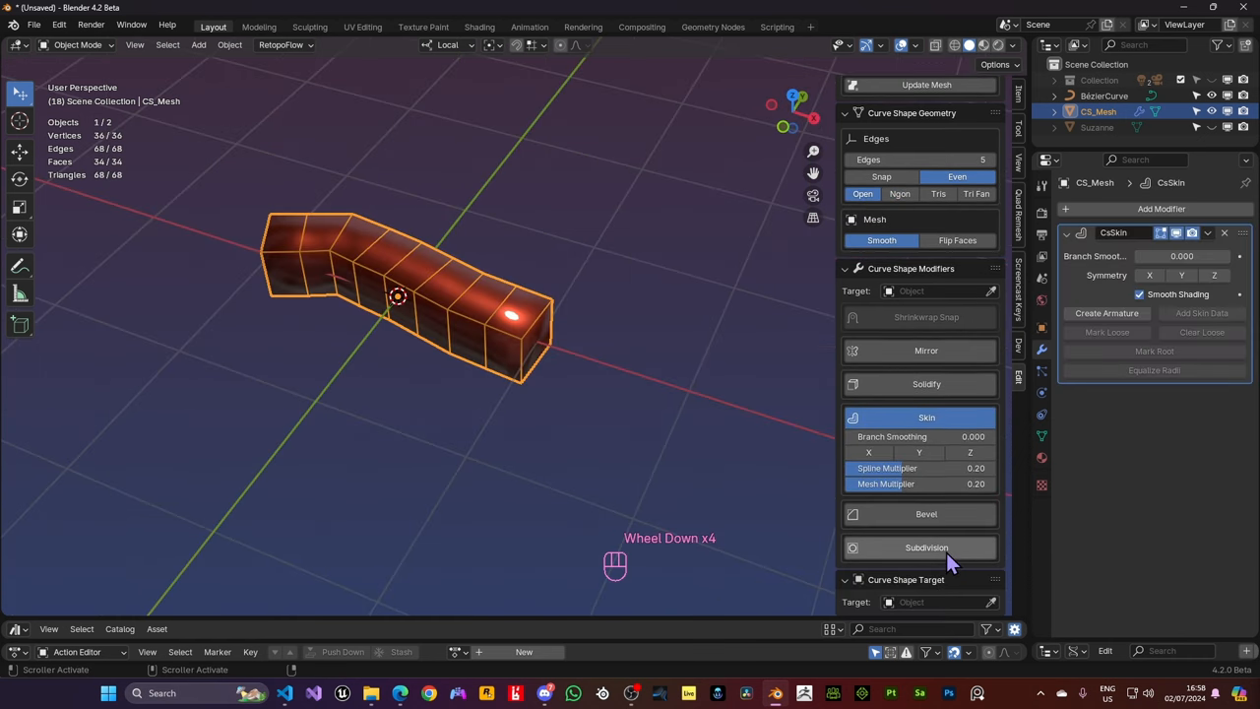
left_click(926, 547)
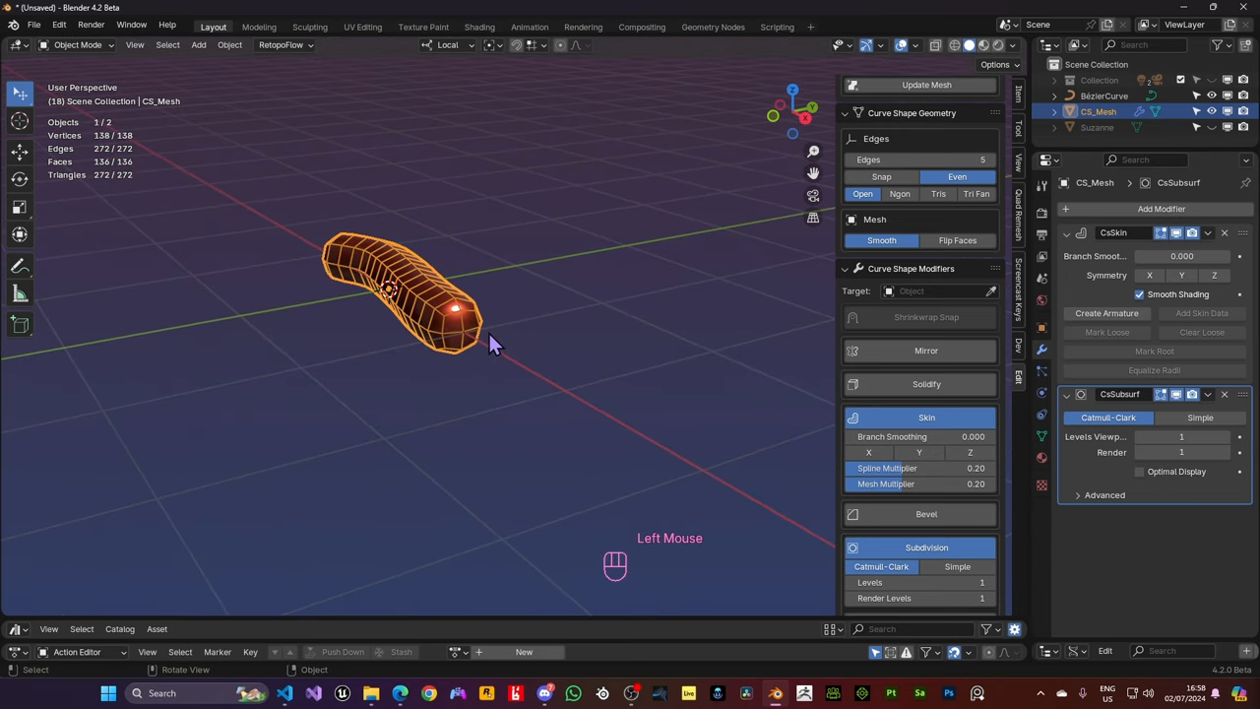
scroll("up", 3)
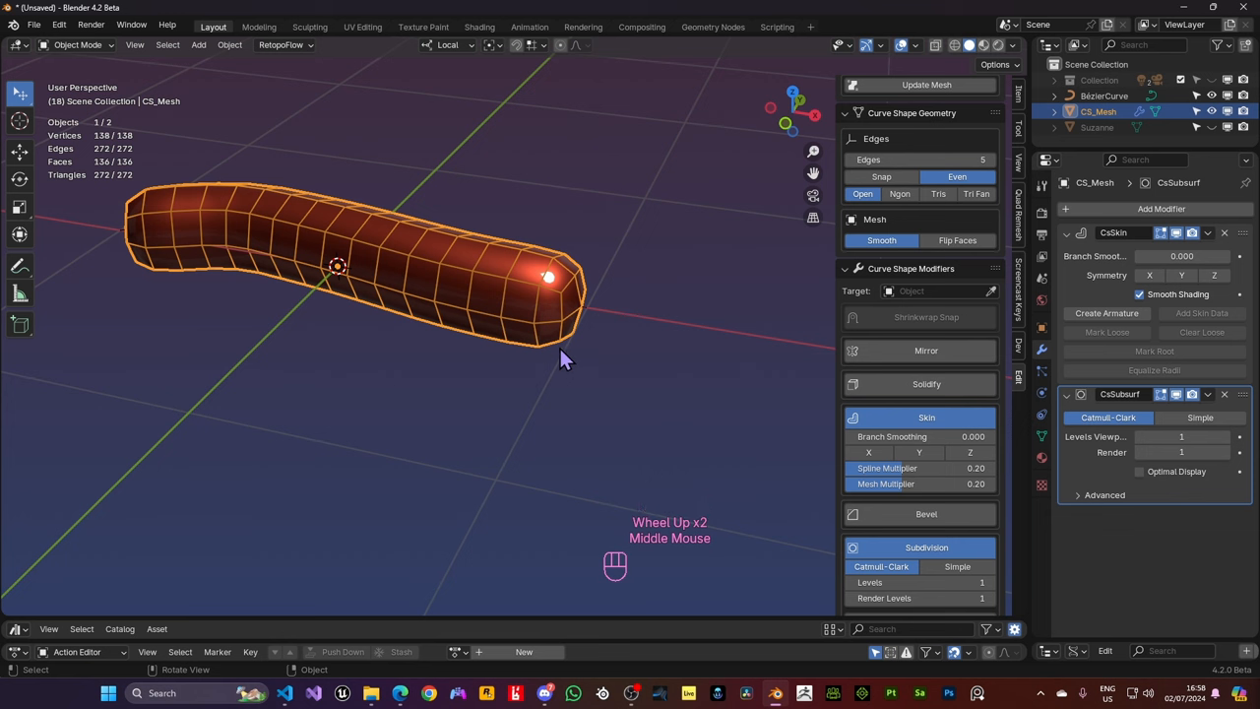
left_click_drag(567, 358, 443, 370)
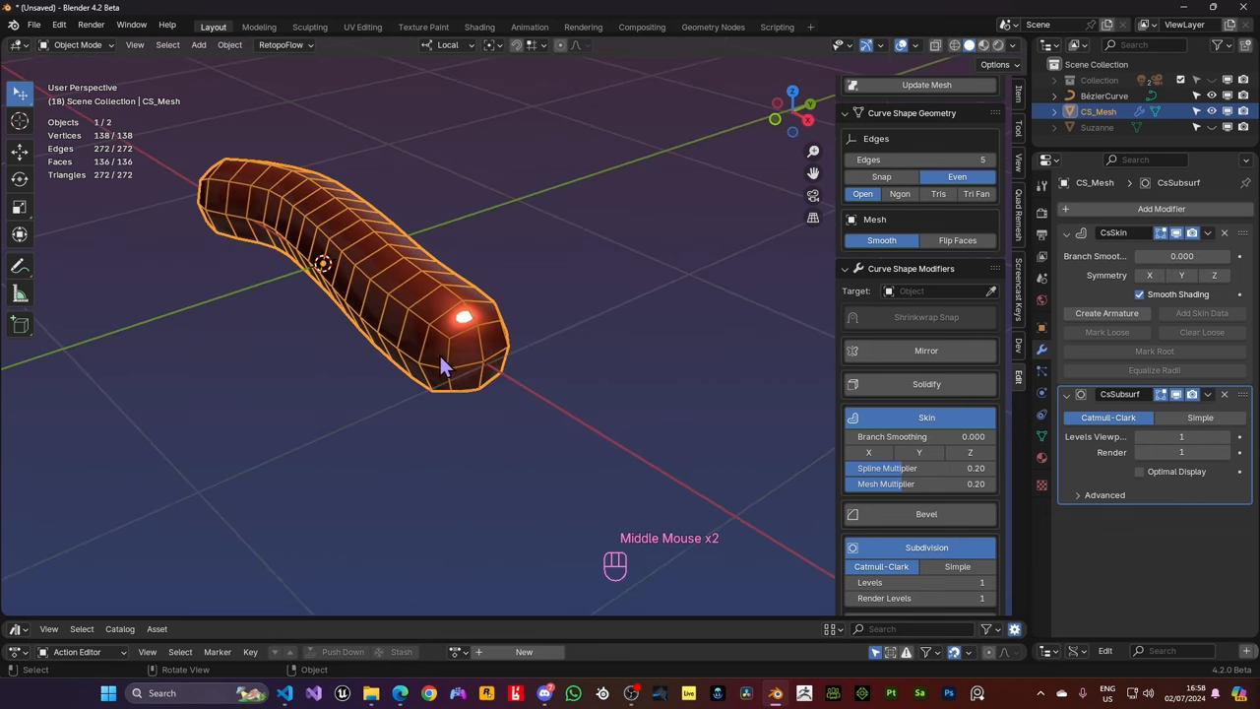
scroll("down", 3)
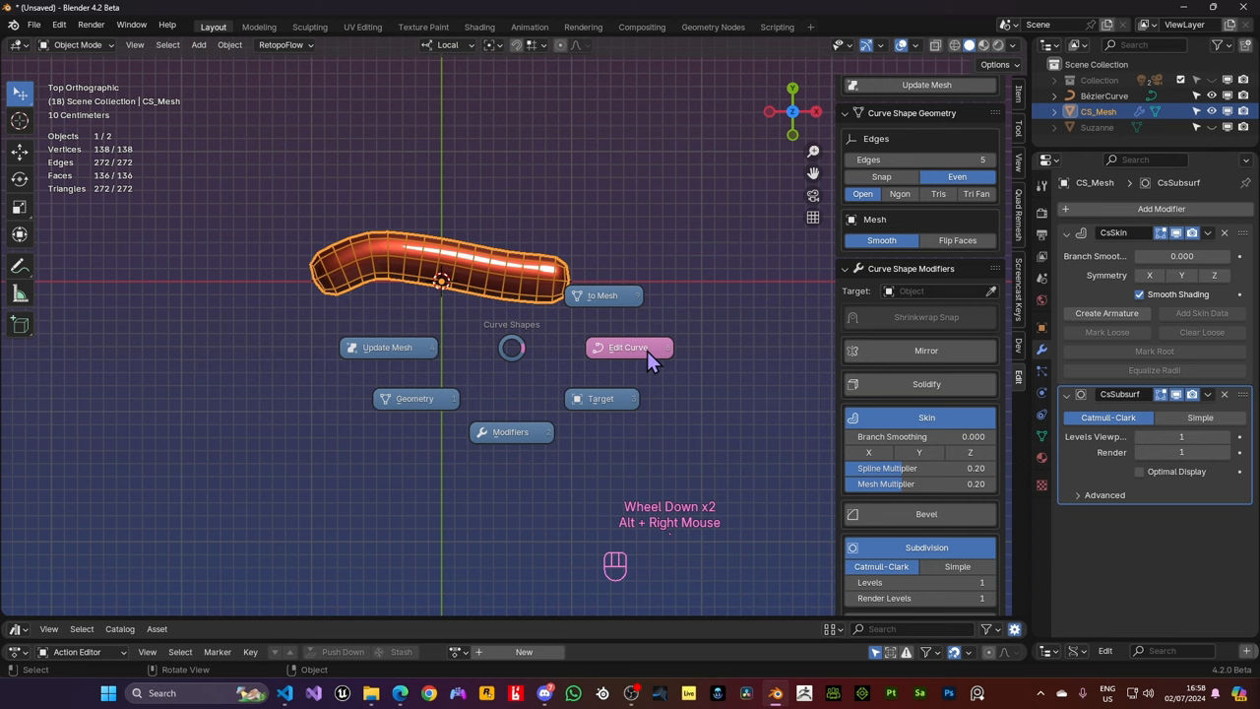
Move a handle of the tube's source curve so the skin bends into a long horn shape
left_click(630, 346)
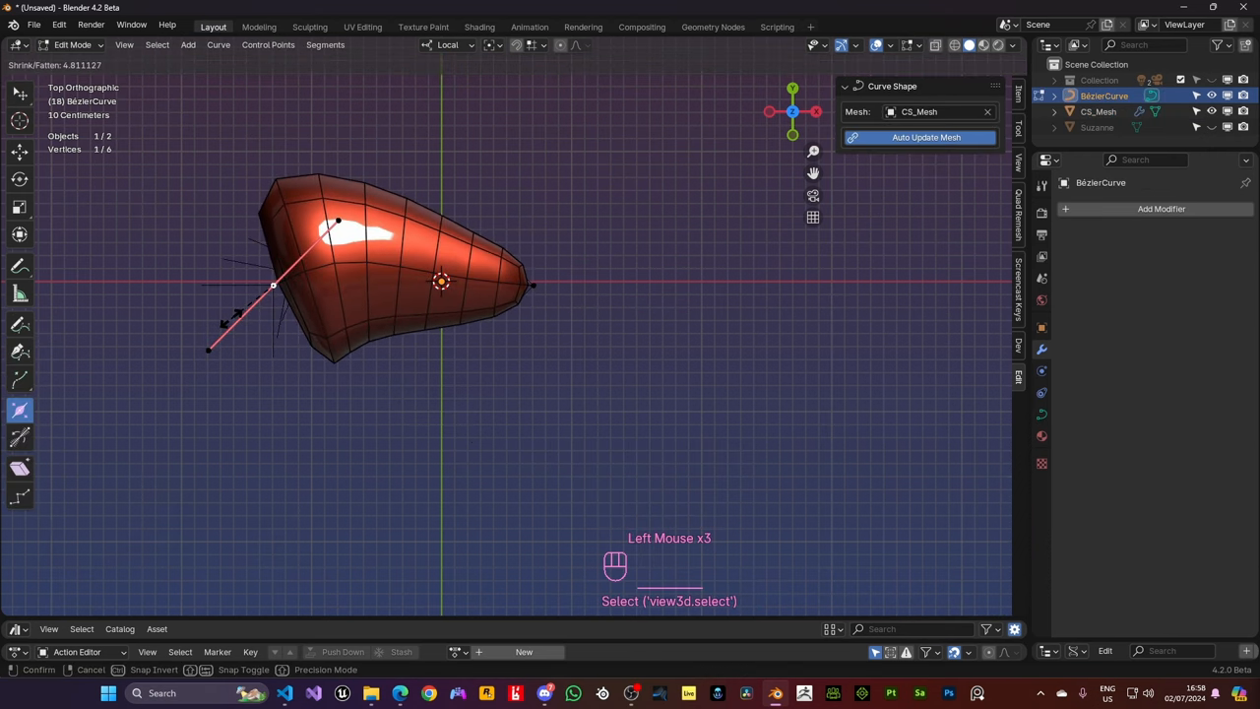
left_click(516, 334)
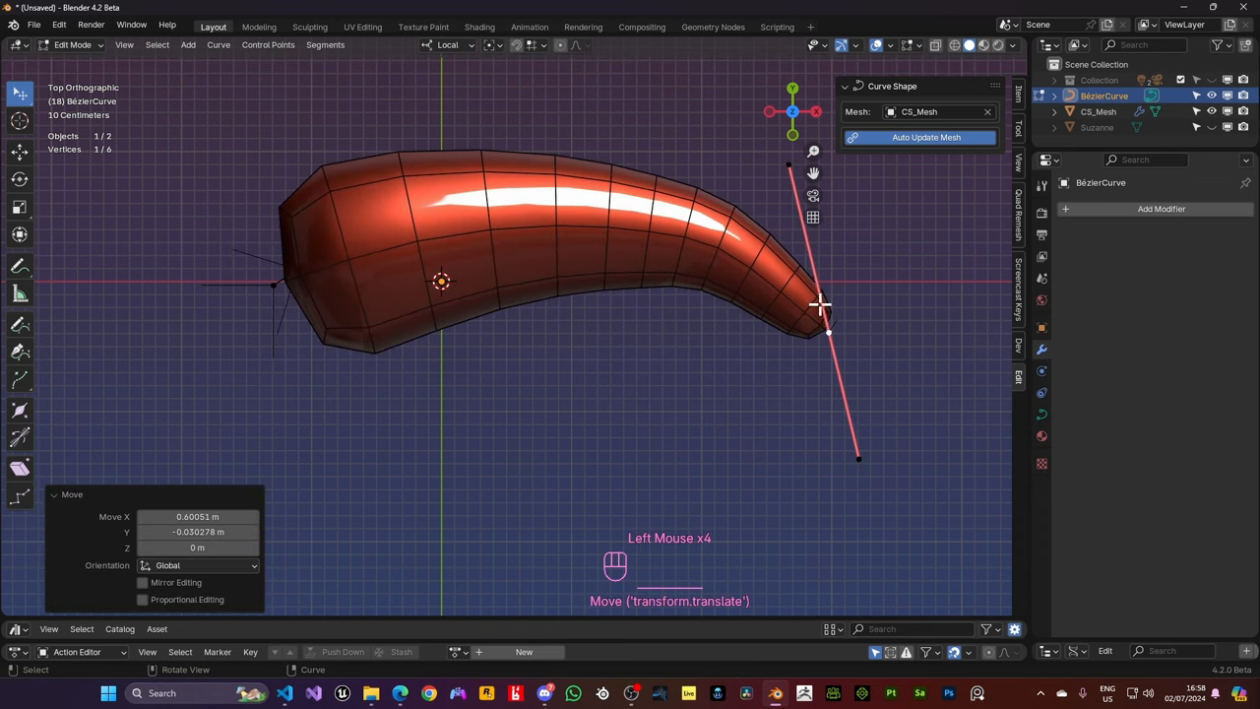
key("Tab")
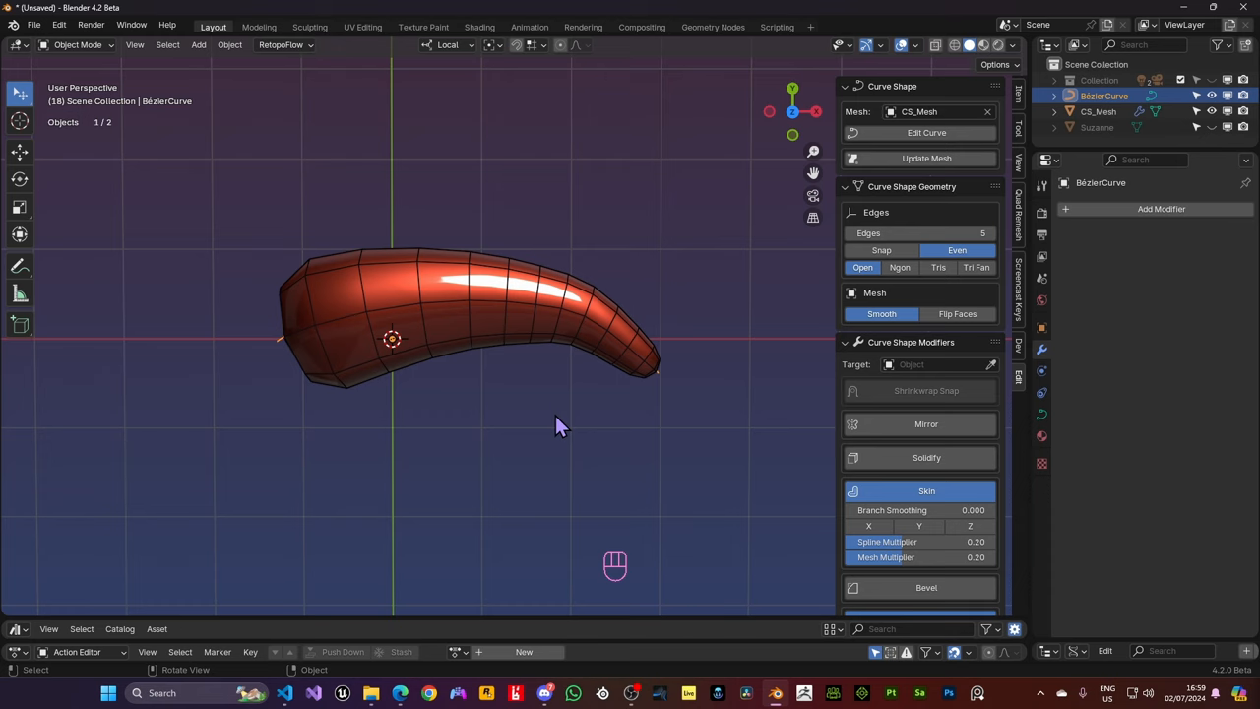
scroll("down", 3)
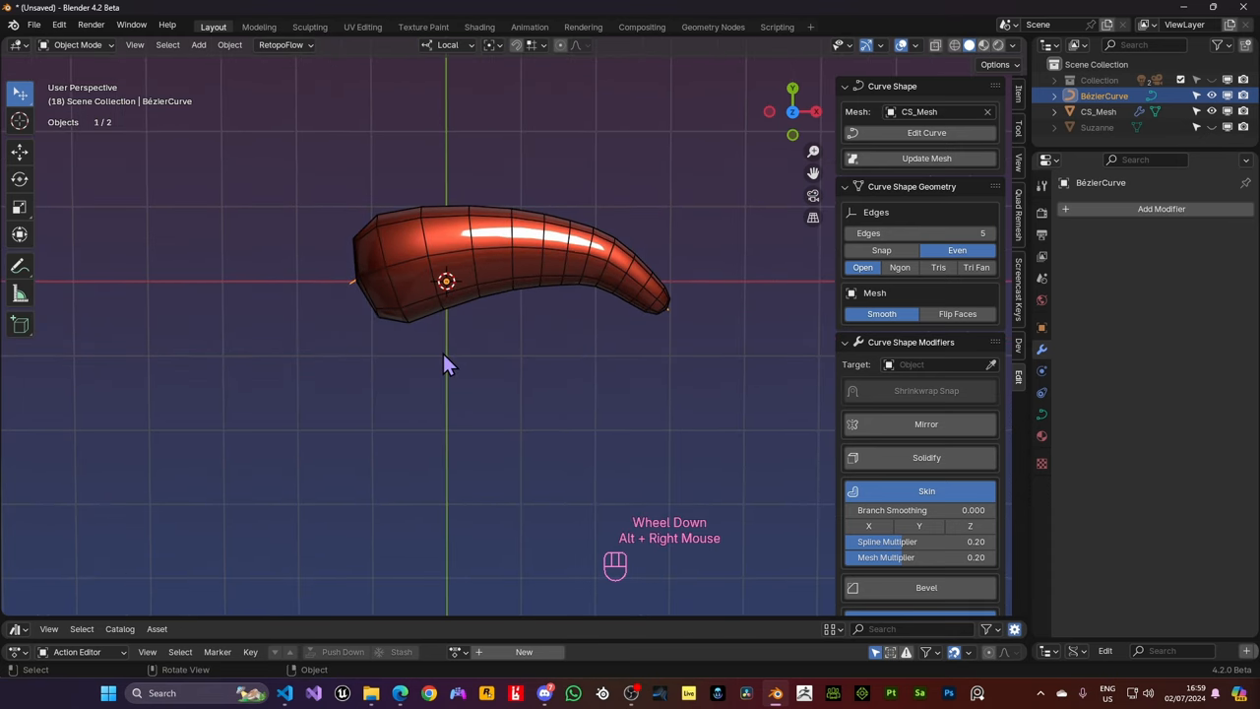
left_click(925, 132)
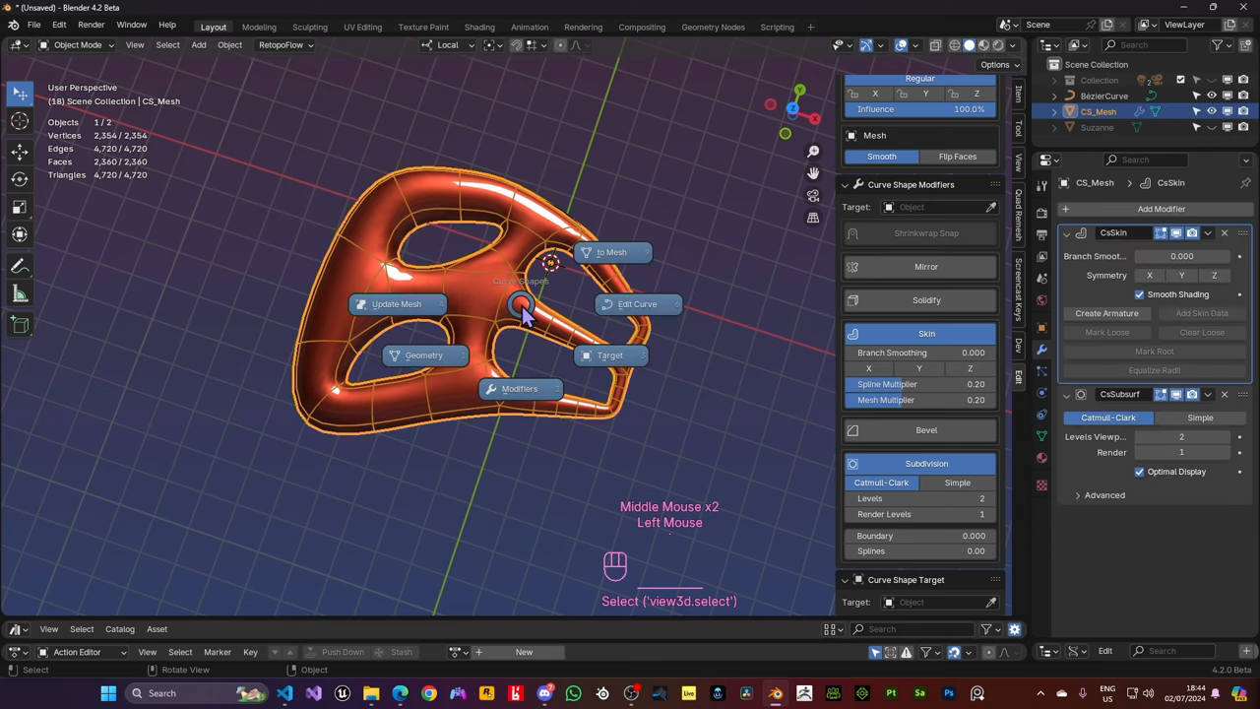
Run Curve Shape to Mesh on the frame with Apply Modifiers enabled and inspect it from above
left_click(613, 252)
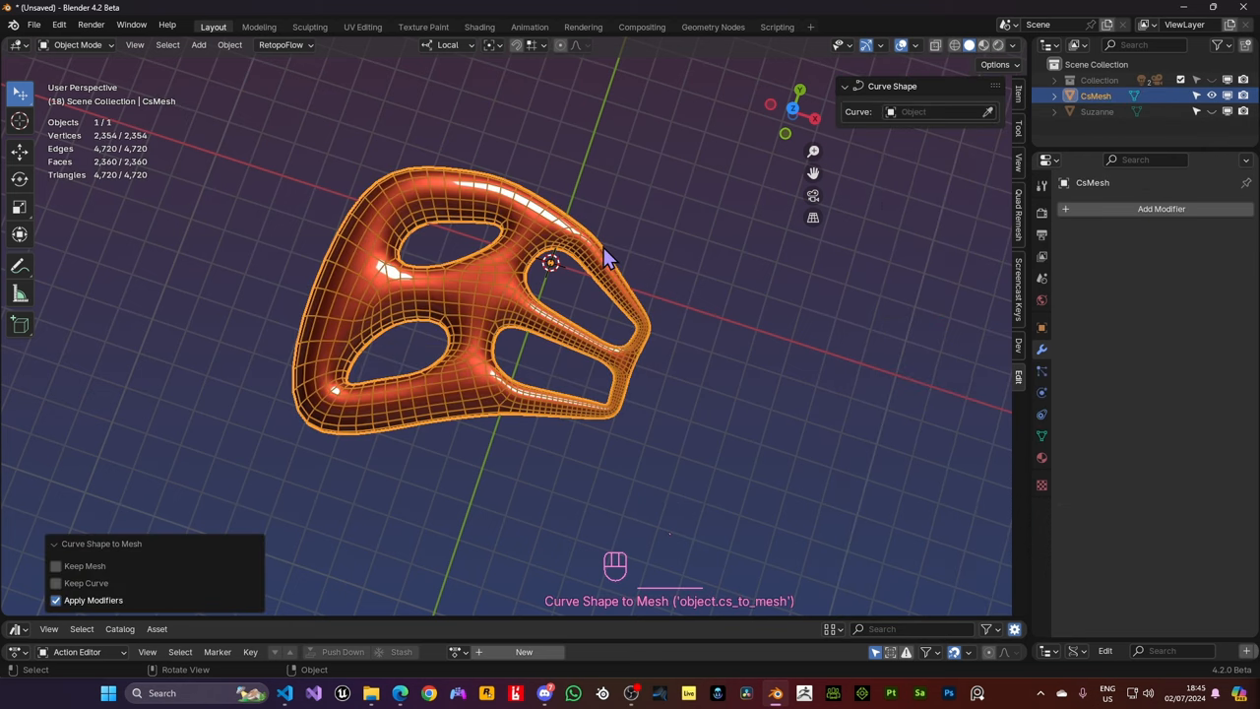
left_click_drag(607, 256, 590, 374)
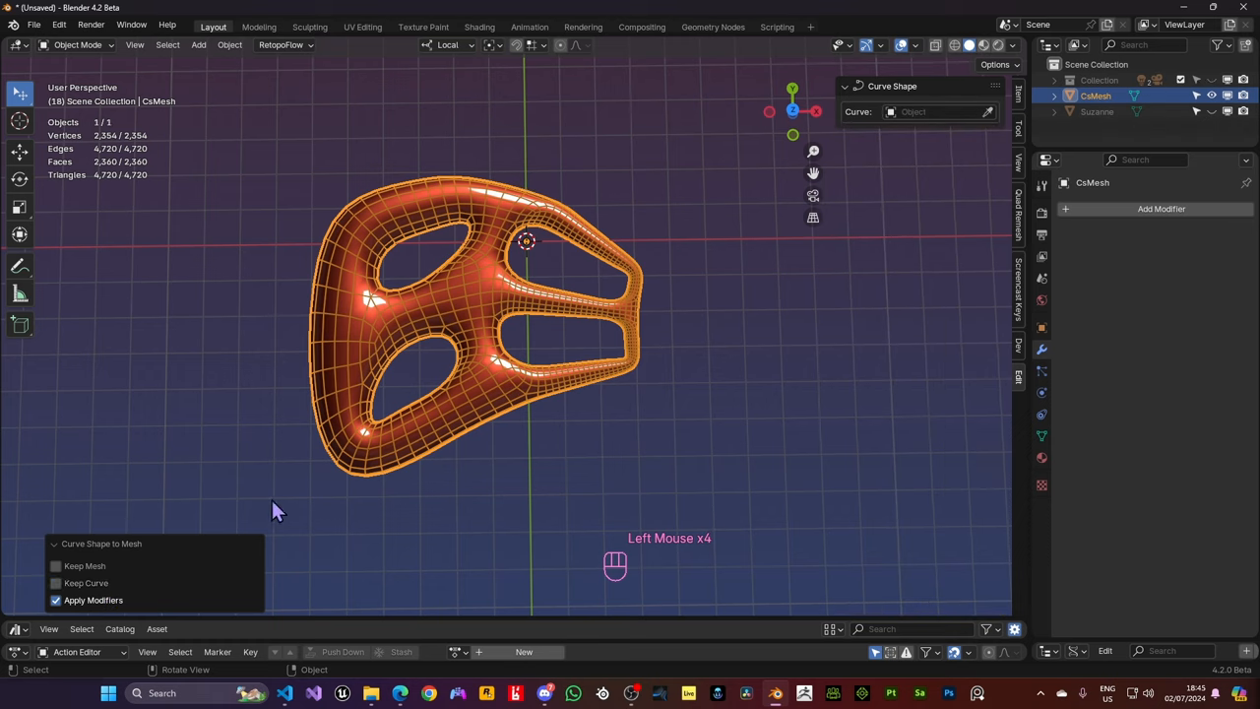
mouse_move(106, 610)
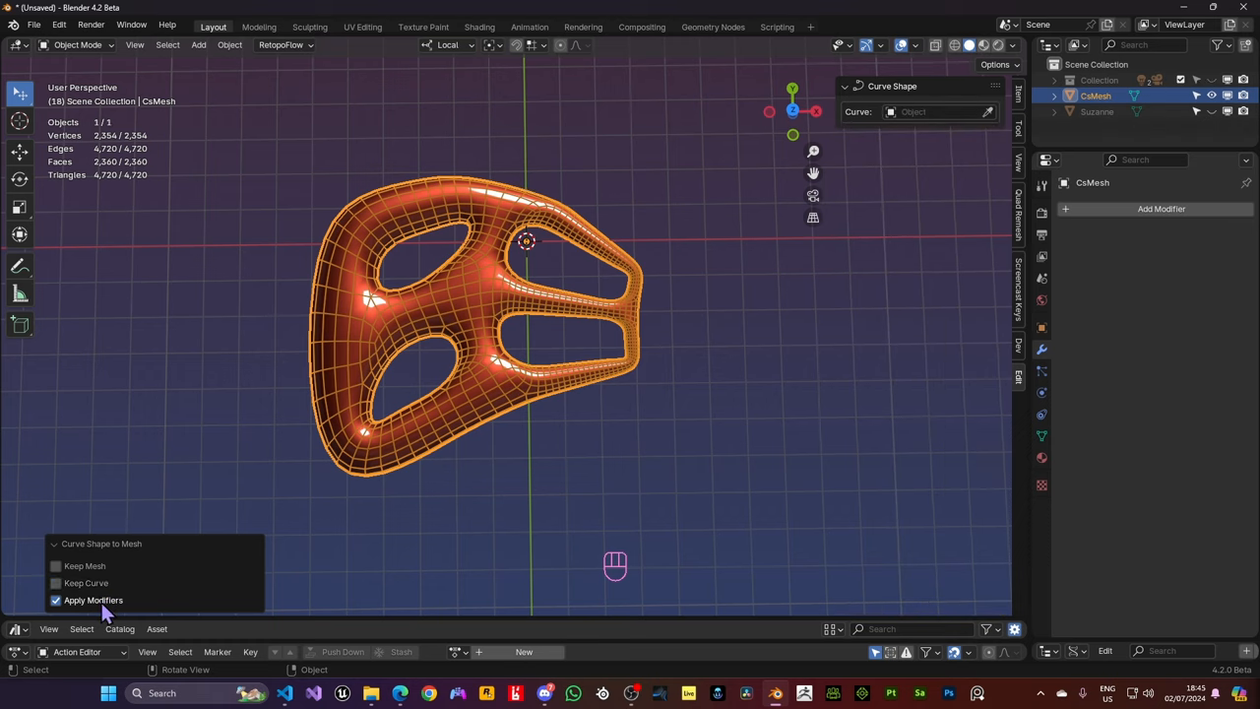
left_click(55, 598)
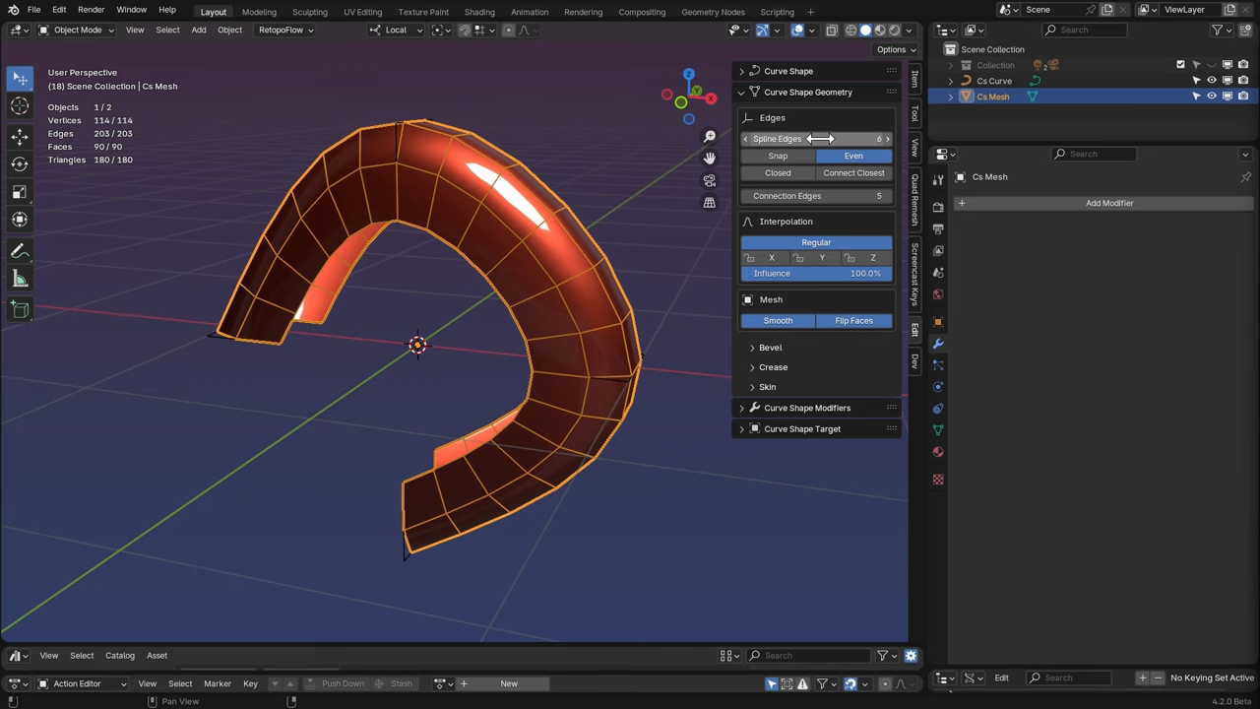
Set Crease Splines to 1.00 on the arched strip and view its creased edges in Edit Mode
left_click(770, 346)
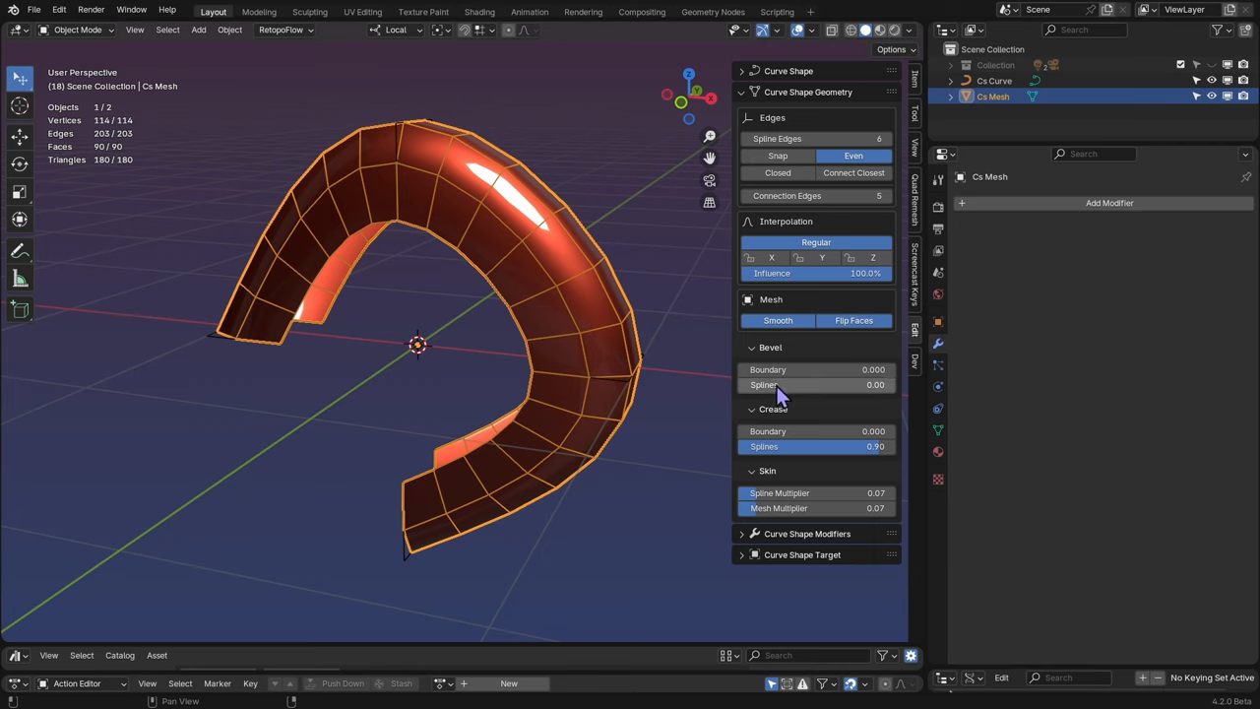
mouse_move(798, 384)
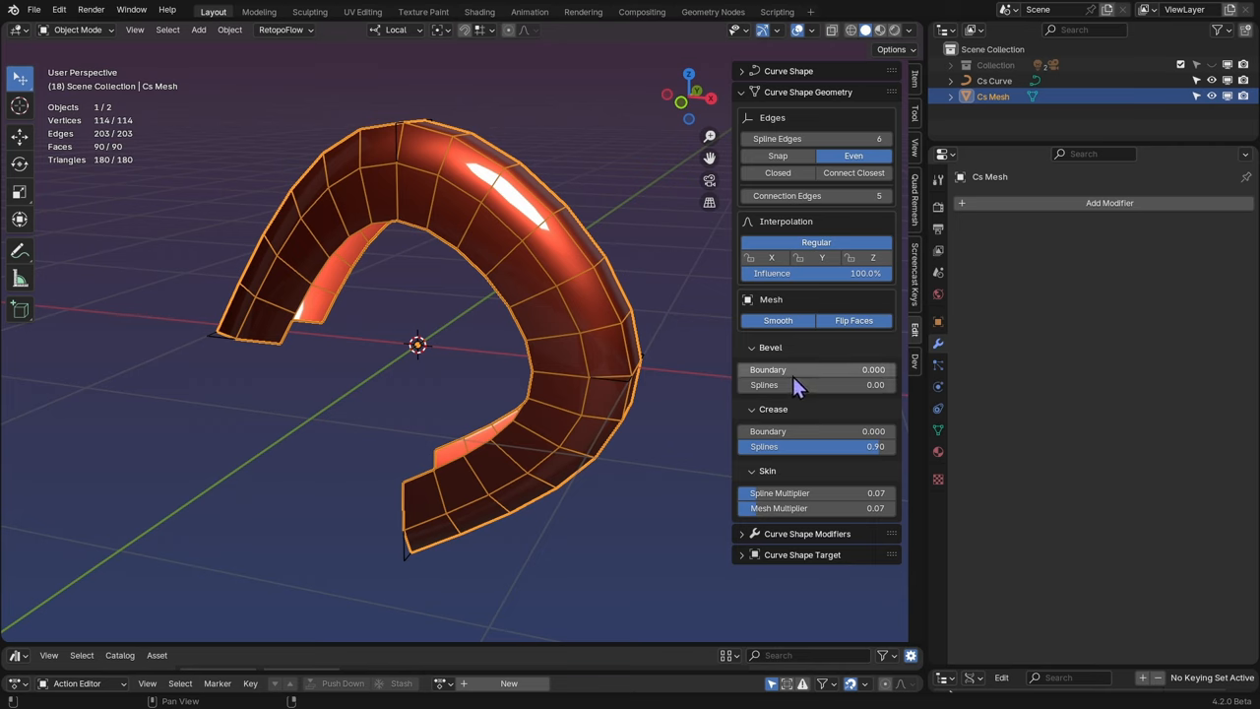
mouse_move(799, 422)
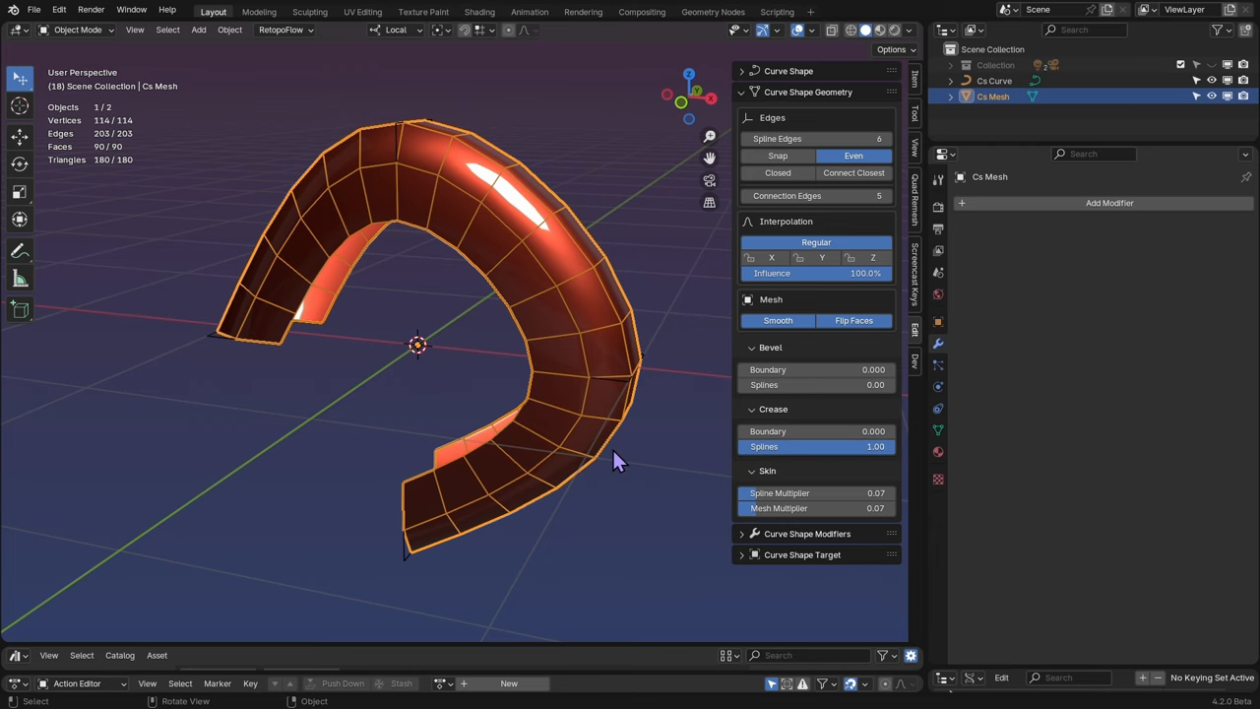
mouse_move(603, 463)
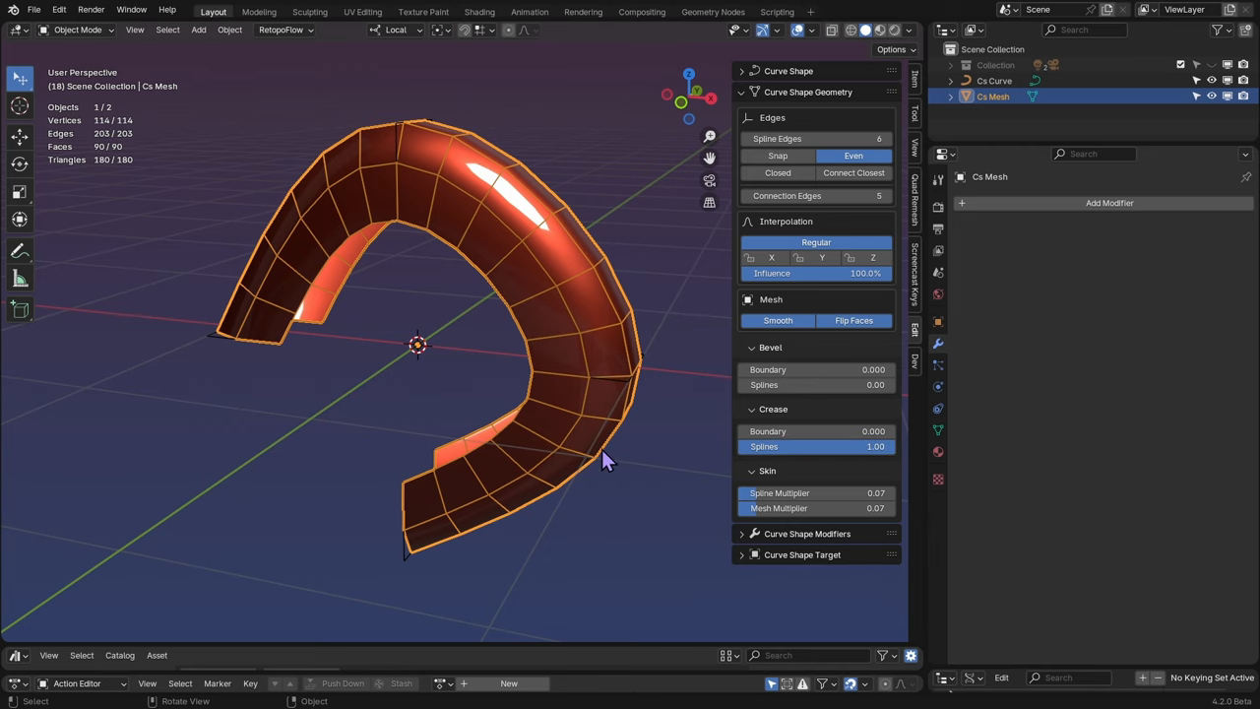
key("Tab")
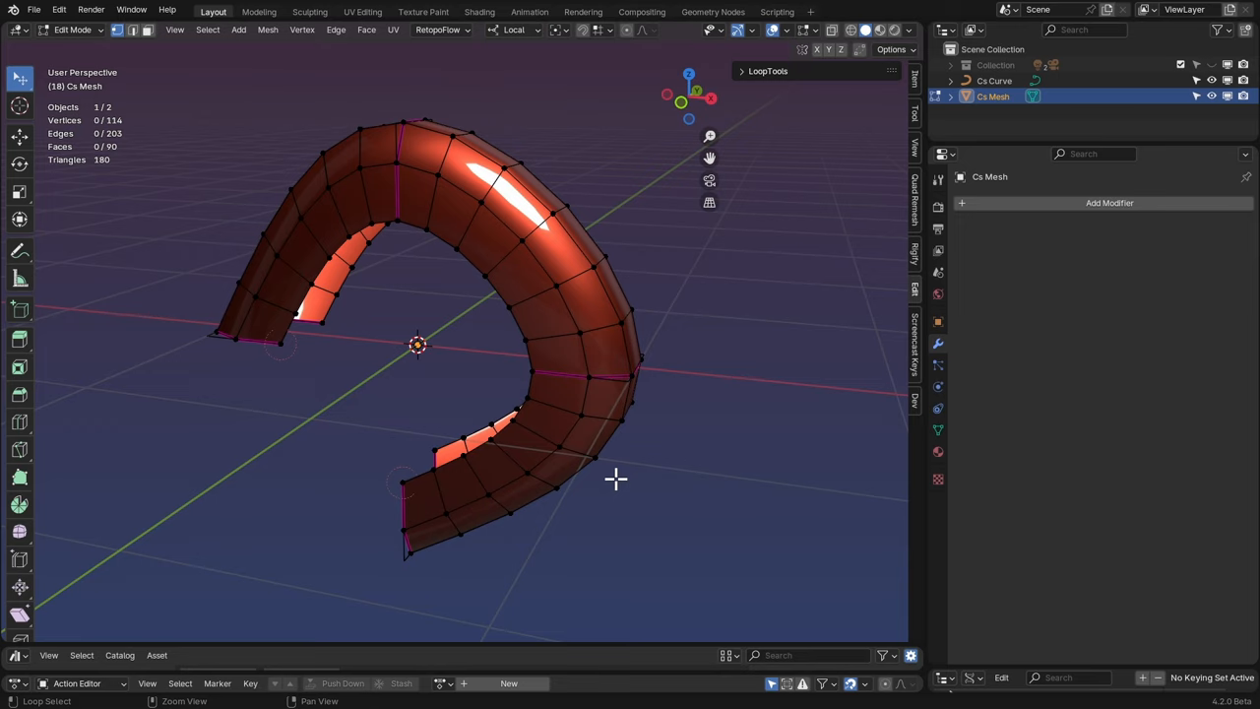
left_click_drag(615, 480, 463, 521)
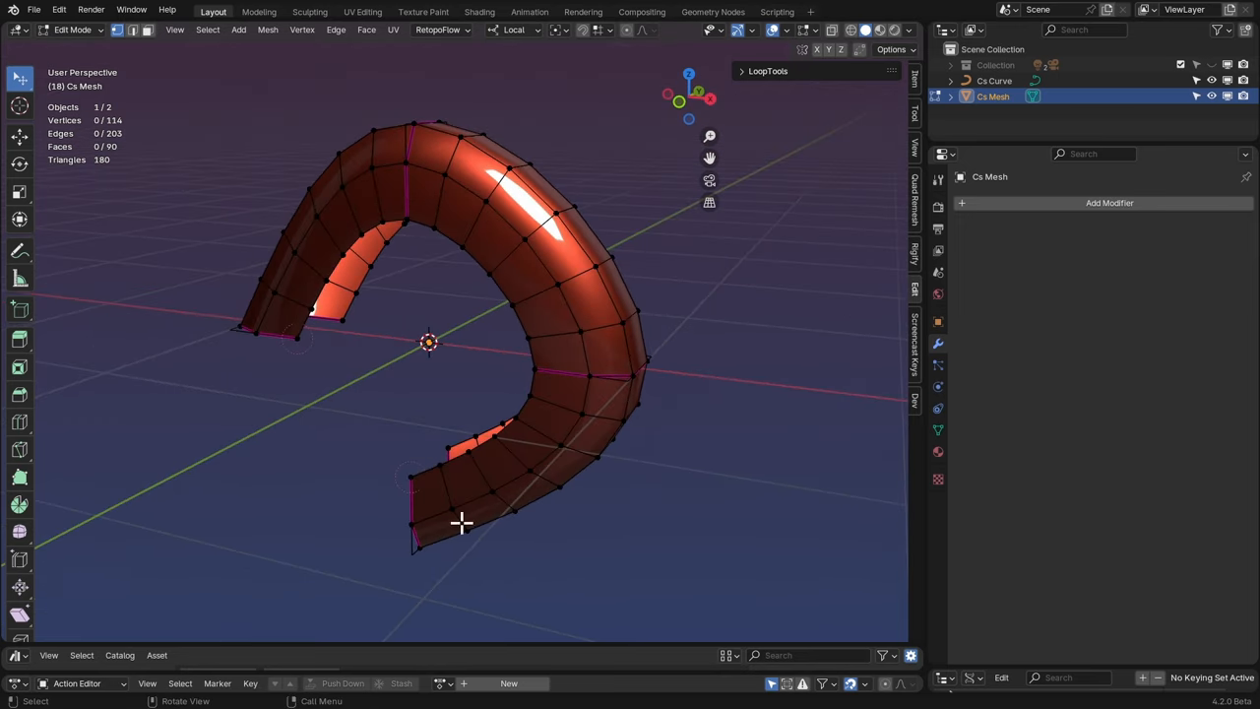
mouse_move(417, 147)
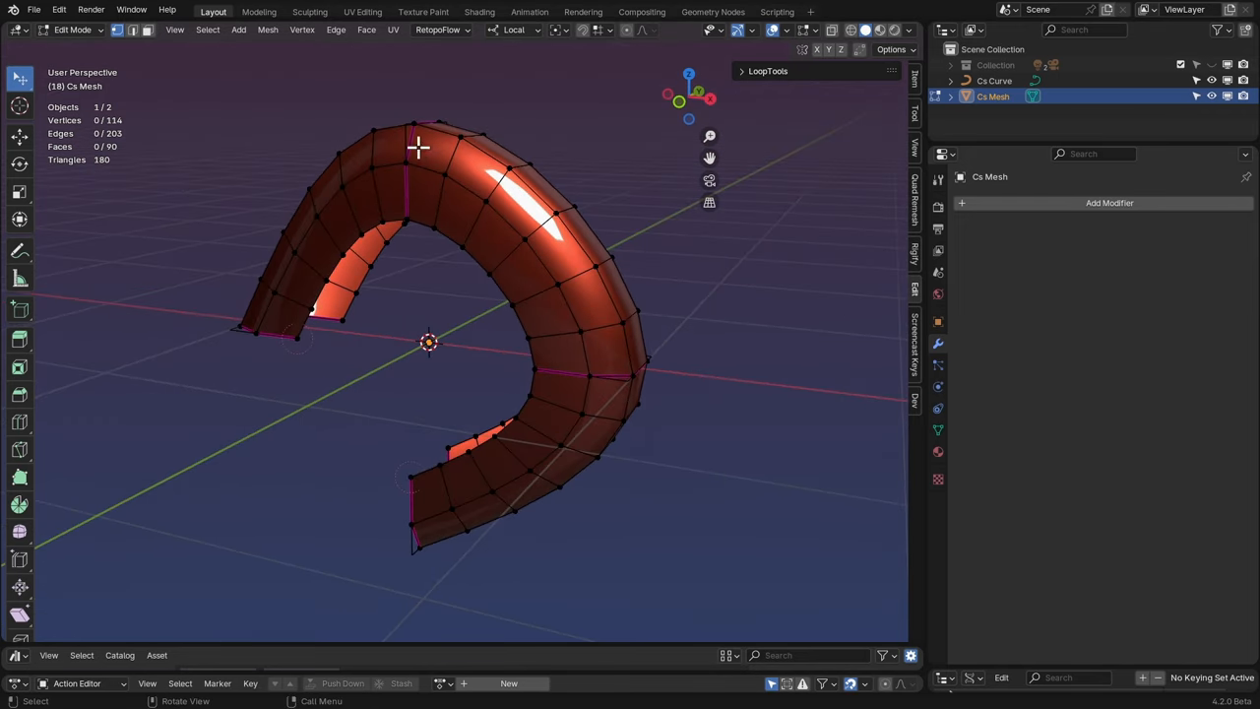